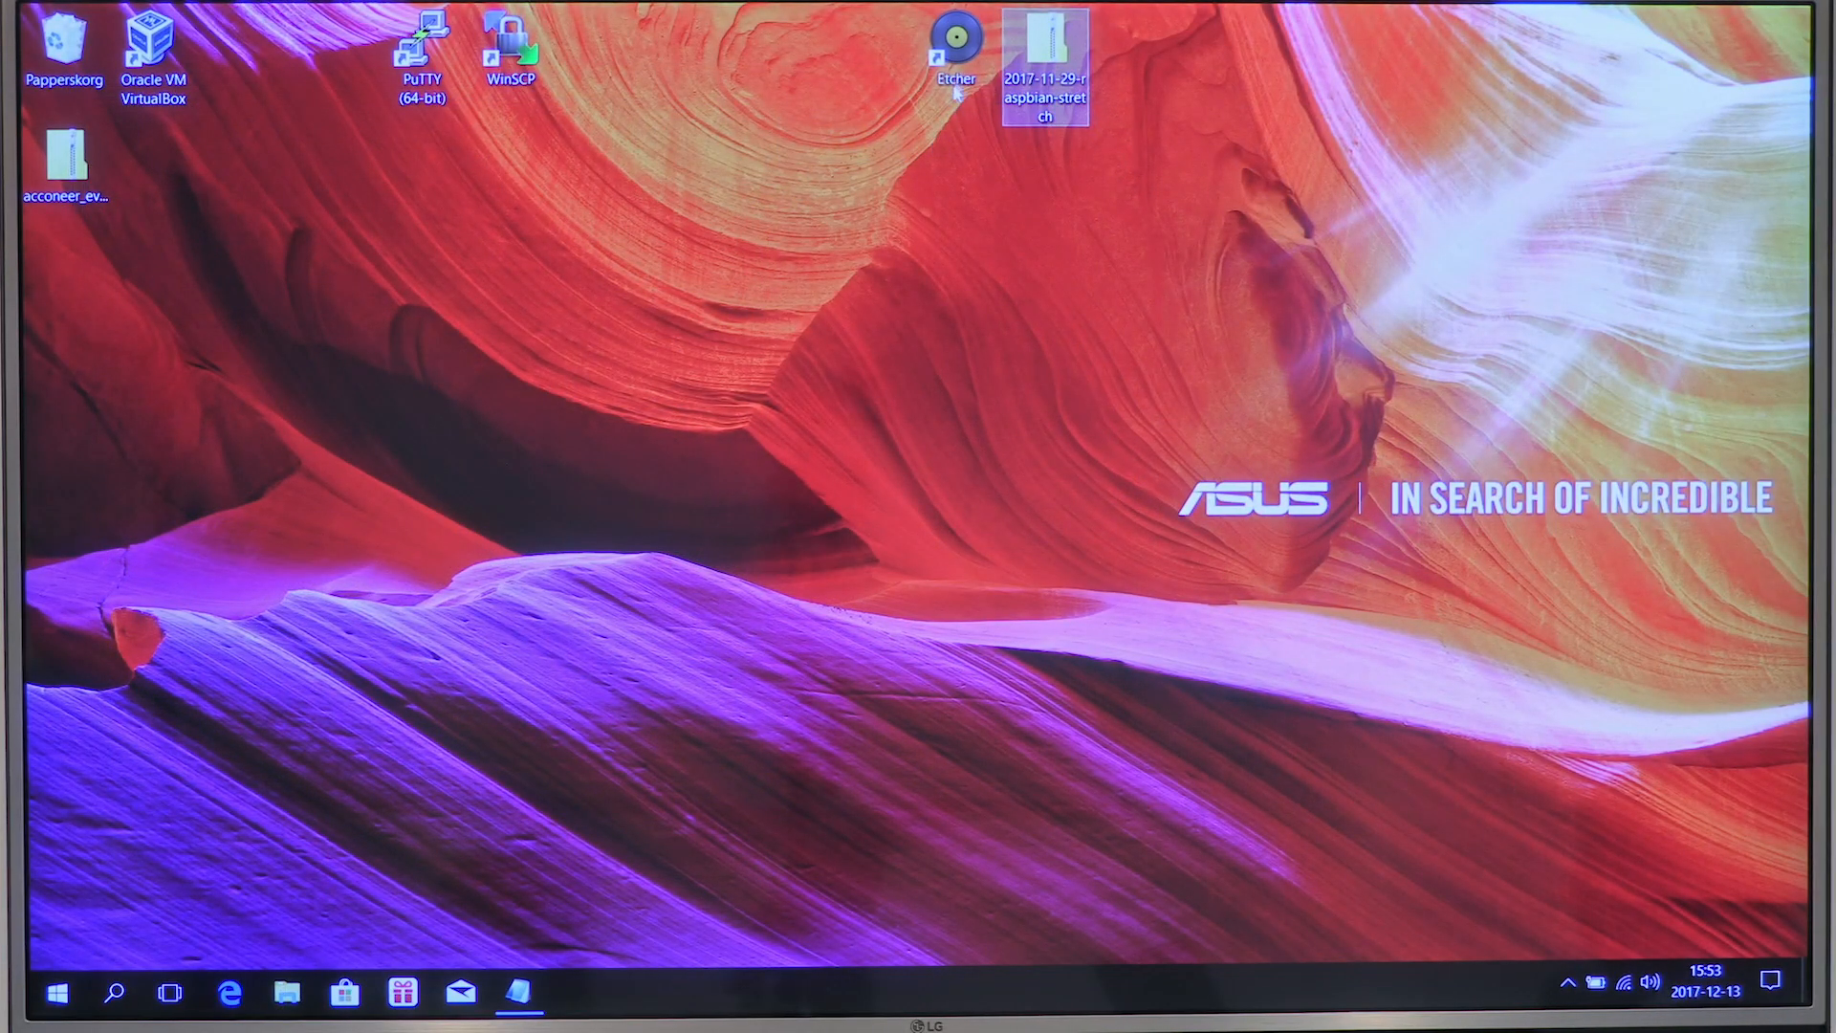
Launch Etcher, choose the Raspbian stretch zip image and start flashing it to the 15.93 GB SDHC card
double_click(956, 39)
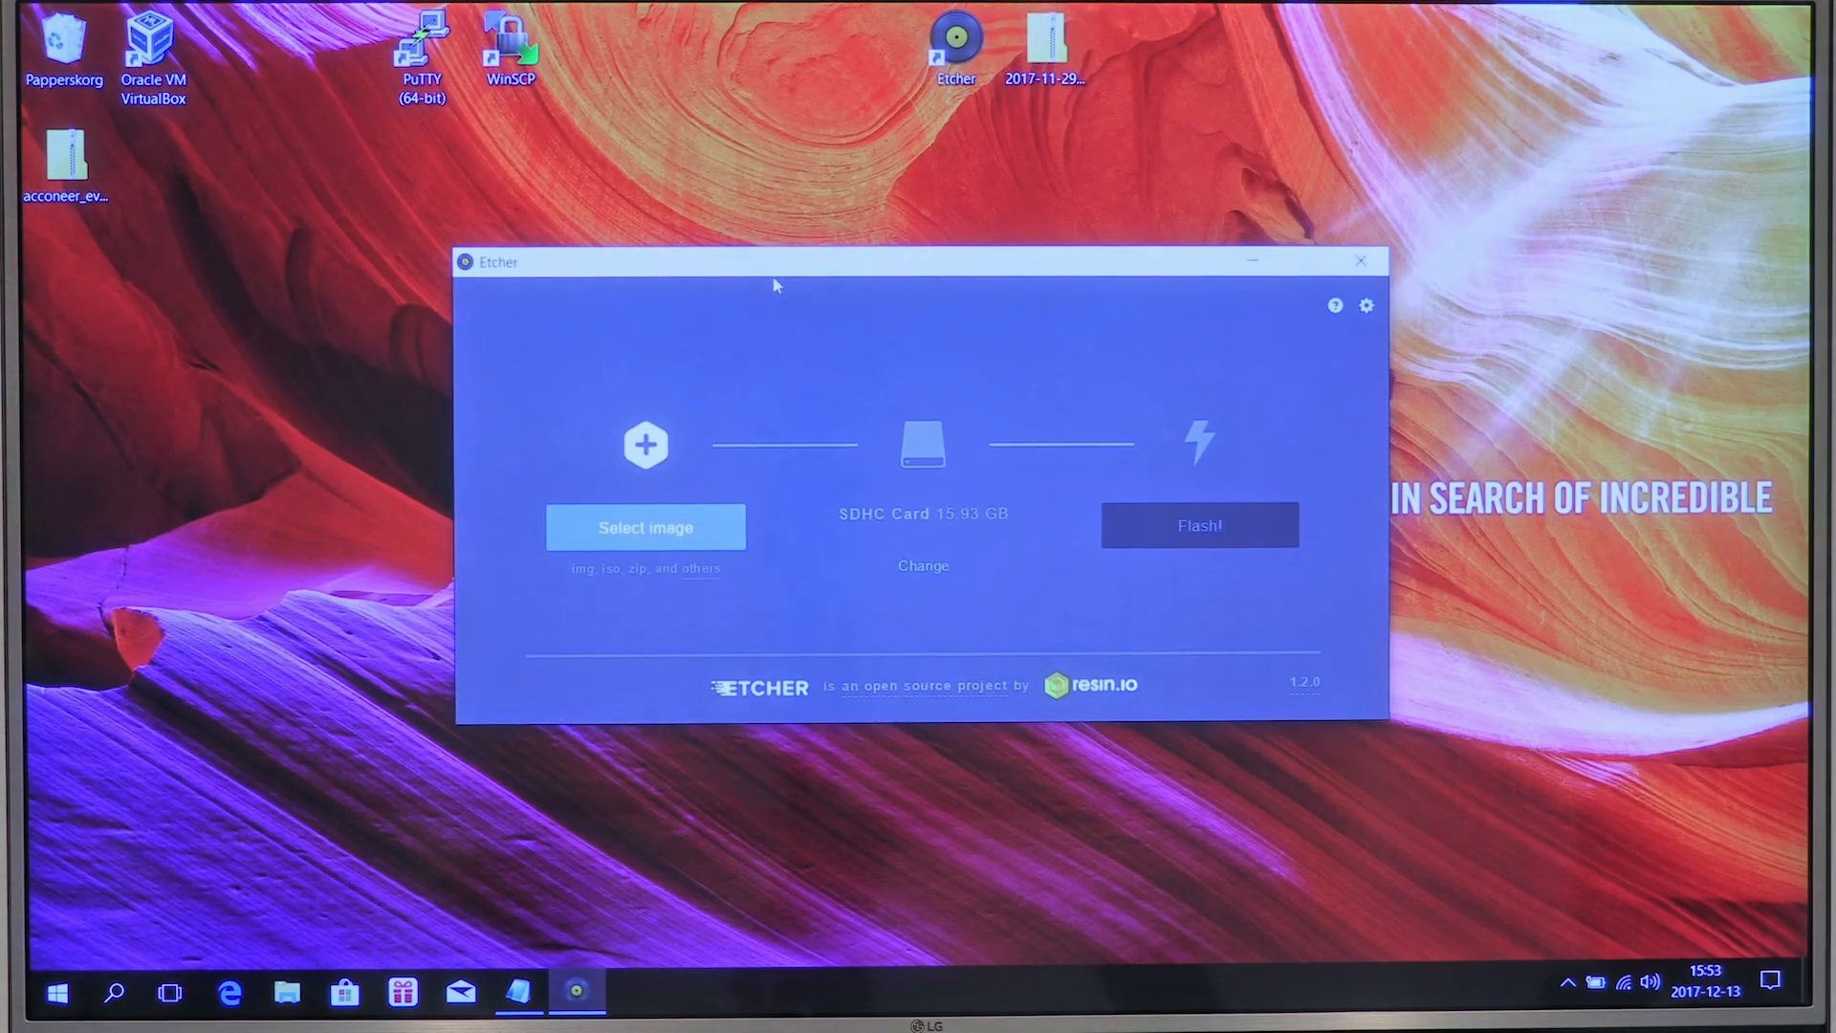
mouse_move(1046, 201)
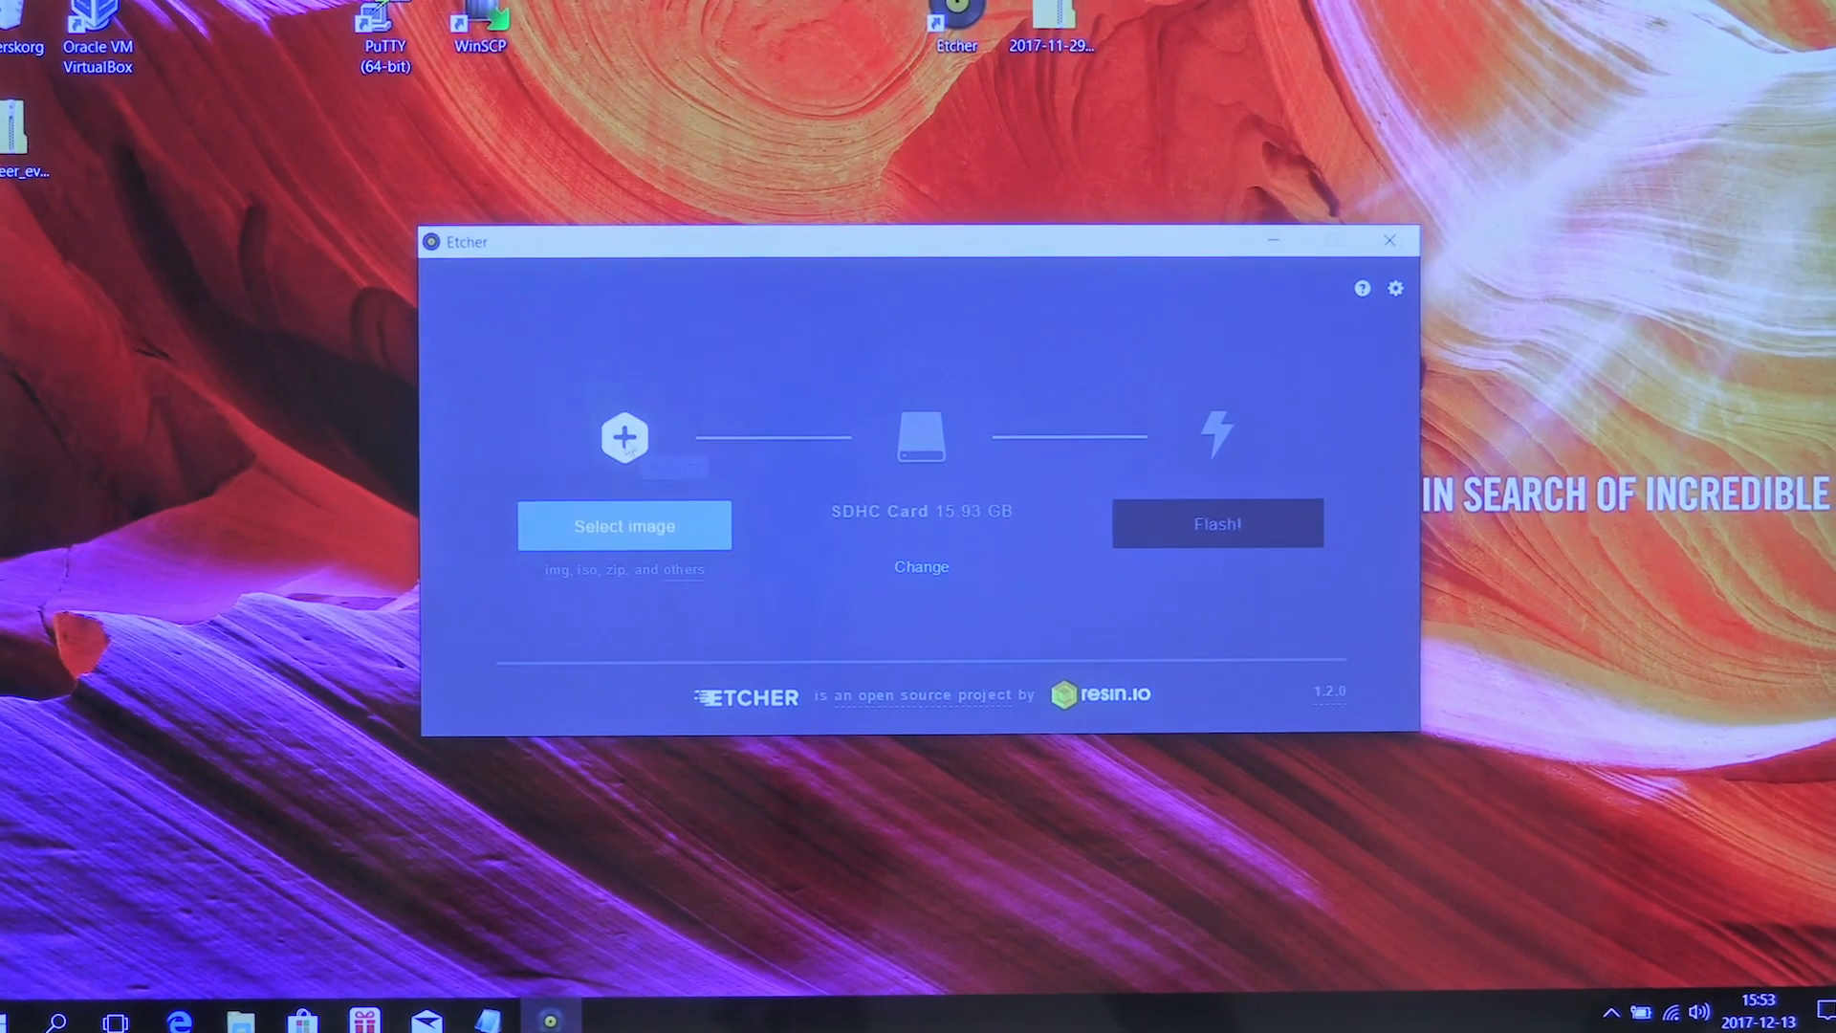
left_click(624, 526)
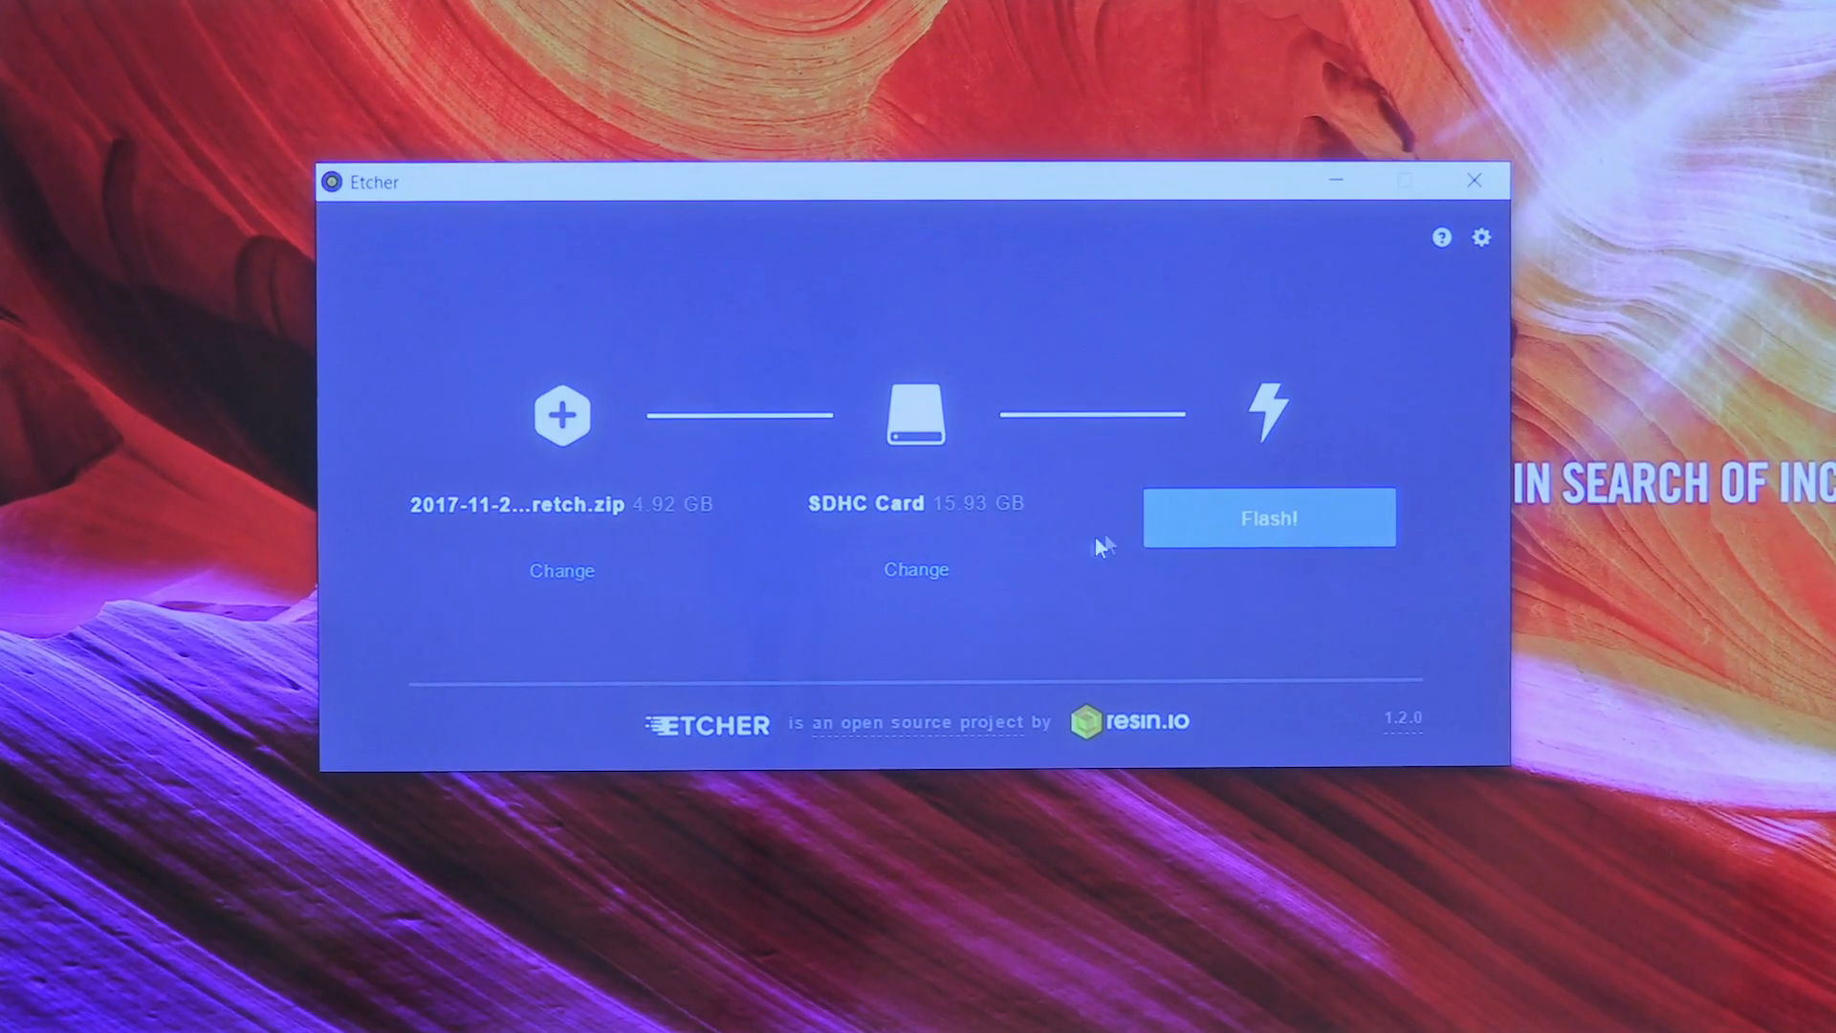
left_click(1269, 518)
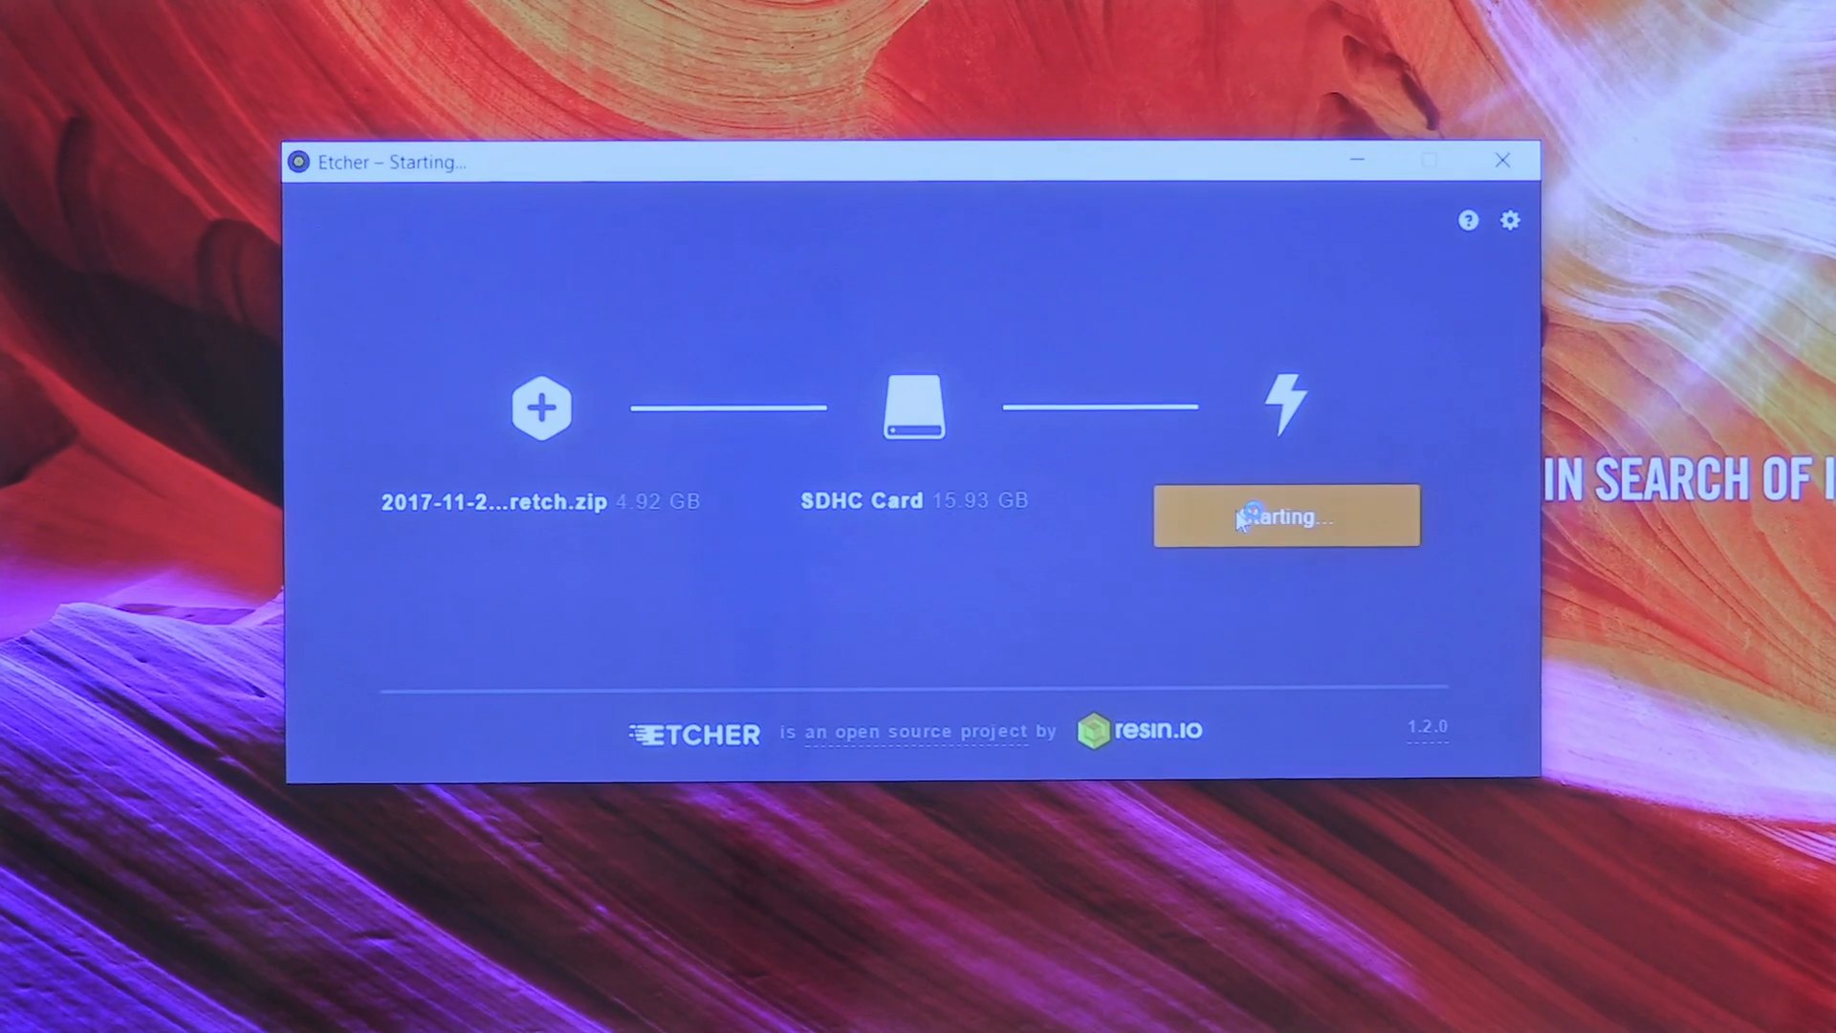
left_click(1285, 515)
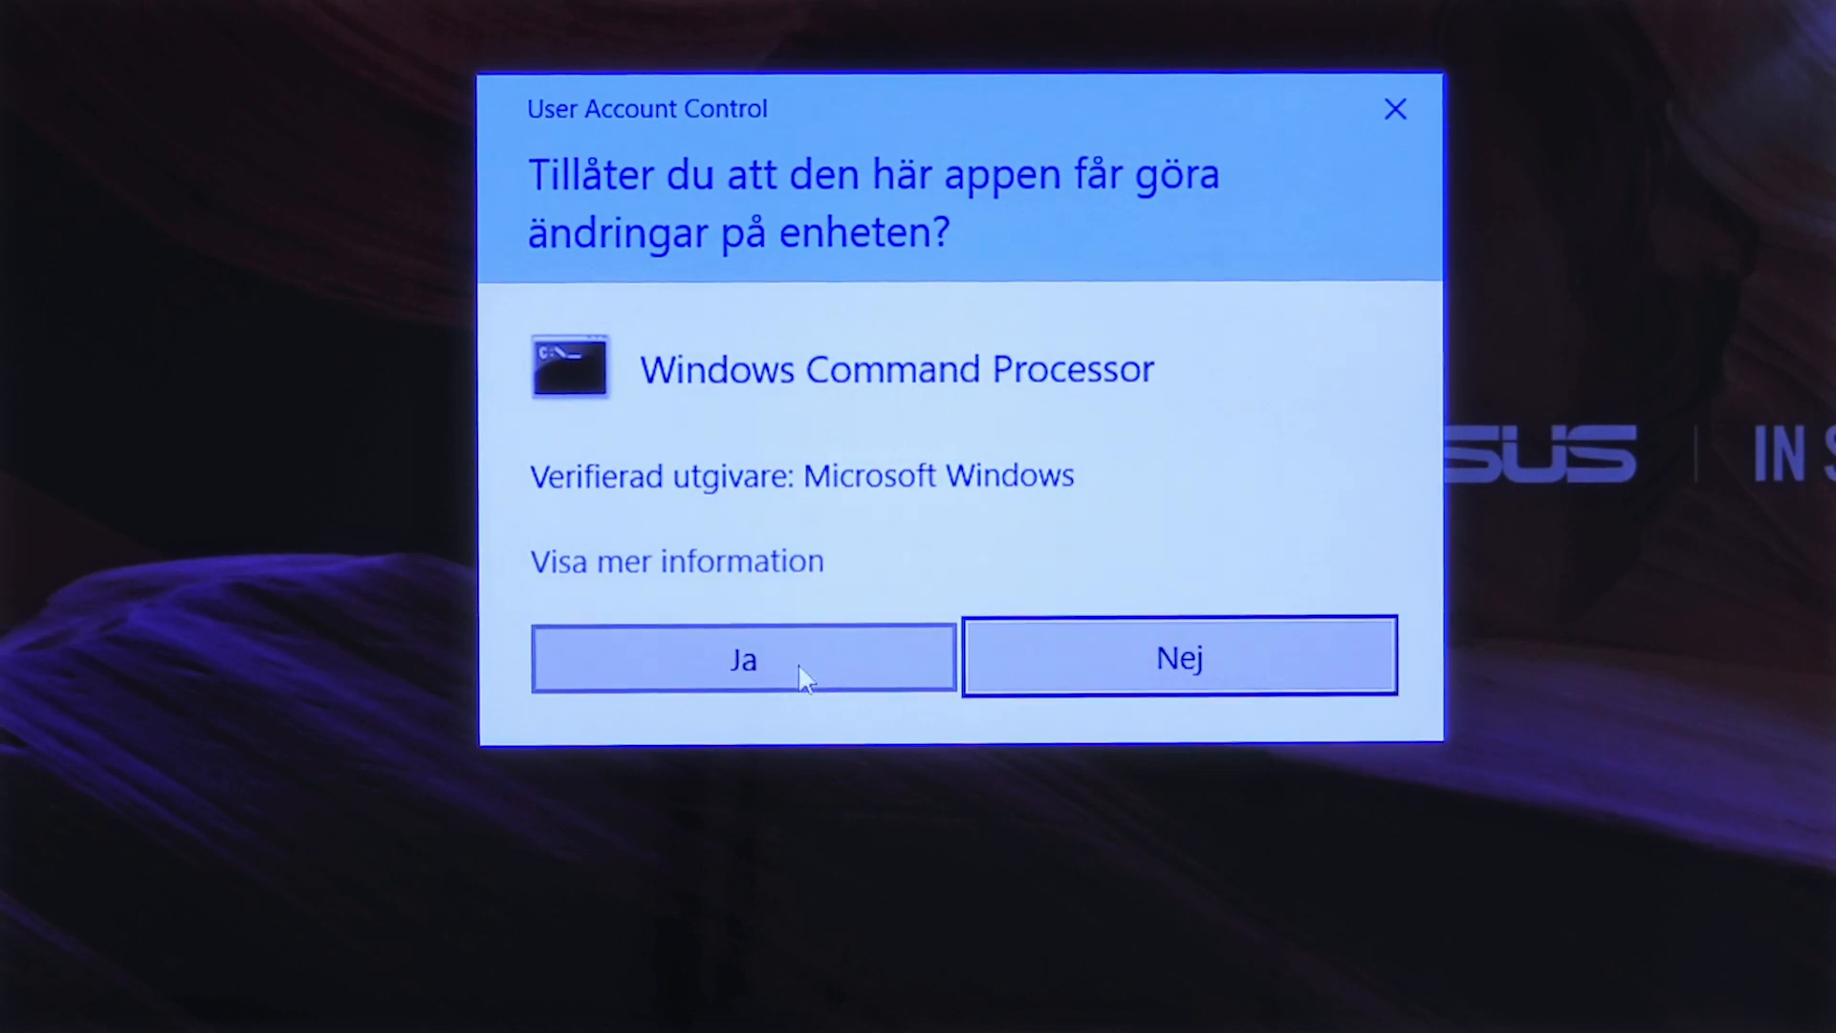
Allow Windows Command Processor in the User Account Control prompt so flashing proceeds
left_click(742, 656)
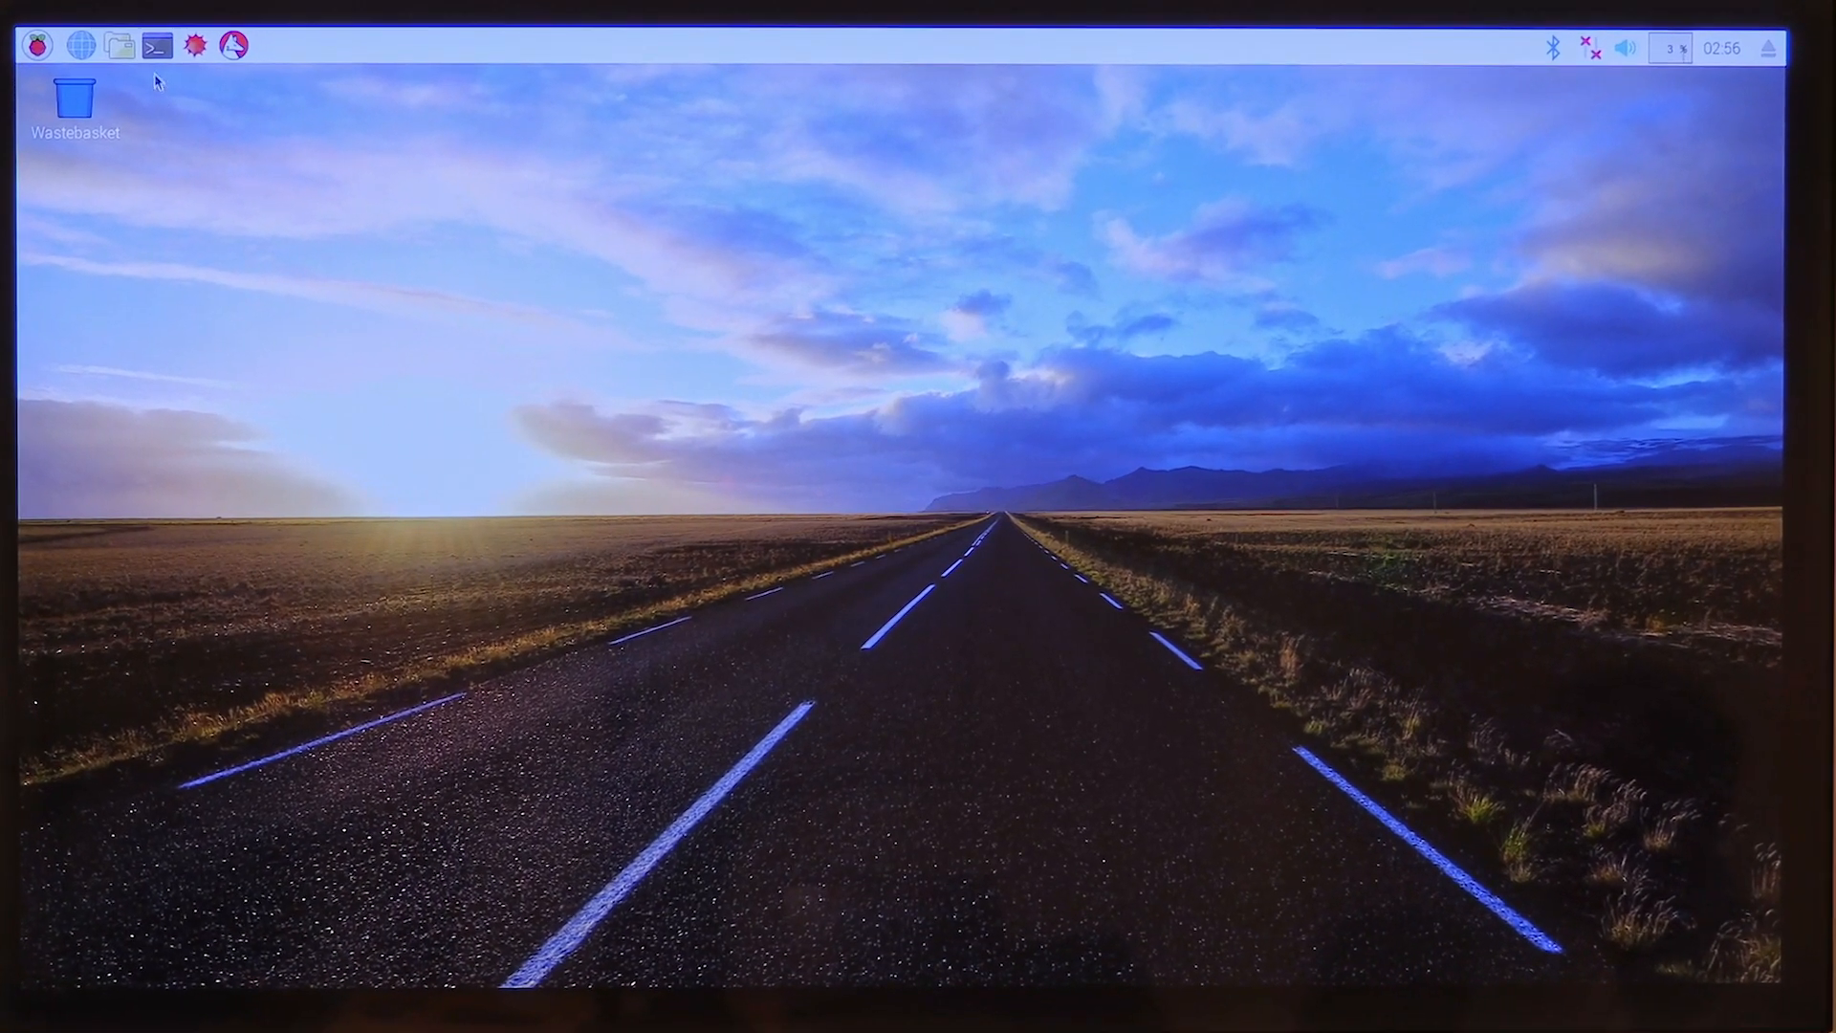
Run sudo raspi-config in a terminal and set the time zone to Europe/Stockholm
left_click(155, 46)
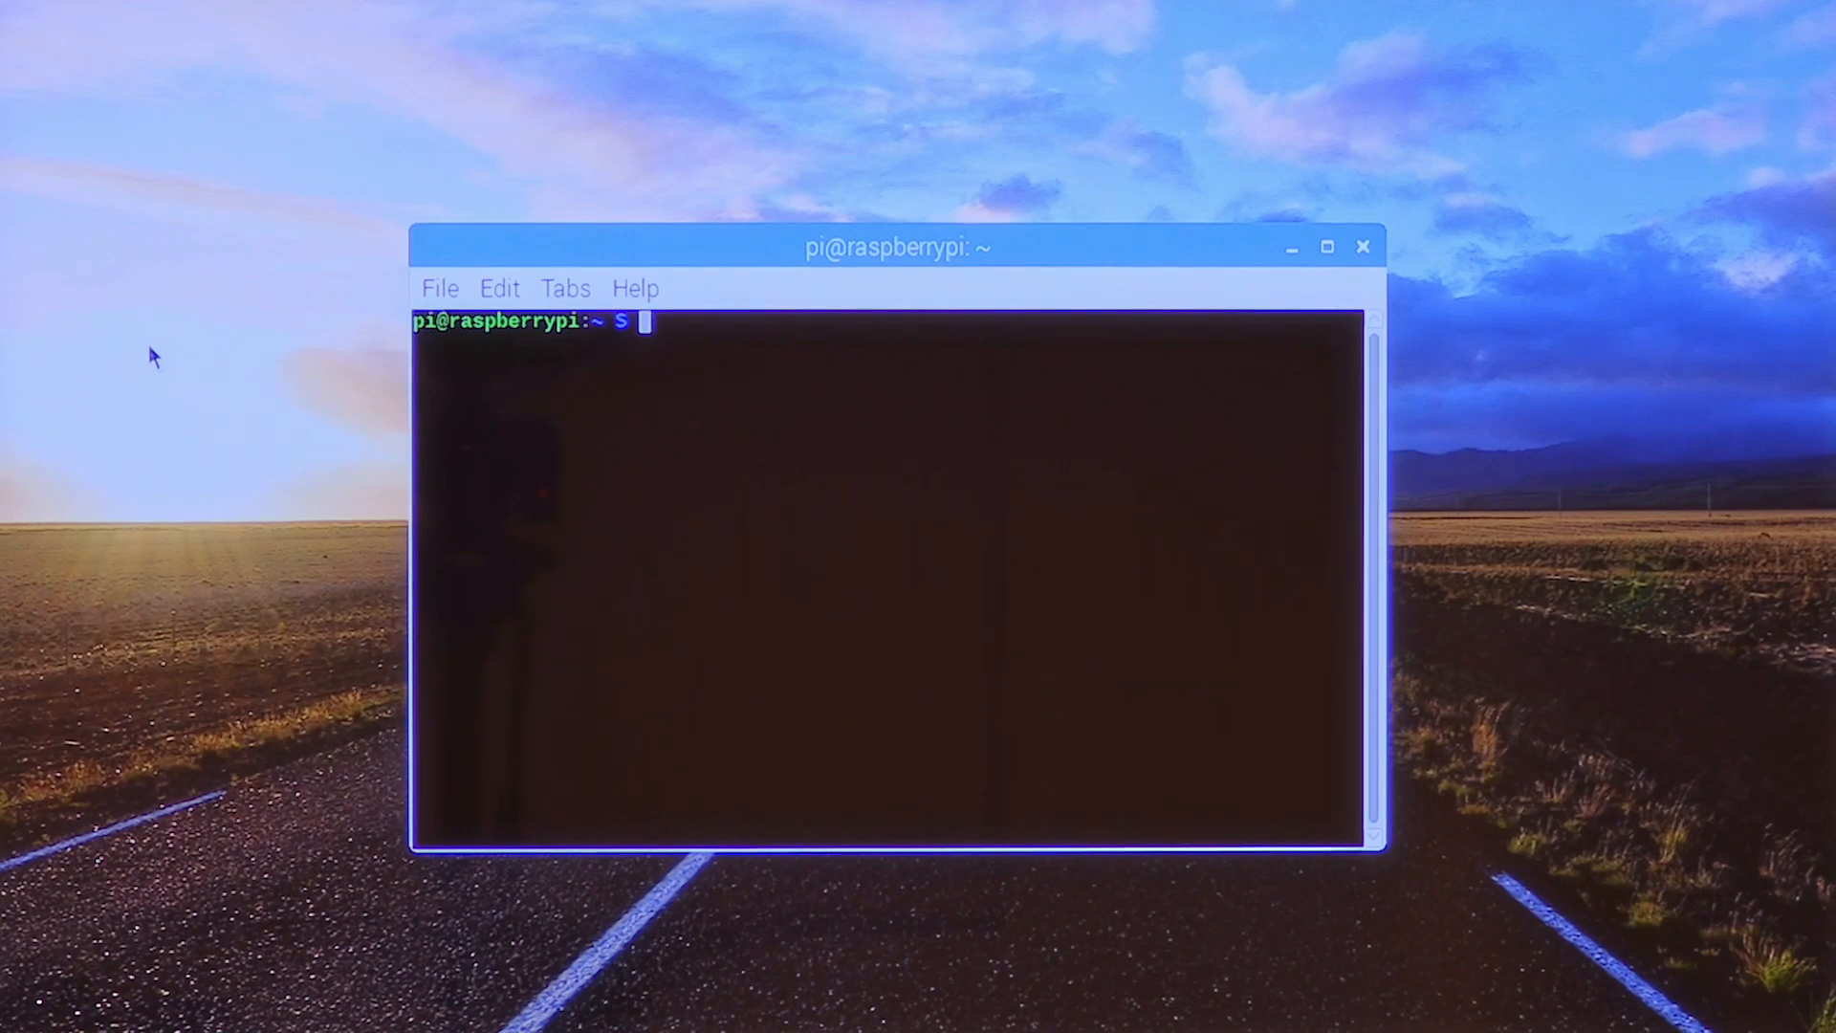
type("sudo rasp")
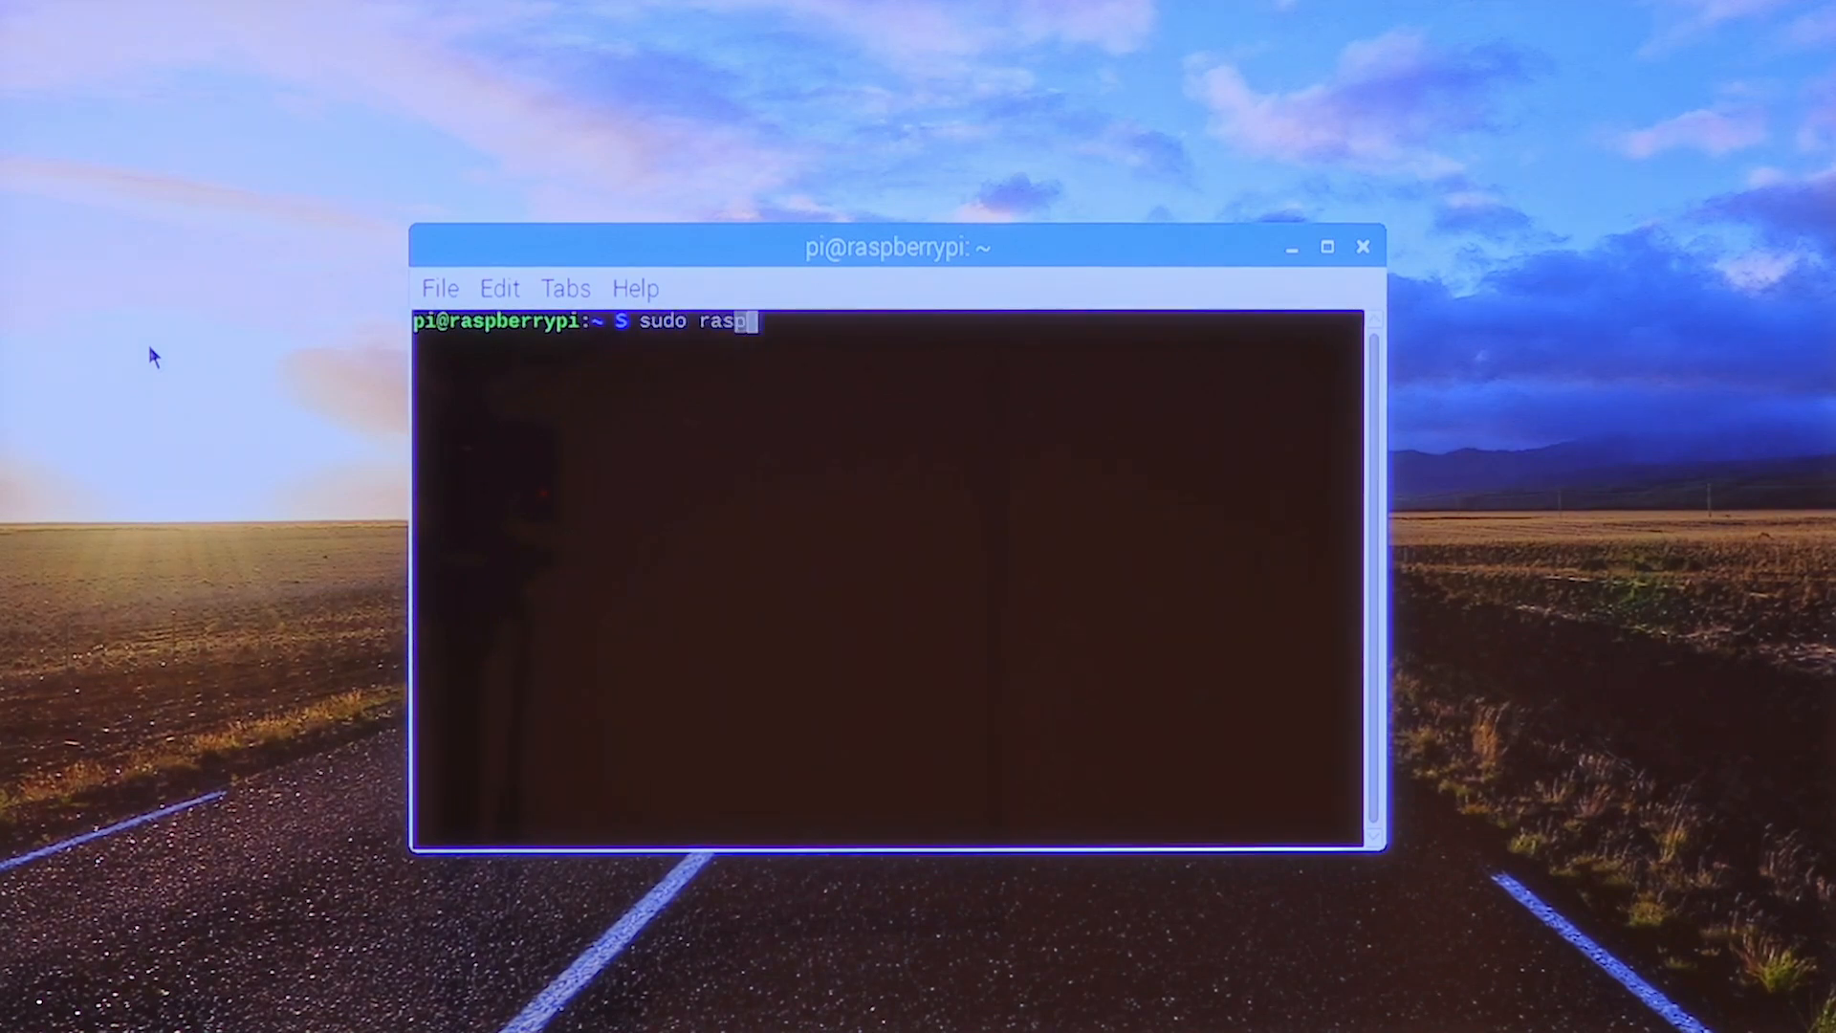
type("i-config")
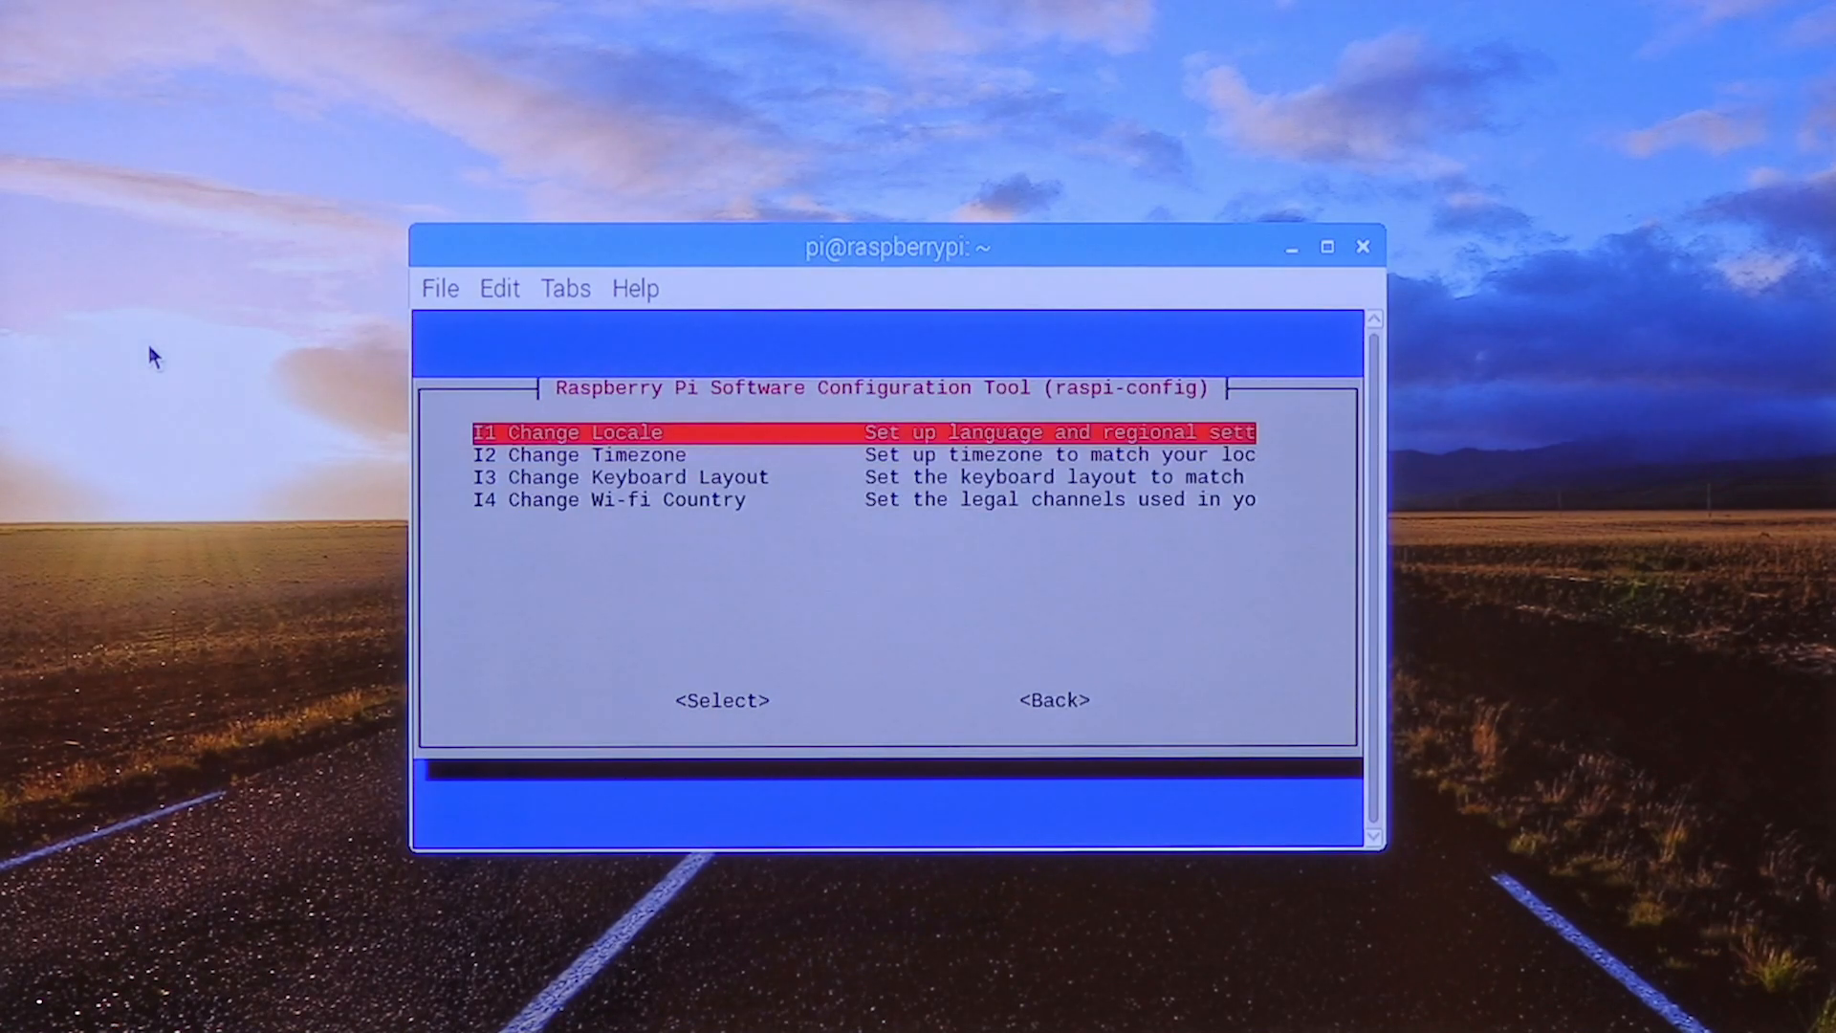
key("Down")
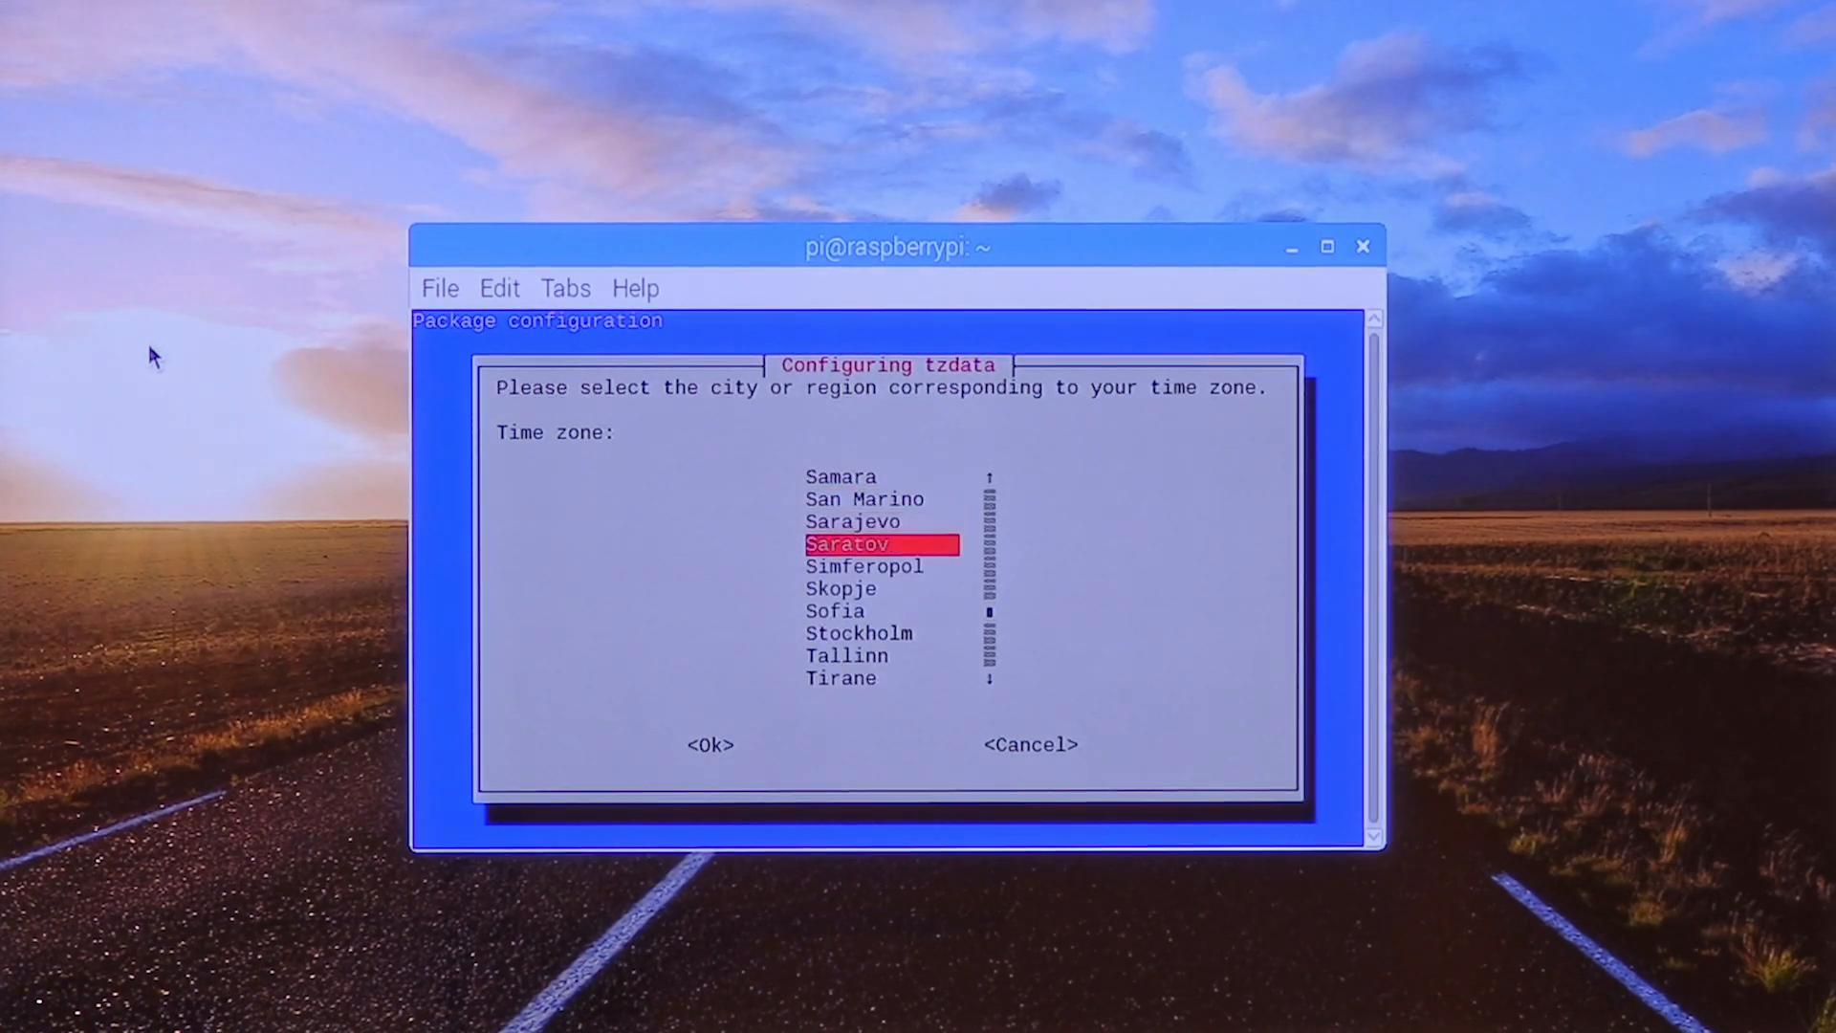
left_click(708, 744)
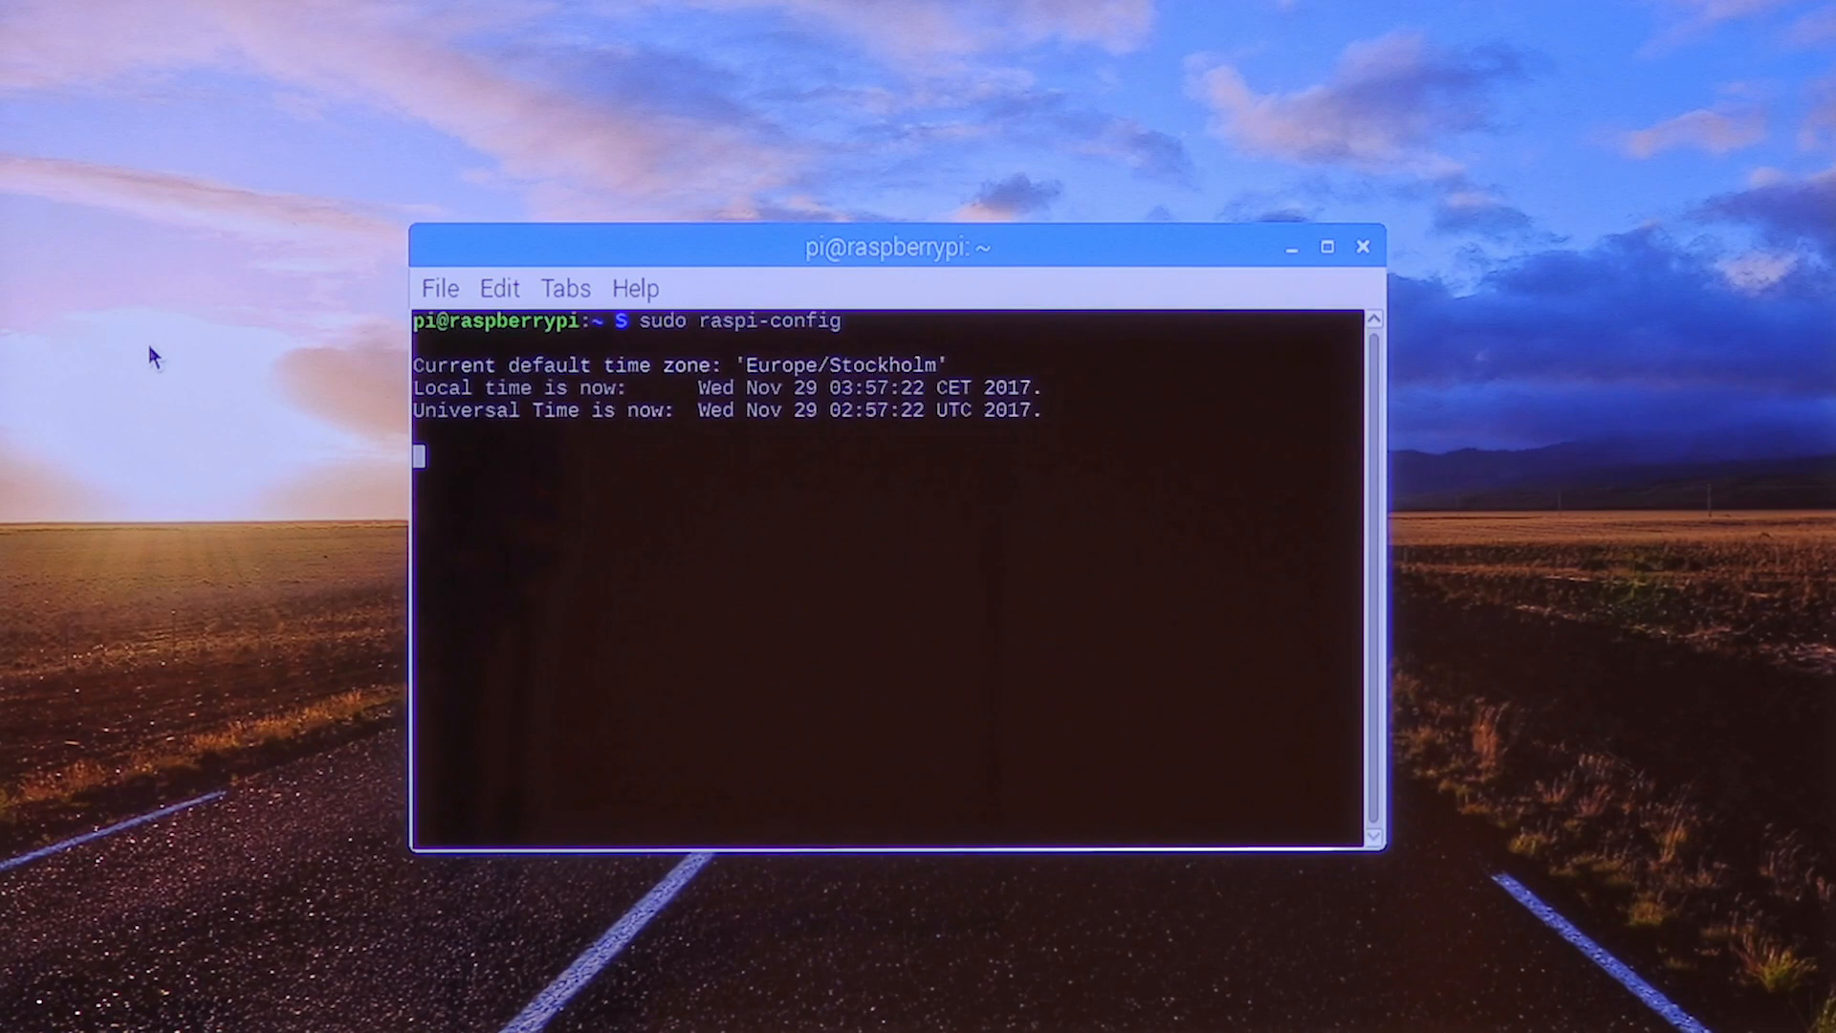
Enable the ARM I2C interface under Interfacing Options in raspi-config
key("Return")
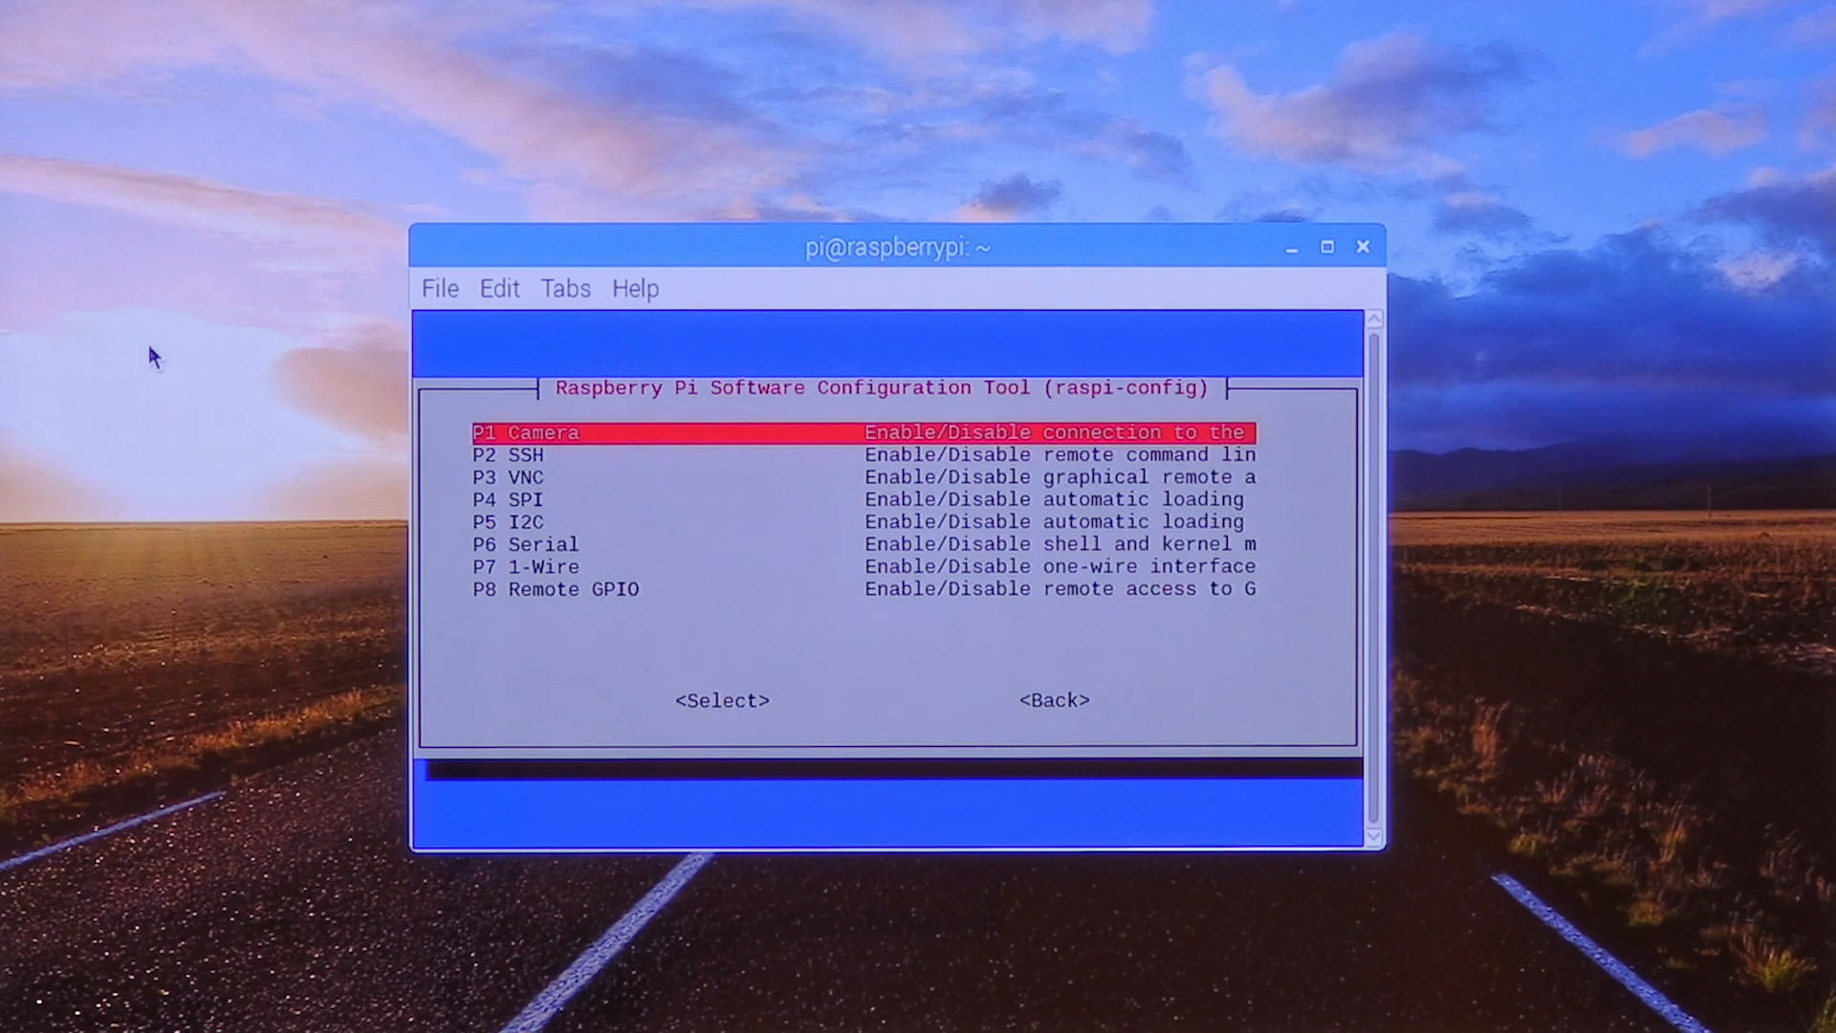
key("Down")
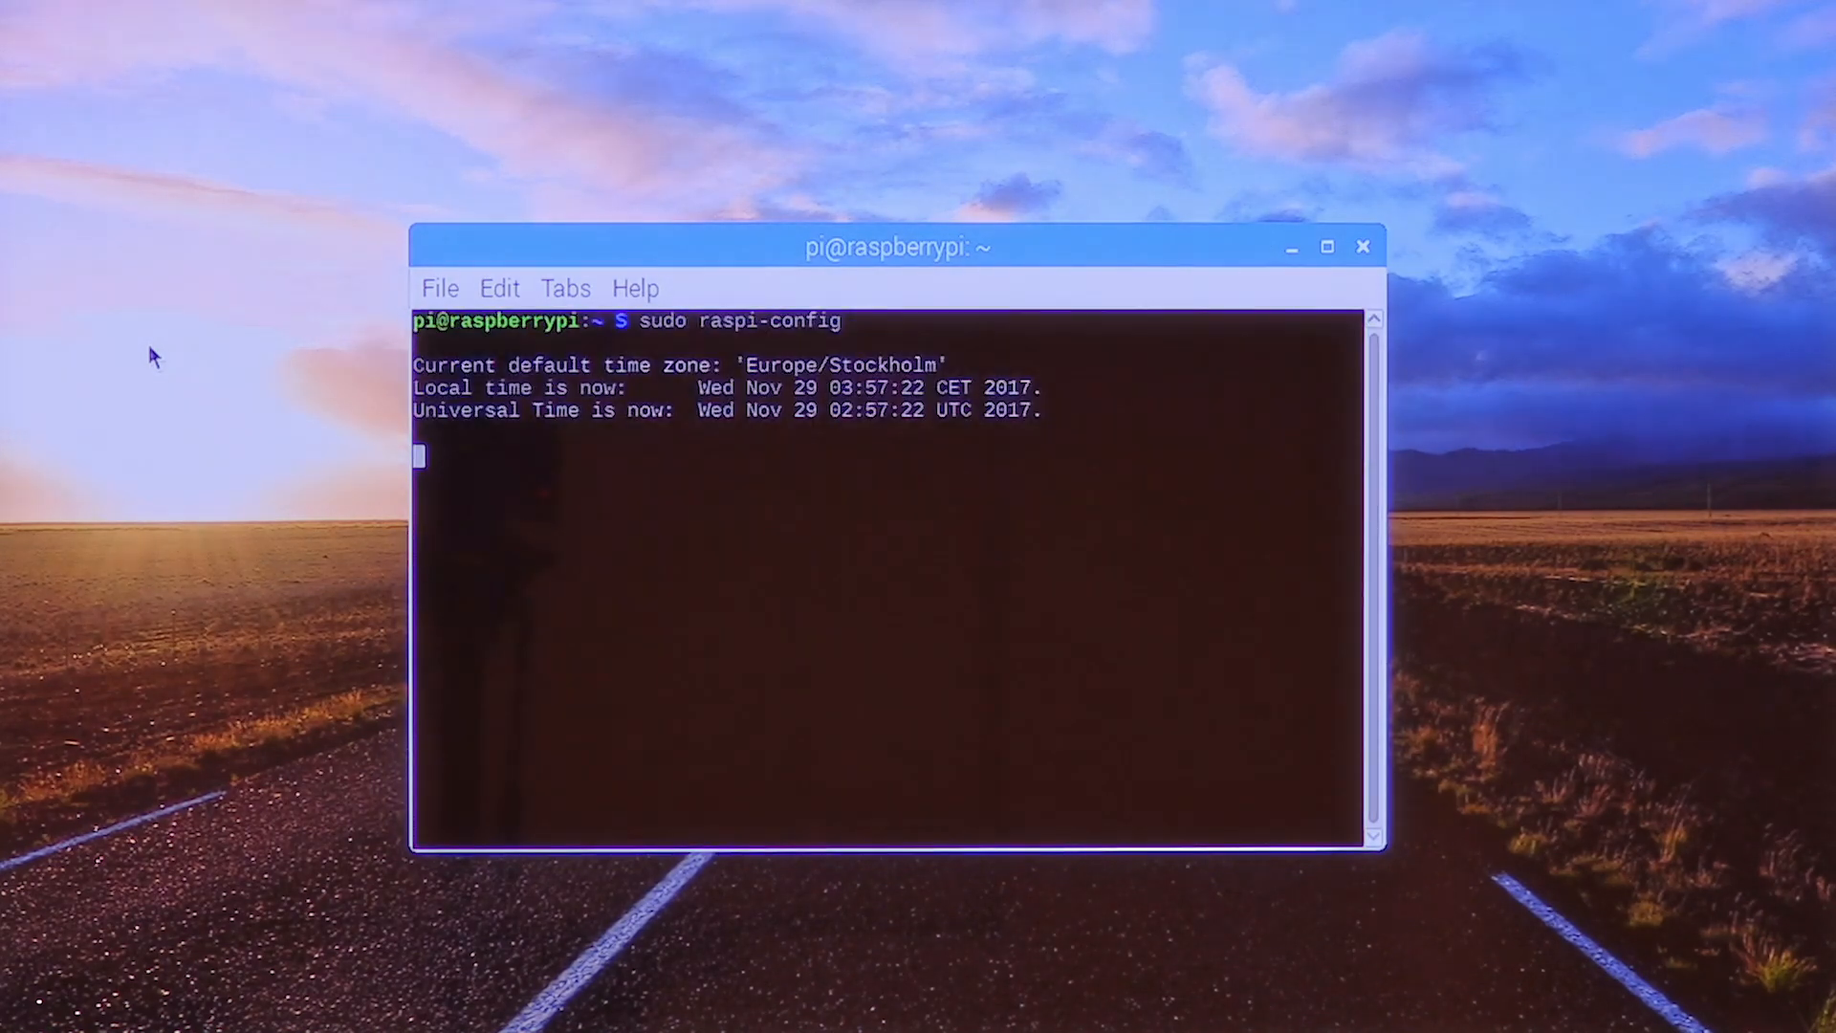
key("Return")
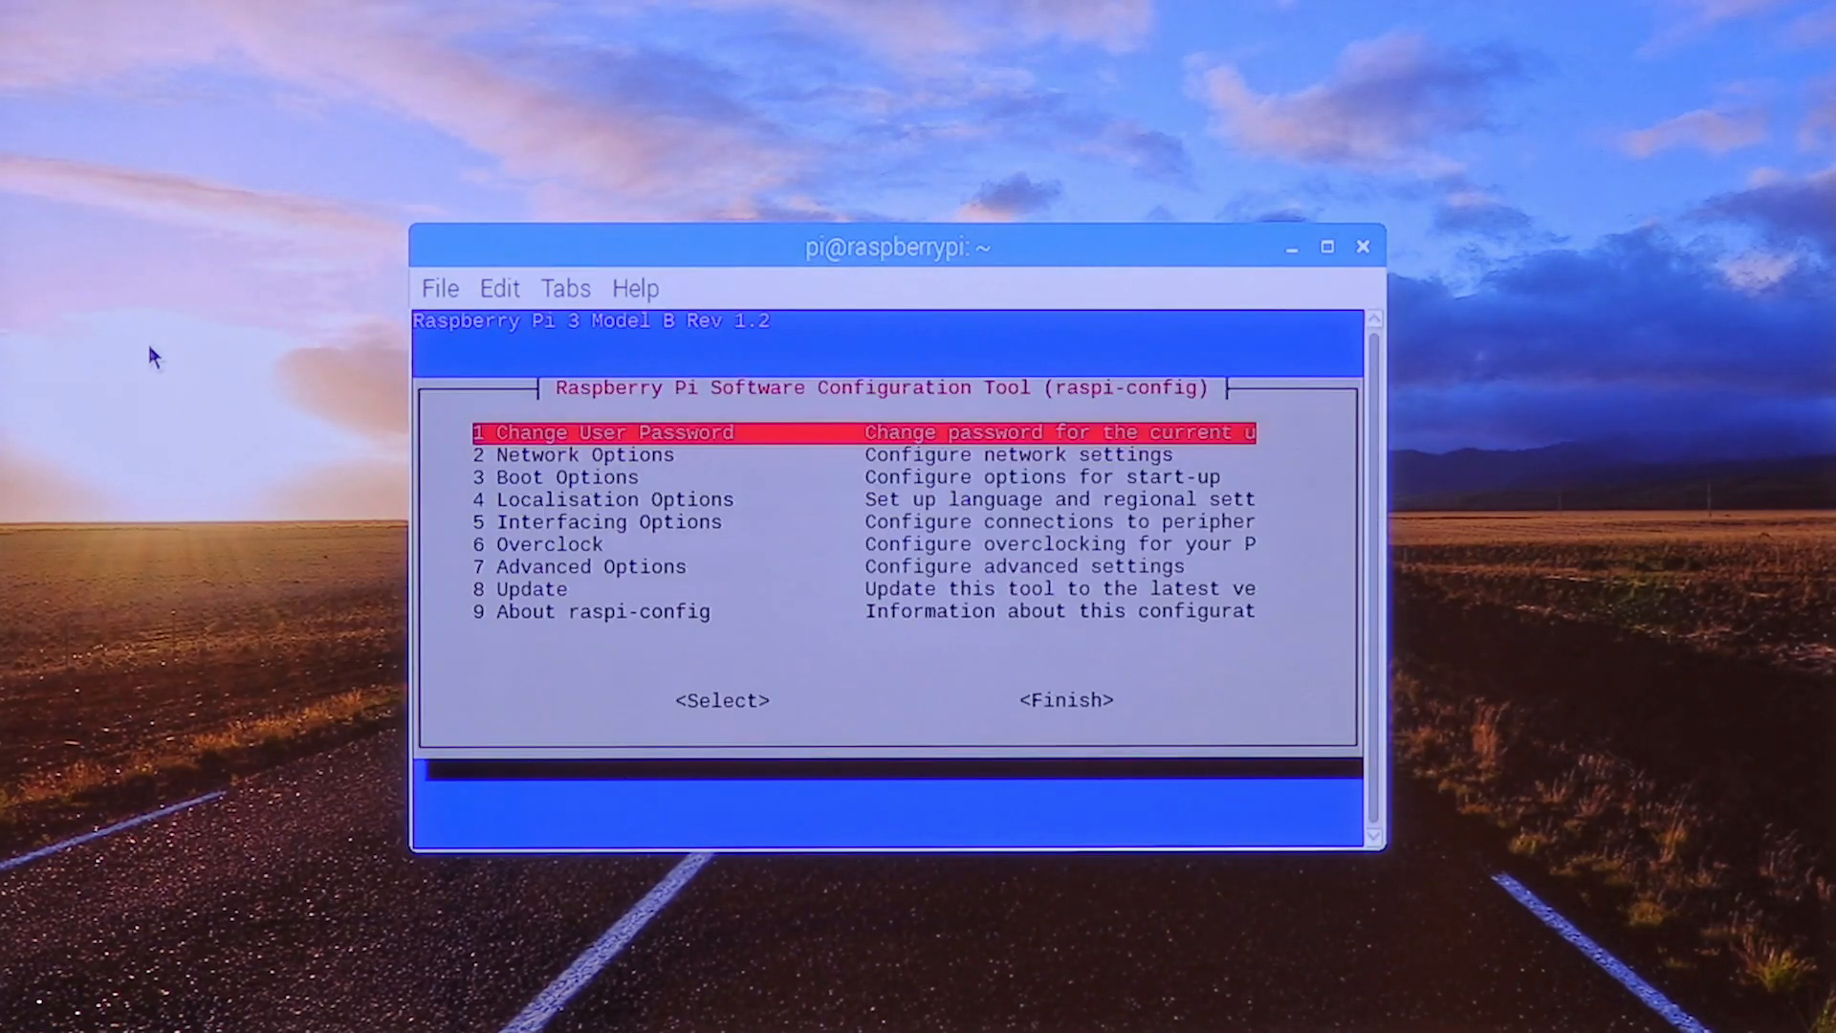
key("Return")
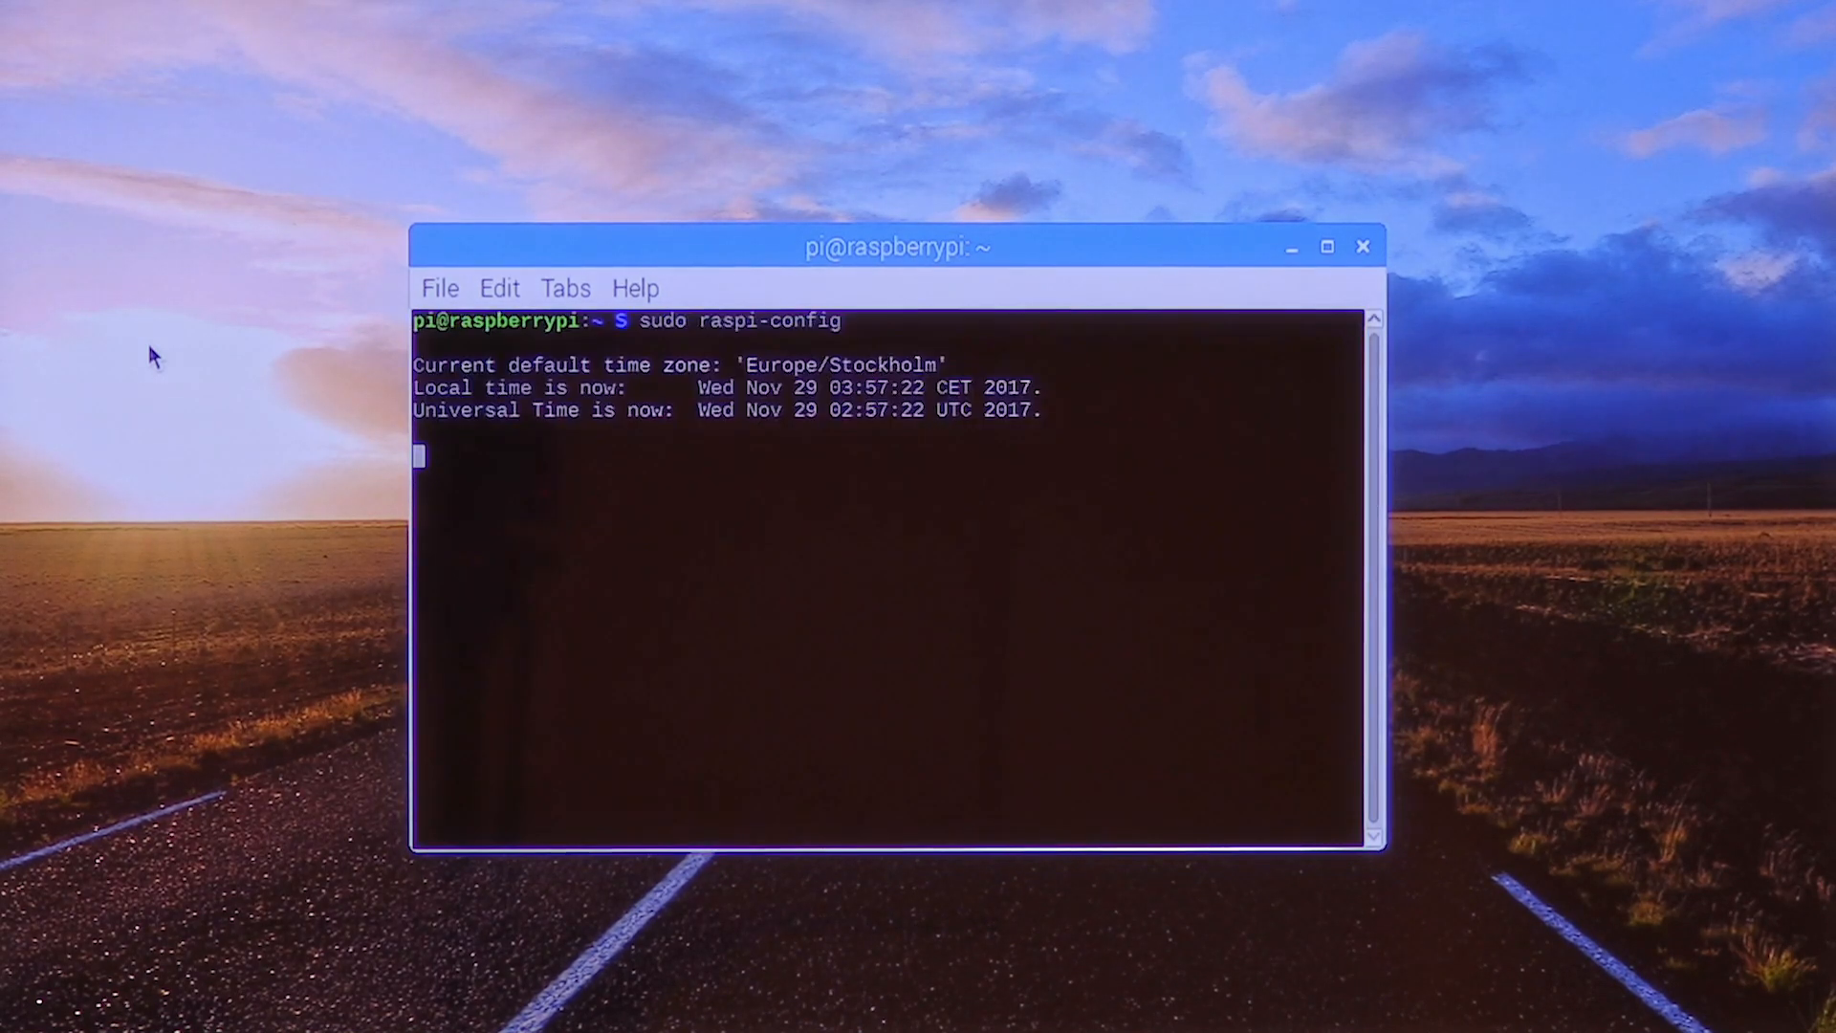
key("Return")
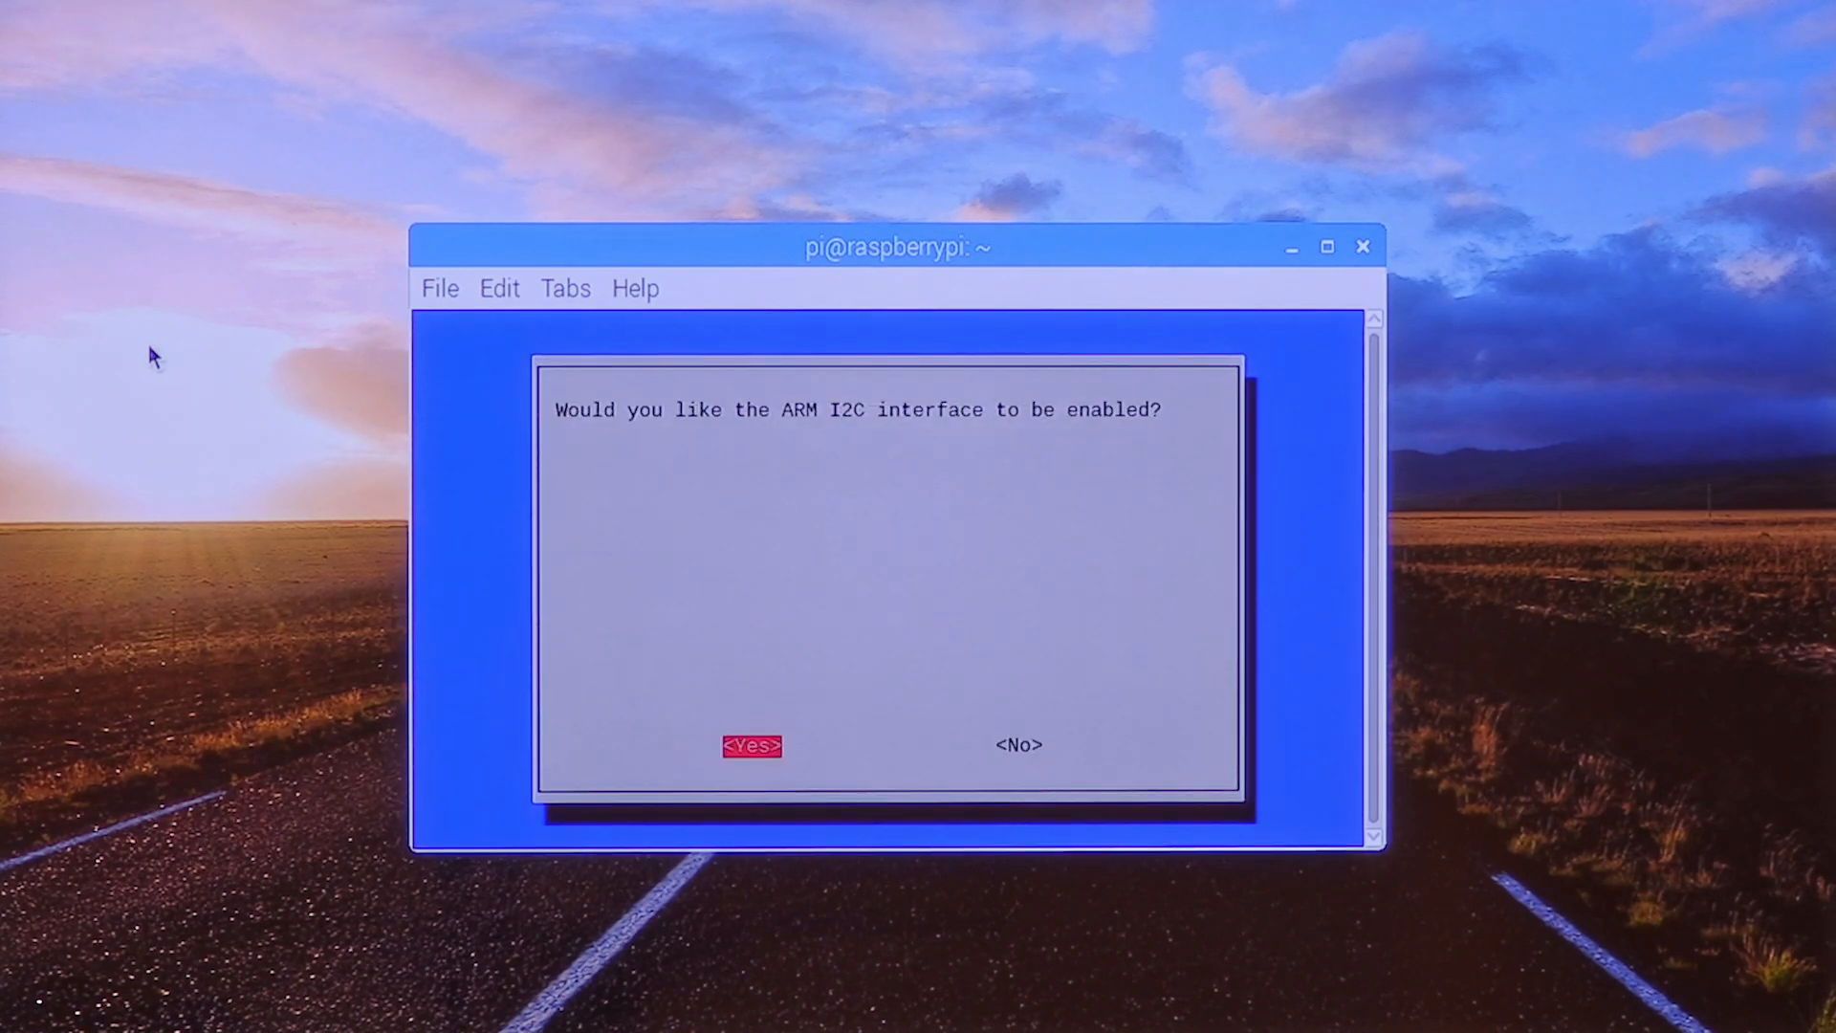
left_click(752, 746)
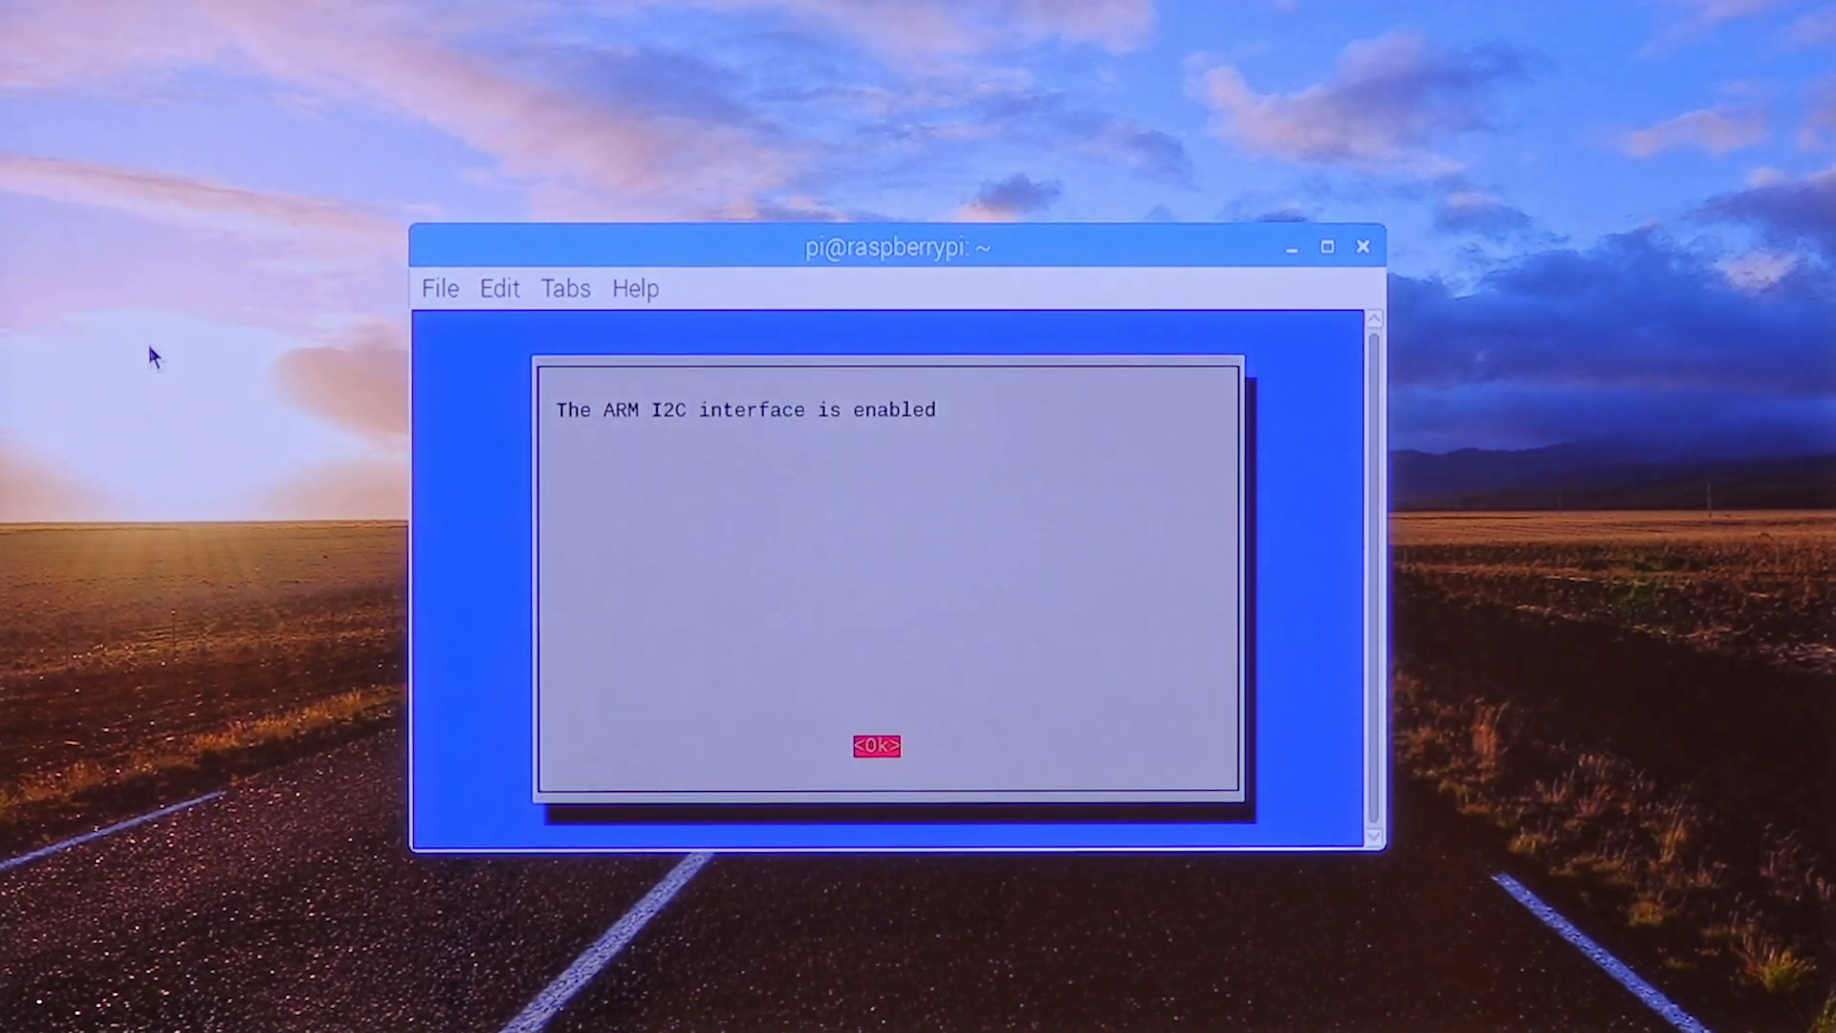
left_click(876, 746)
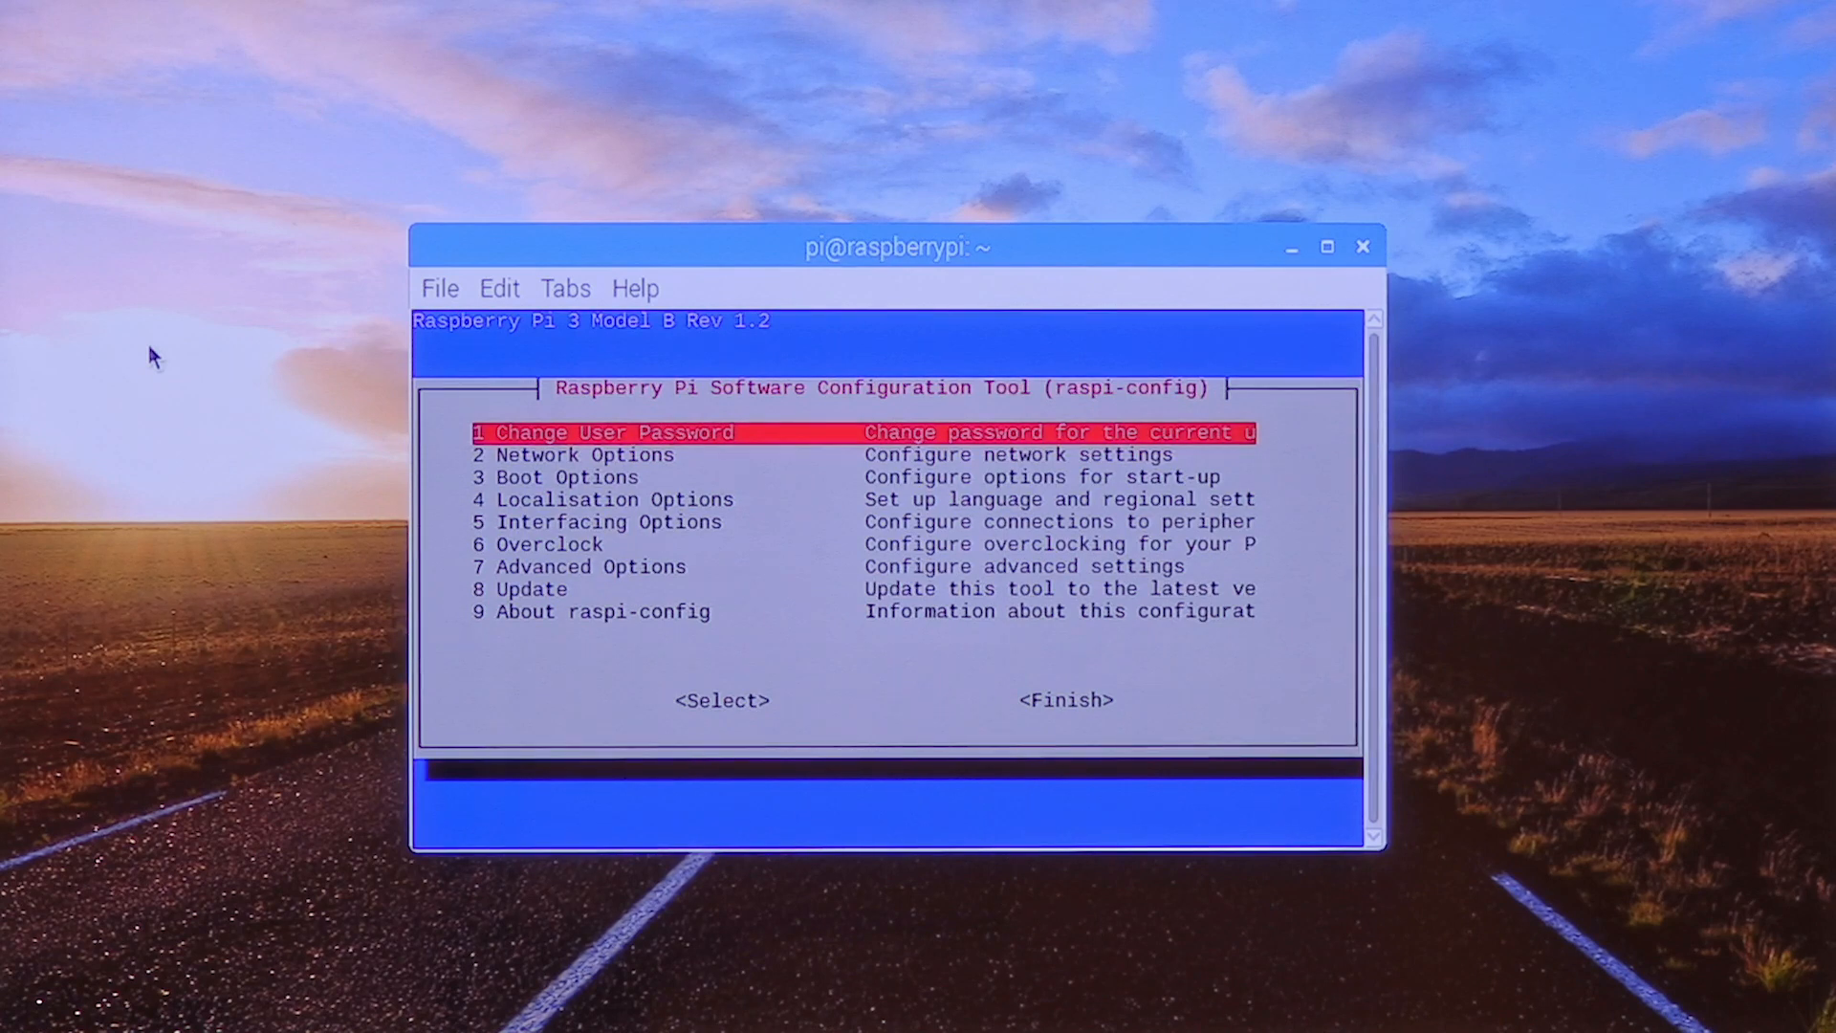
Finish raspi-config and return to the terminal prompt
key("Tab")
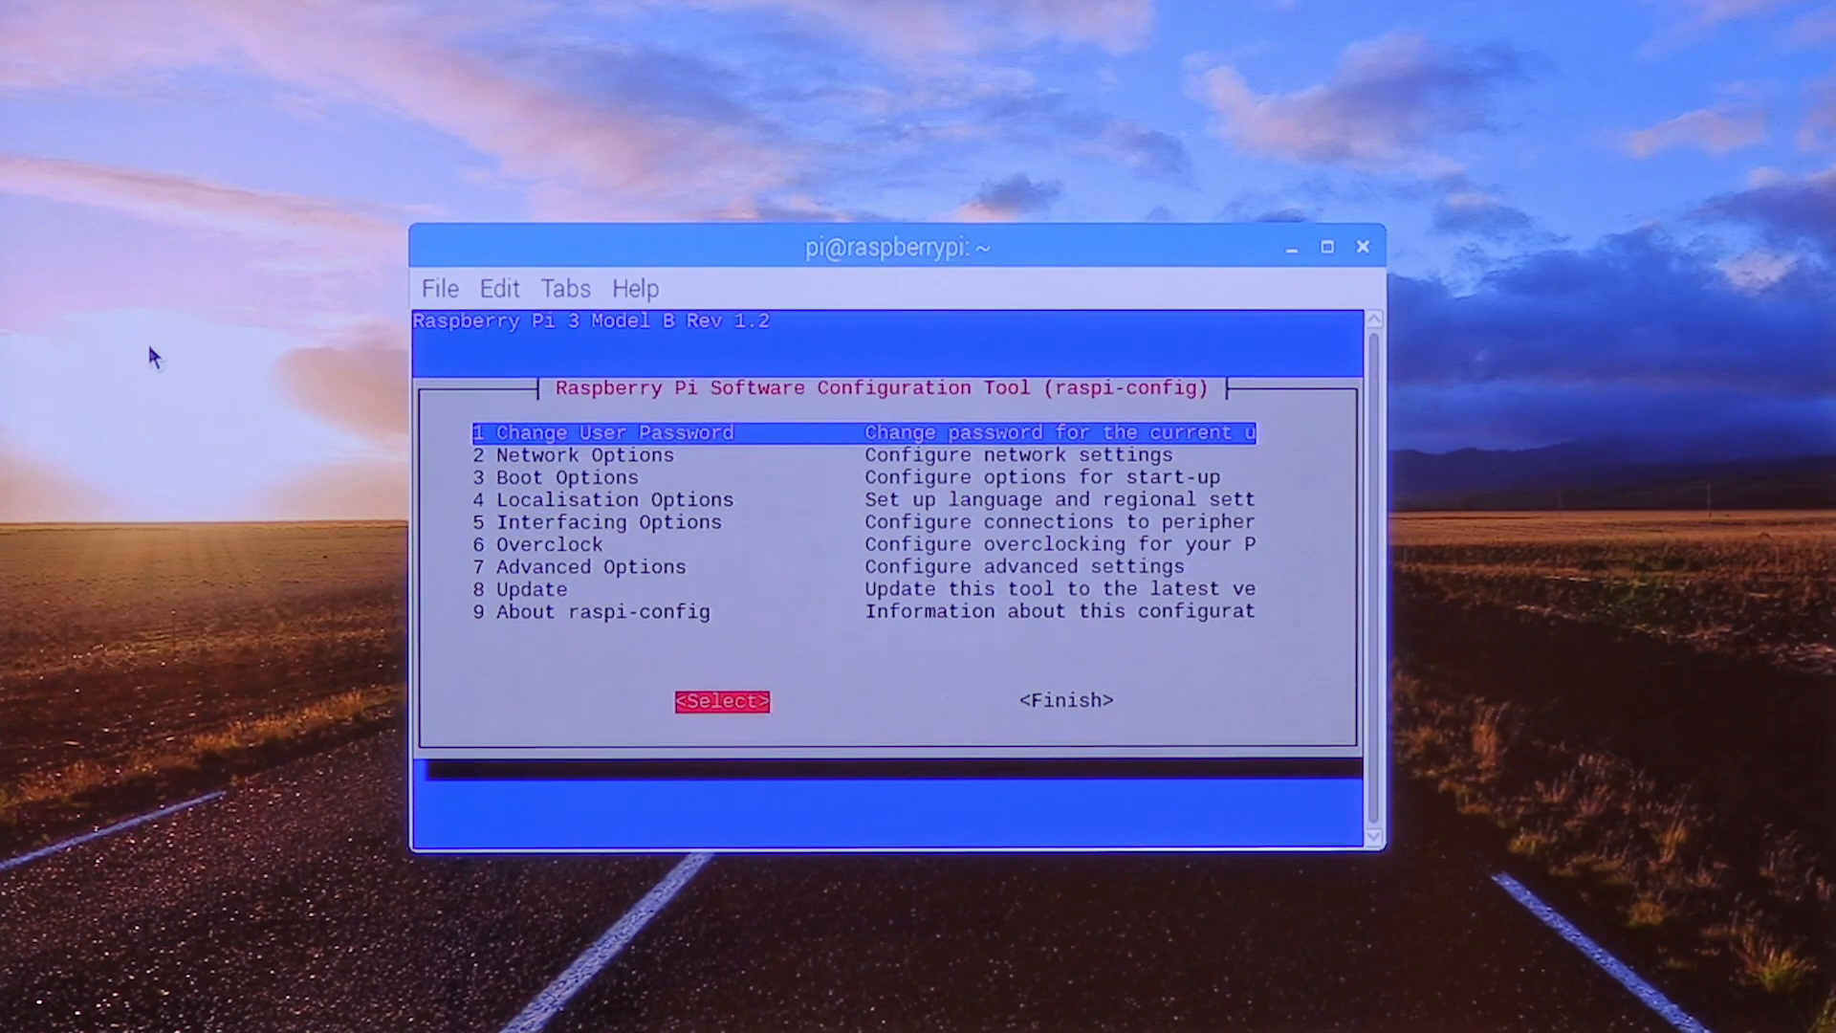
key("Tab")
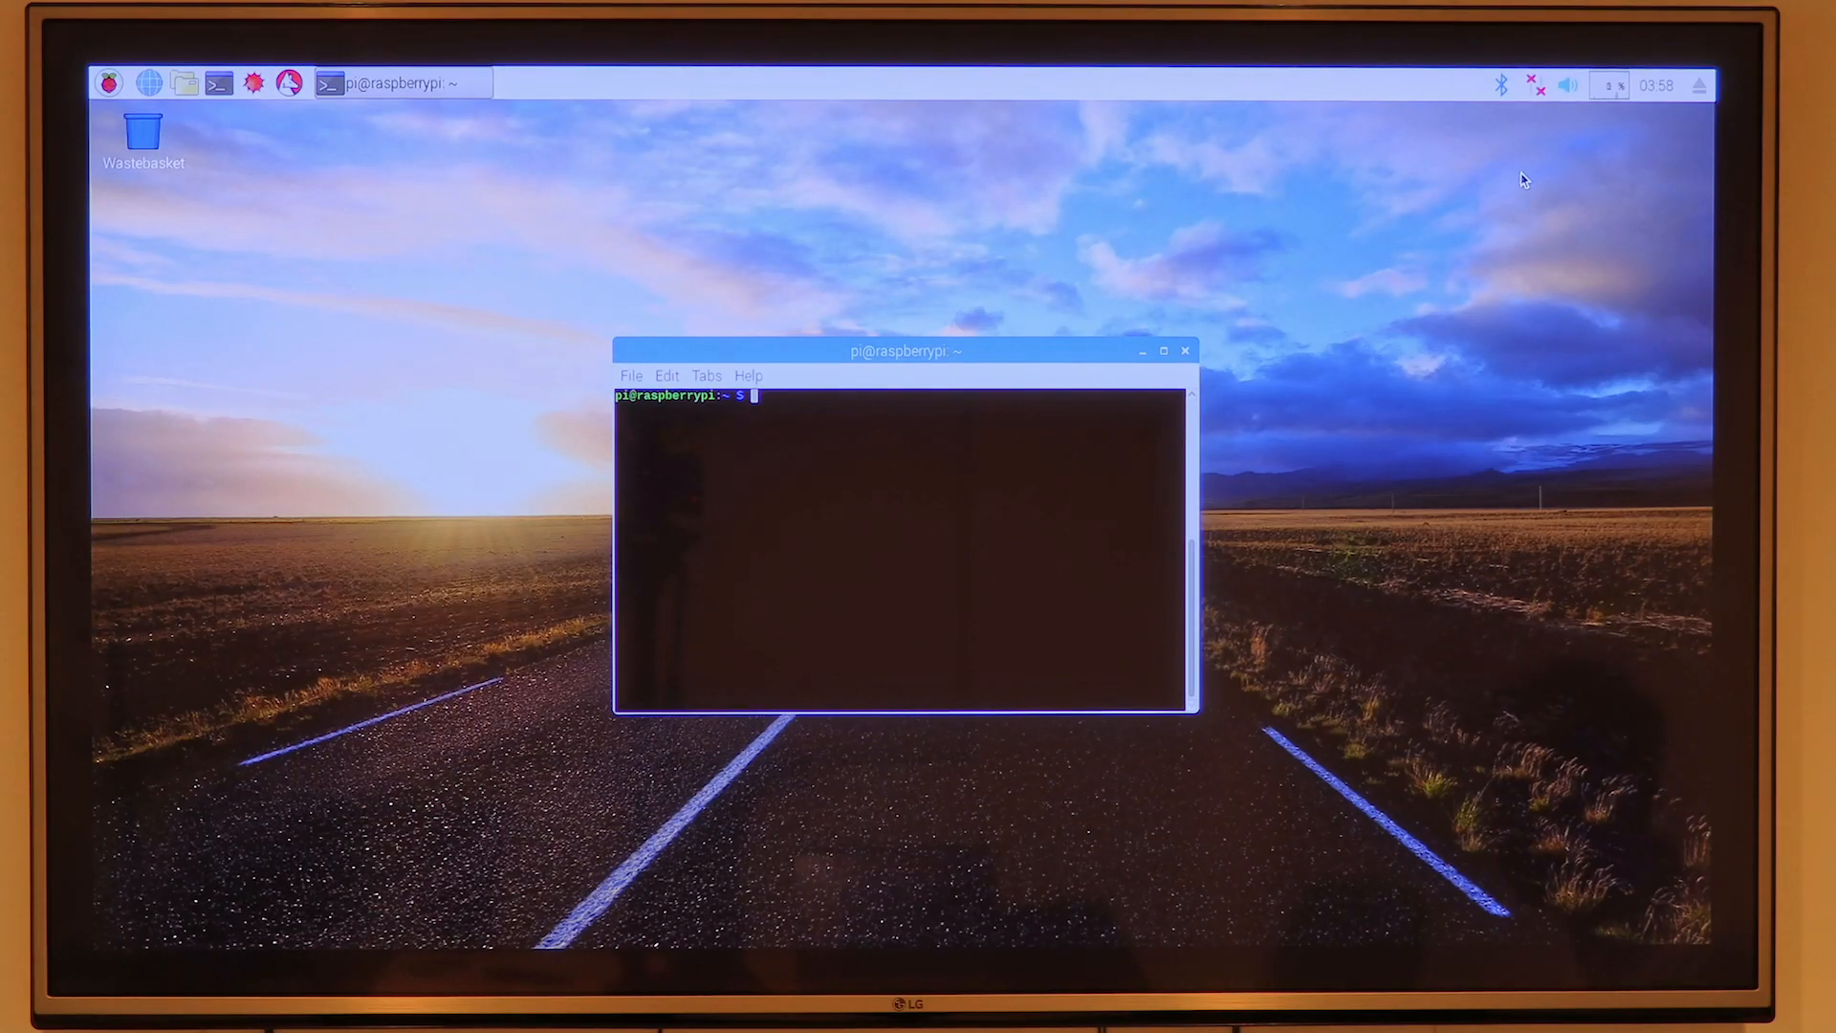
Join the Acconeer-2.4 Wi-Fi network, entering its pre-shared key
left_click(1610, 84)
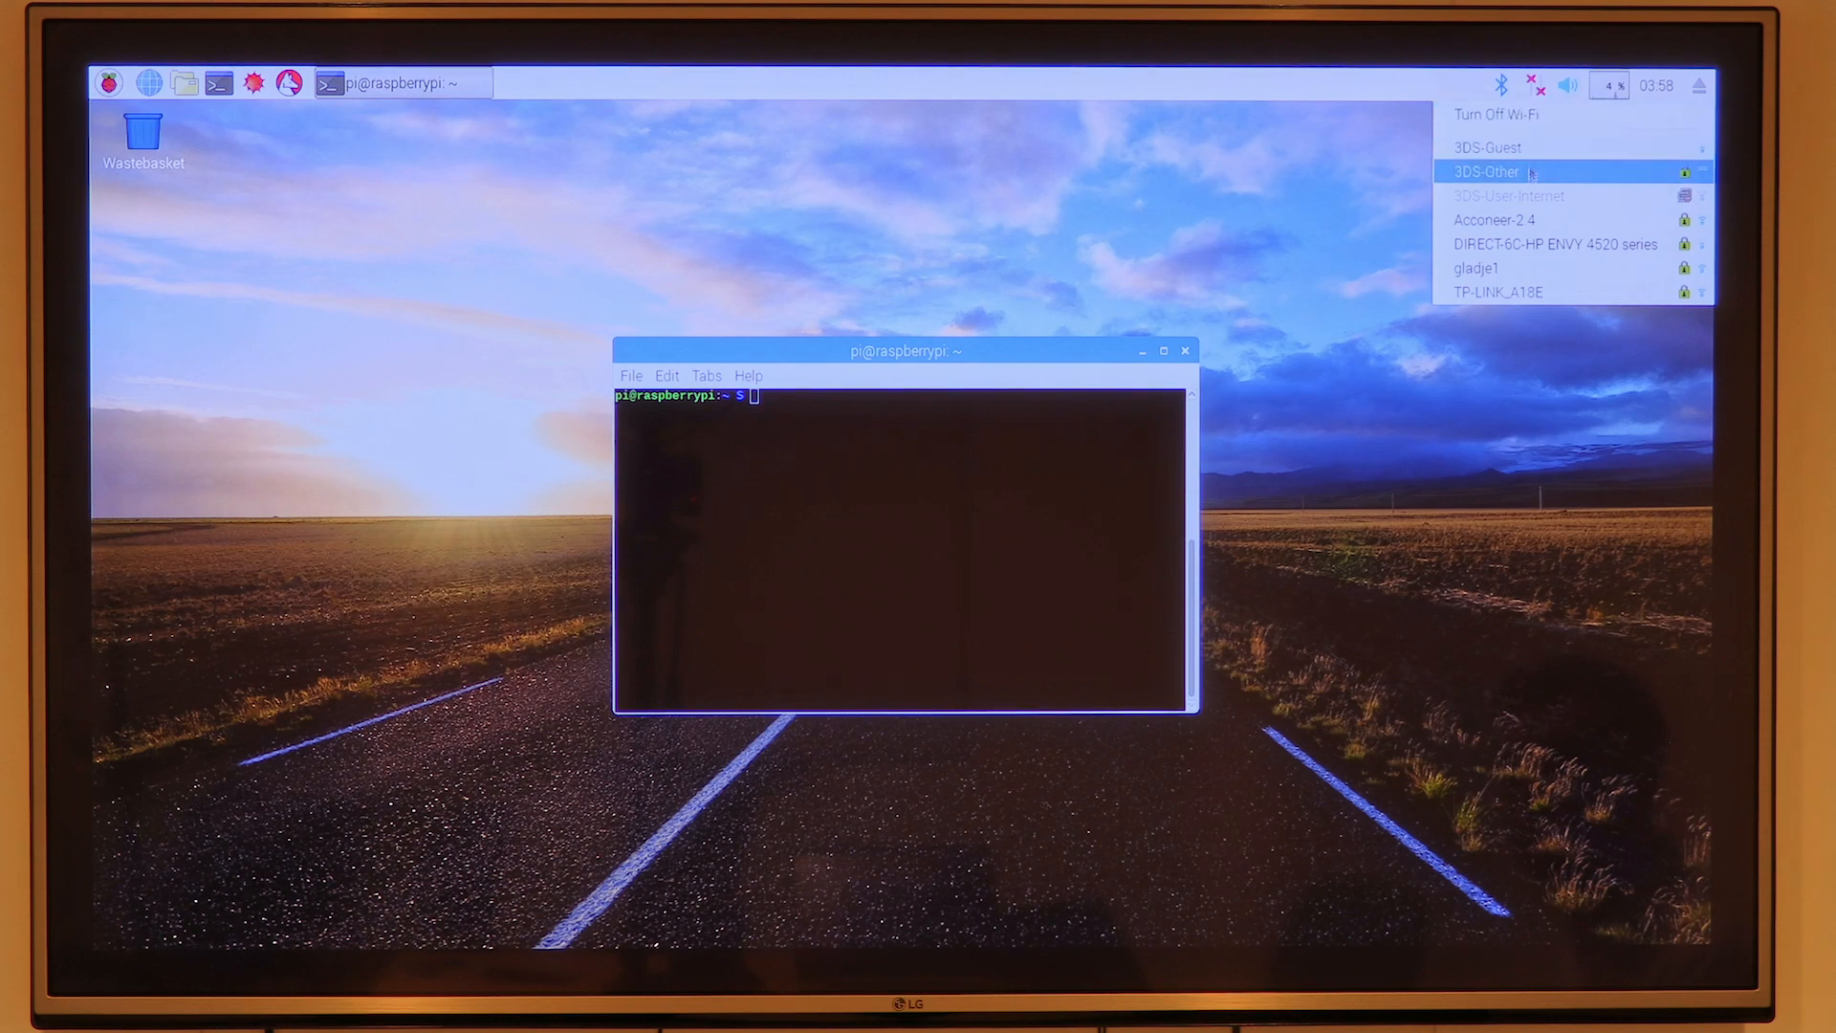
left_click(1494, 218)
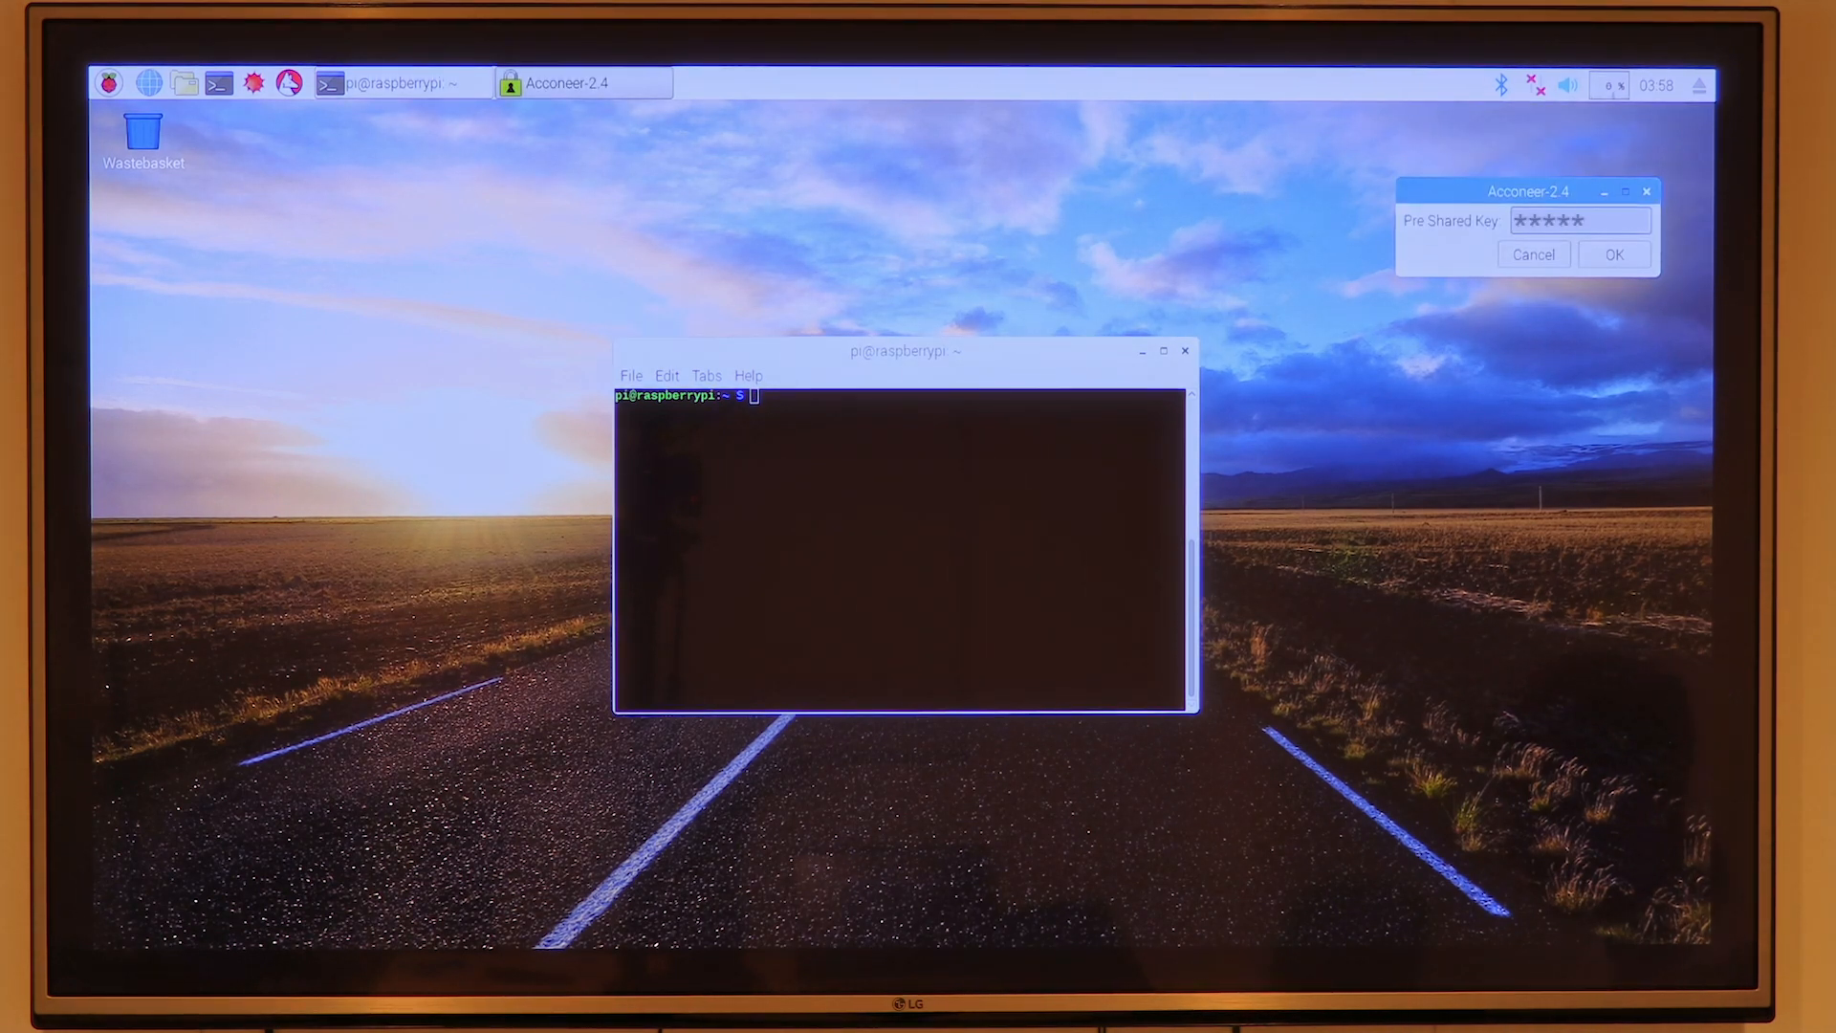
type("**")
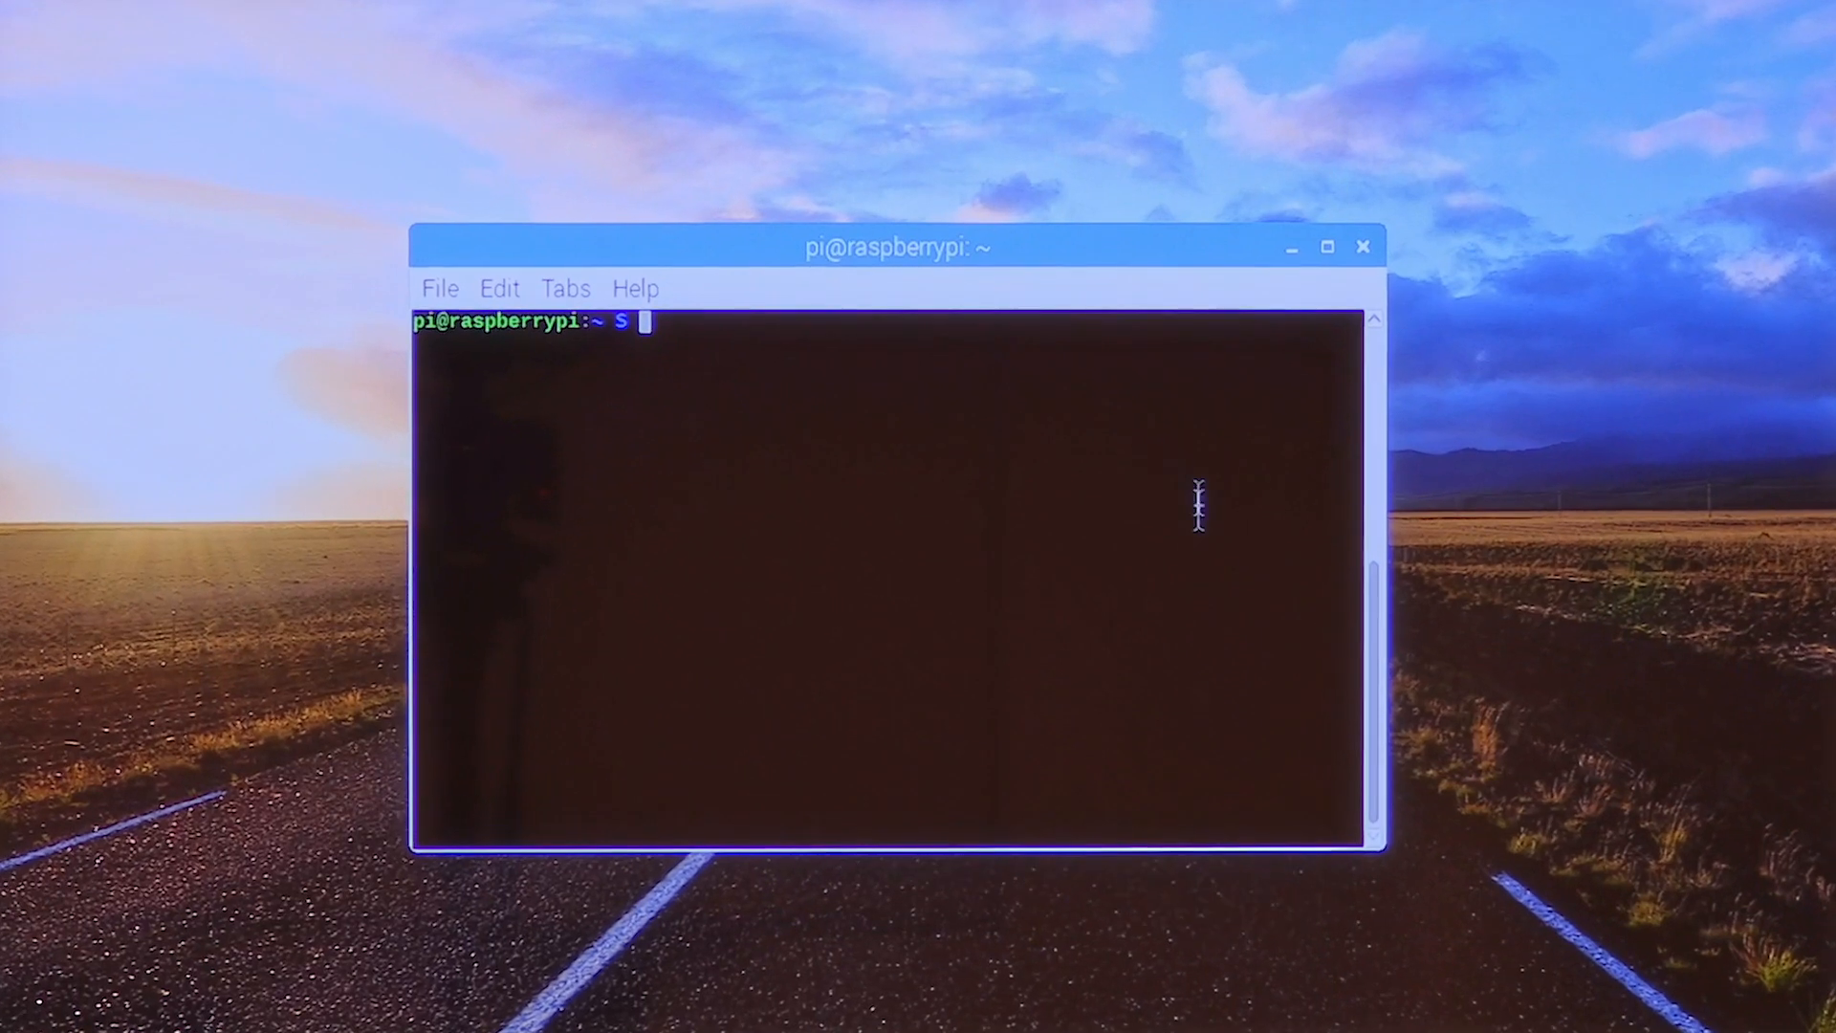
Run sudo apt-get update then sudo apt-get dist-upgrade, answering Y to upgrade all packages
type("sudo")
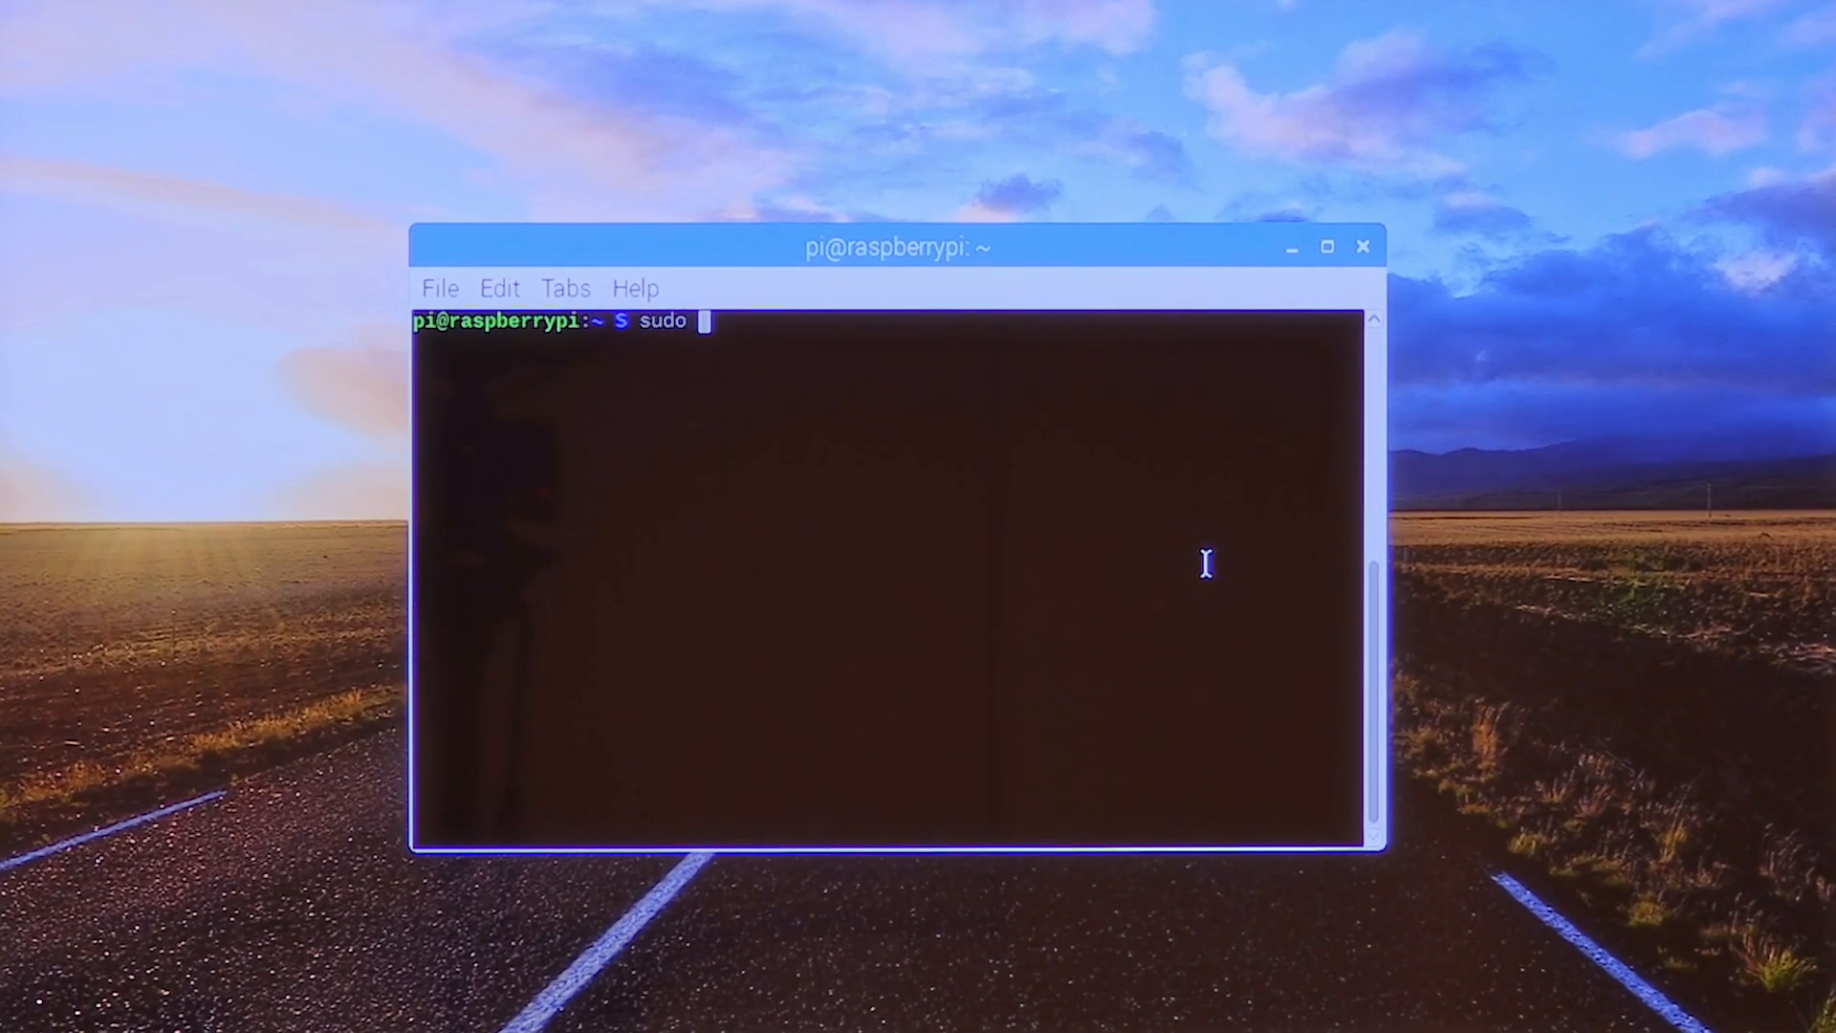
type("apt-get update")
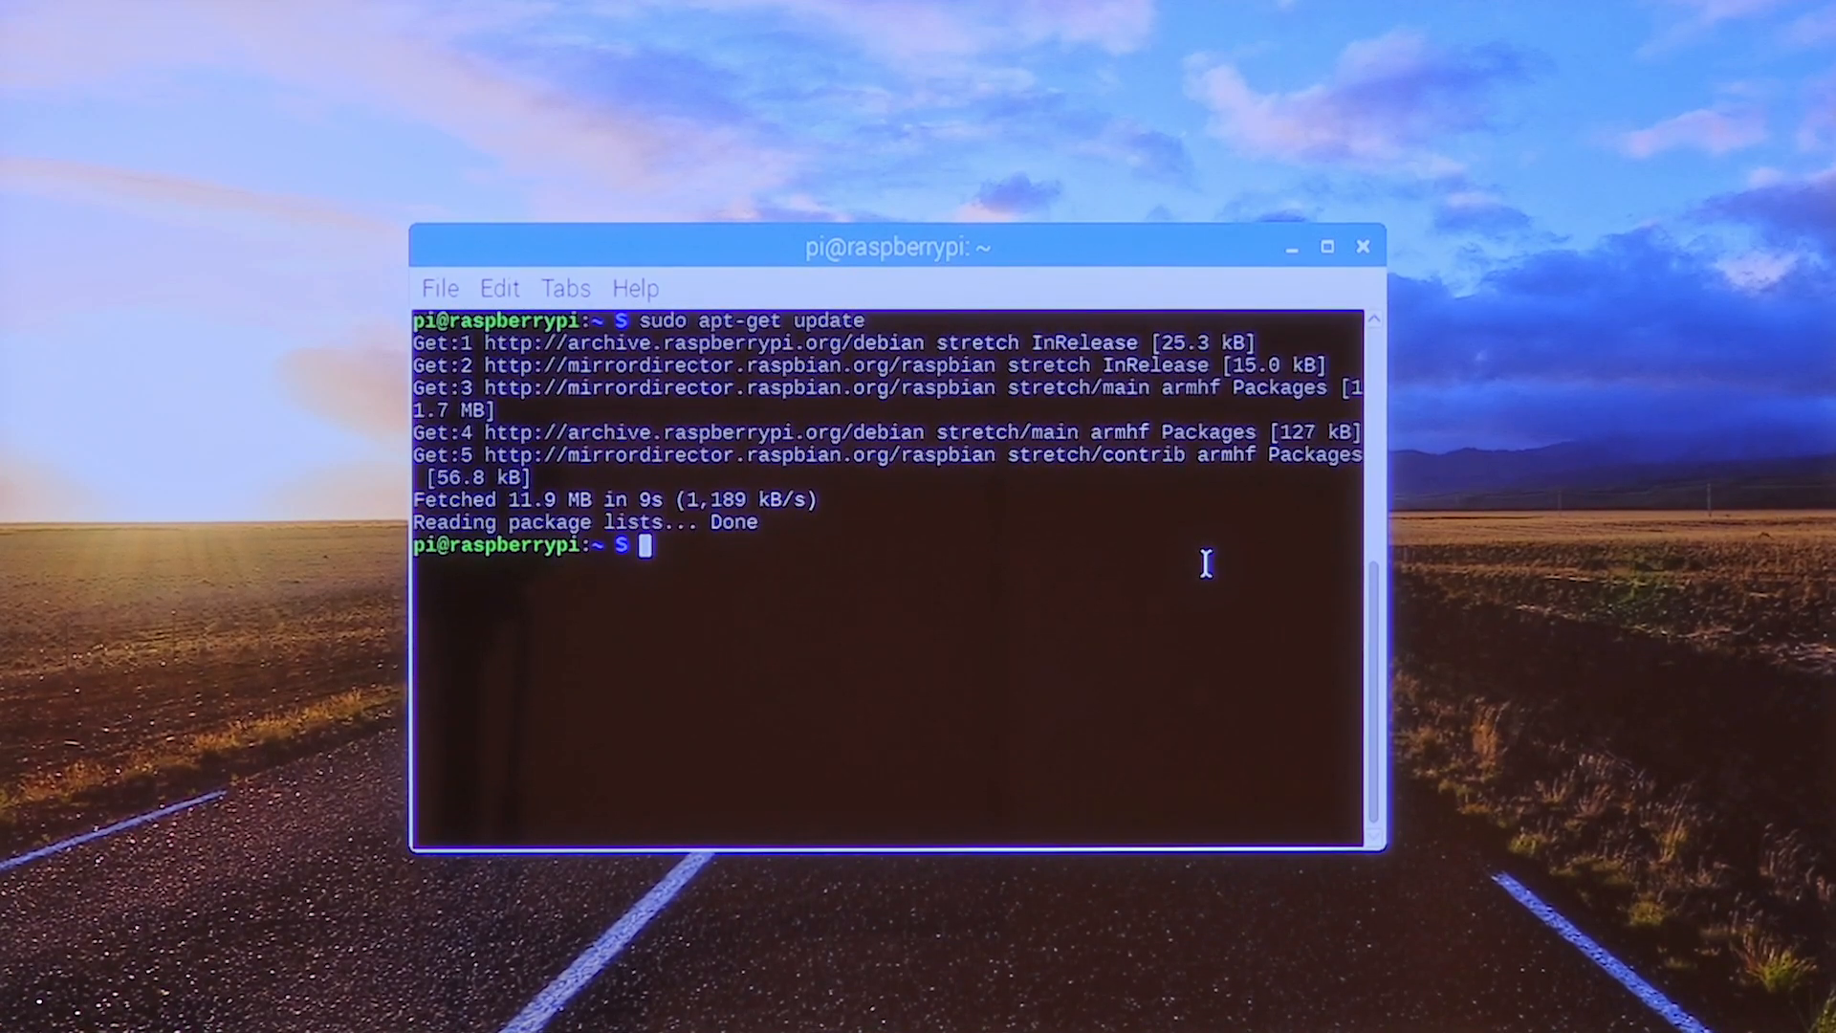
type("sudo apt-get")
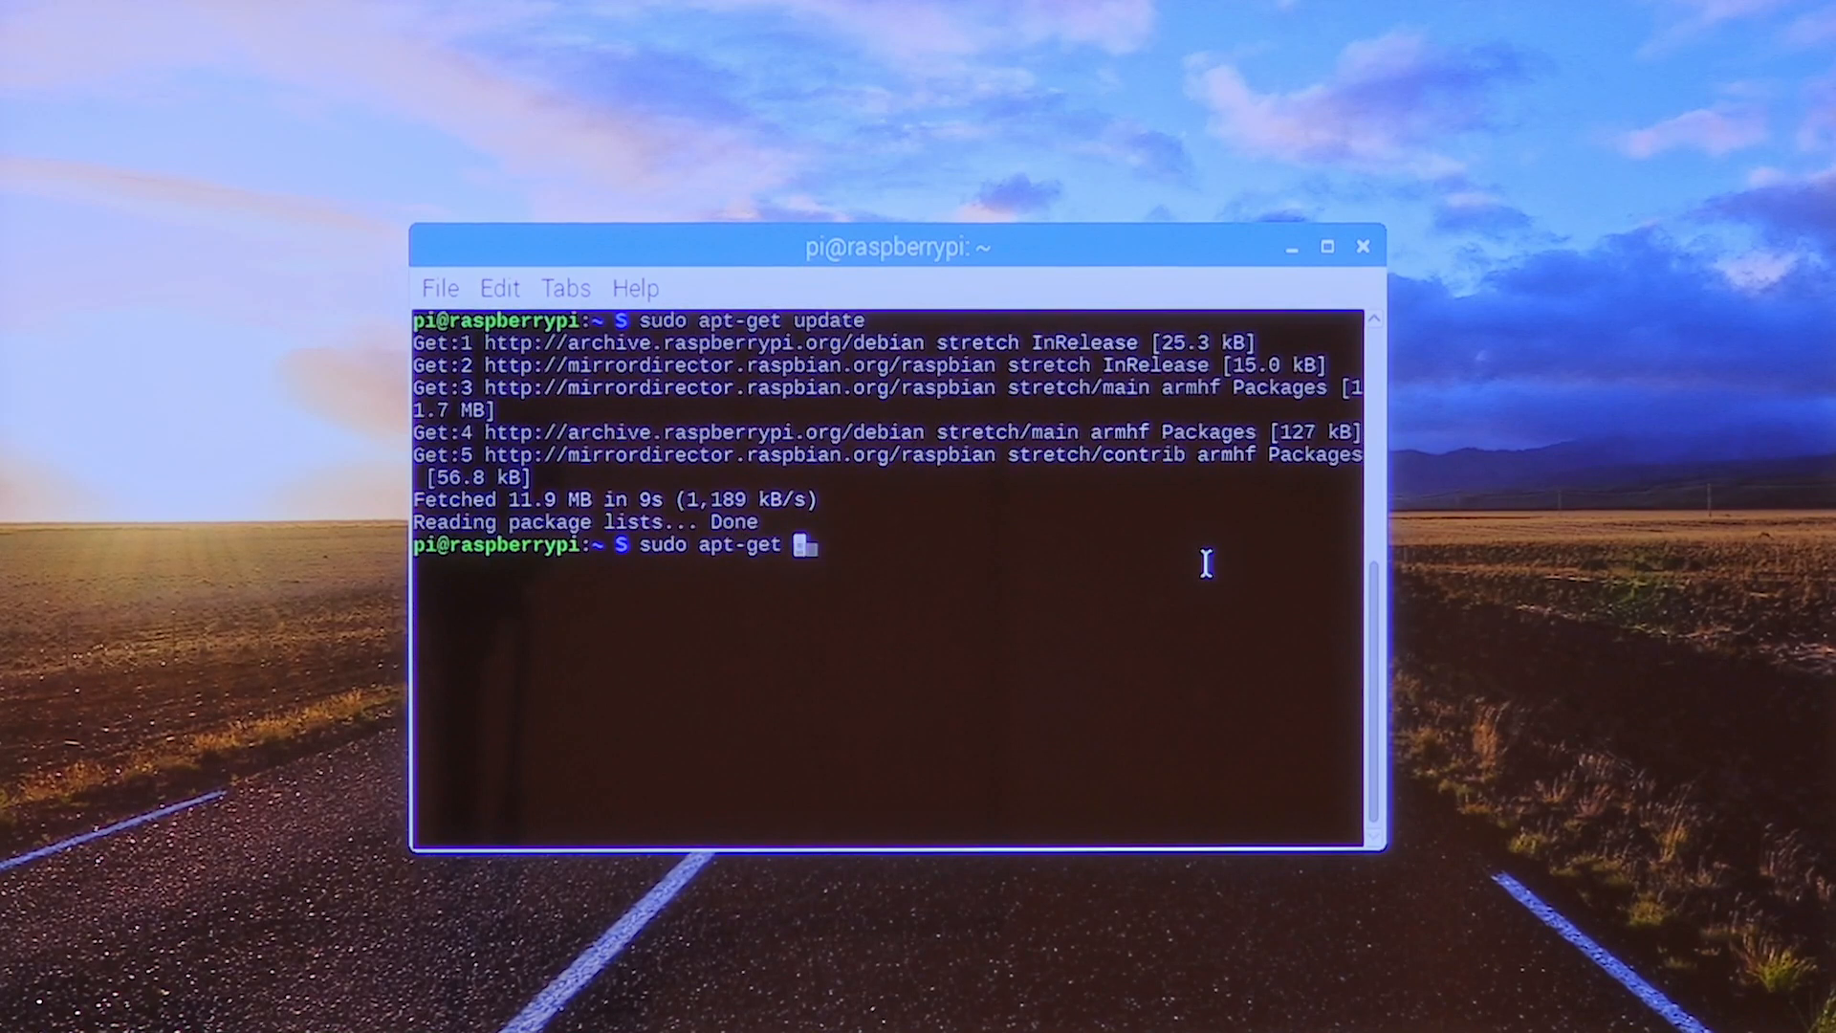
type("dist-upgrade")
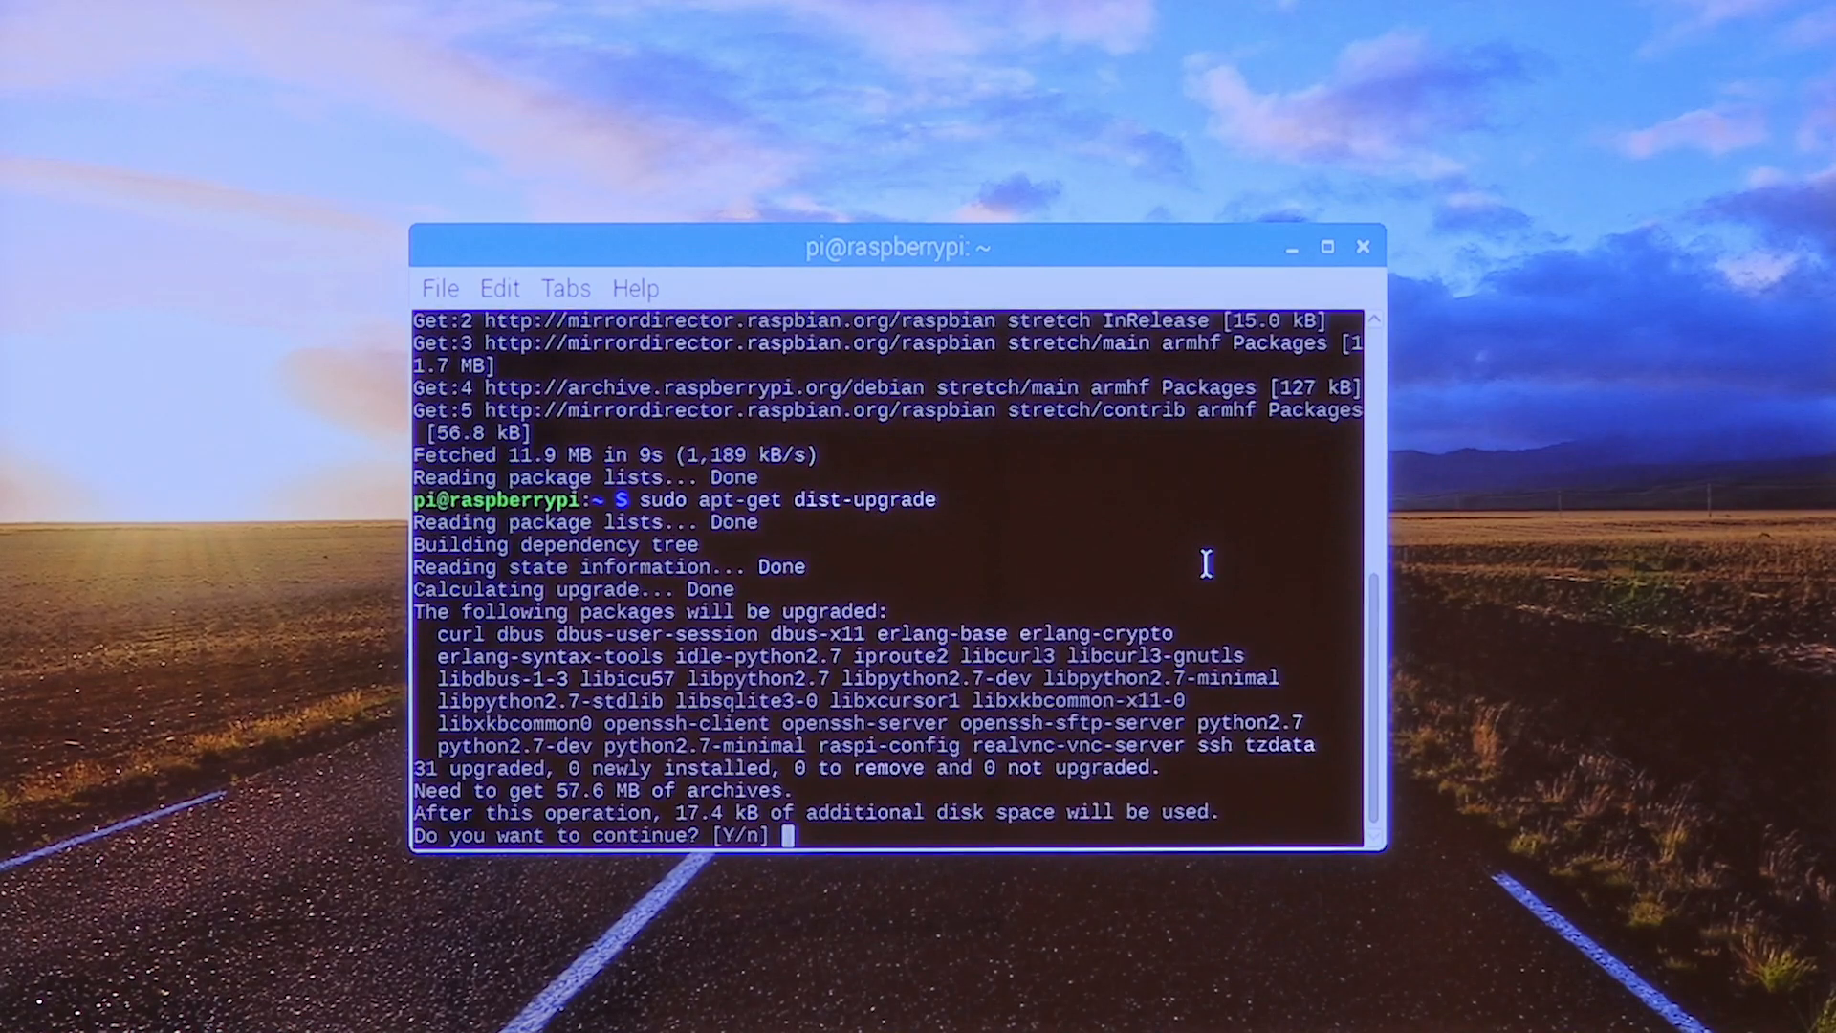
type("Y")
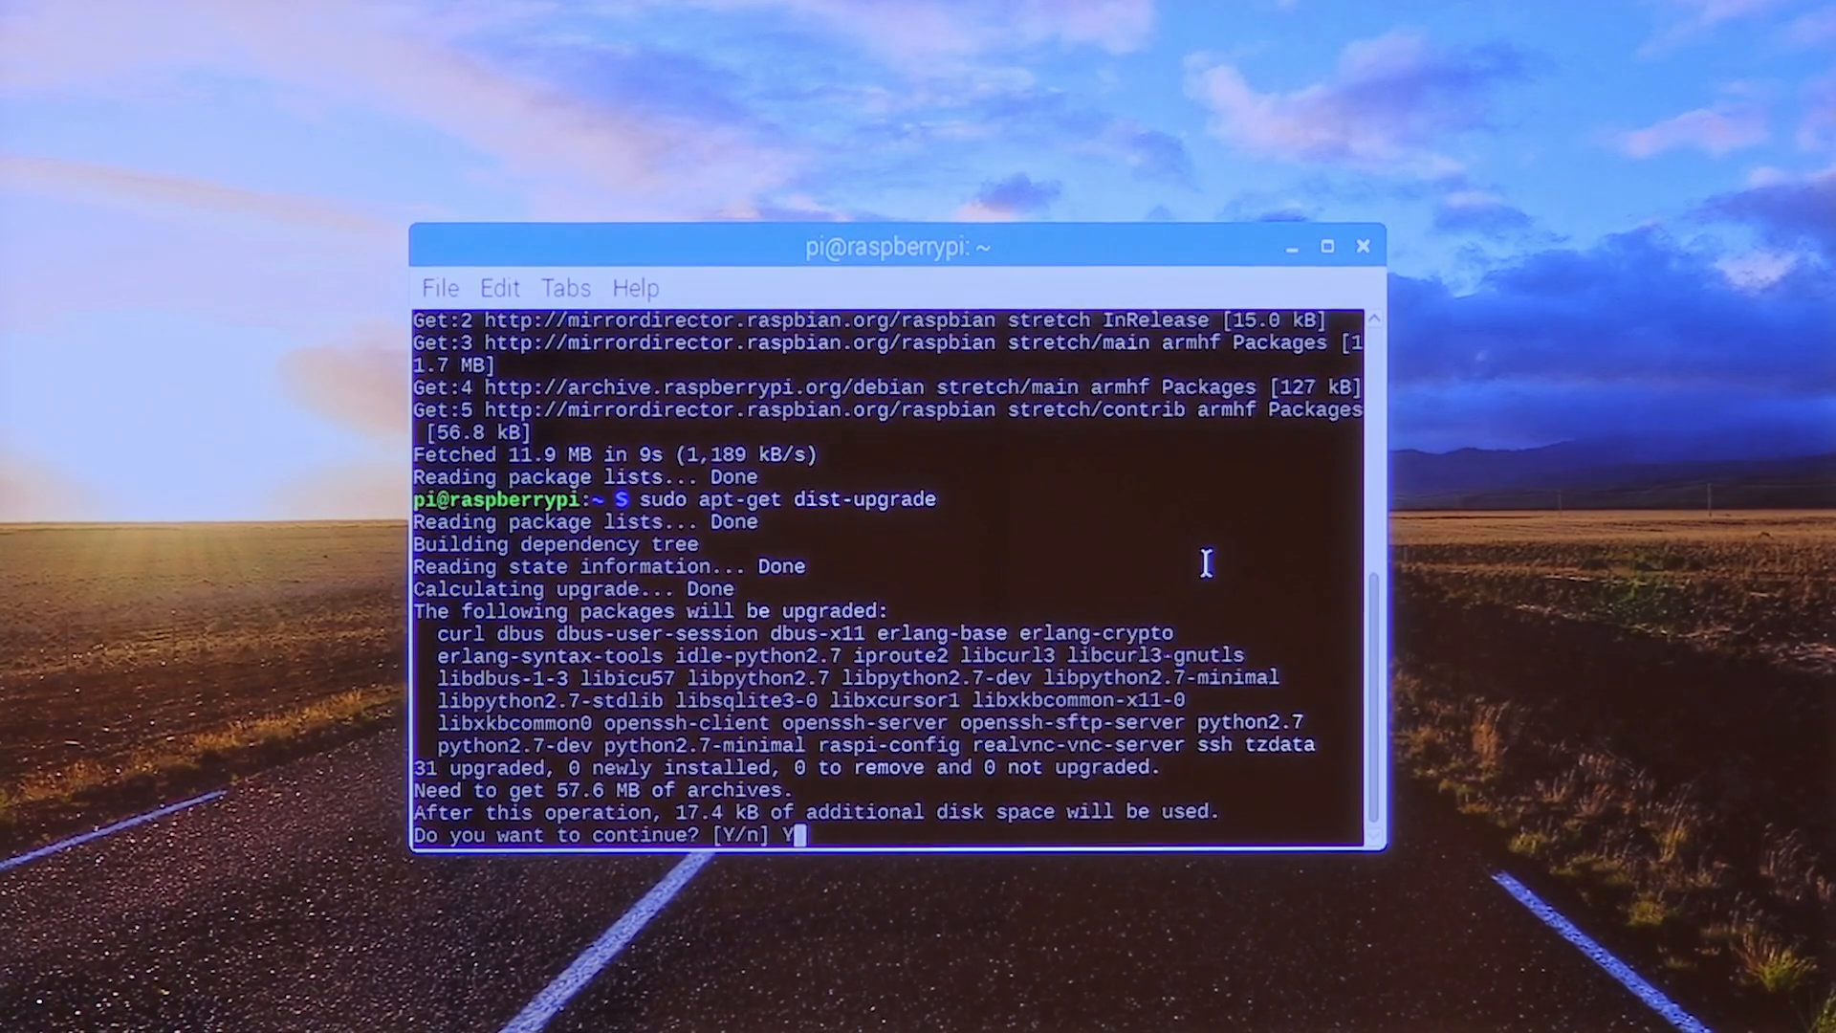
key("Return")
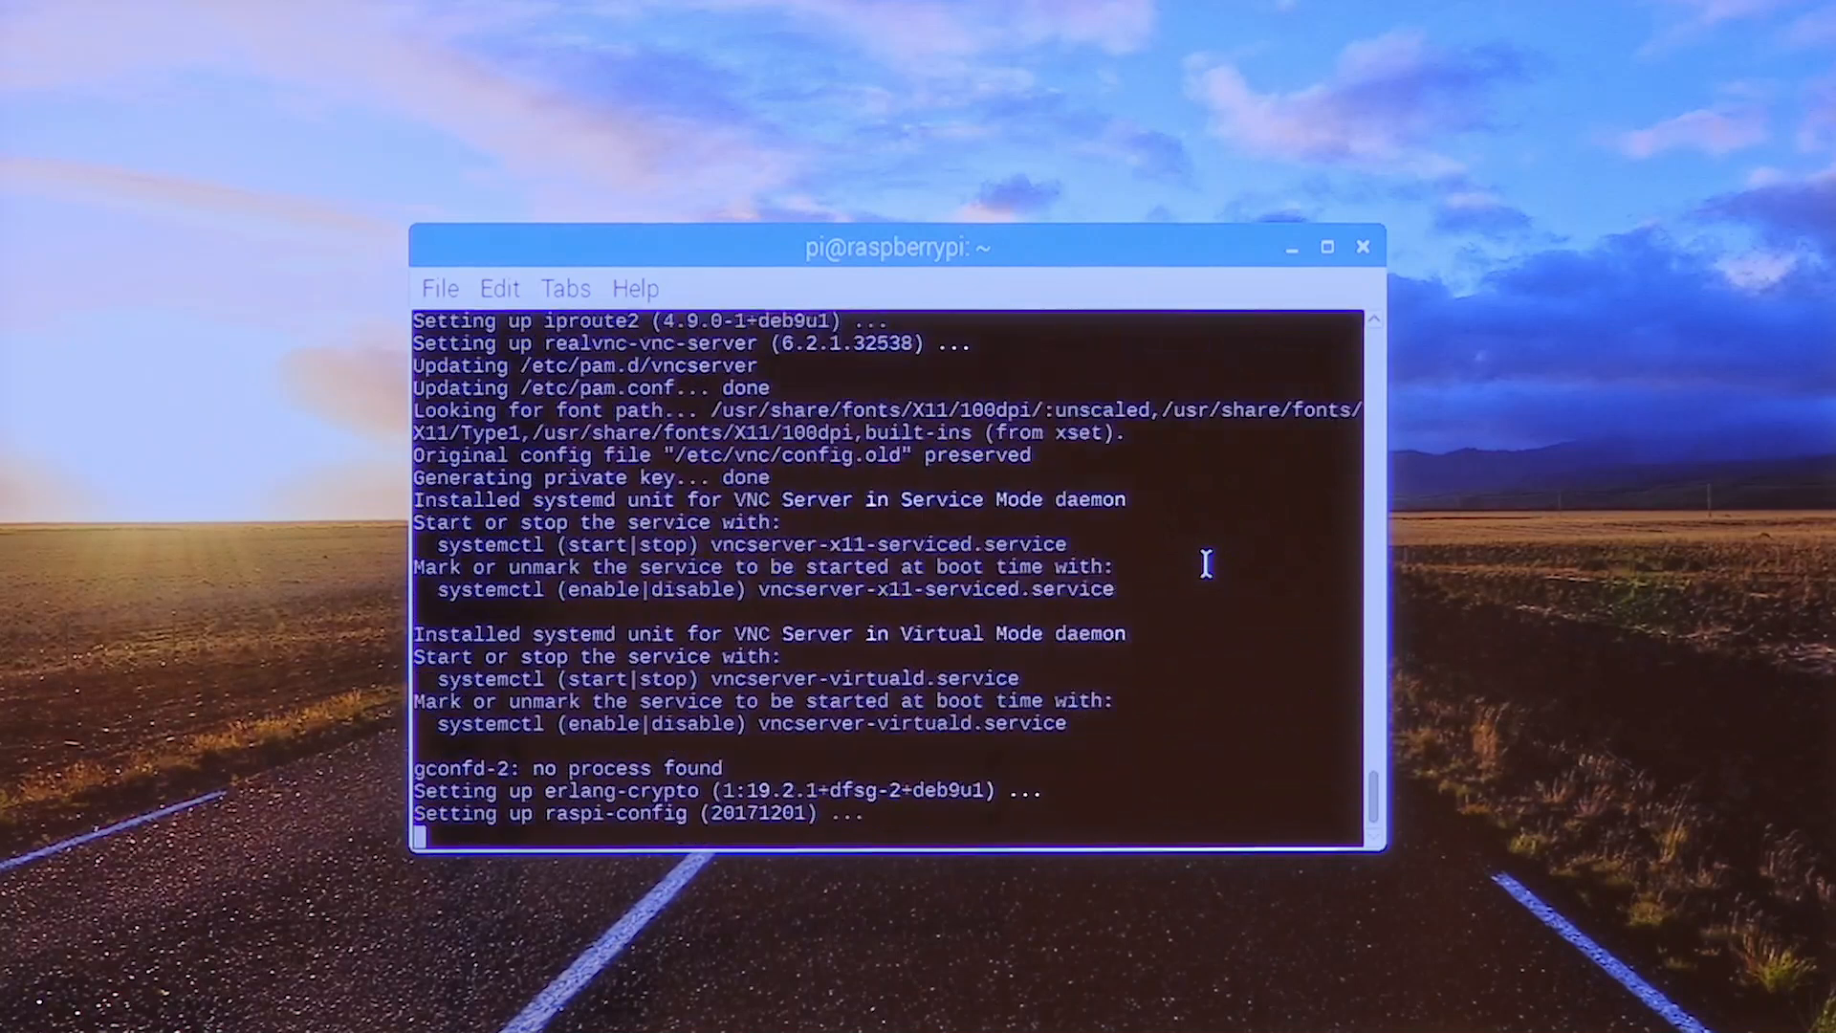
scroll("down", 3)
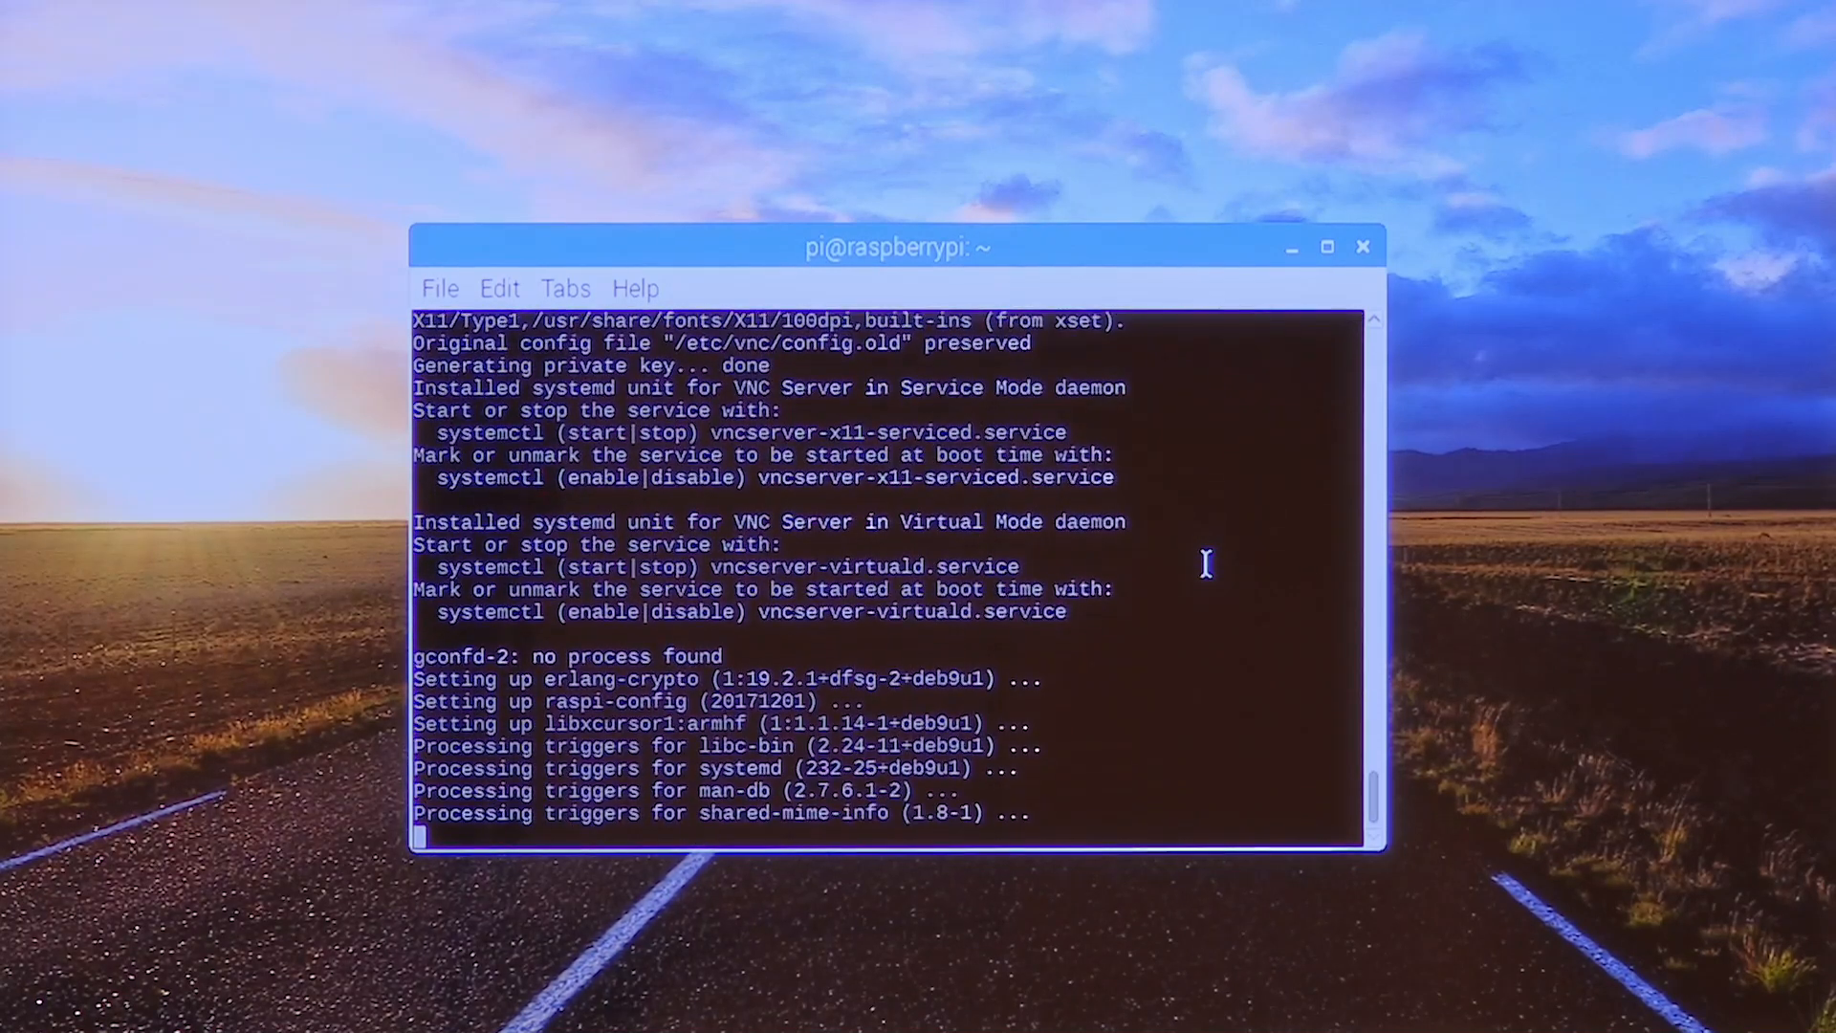
scroll("down", 3)
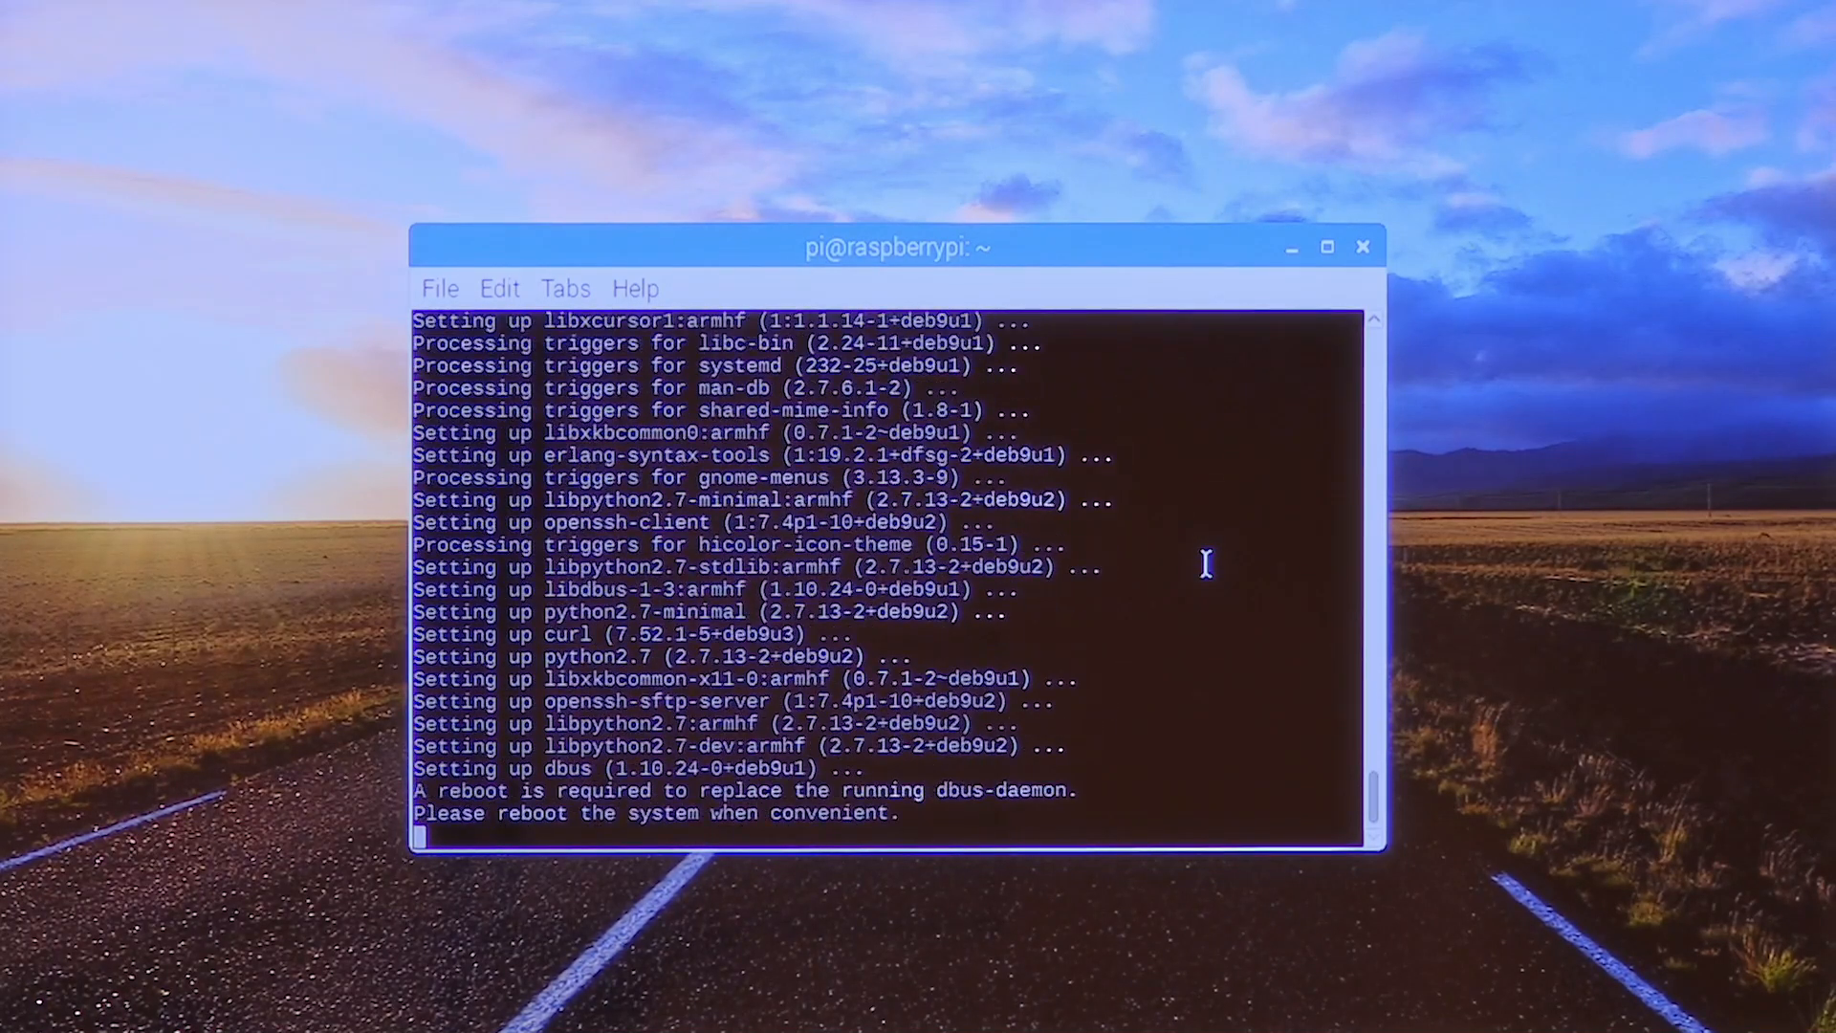
scroll("down", 3)
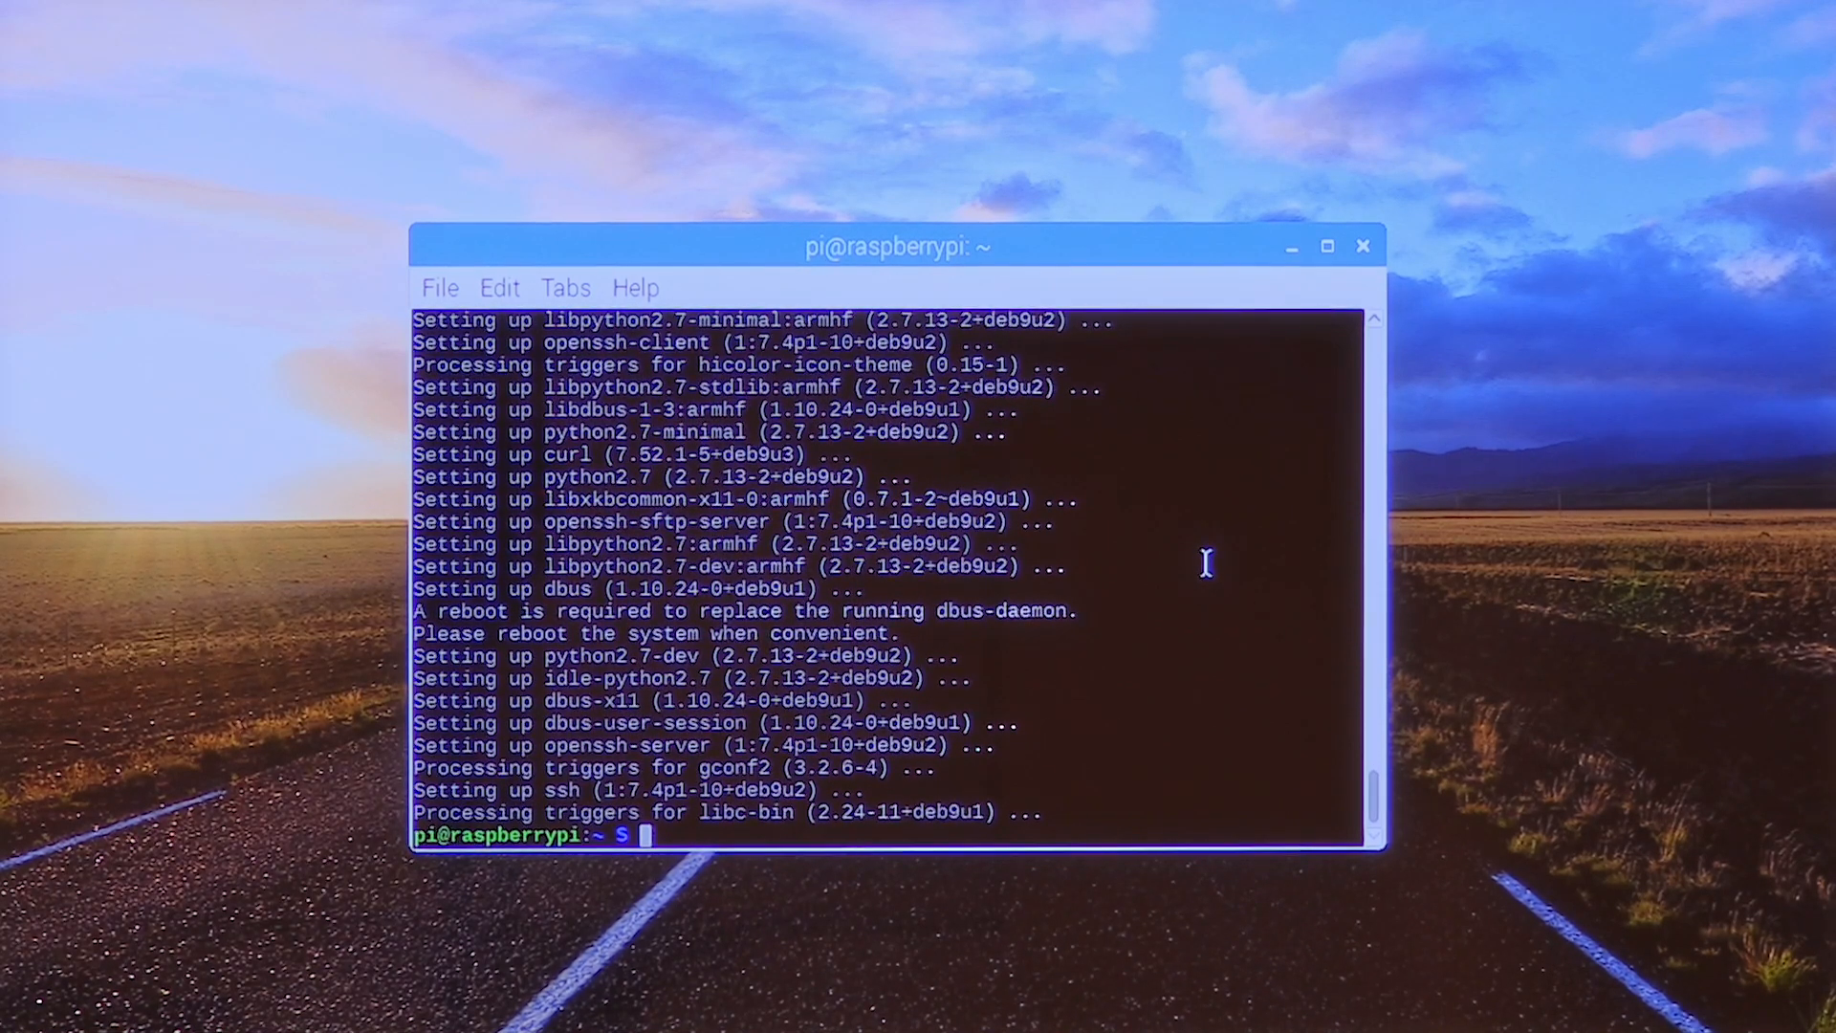
Enter sudo reboot to restart the Pi after the upgrade
type("s")
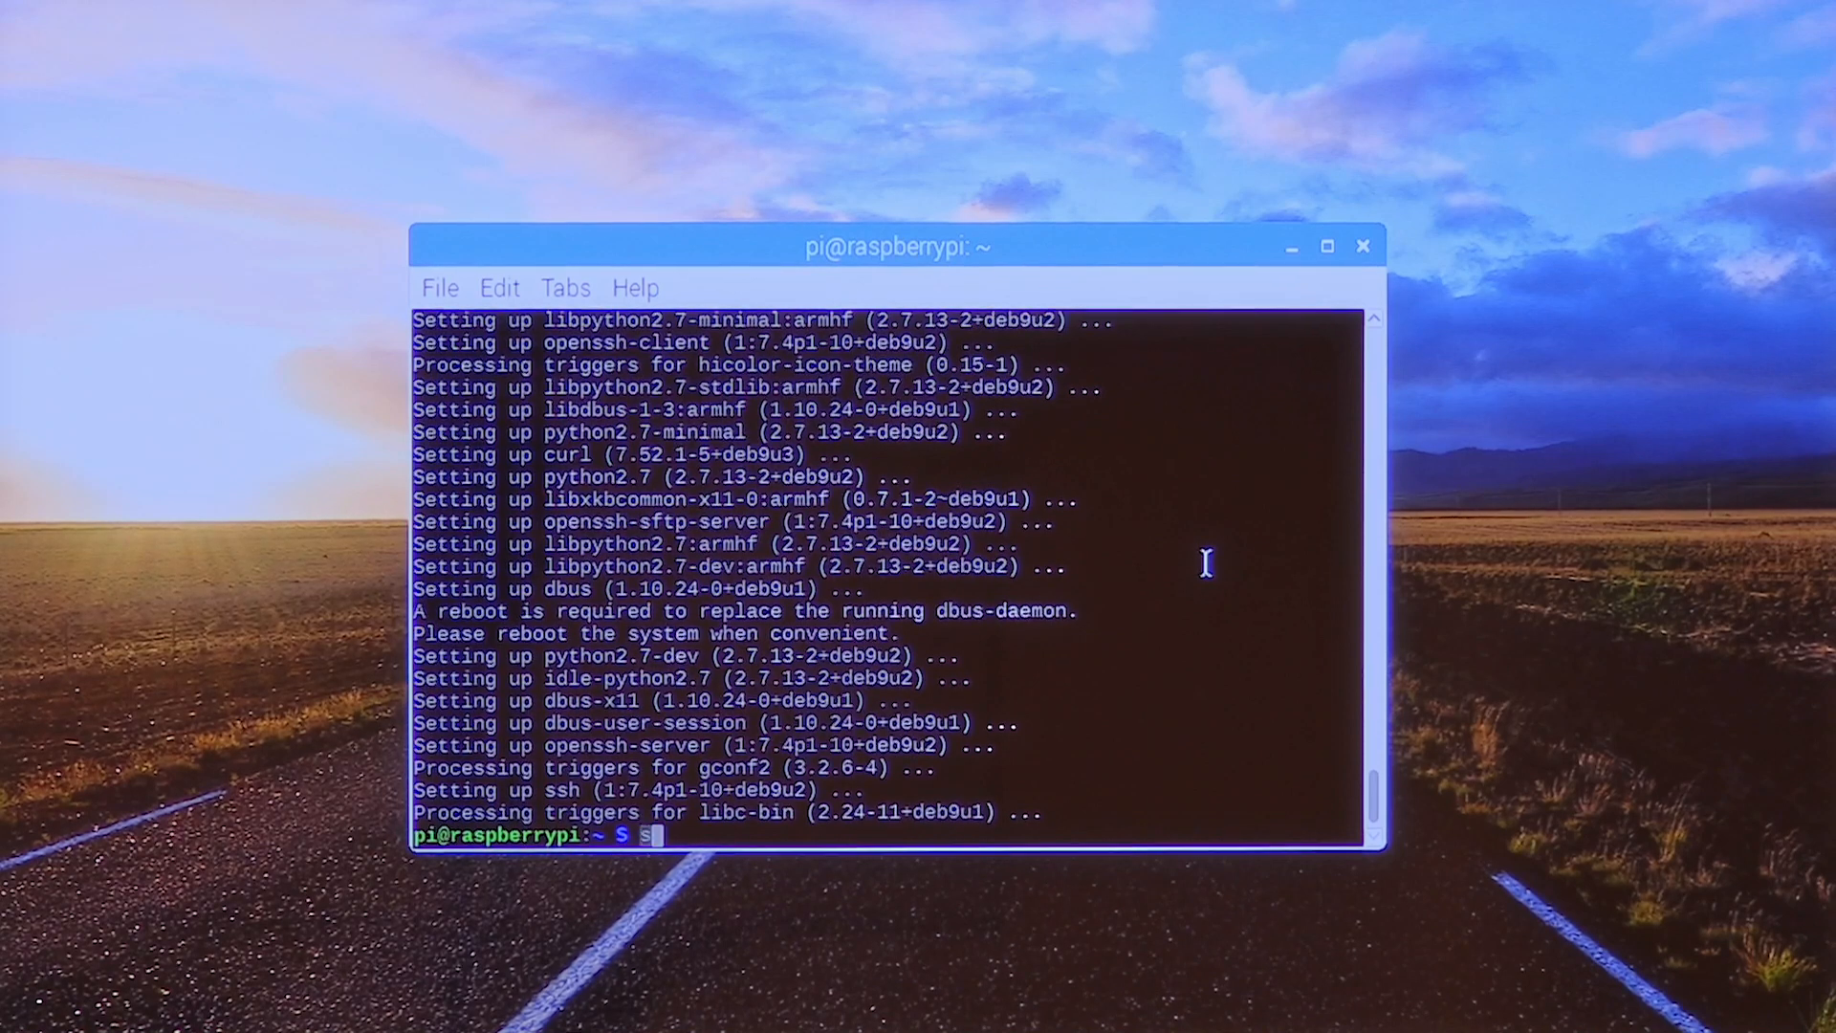
type("sudo reboot")
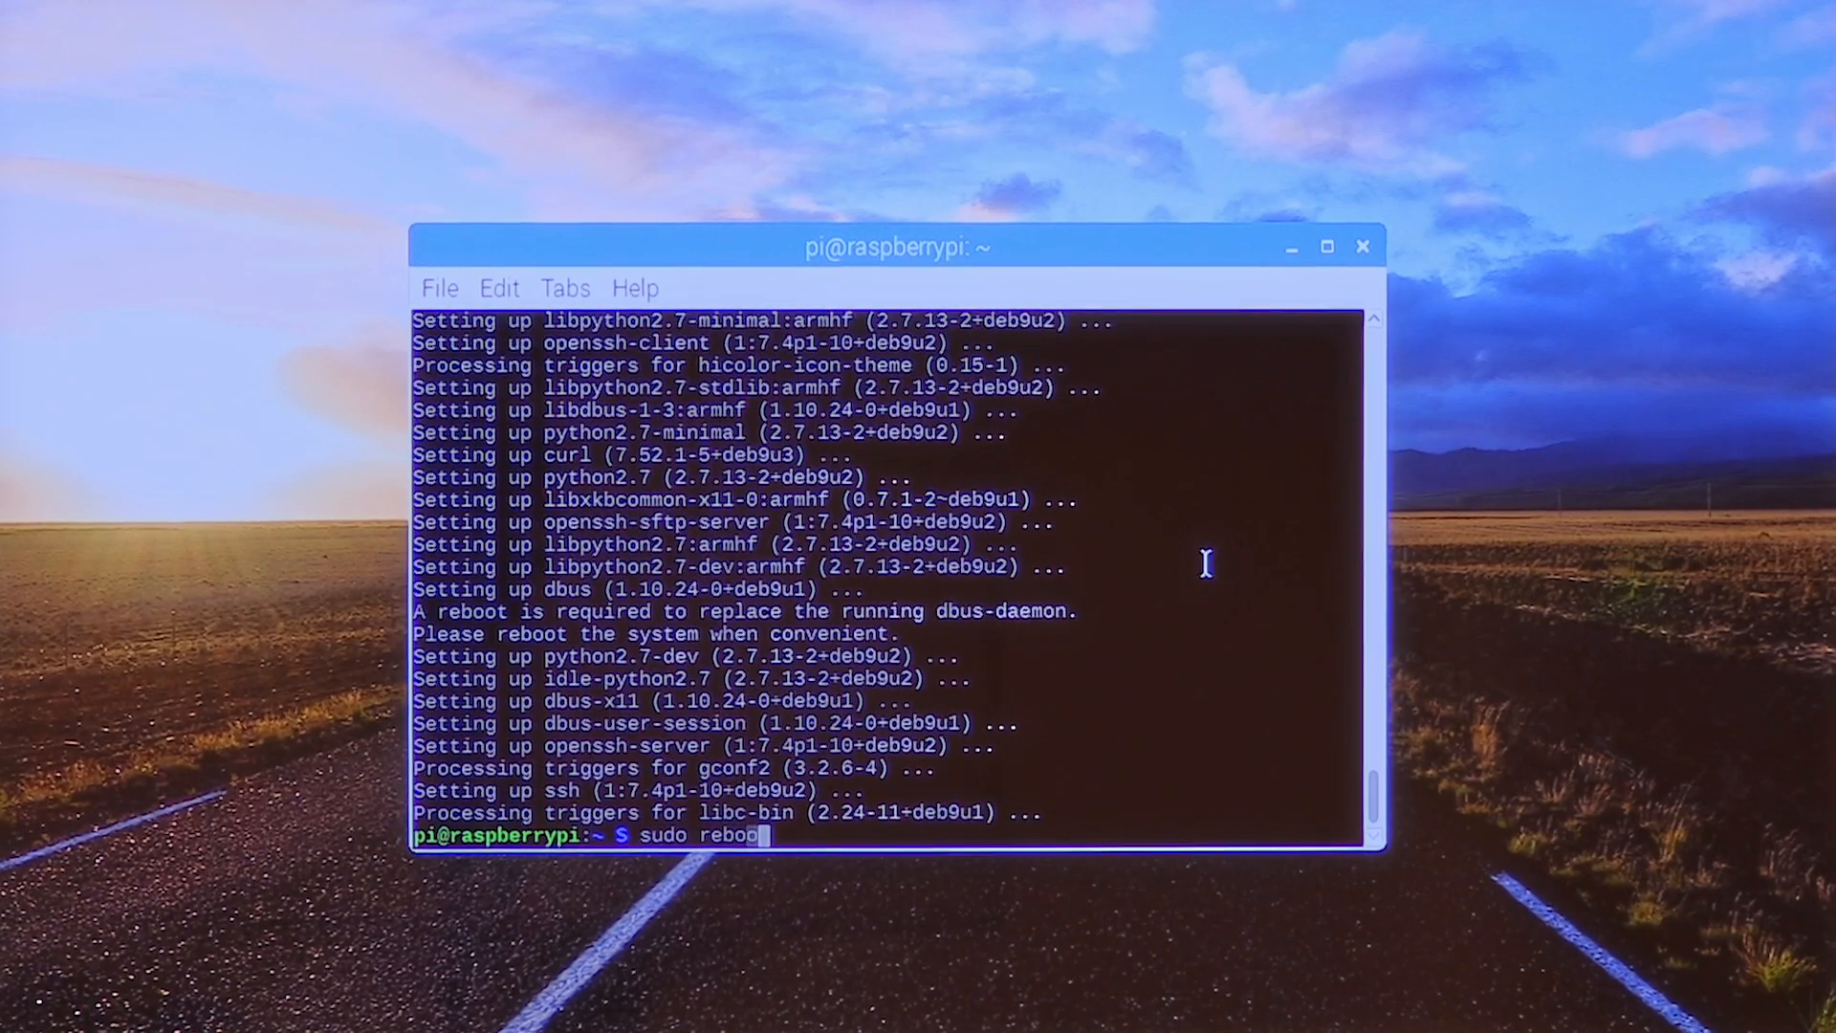
Reboot the Pi and dismiss the SSH default-password warning on the desktop
key("Return")
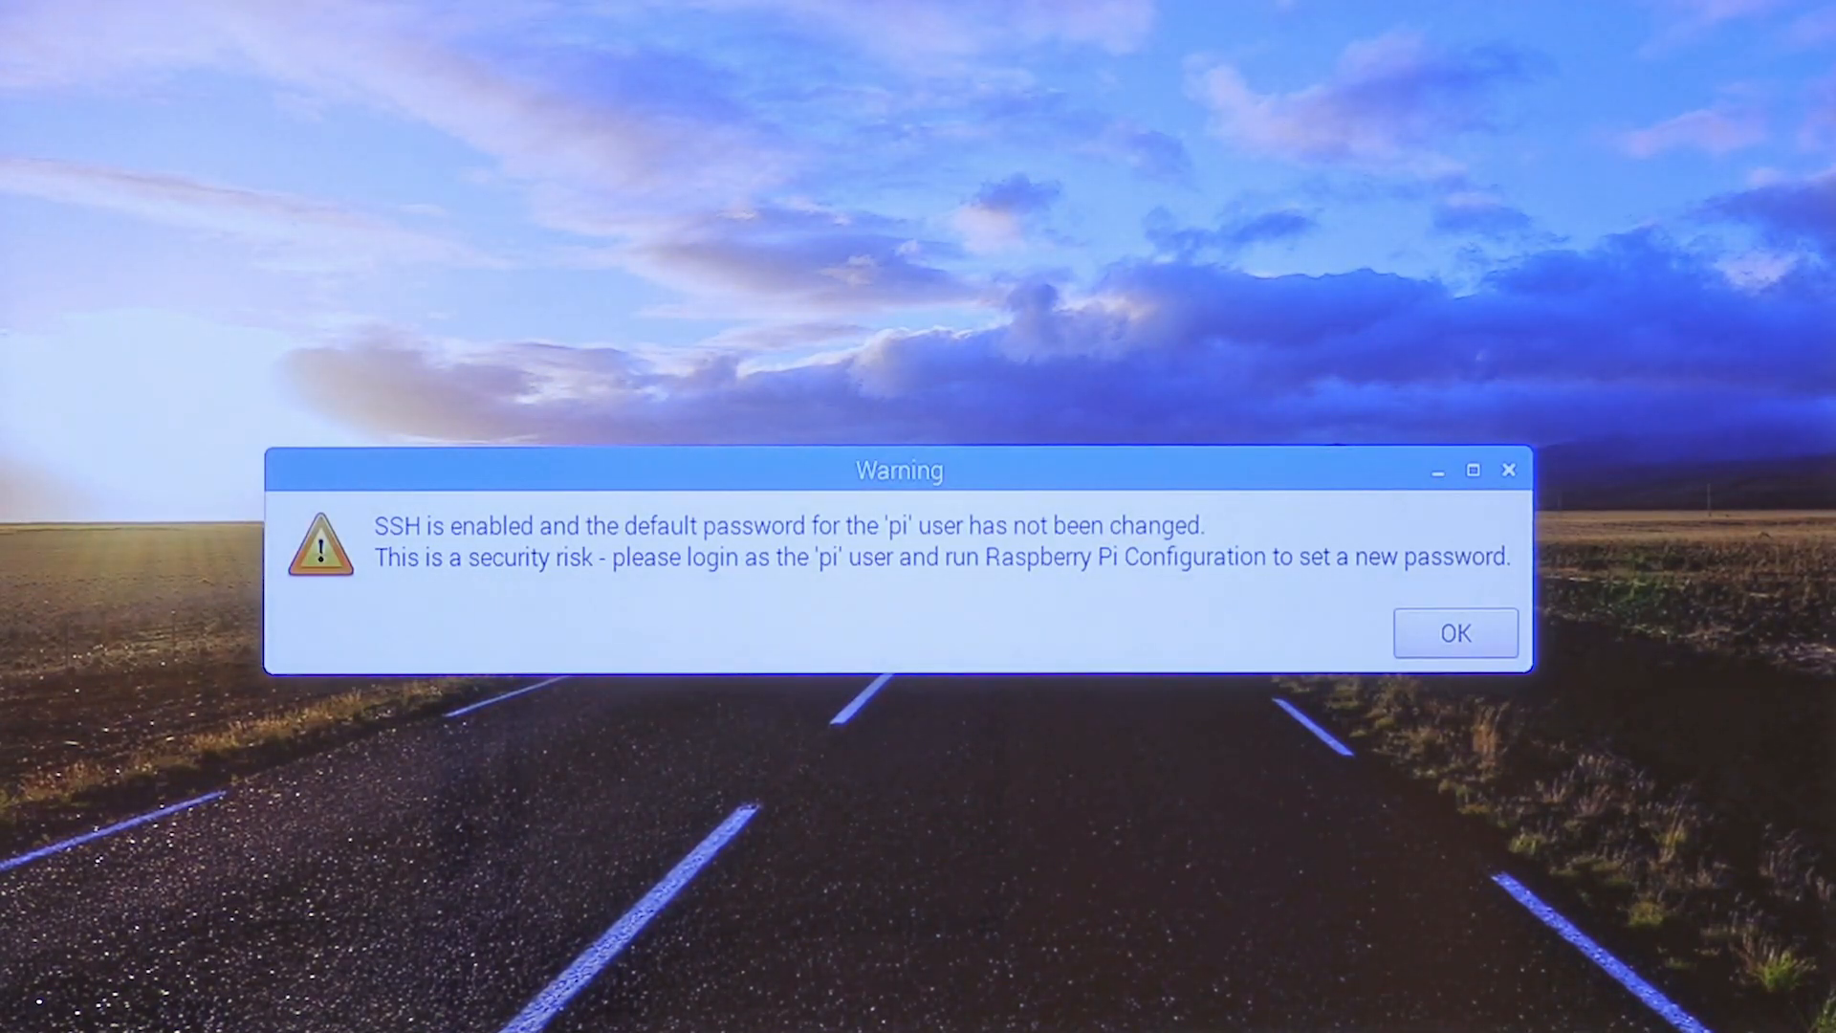
mouse_move(1213, 650)
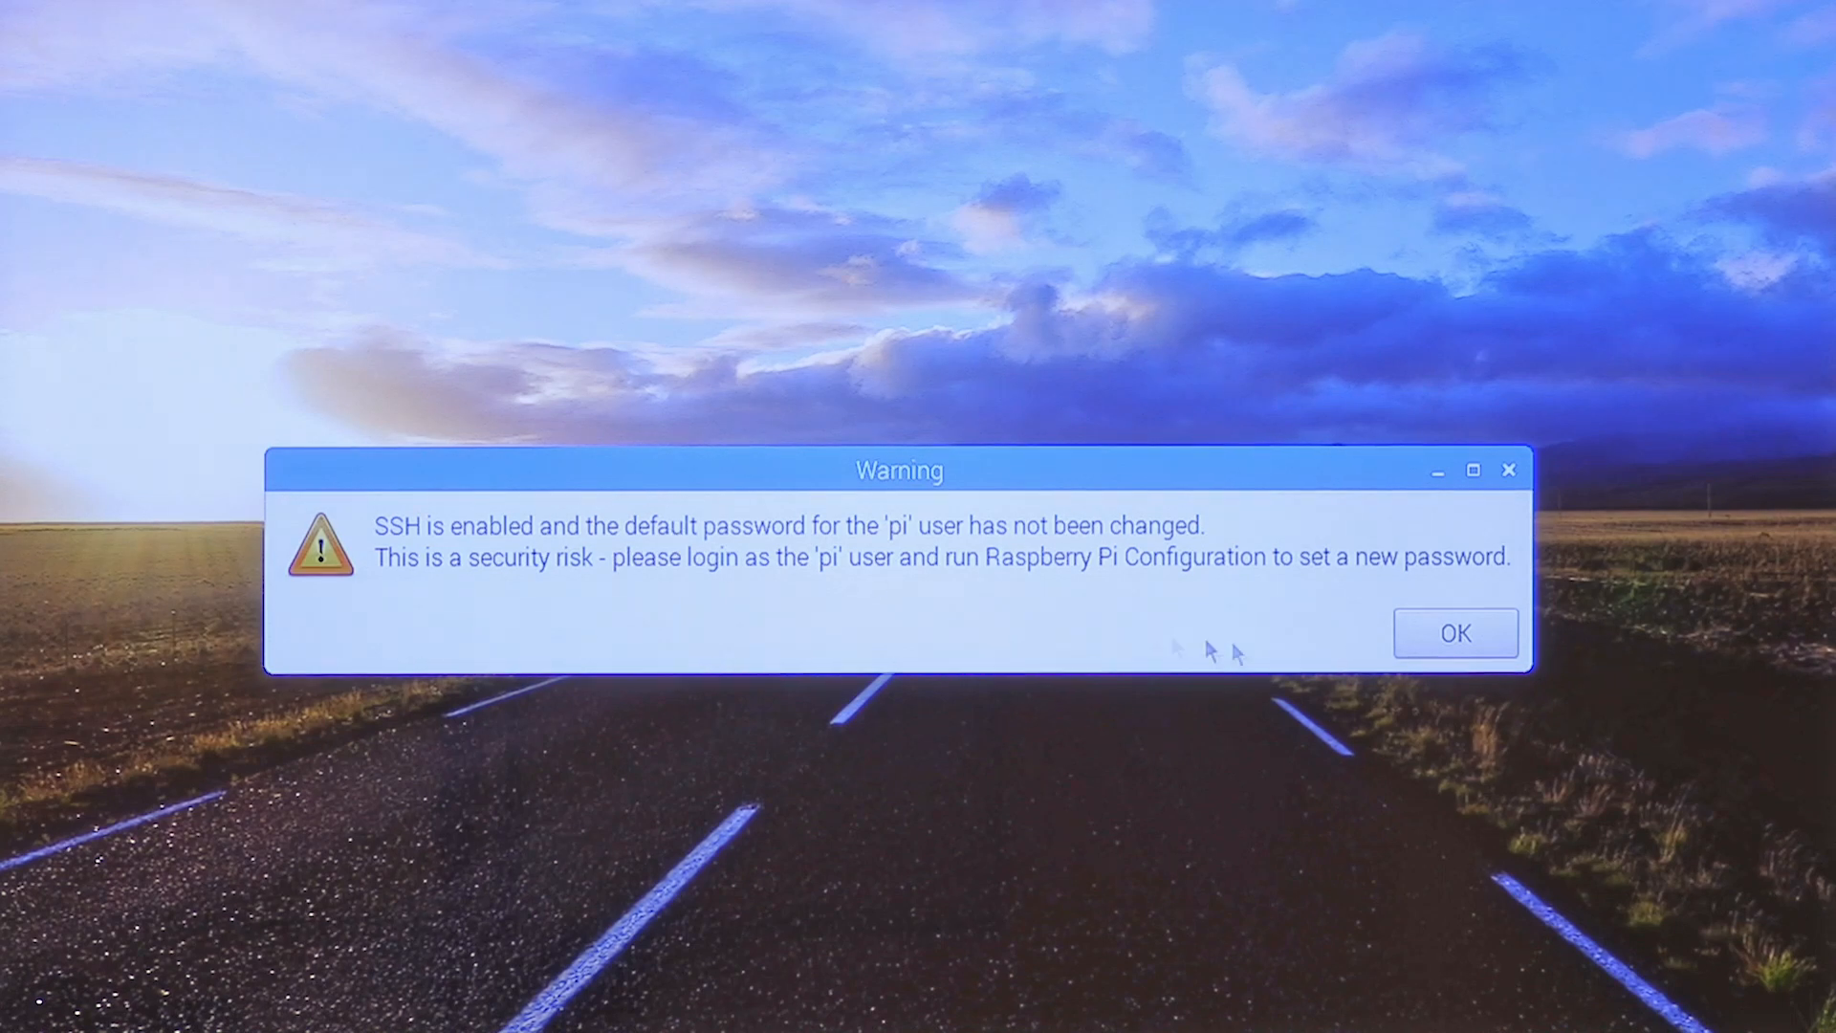
left_click(1454, 633)
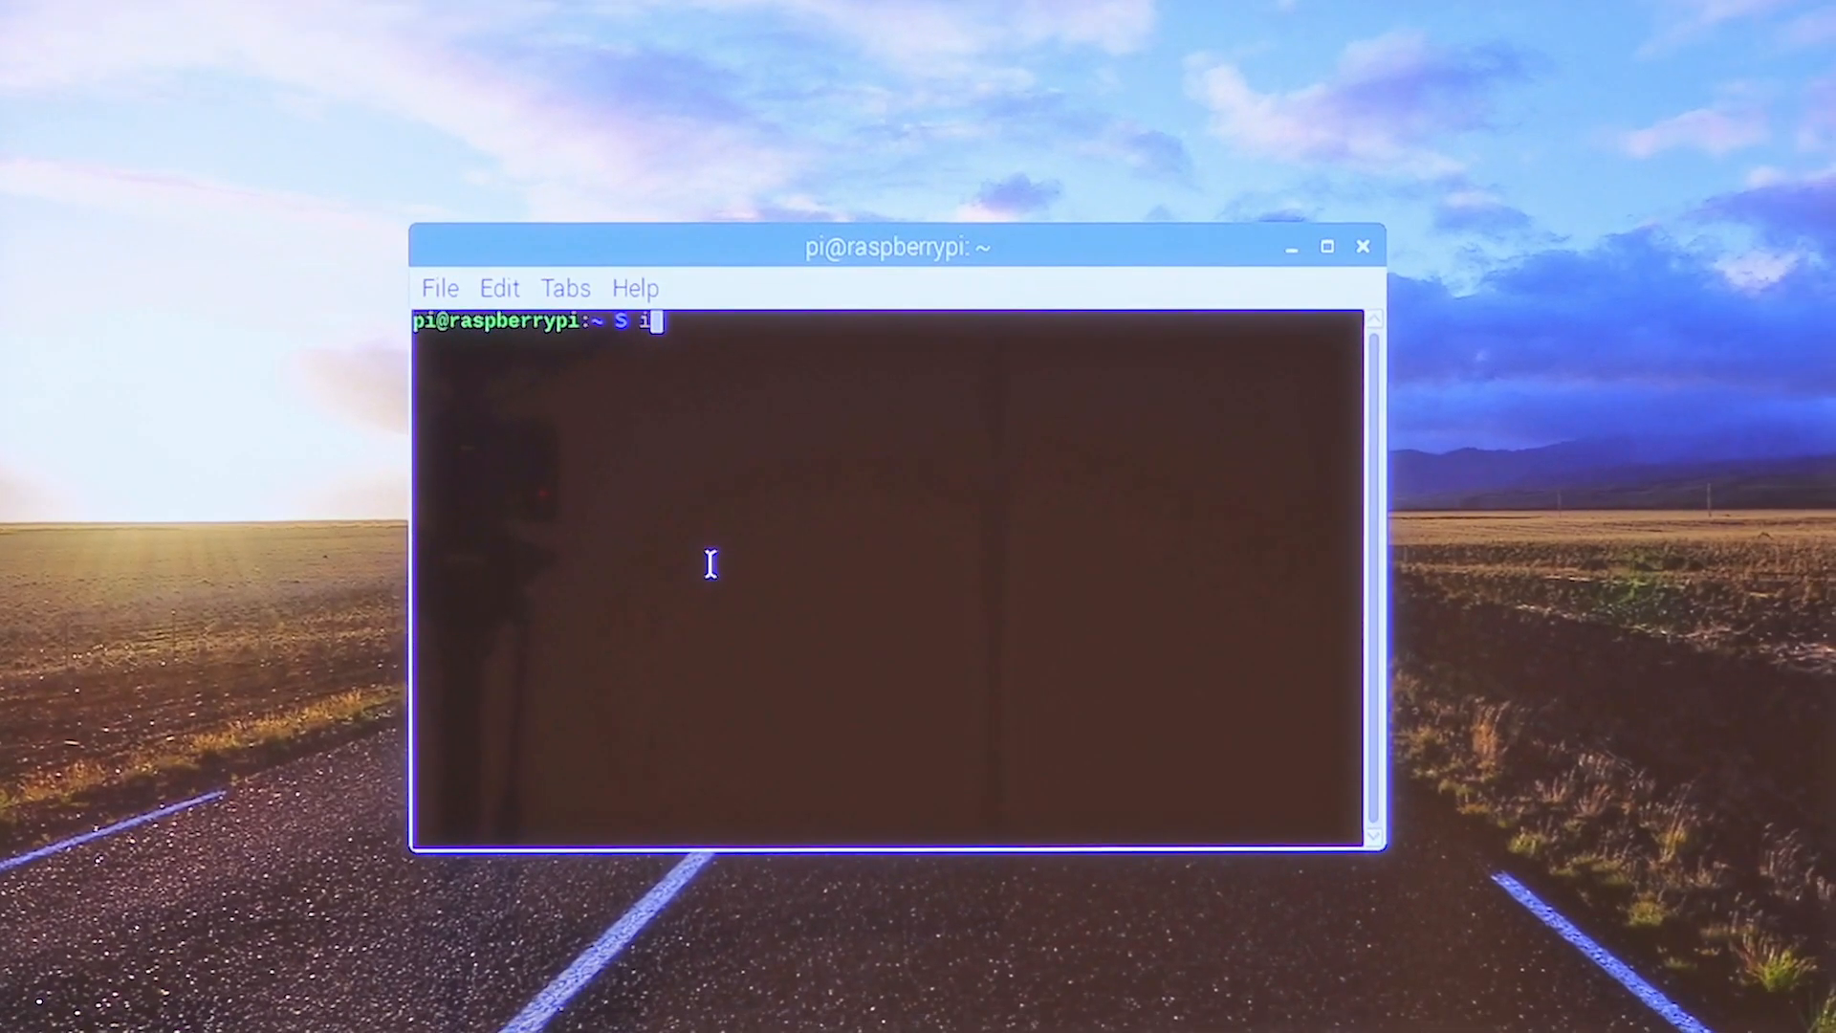
Run ifconfig wlan0 to reveal the Pi's Wi-Fi IP address 172.20.0.164
type("fconfig")
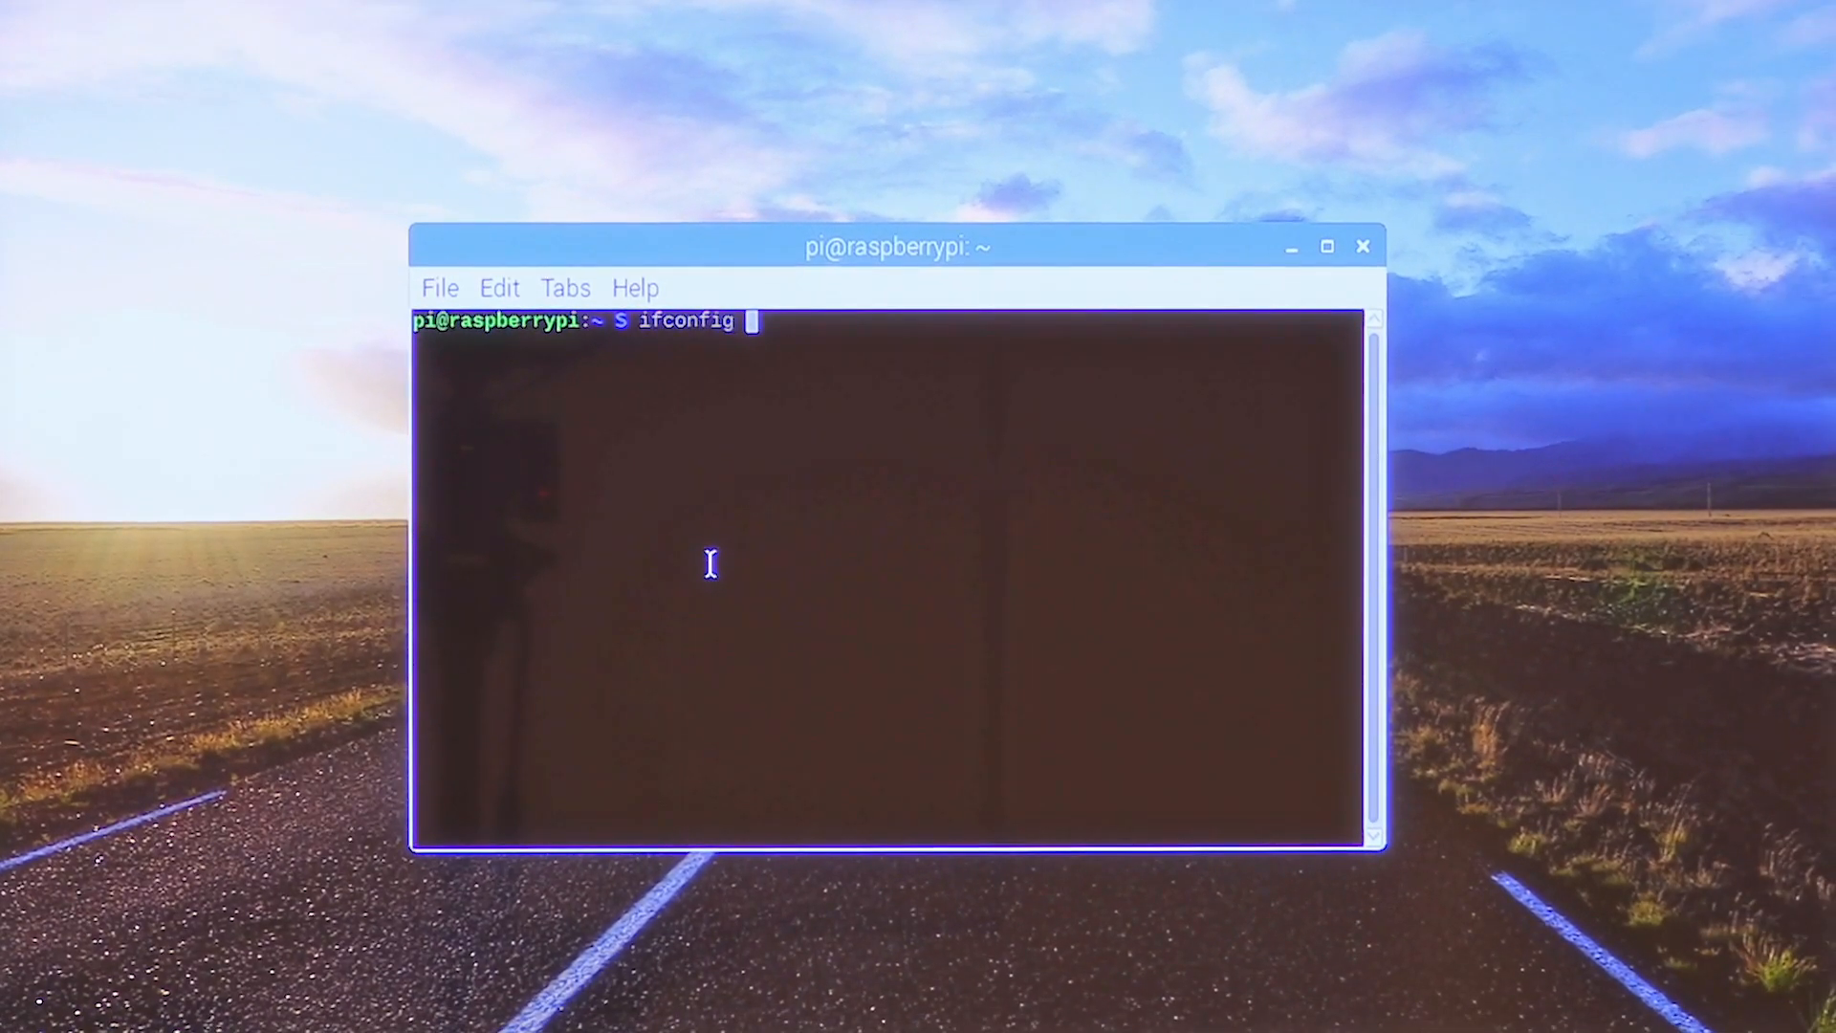
type("wlan0")
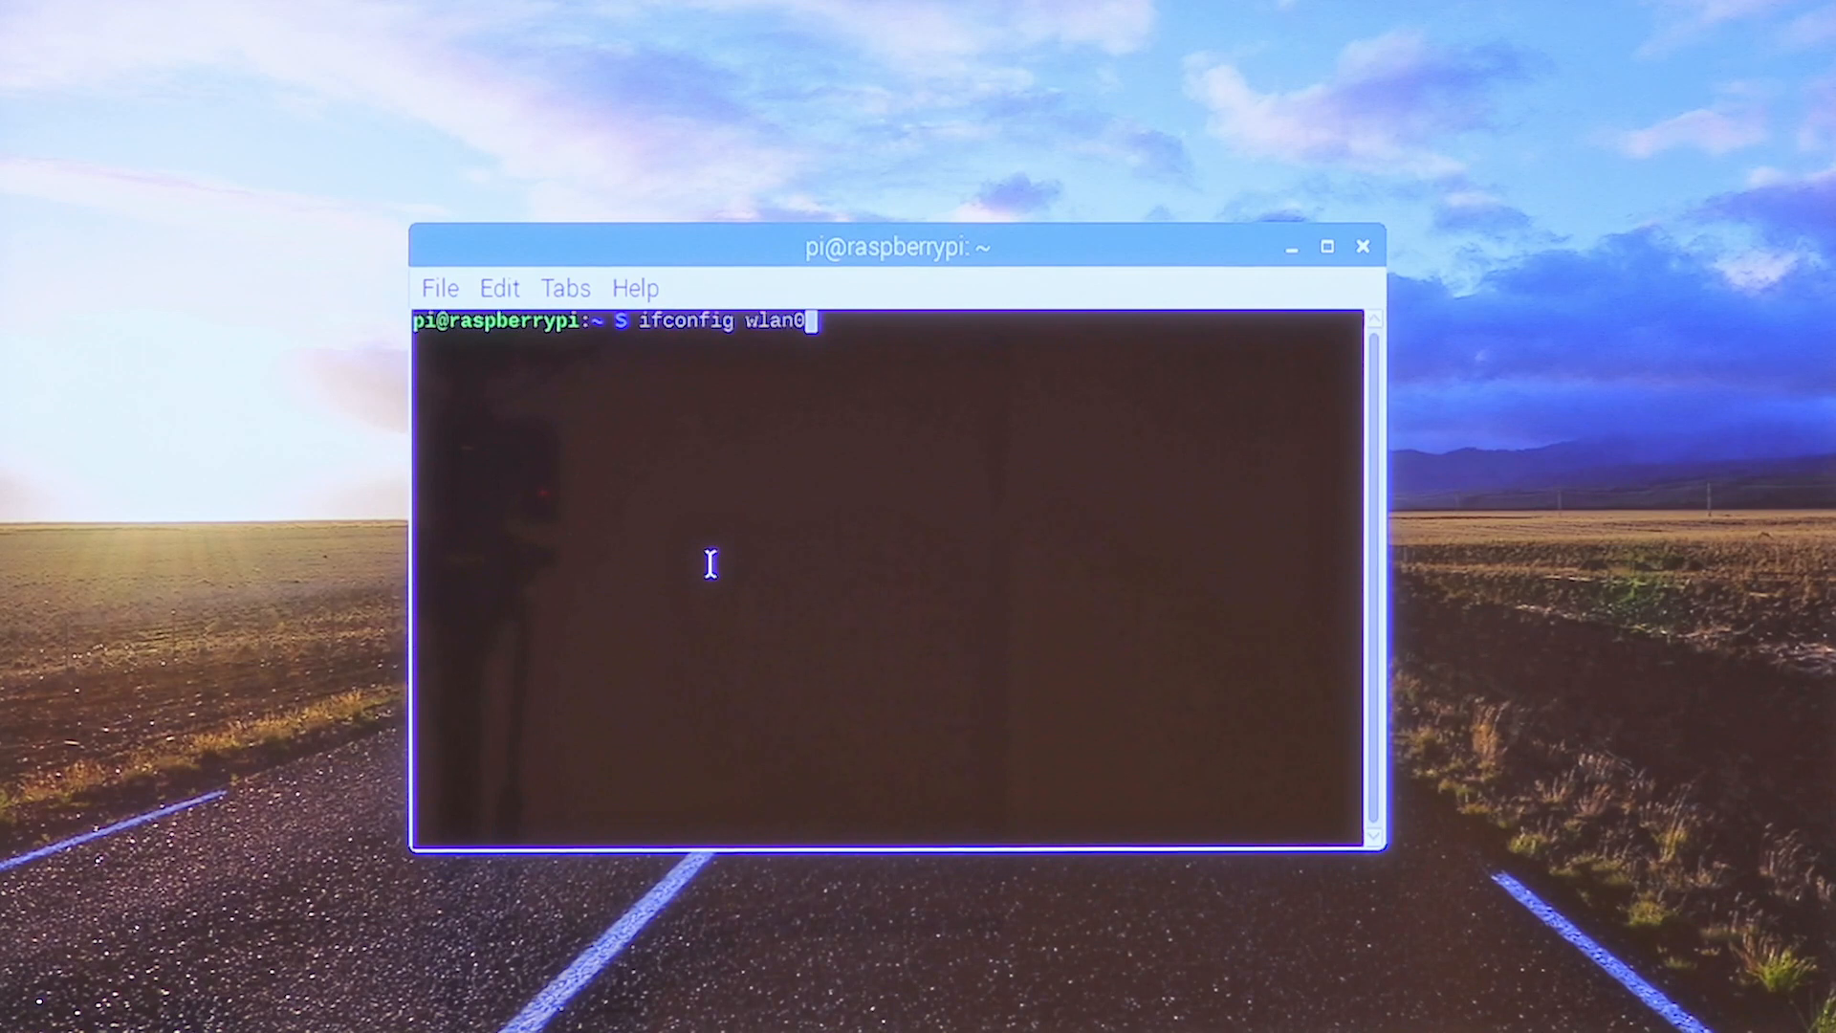
key("Return")
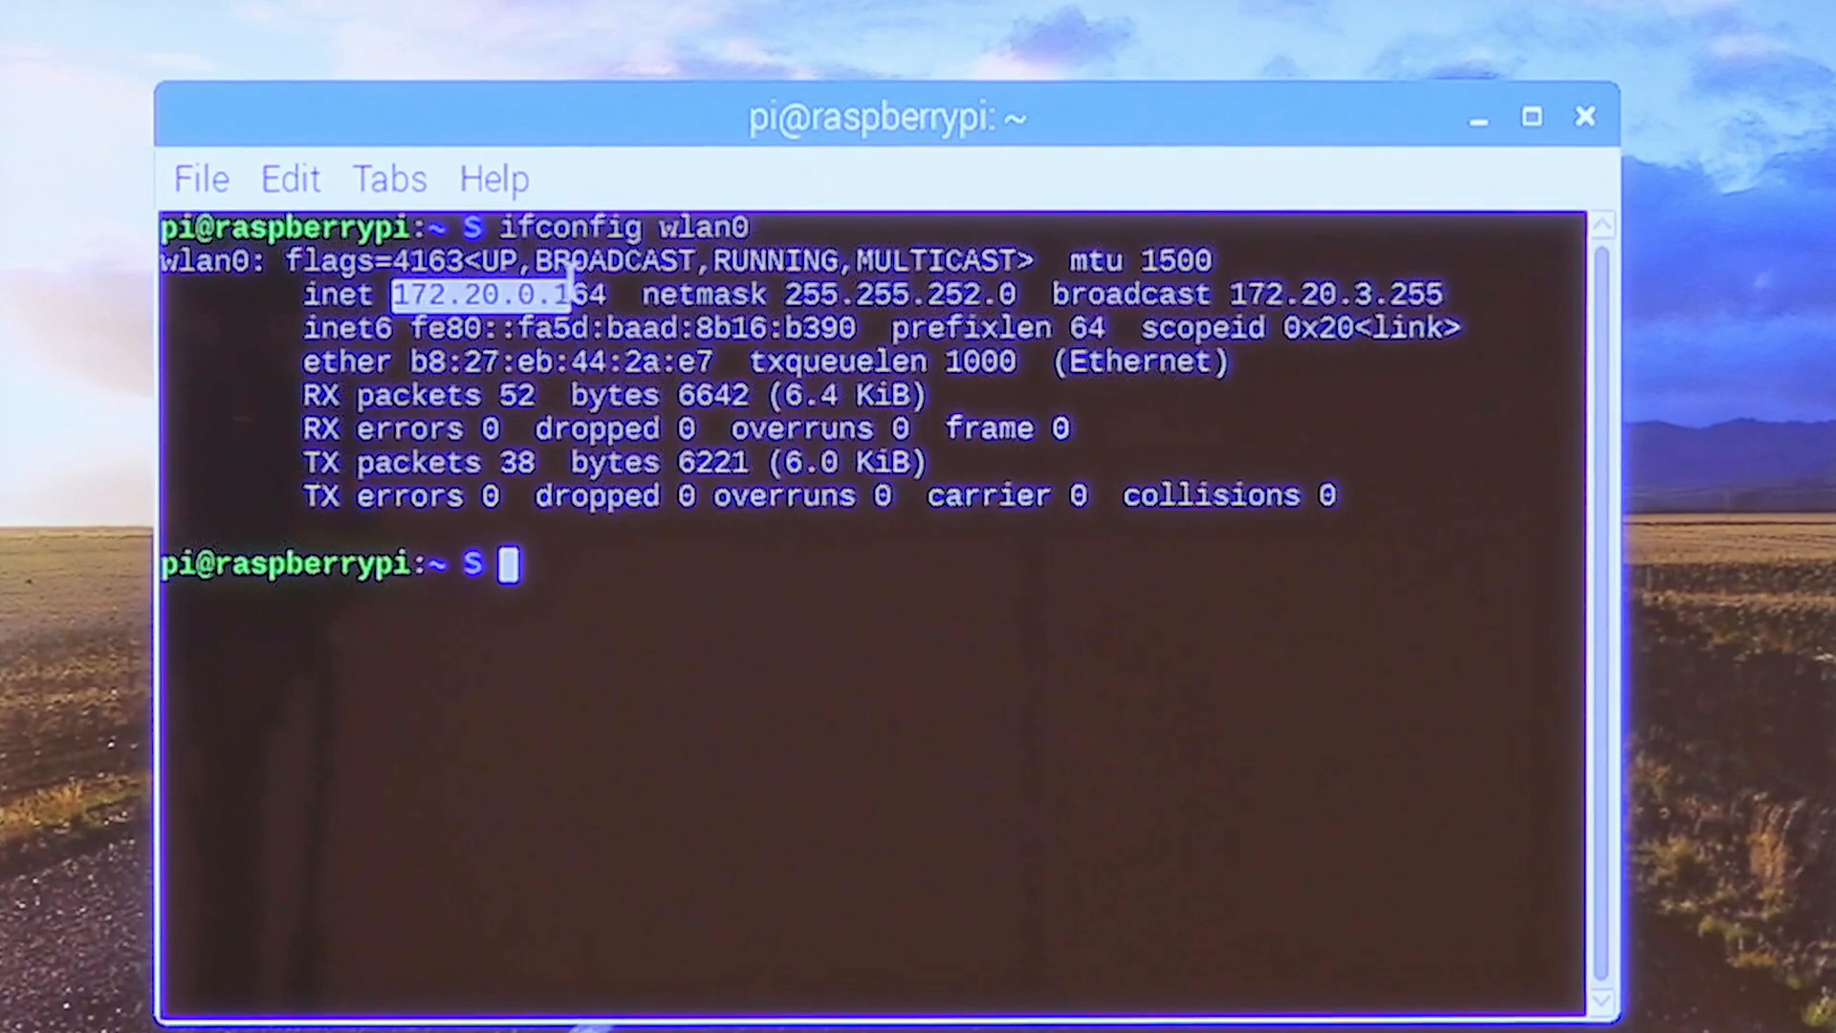
mouse_move(861, 591)
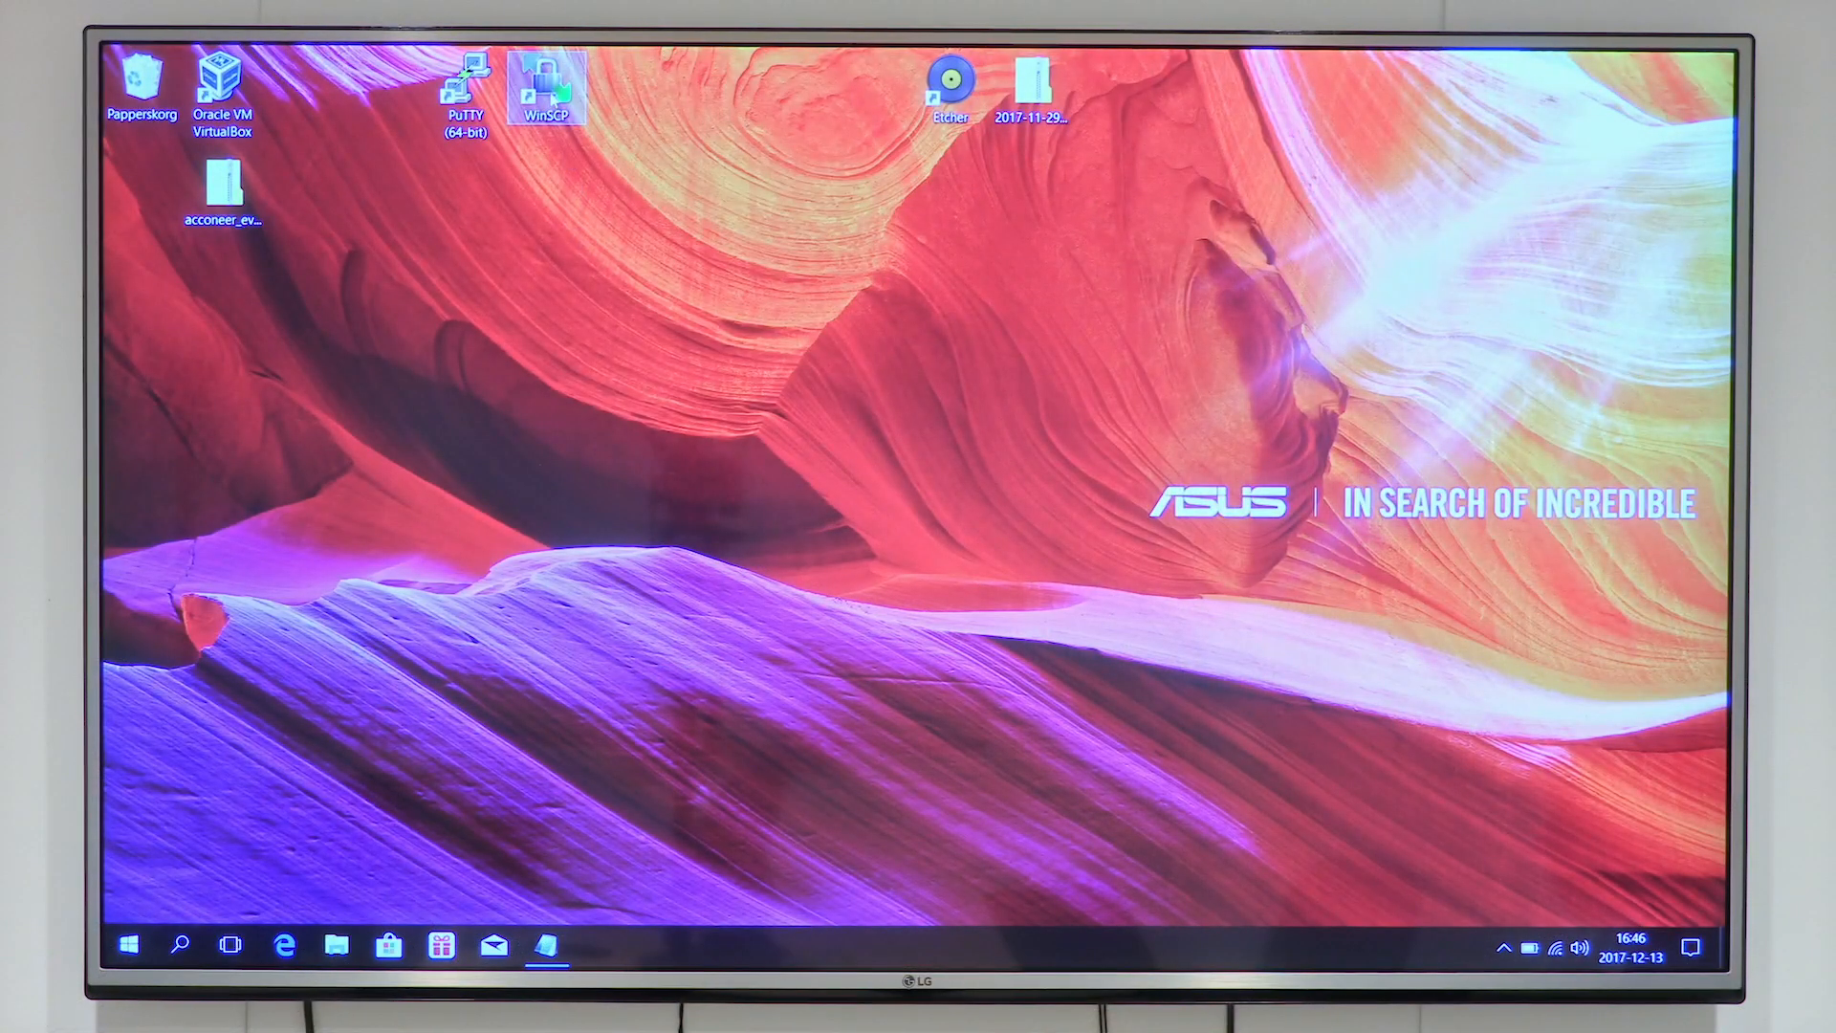
double_click(547, 82)
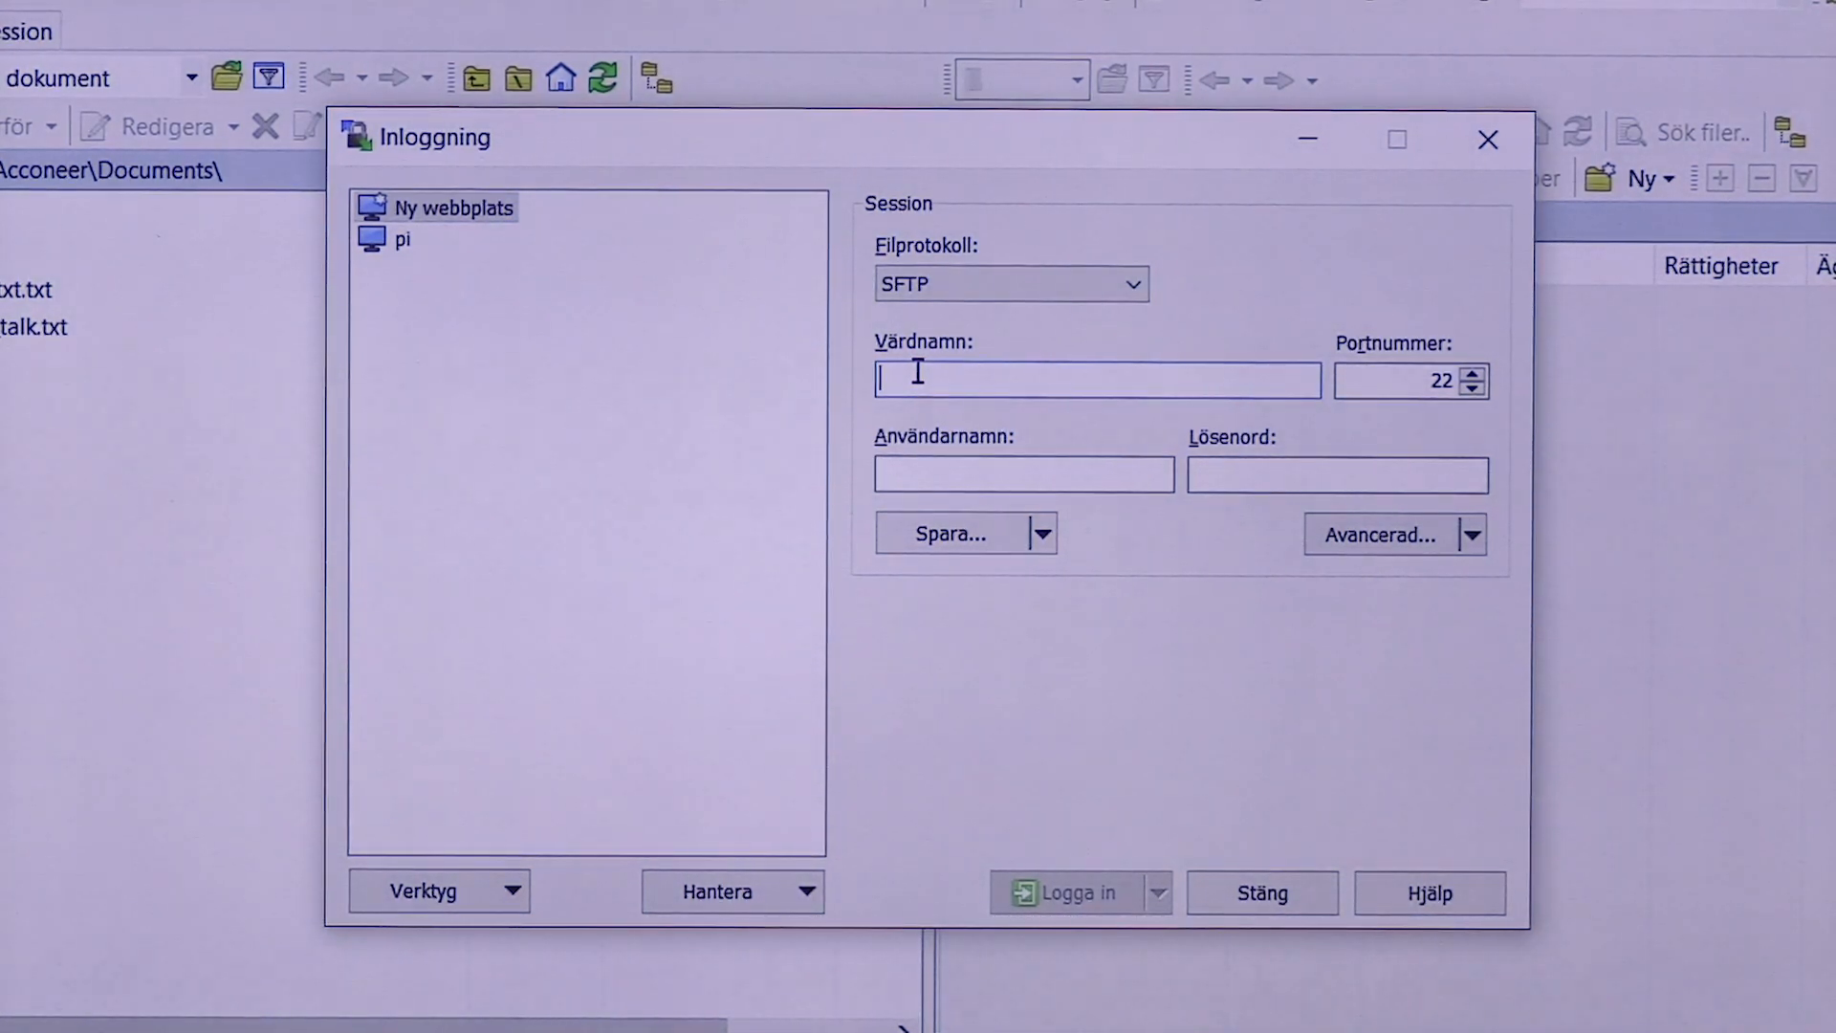
type("172.20.0.164")
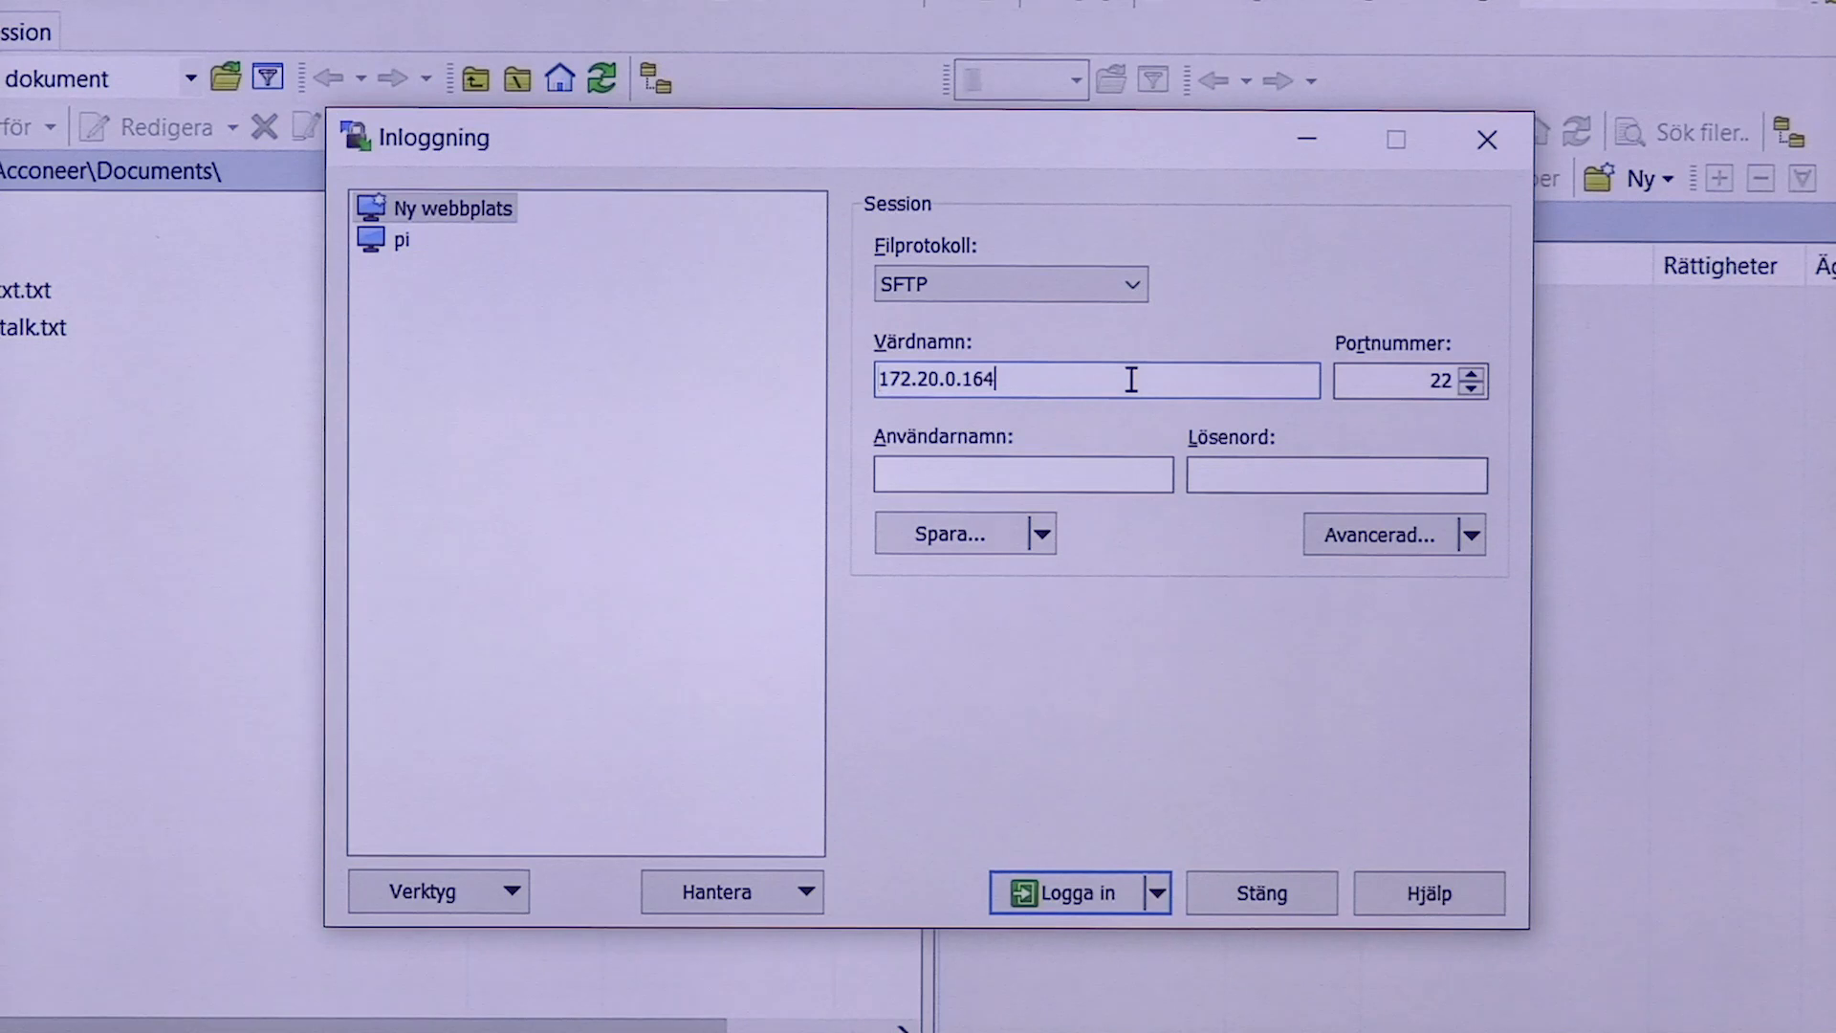
mouse_move(1071, 385)
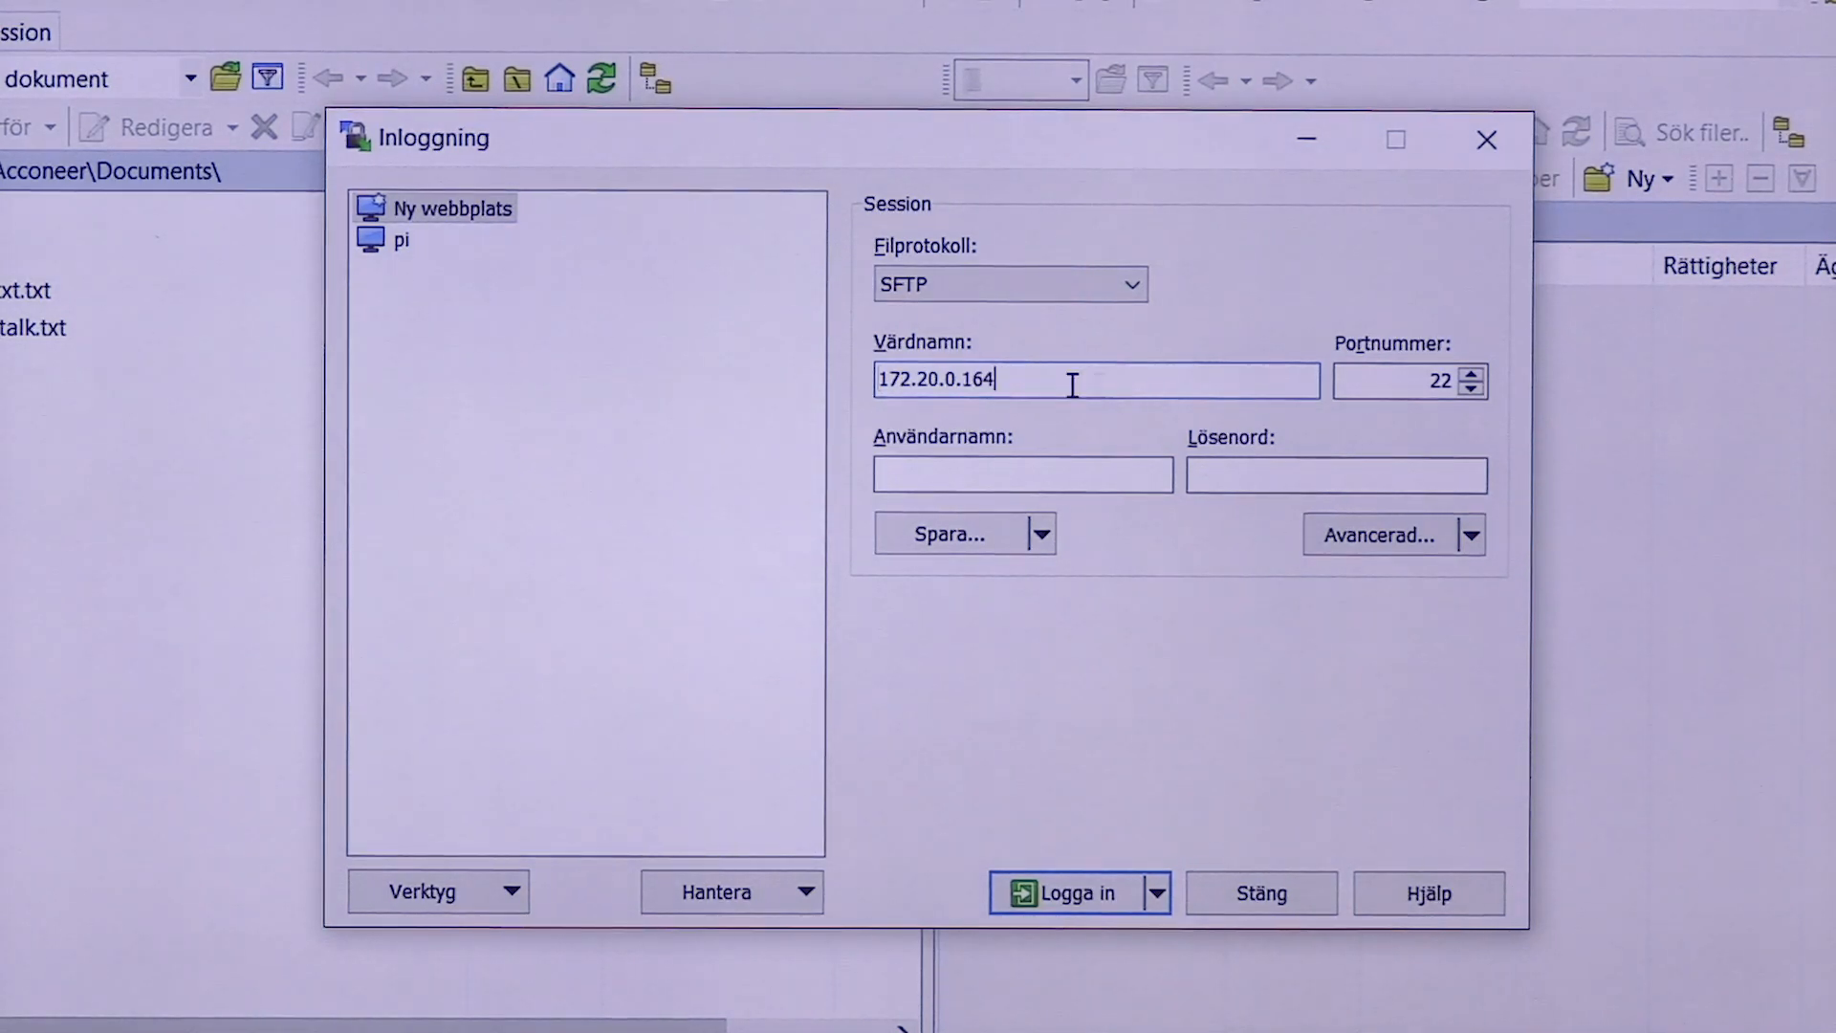
mouse_move(1160, 388)
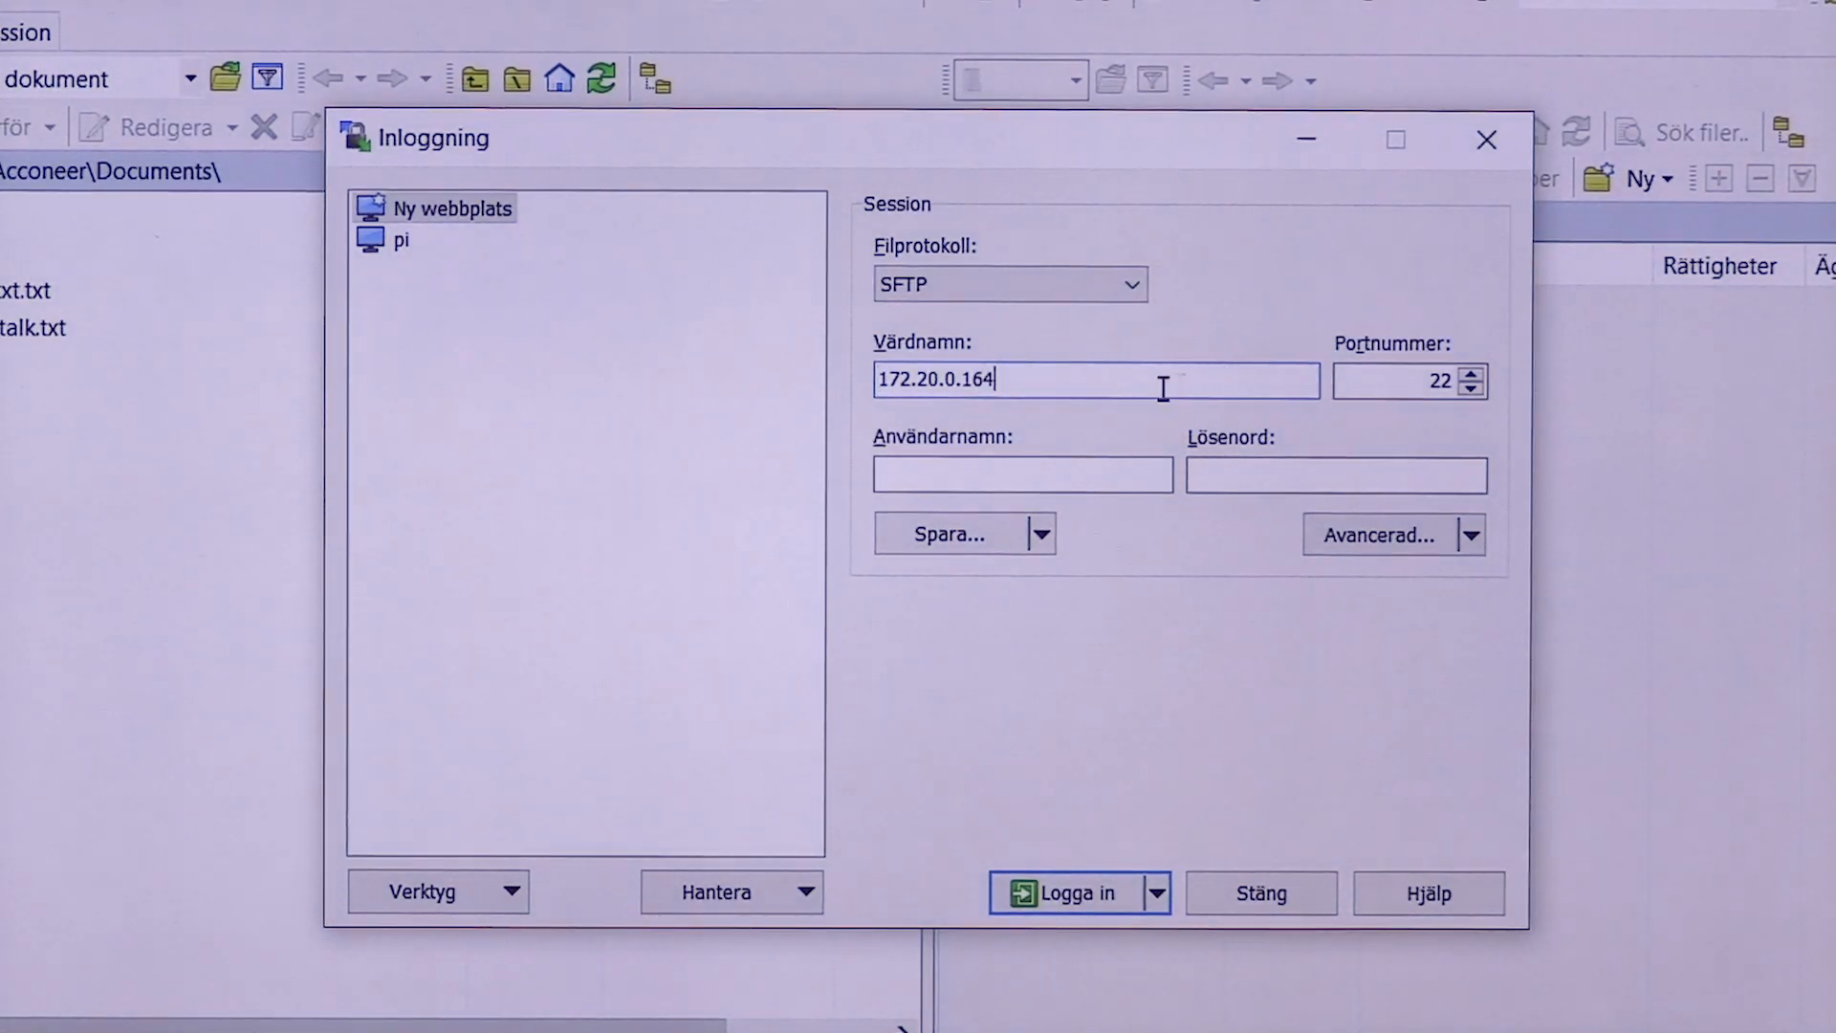
left_click(1021, 475)
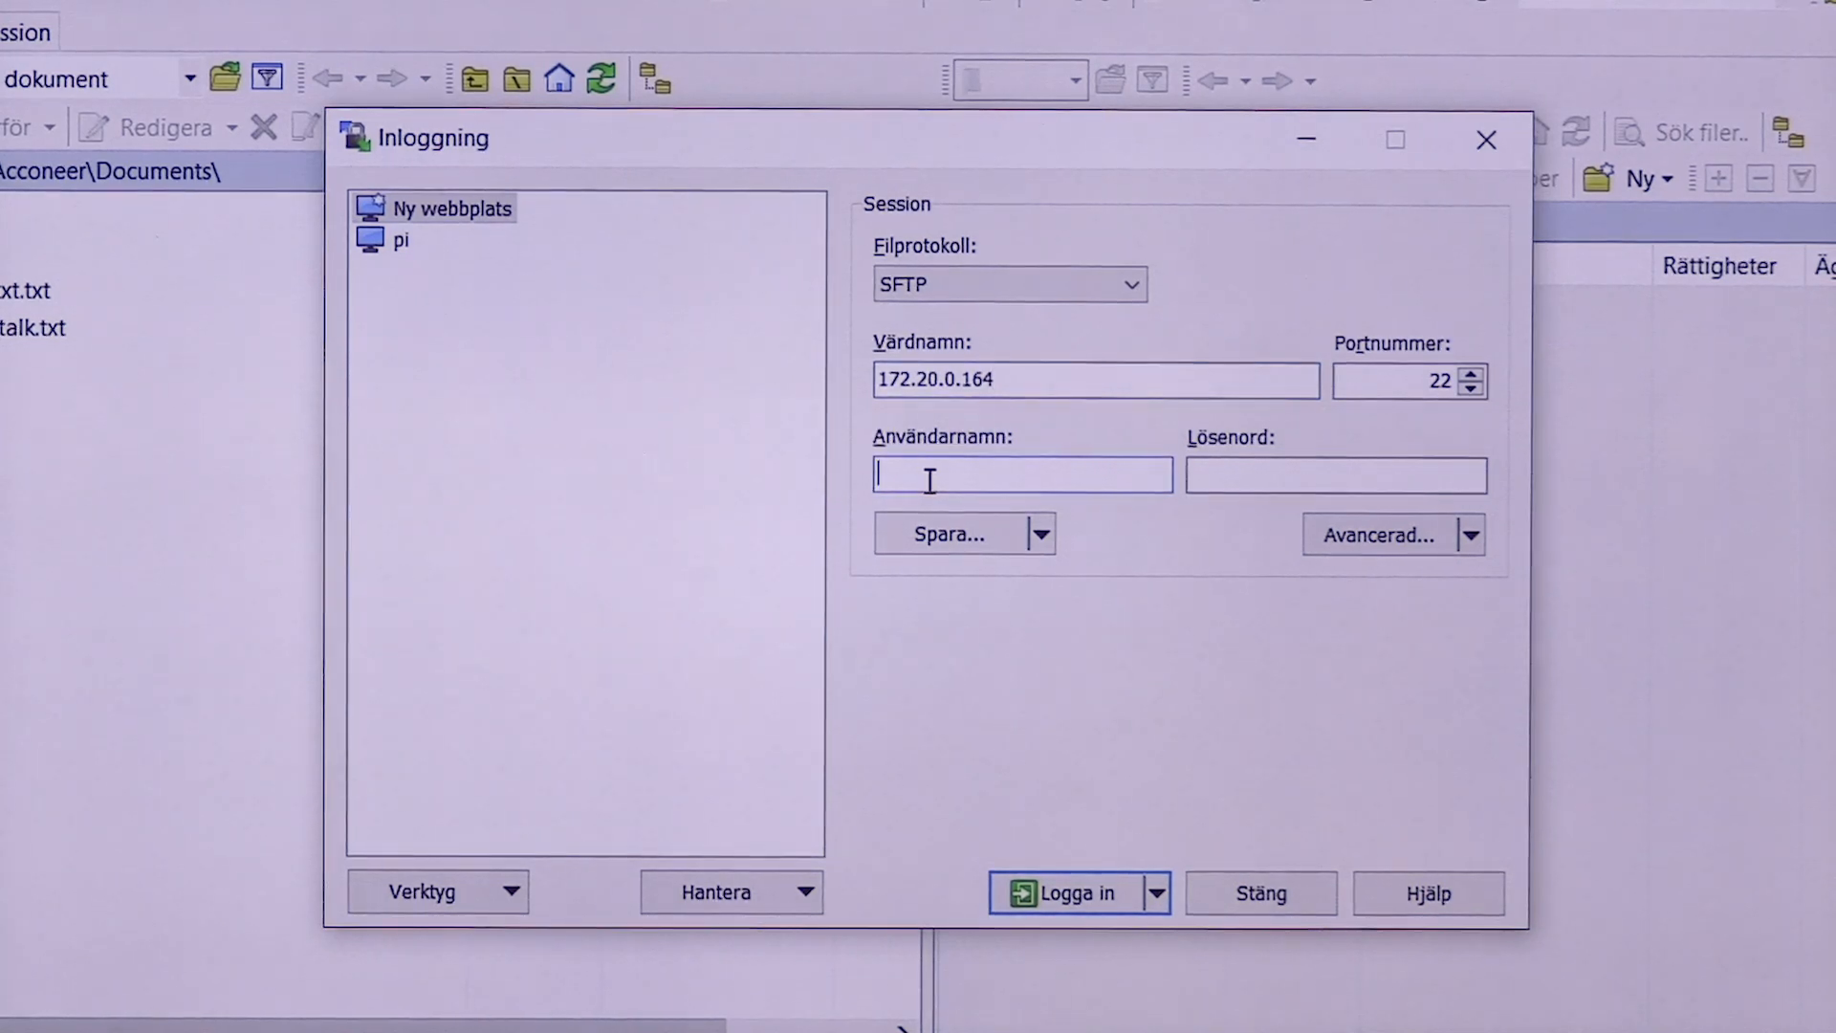
type("pi")
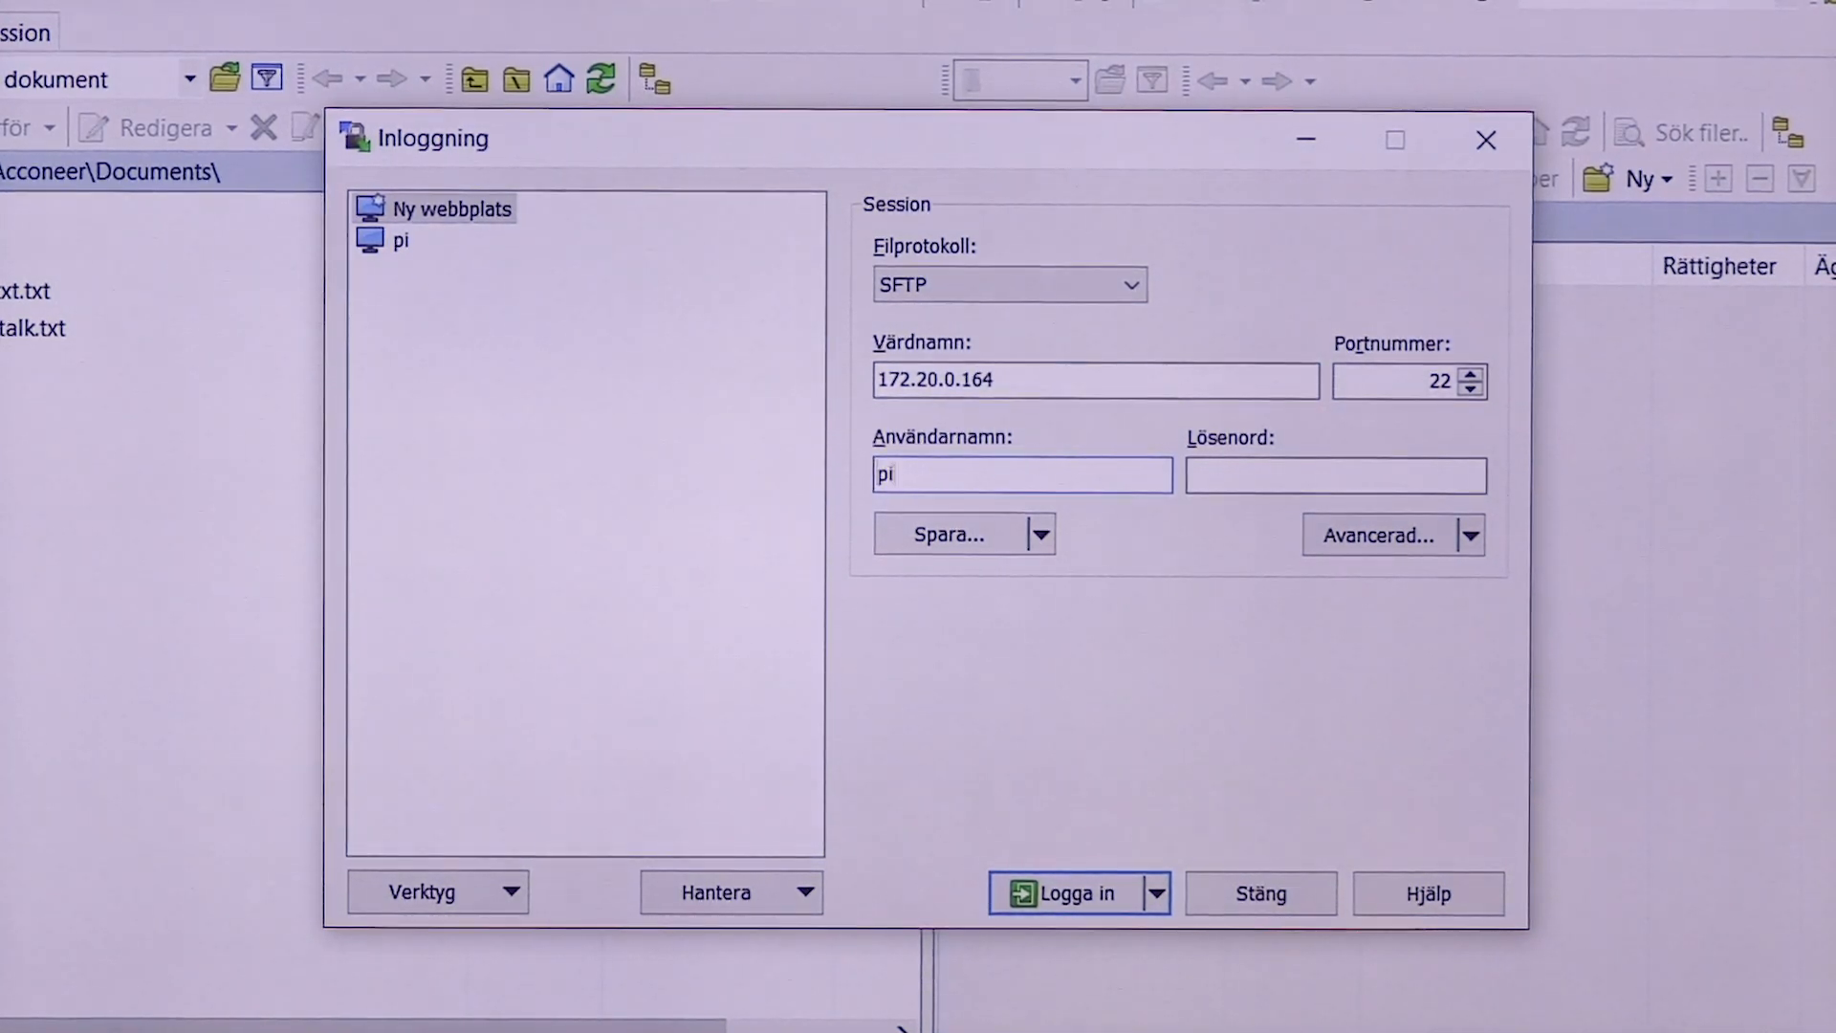
left_click(1335, 475)
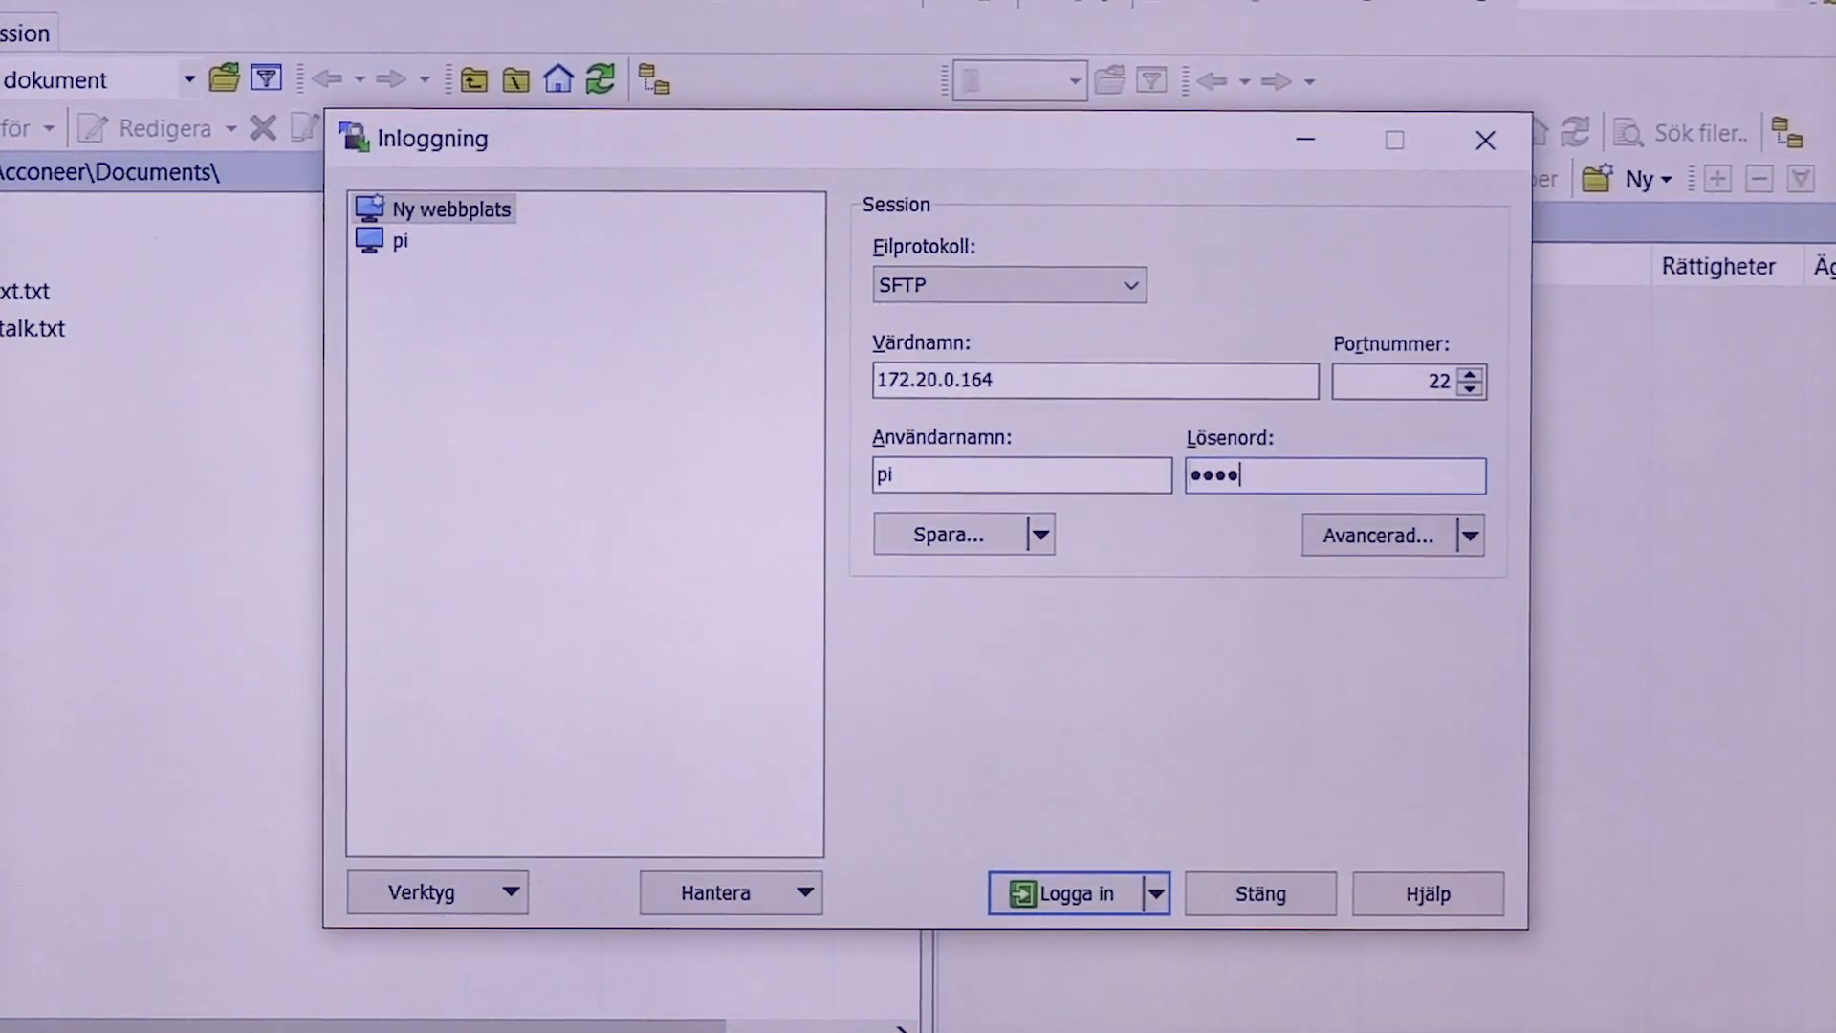
type("raspberry")
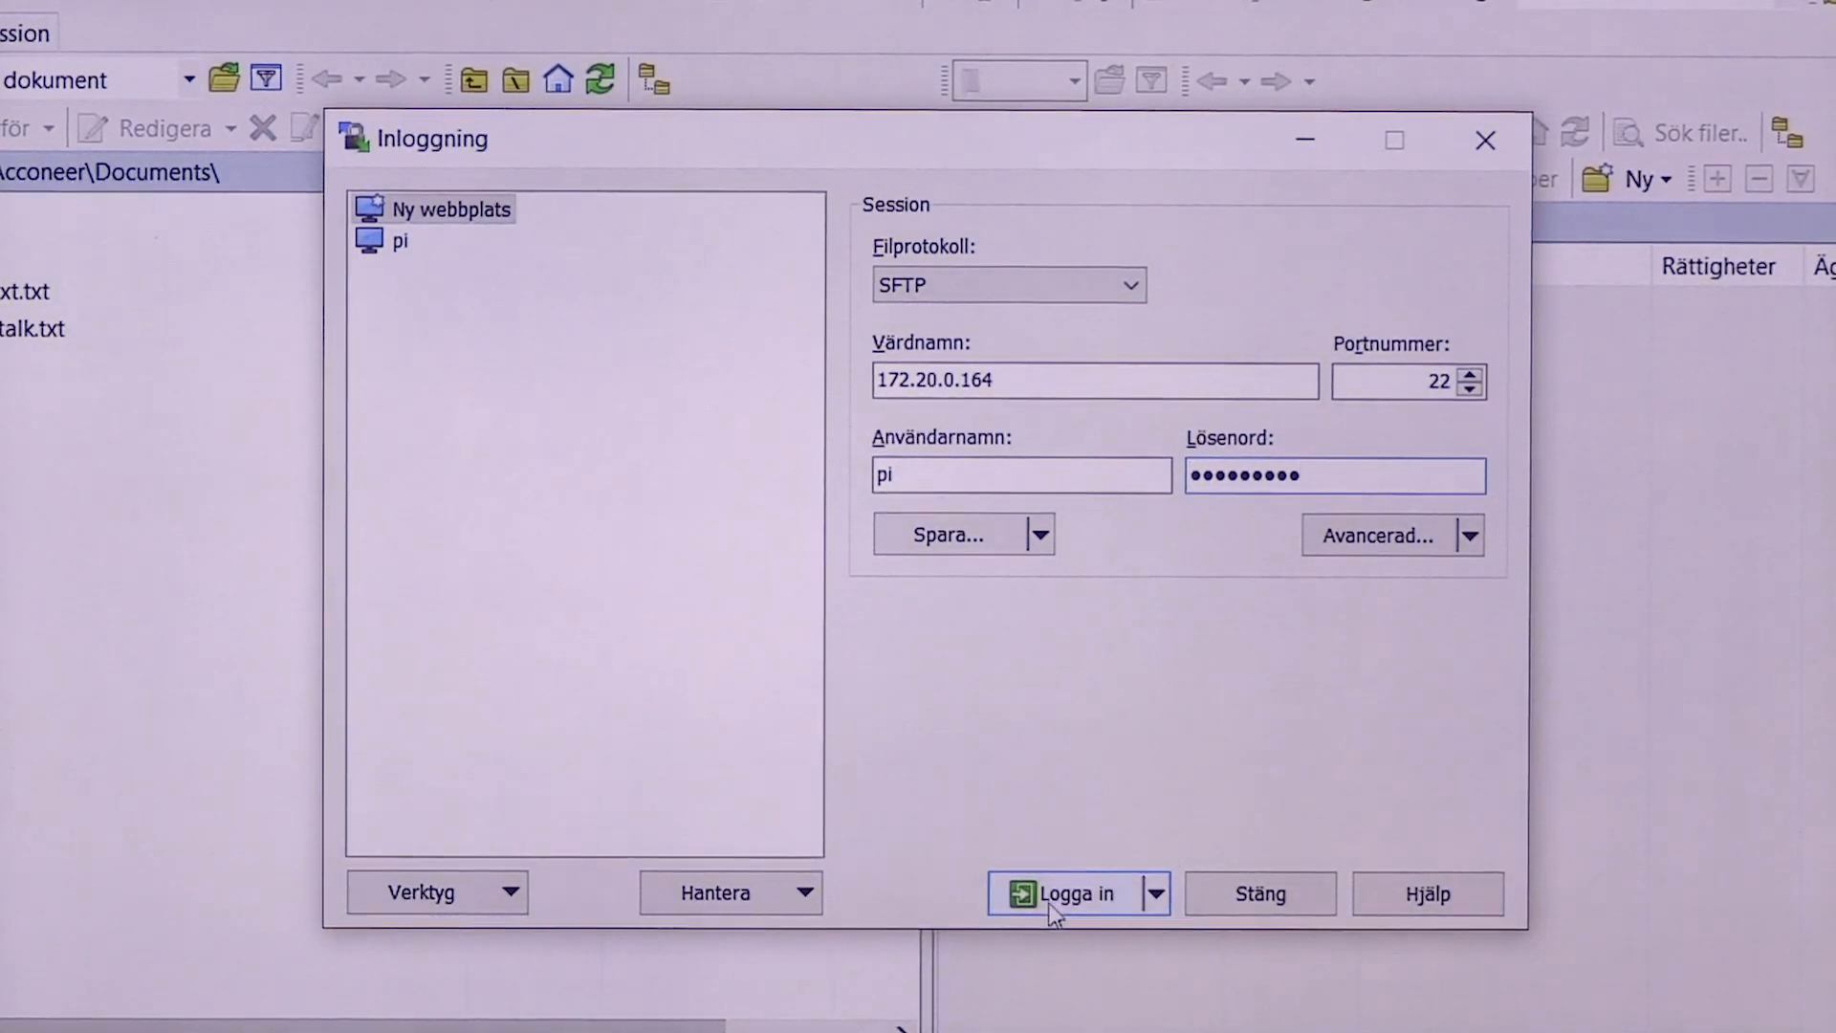
left_click(1064, 894)
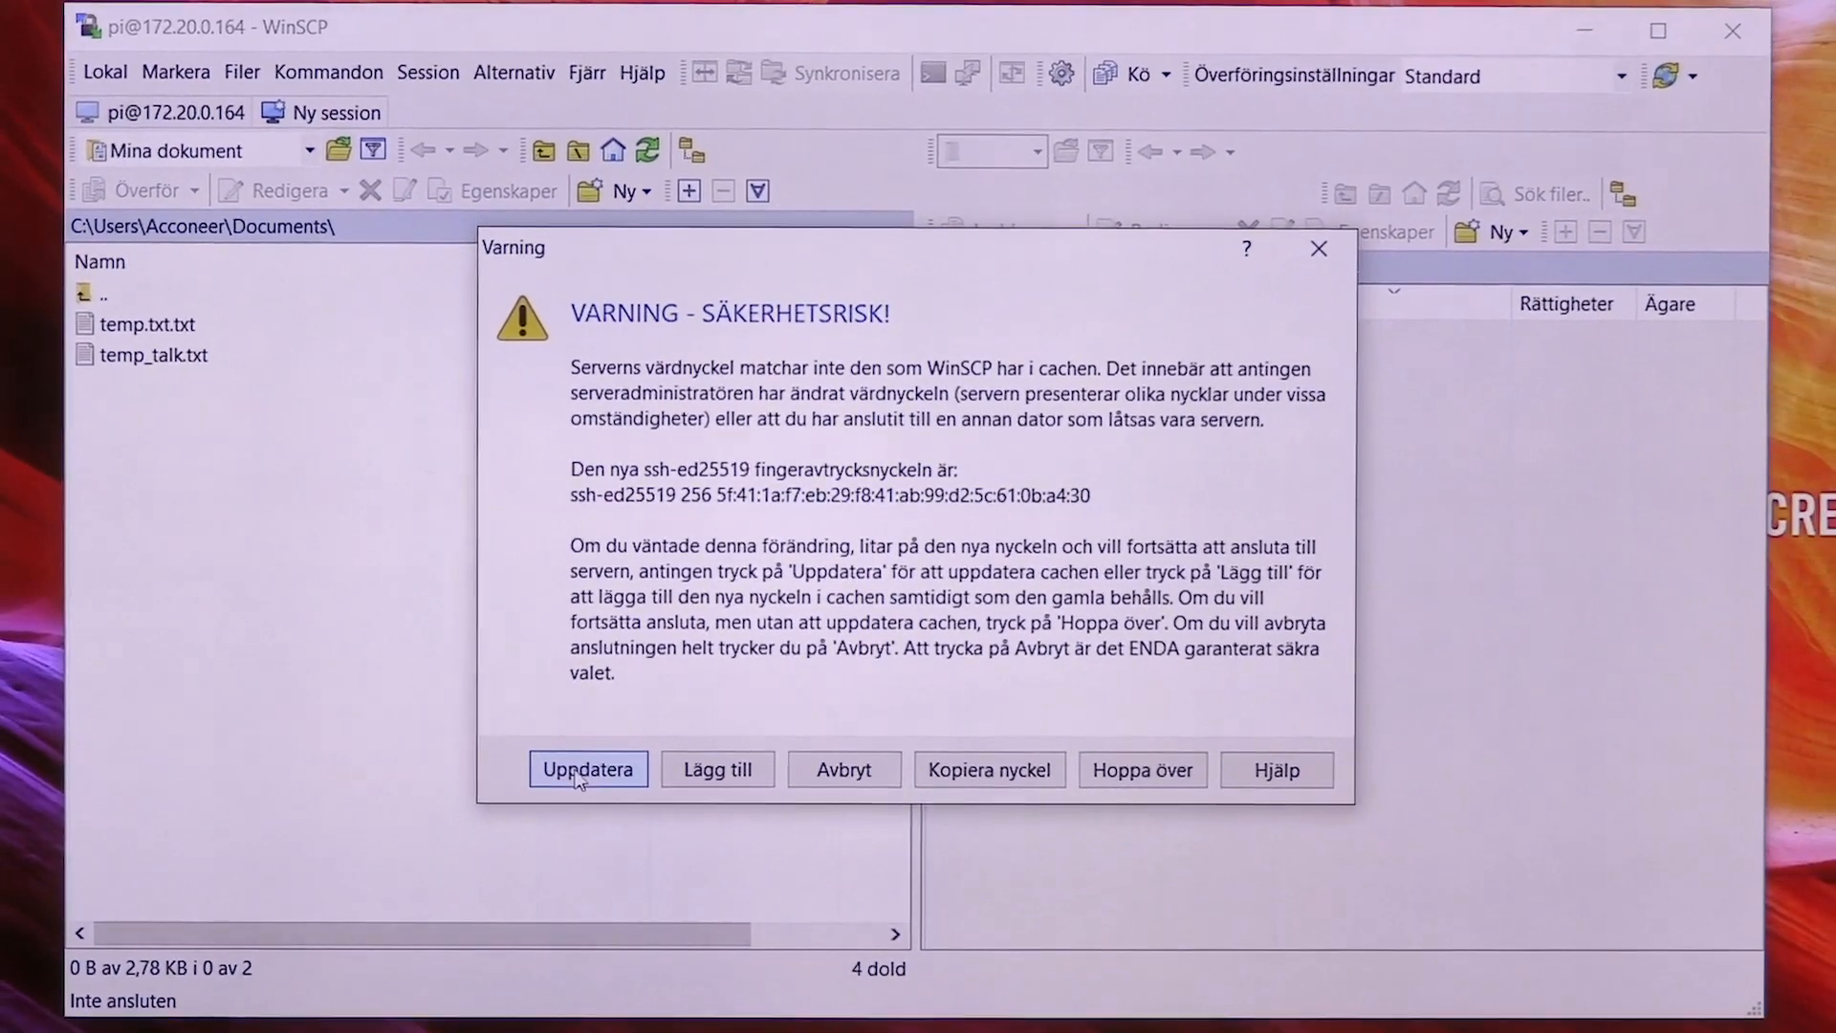
left_click(587, 769)
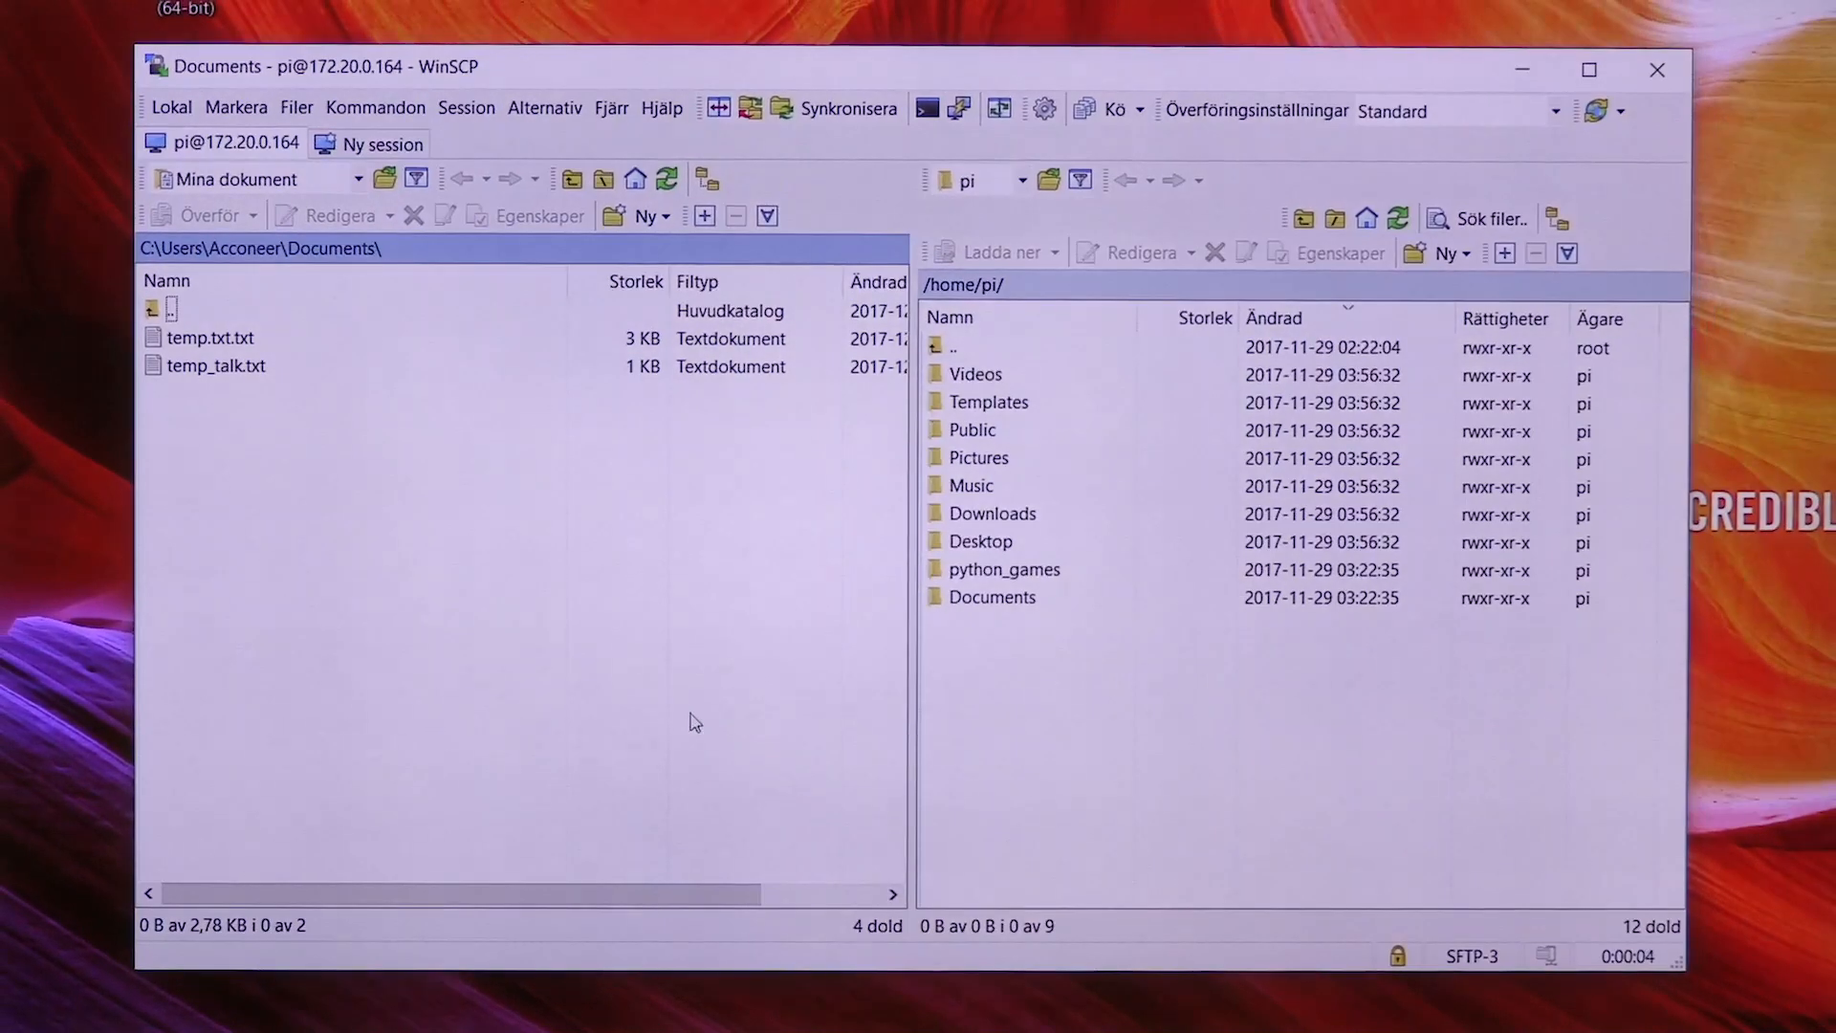
mouse_move(820, 735)
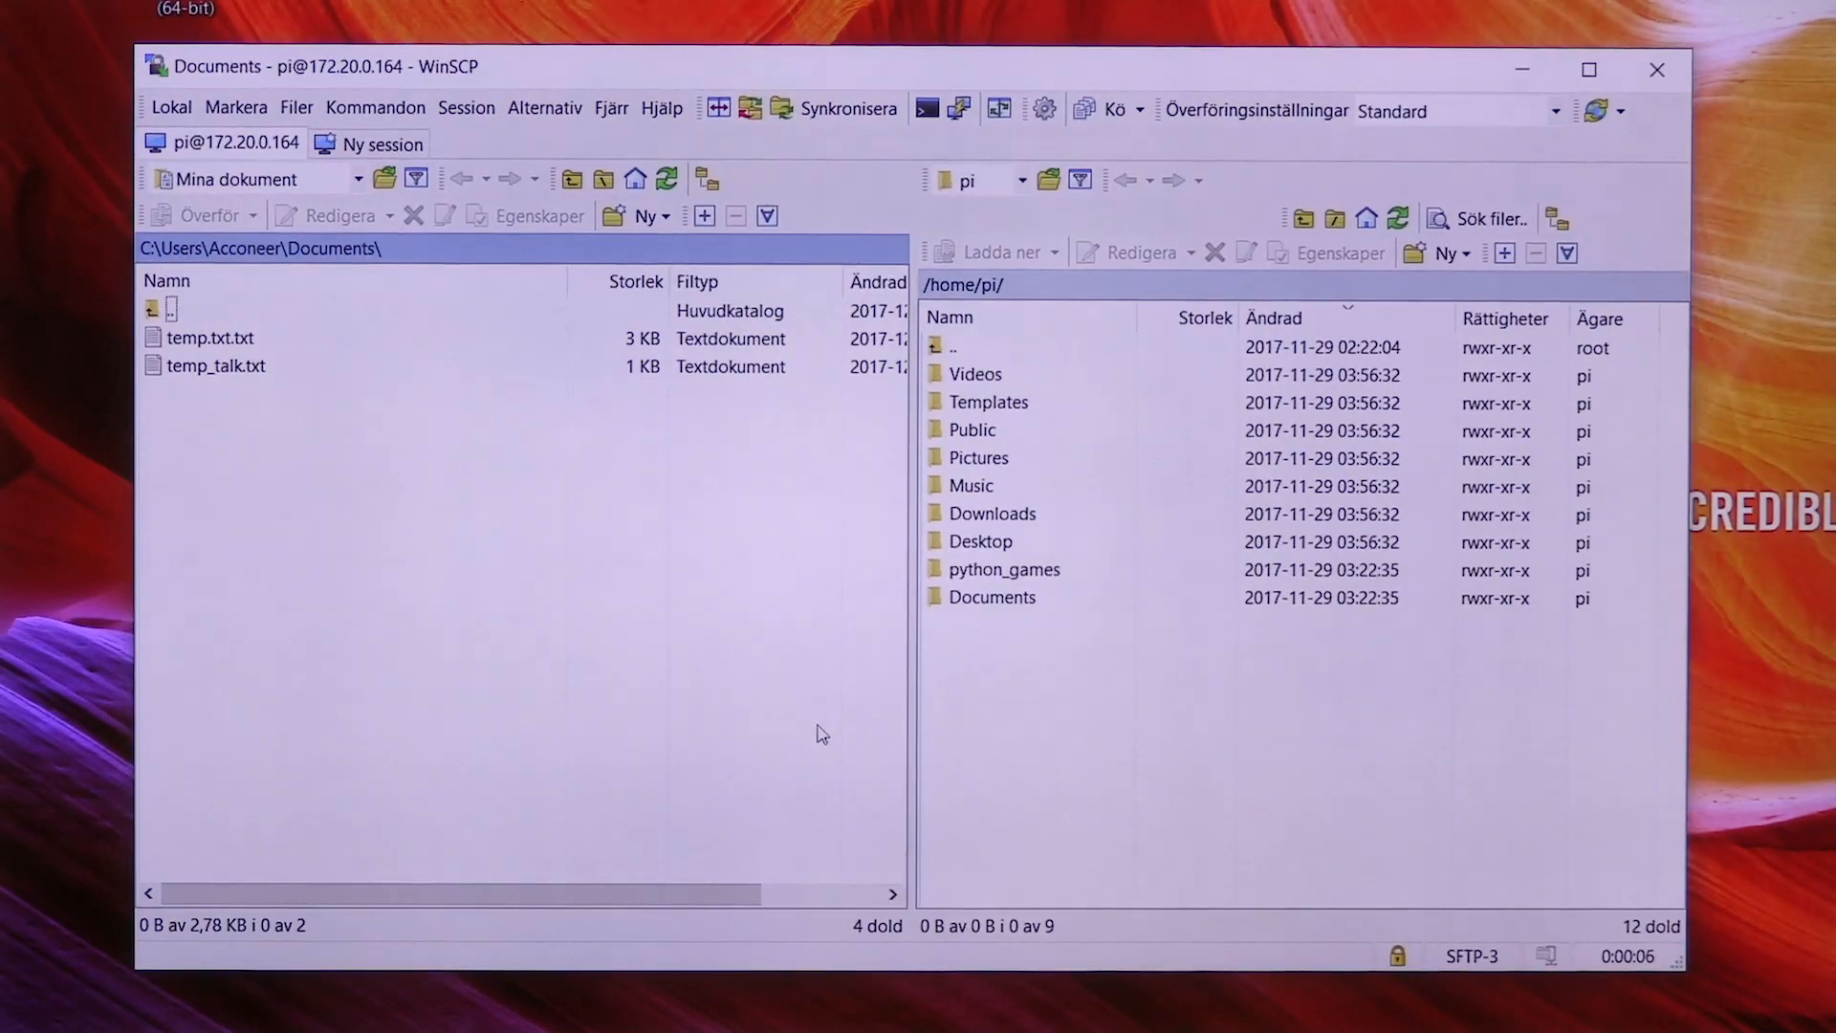
mouse_move(1057, 708)
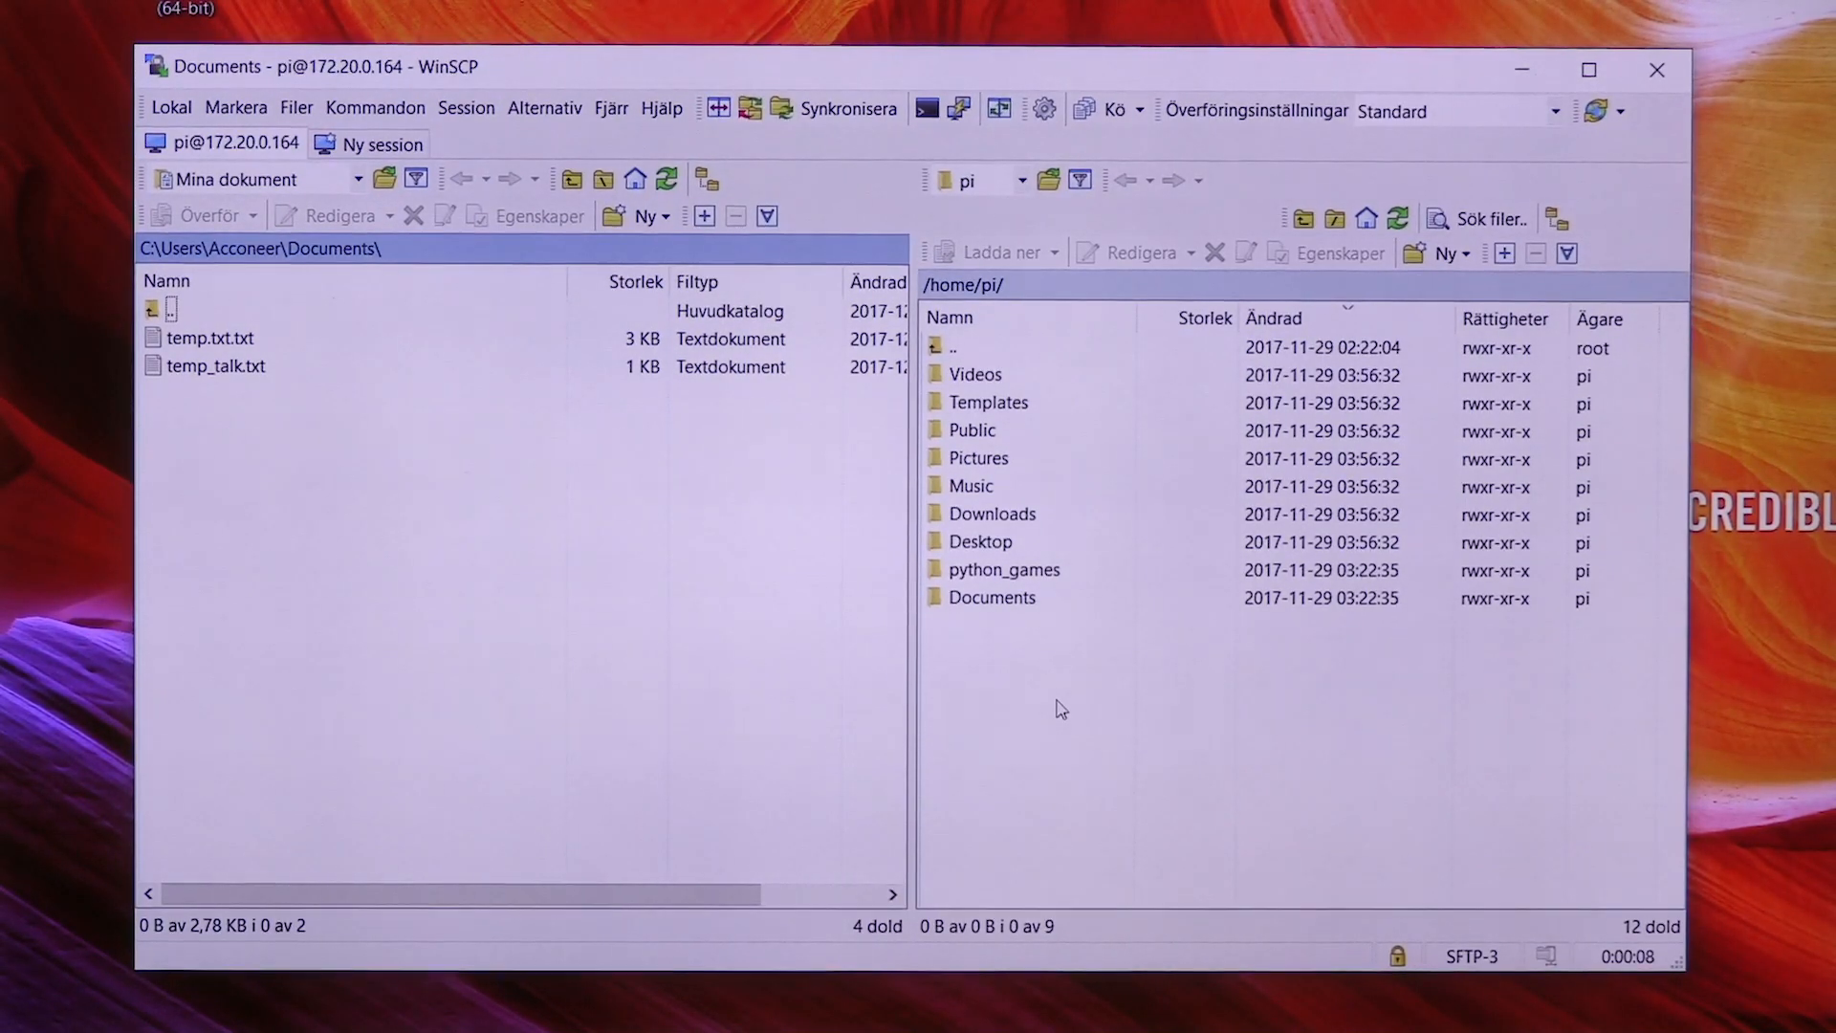
mouse_move(505, 608)
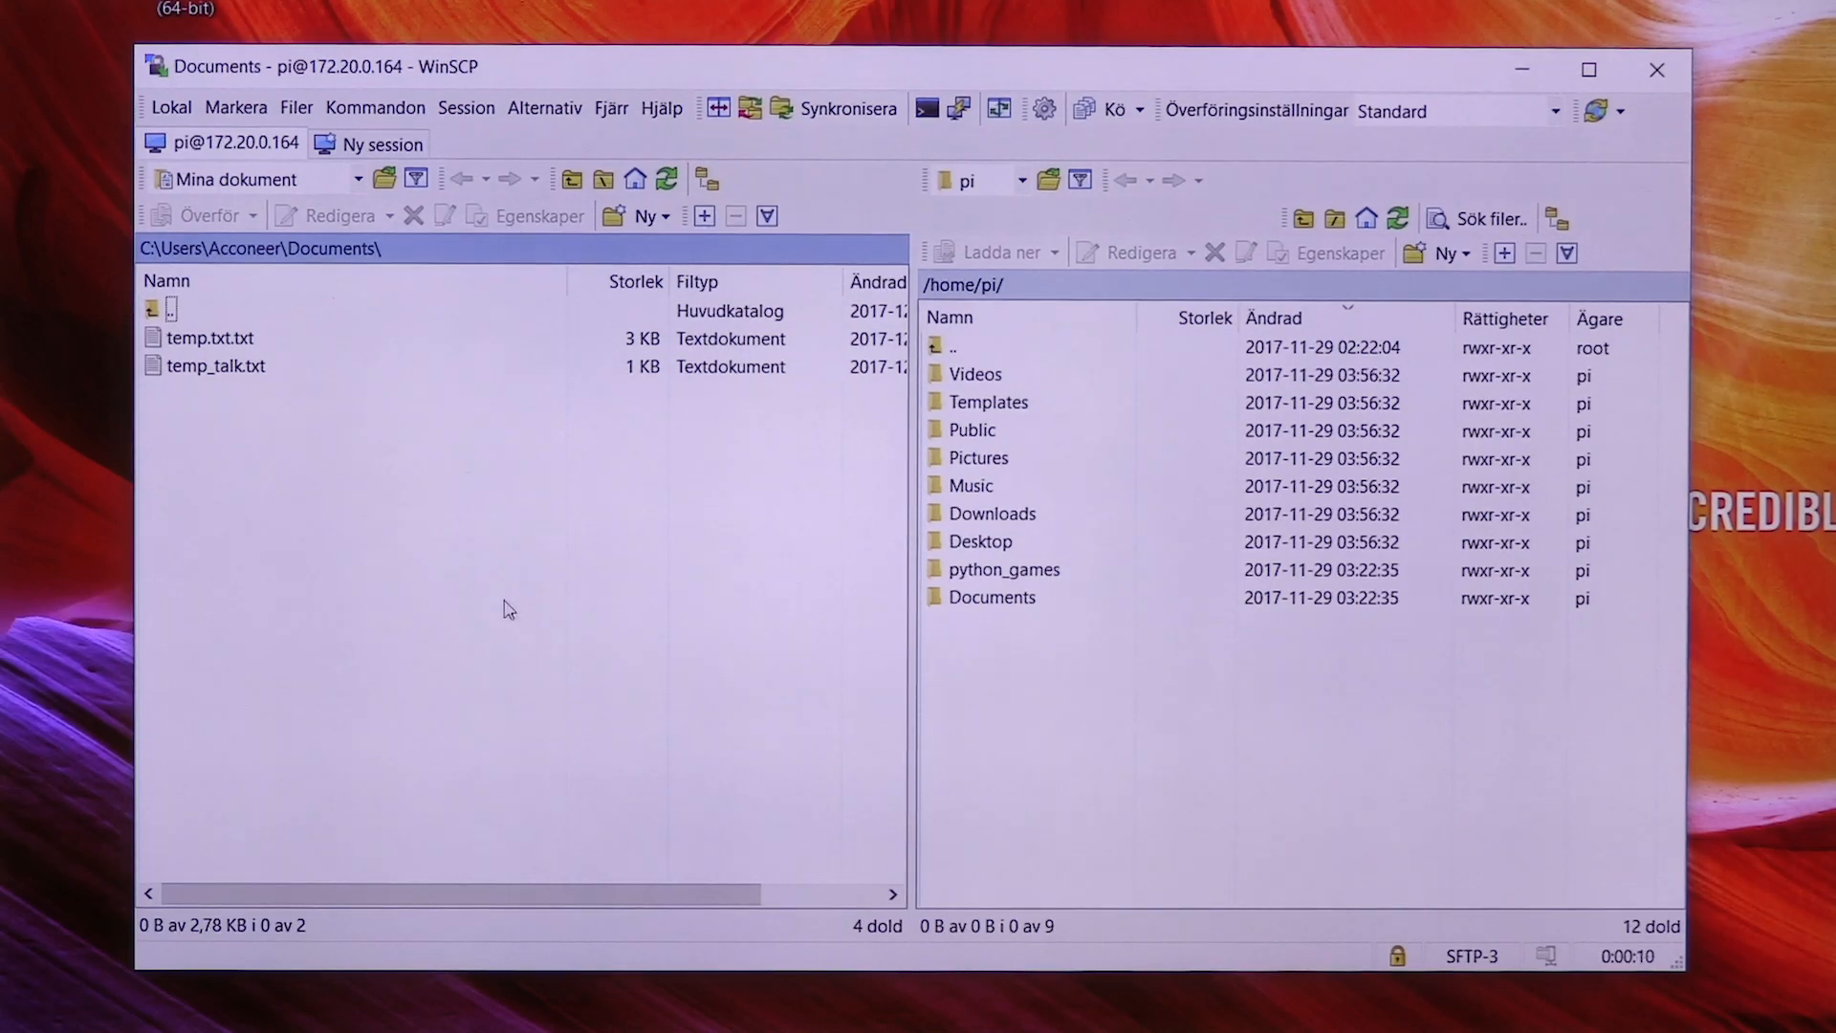
mouse_move(455, 599)
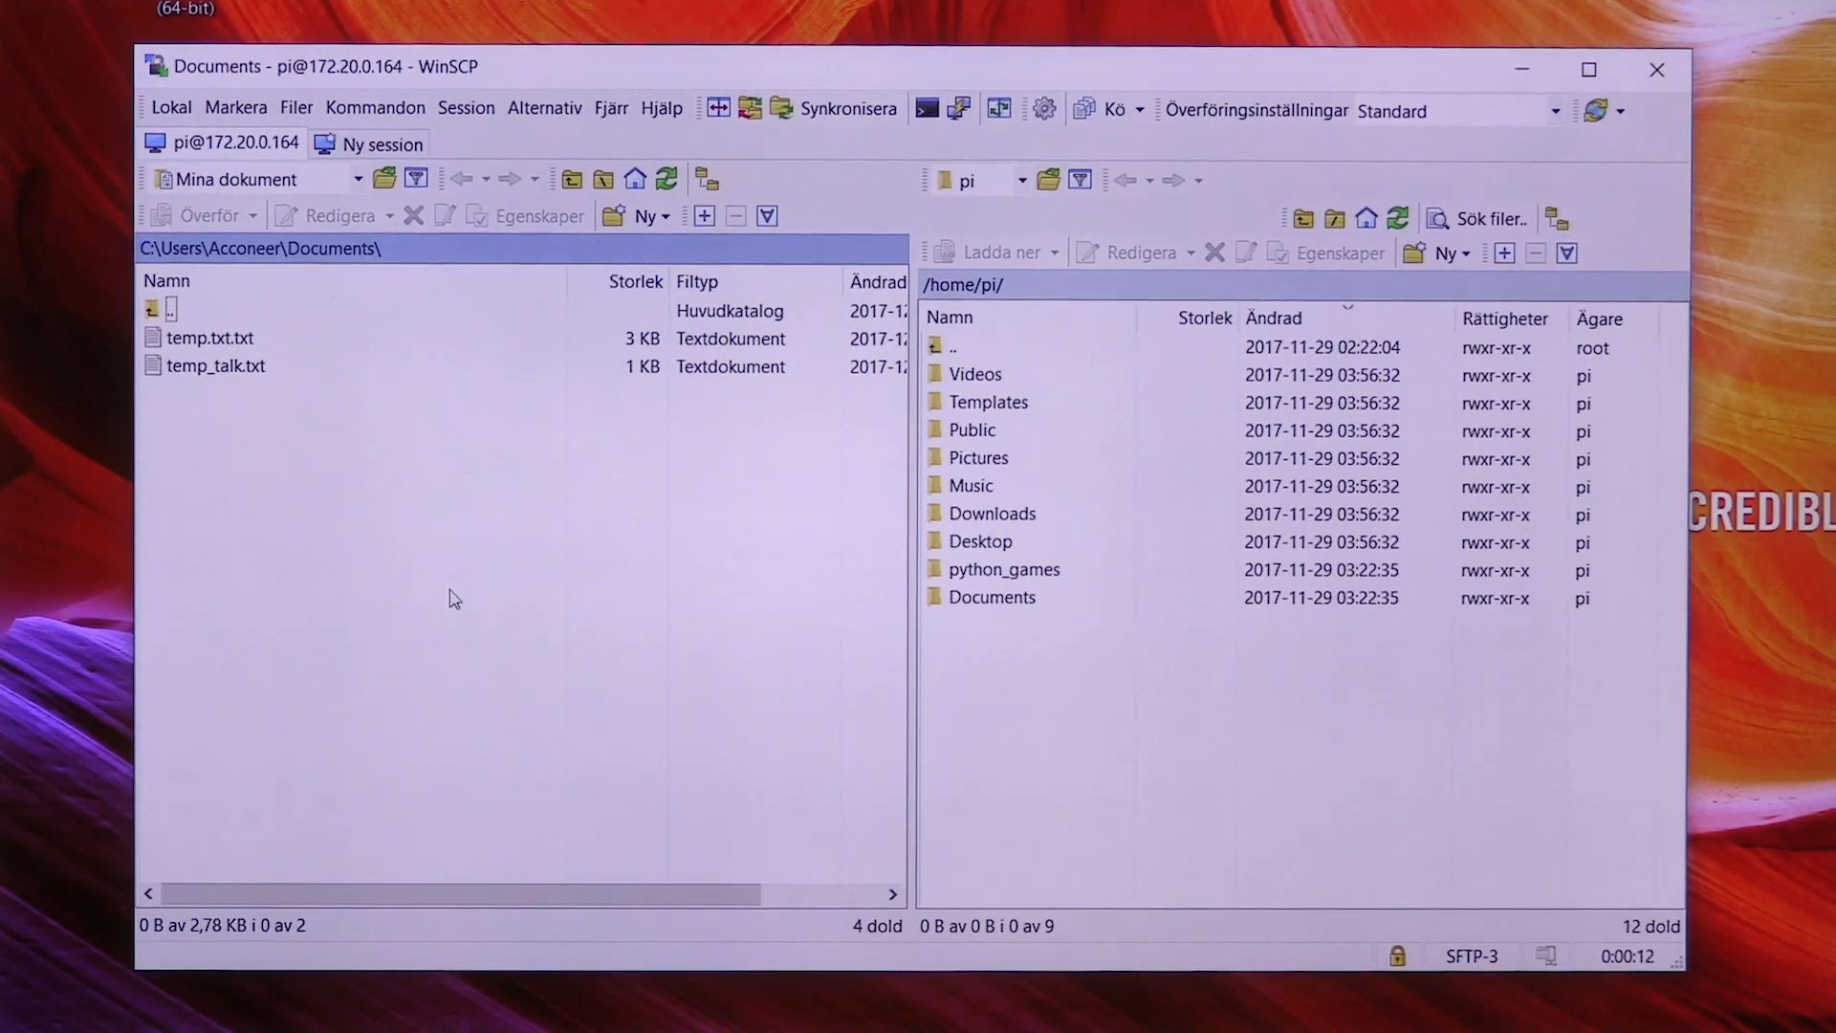
mouse_move(370, 436)
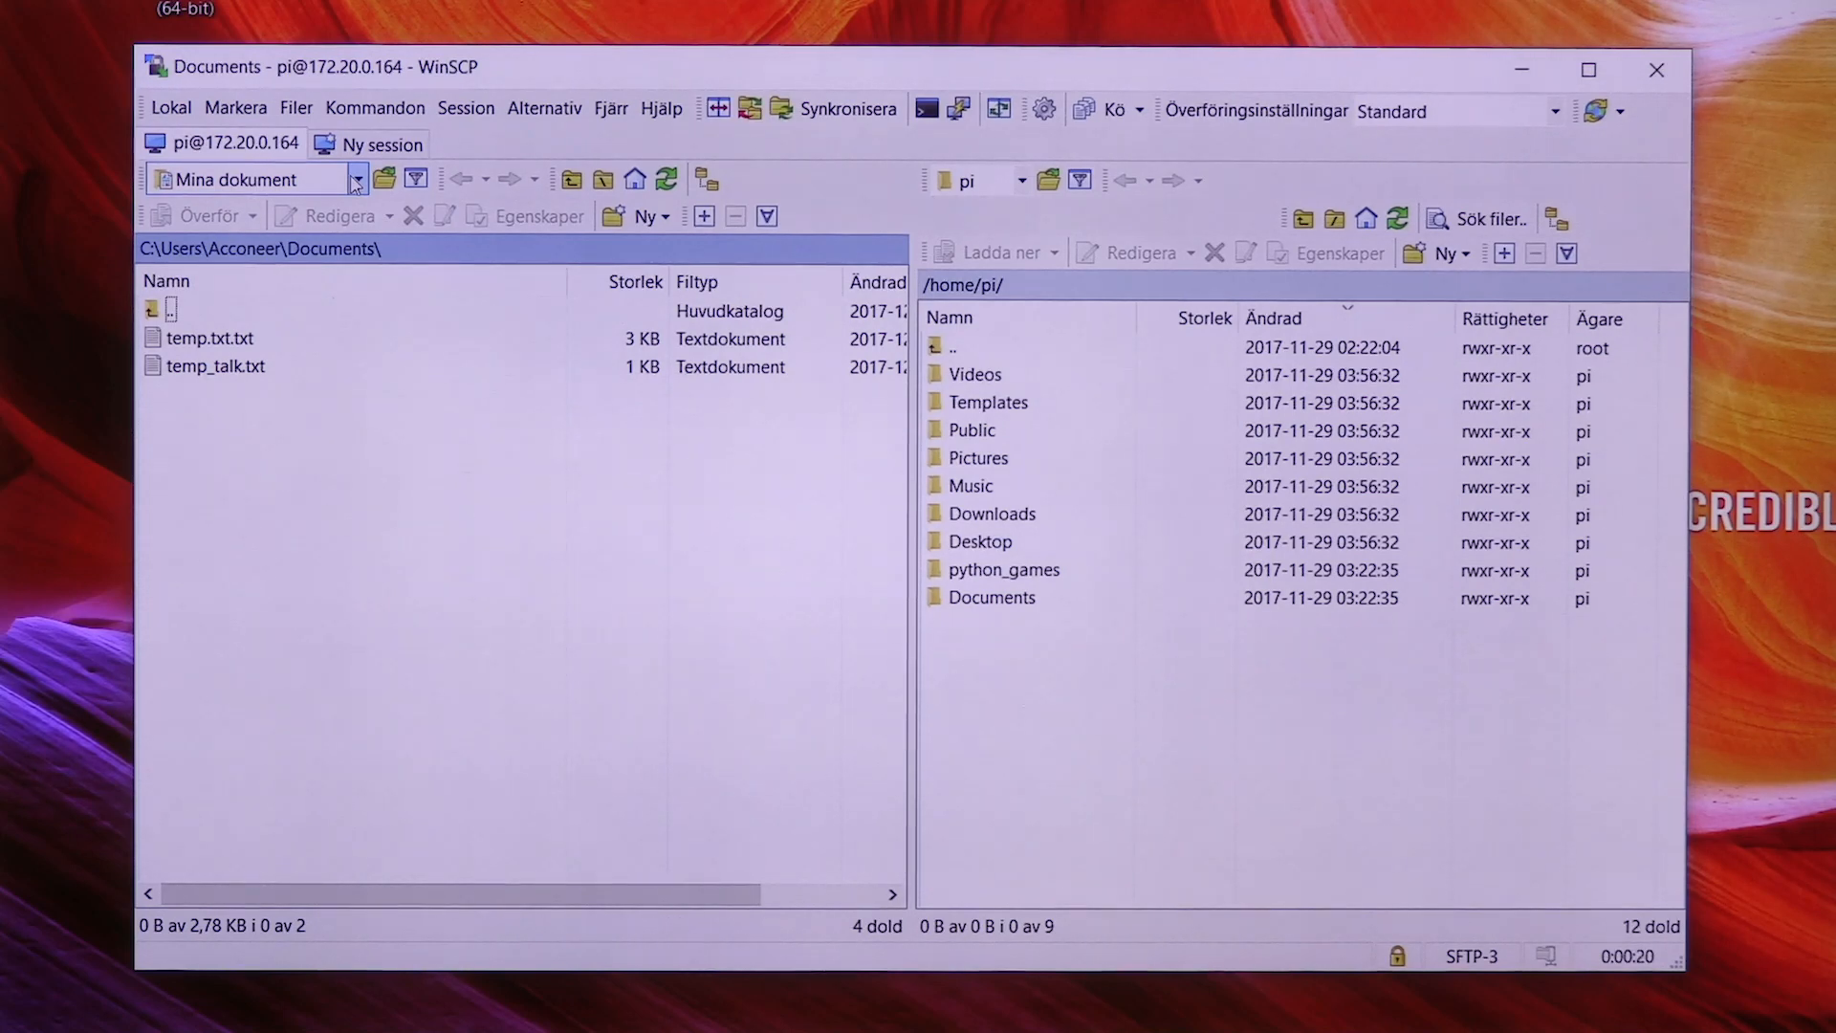
Switch WinSCP's local panel to Skrivbord and pick the Acconeer demo zip to upload to /home/pi
left_click(358, 178)
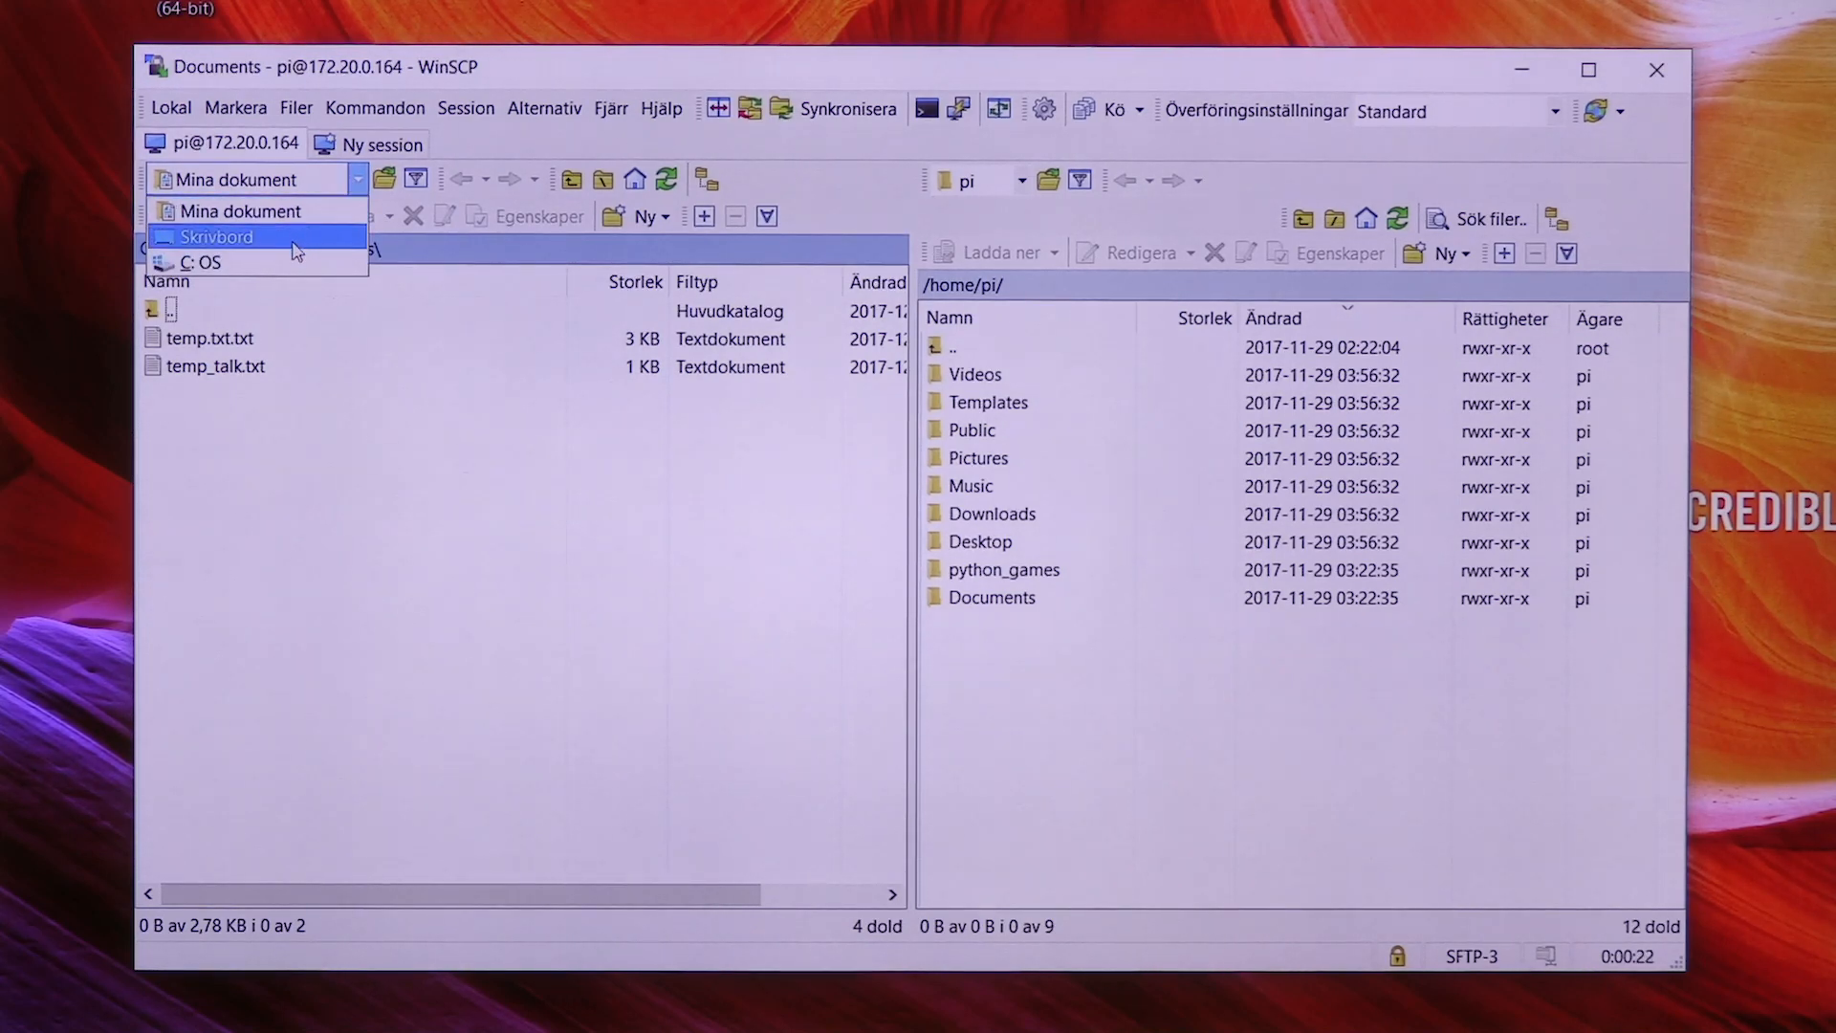
left_click(216, 238)
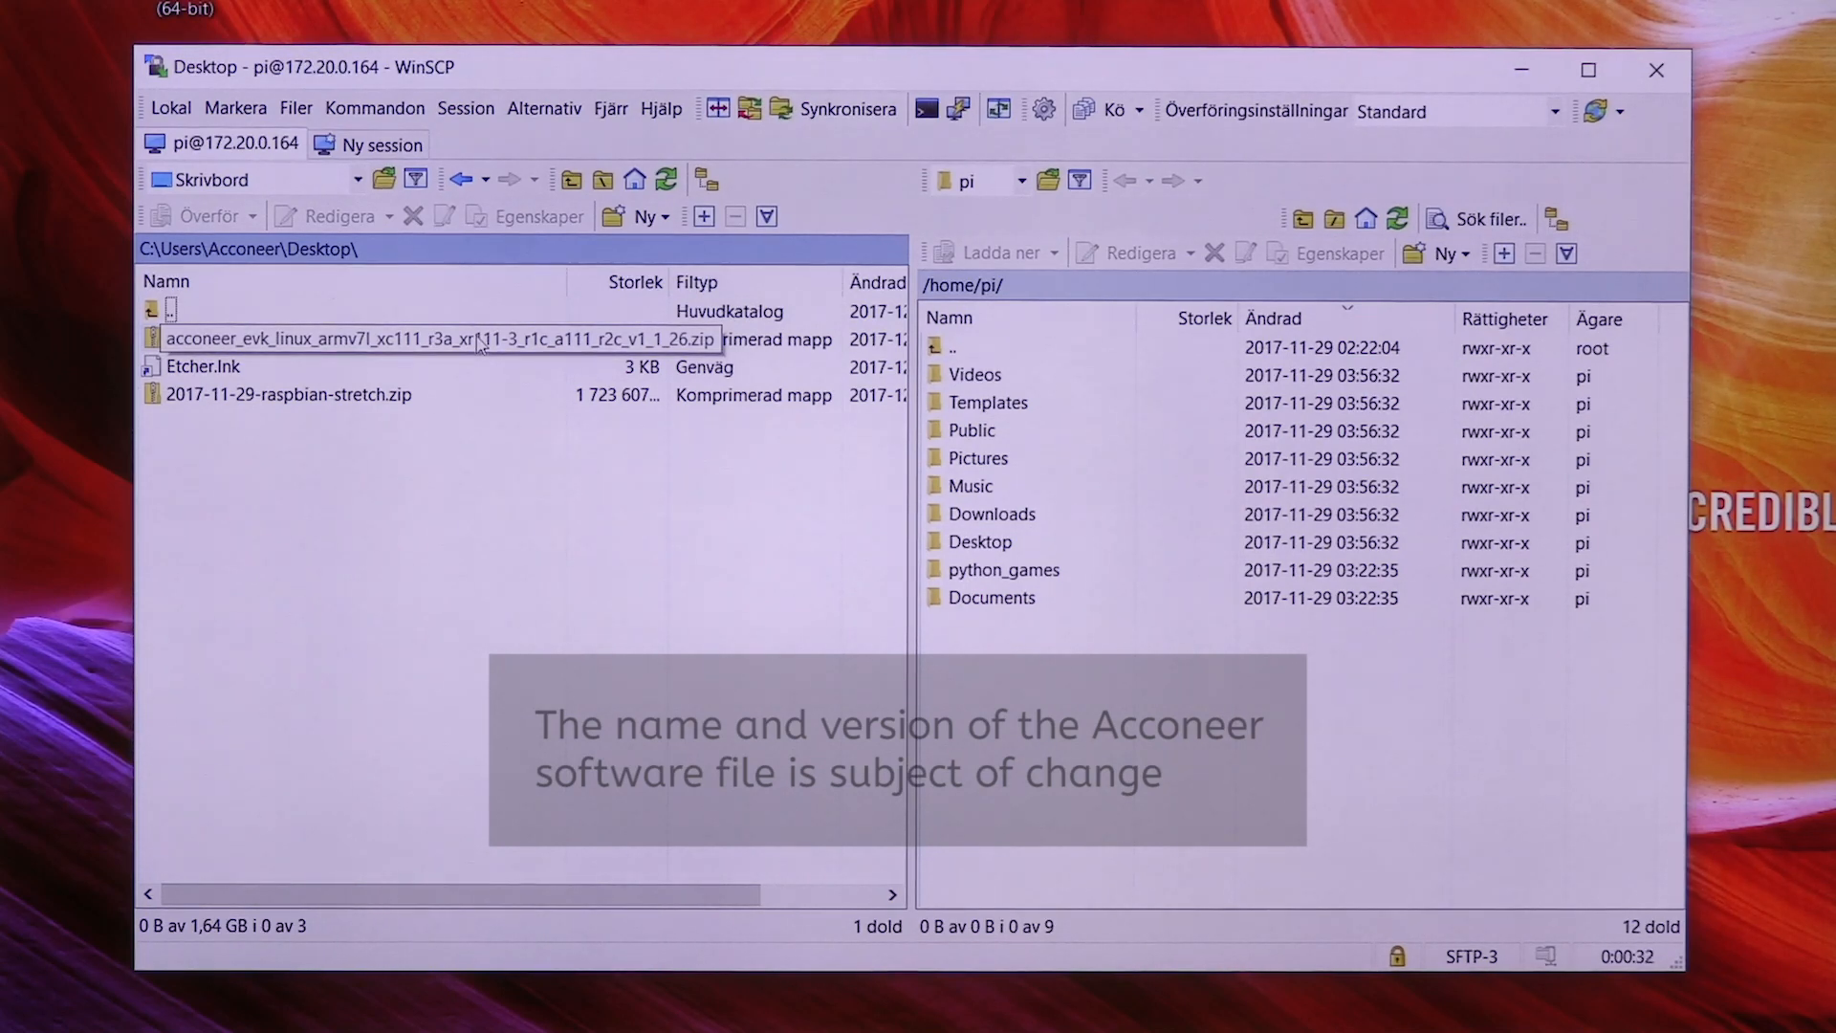
left_click(352, 338)
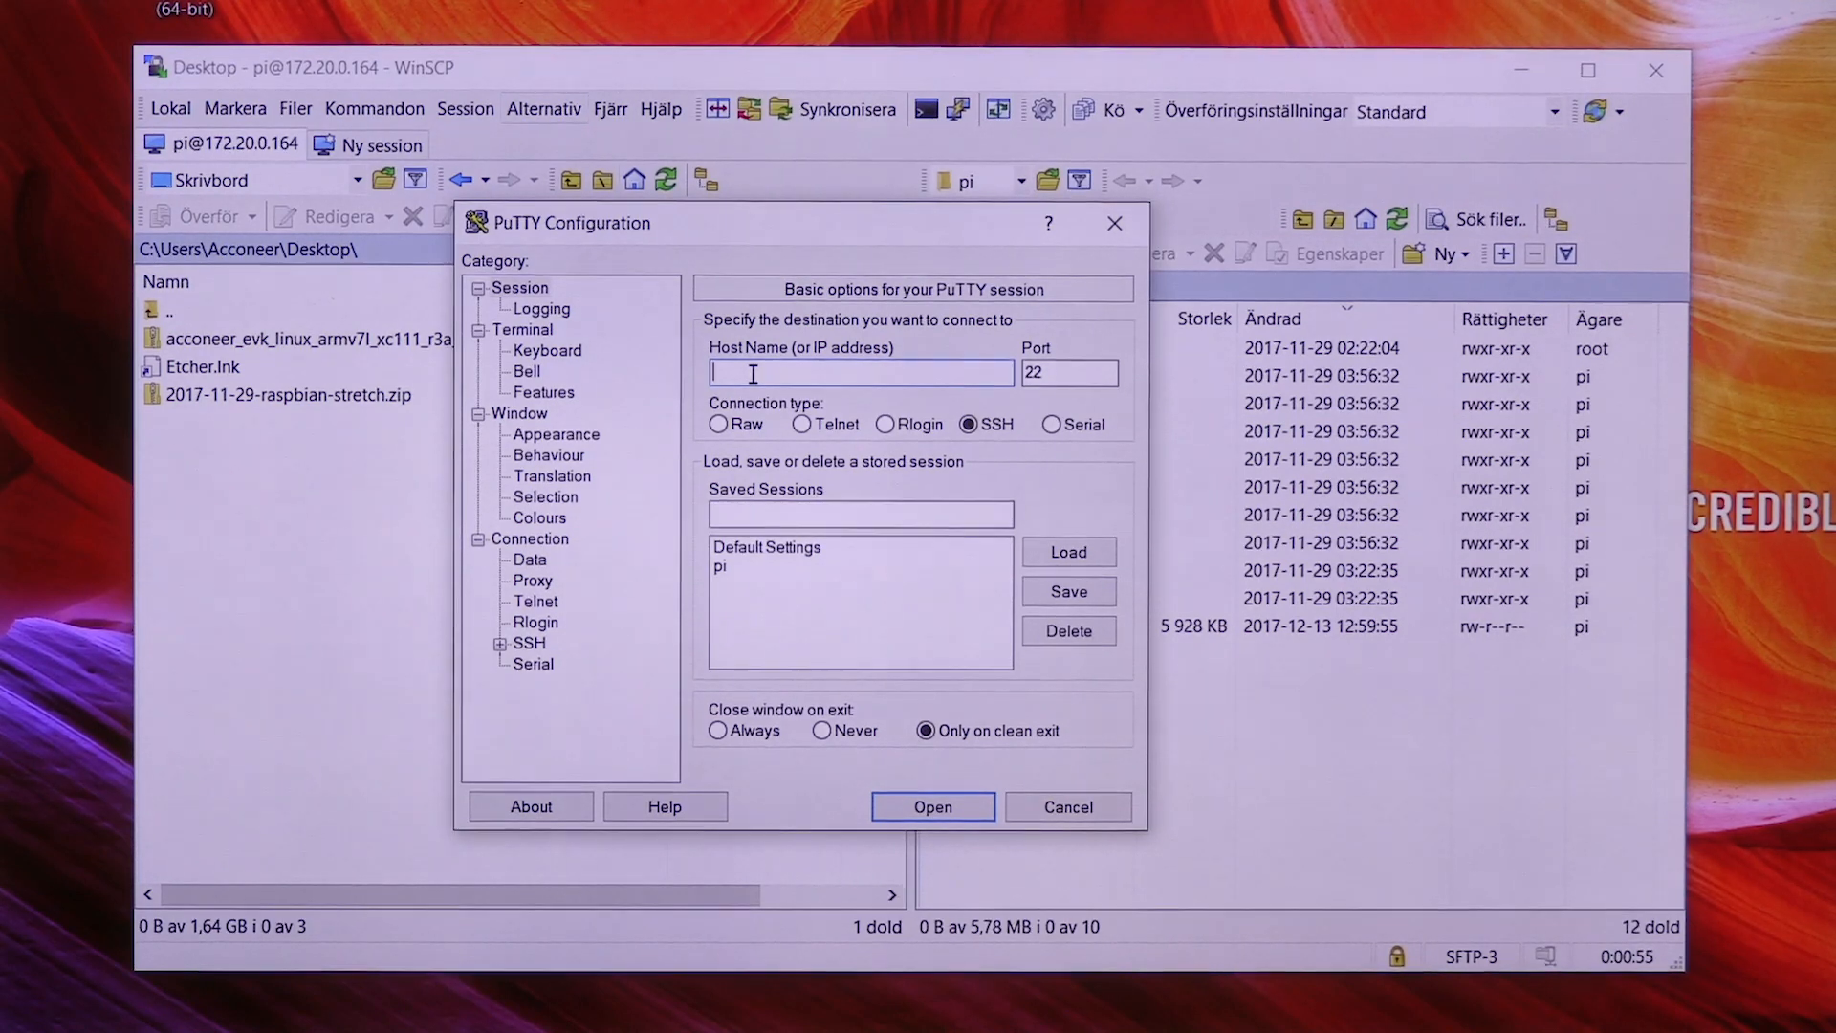
Connect over SSH to 172.20.0.164, trusting the Pi's new host key, and reach the pi prompt
type("172.20.0.164")
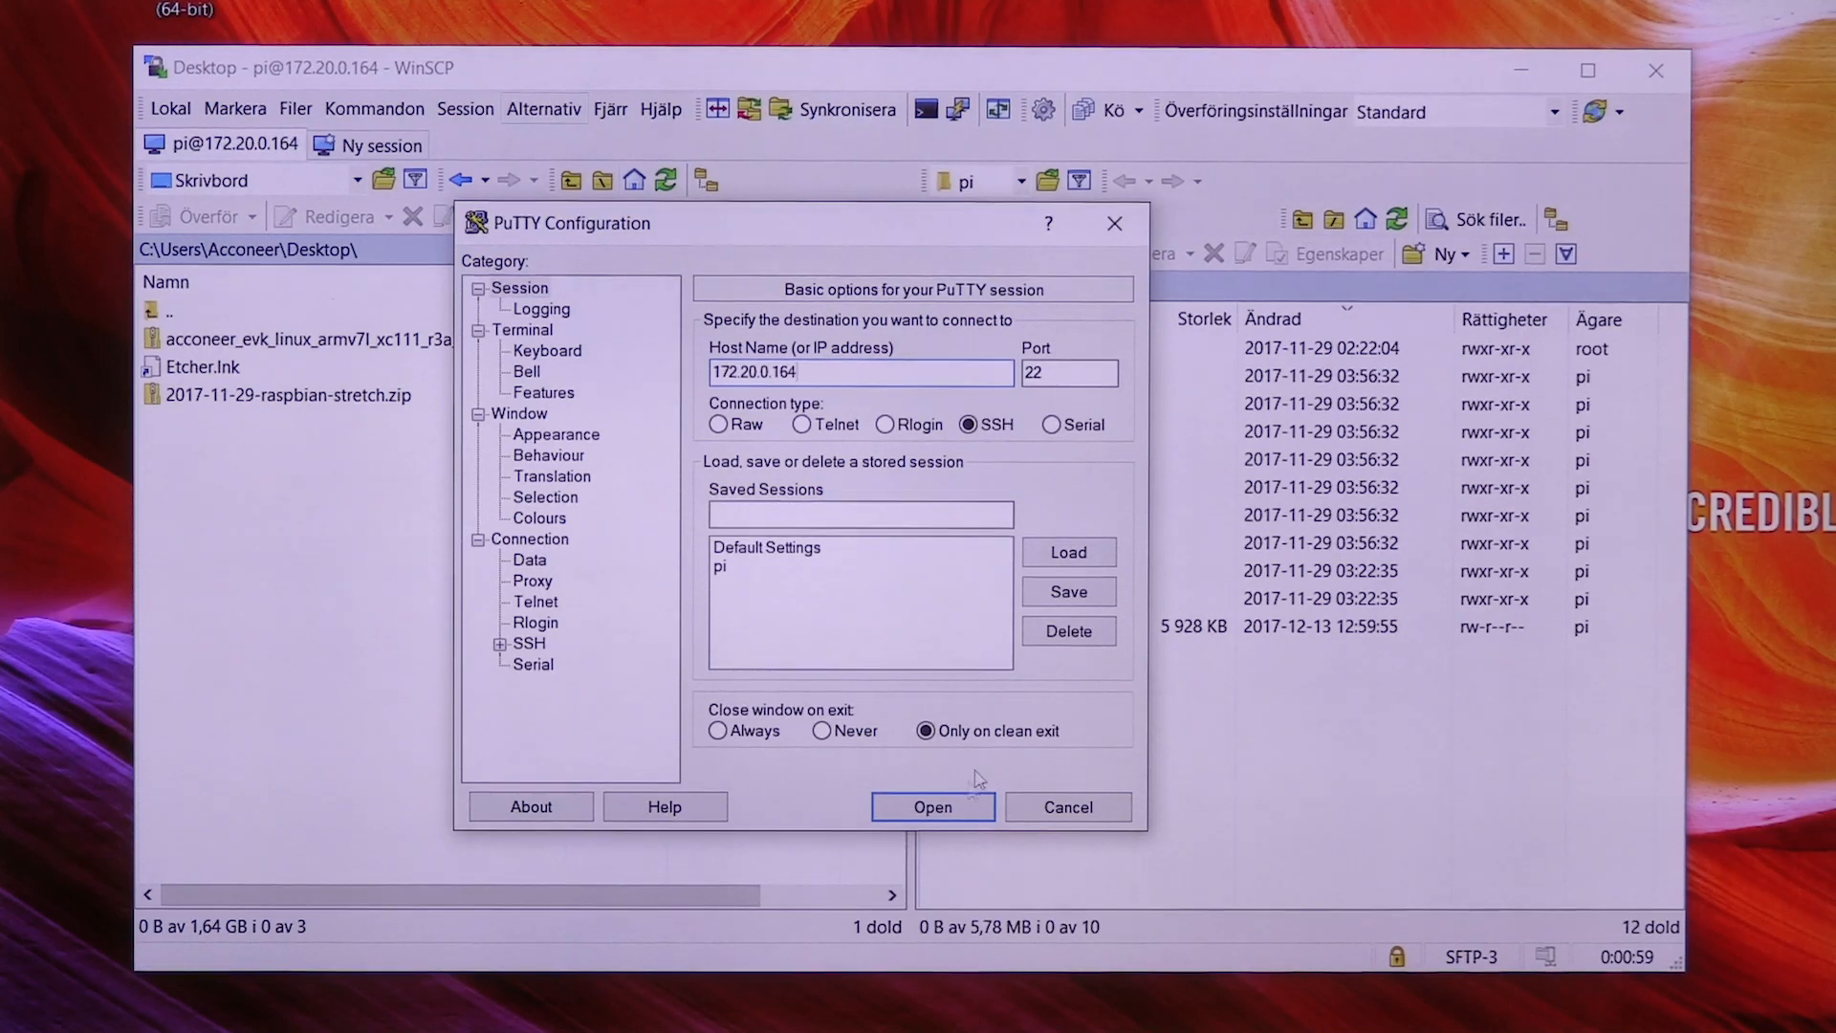
left_click(932, 807)
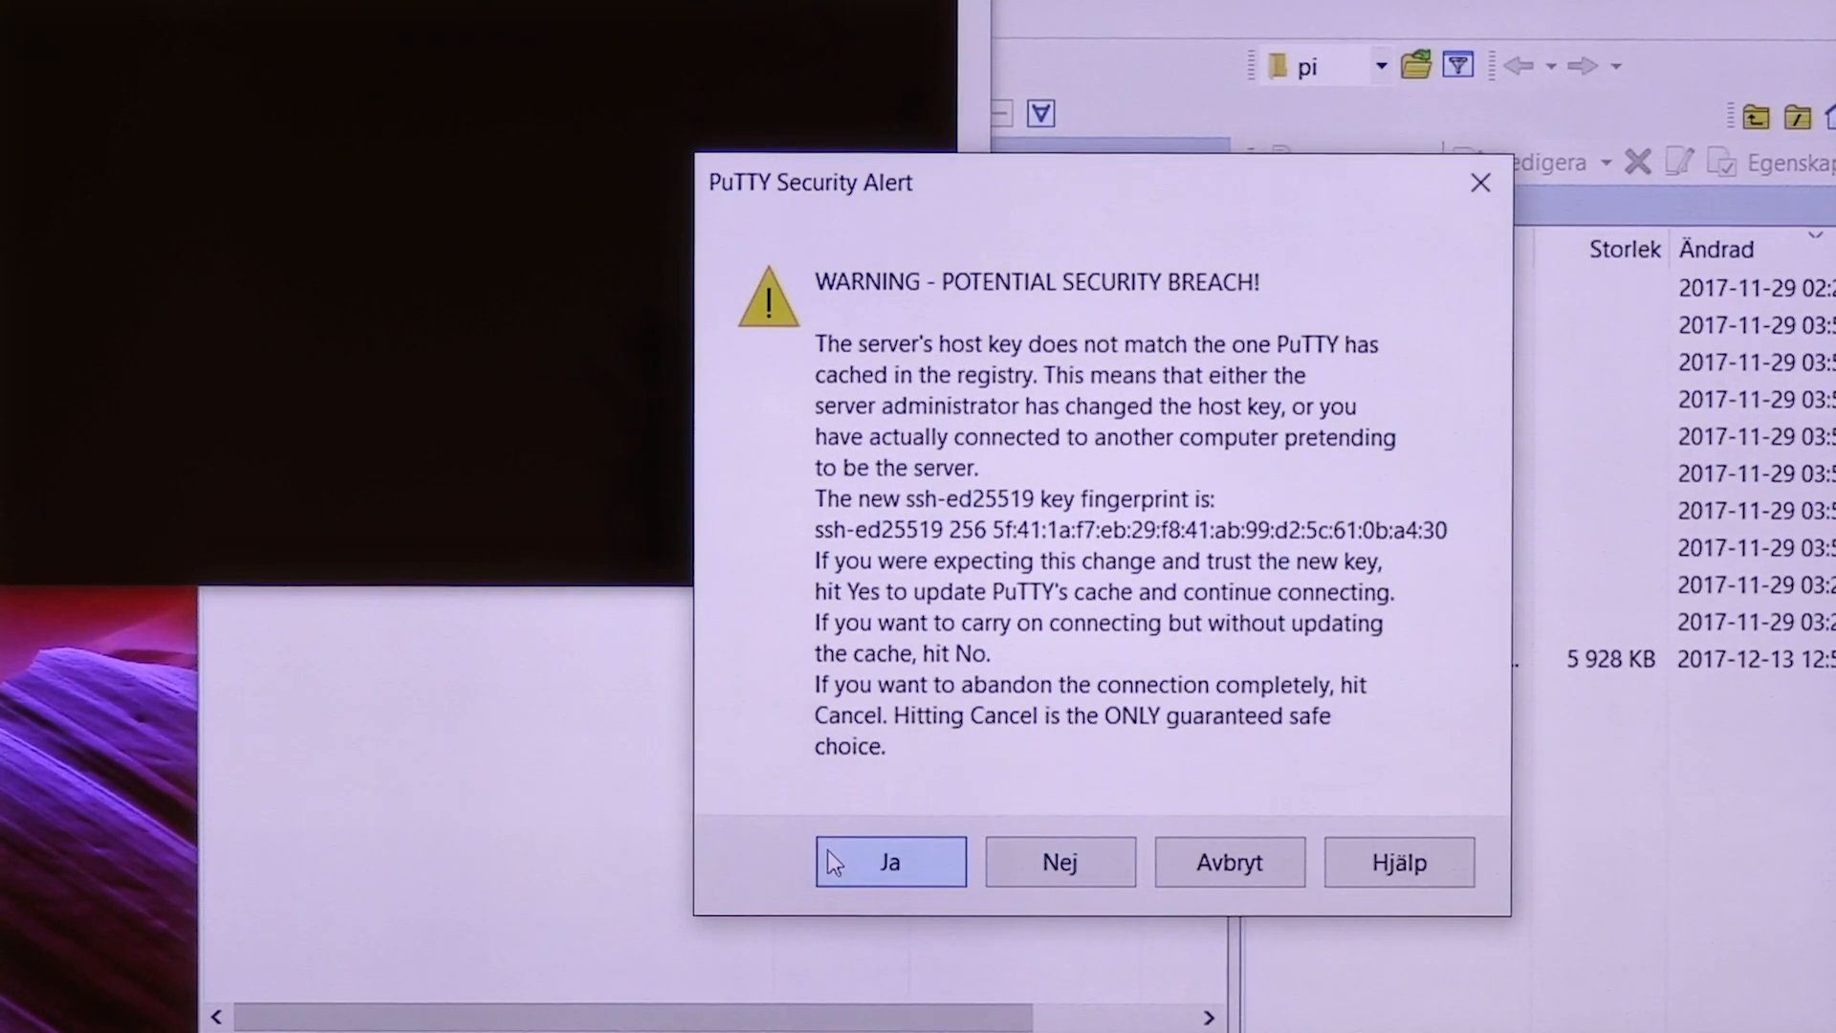
left_click(889, 862)
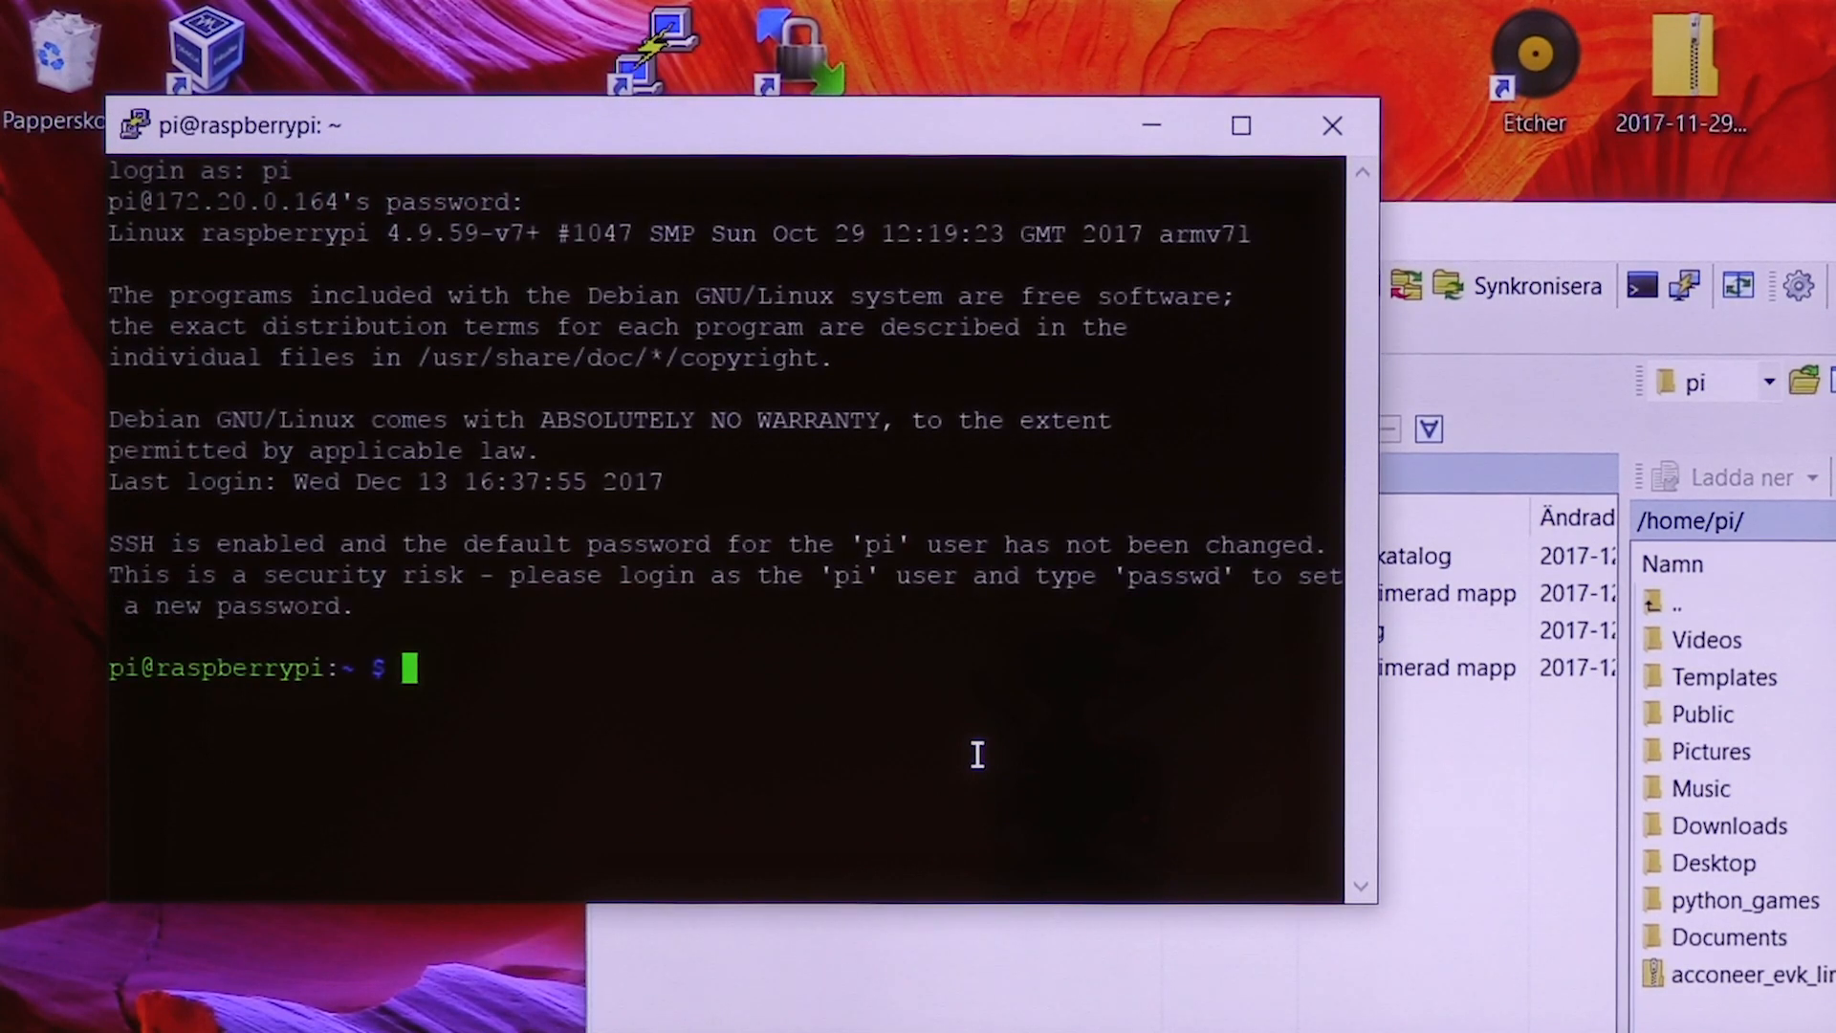
Run ls in the home folder, showing the Acconeer EVK zip beside the standard folders
type("l")
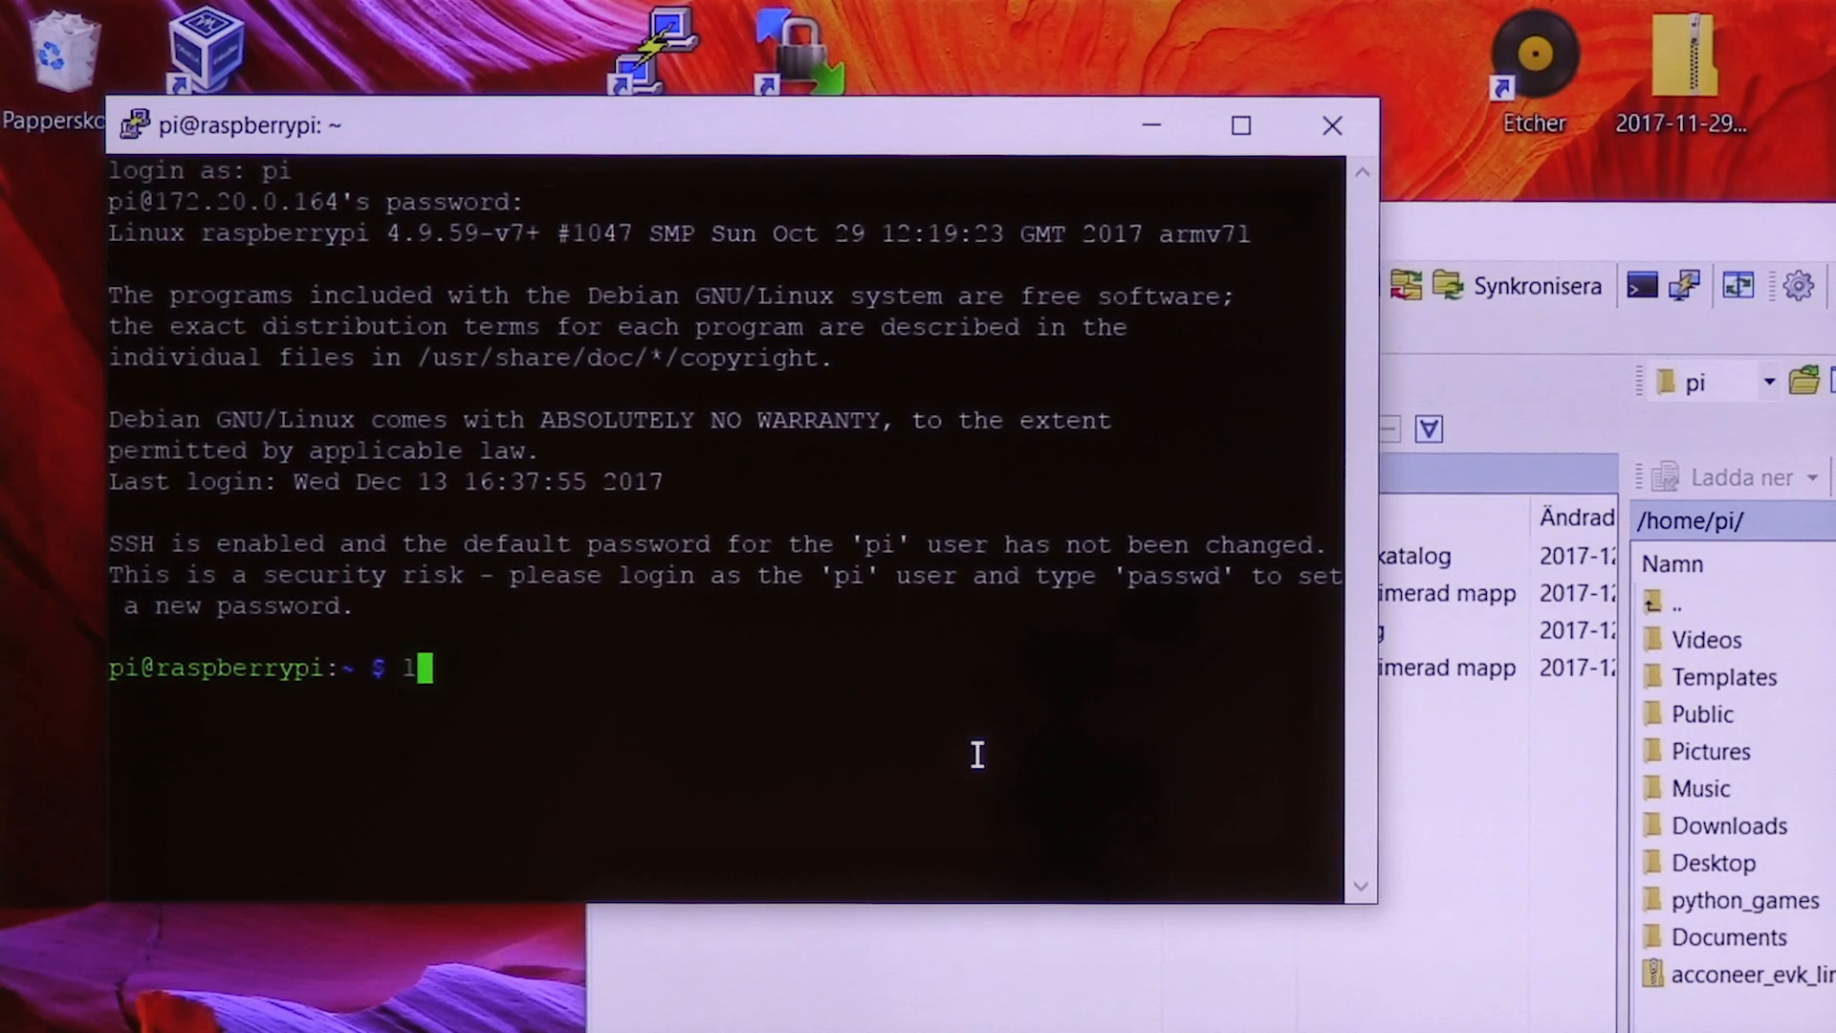
key("Return")
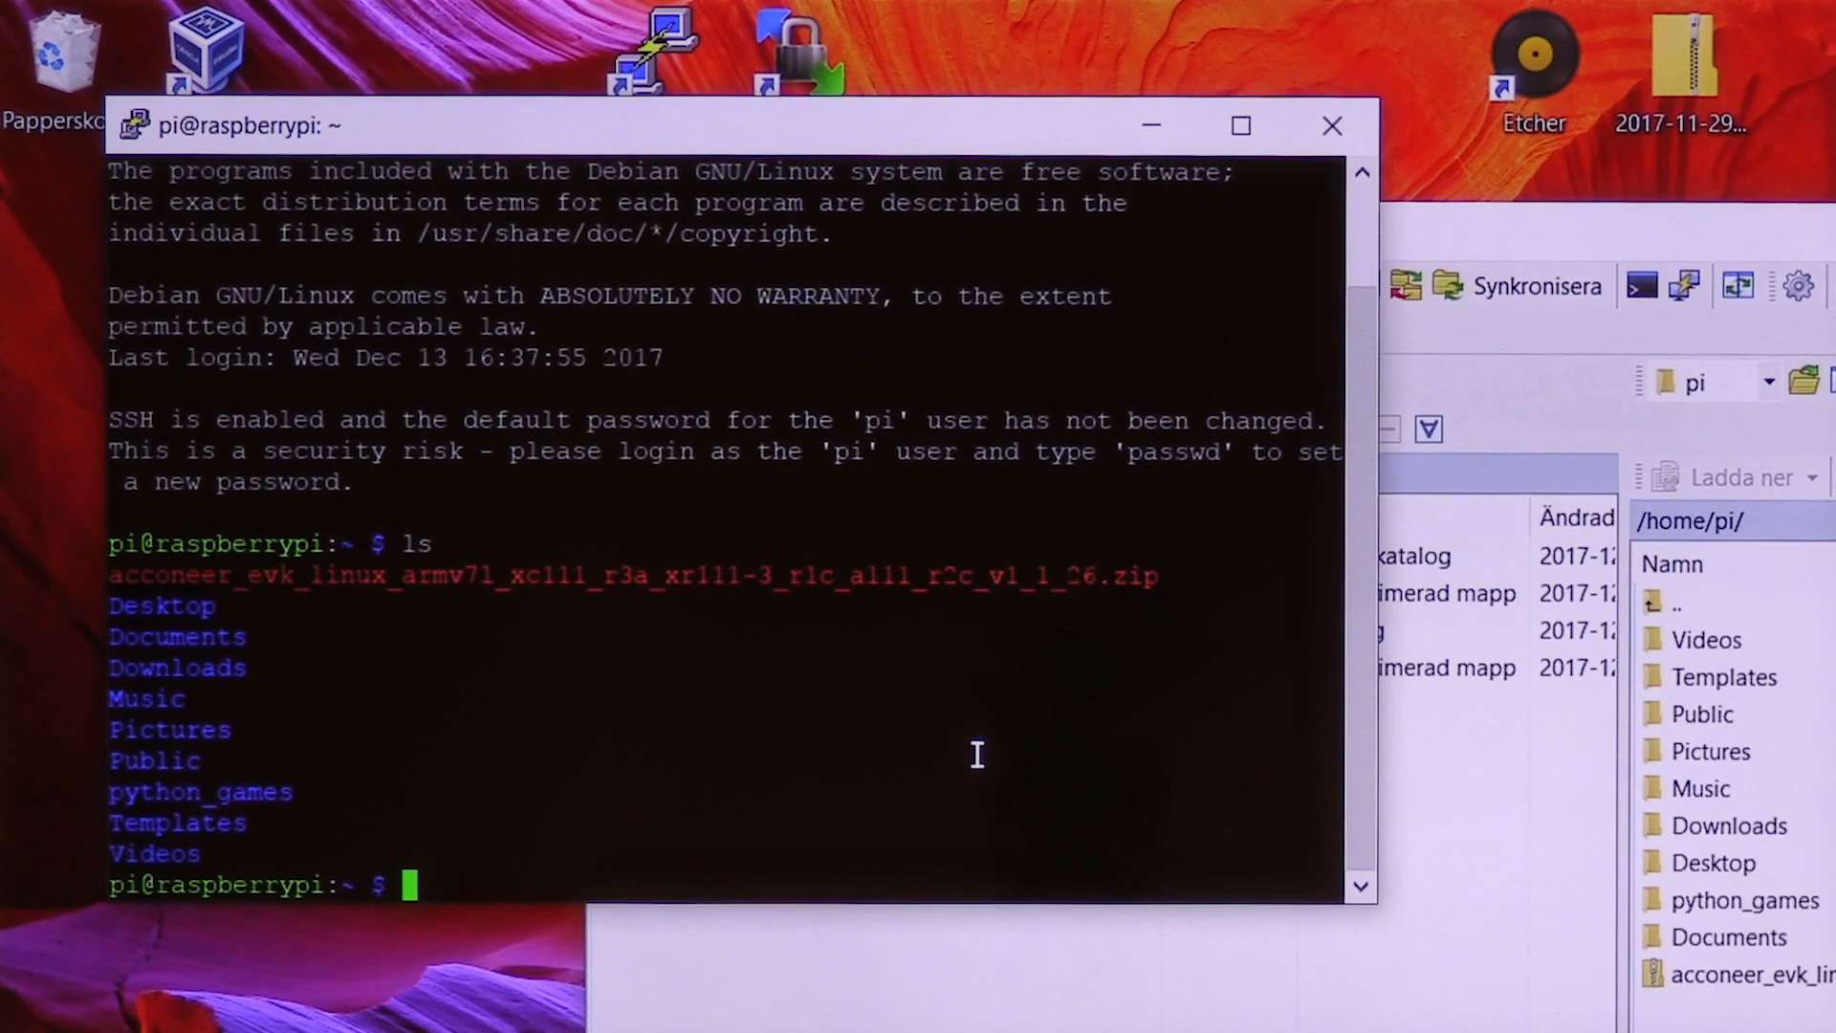
mouse_move(504, 700)
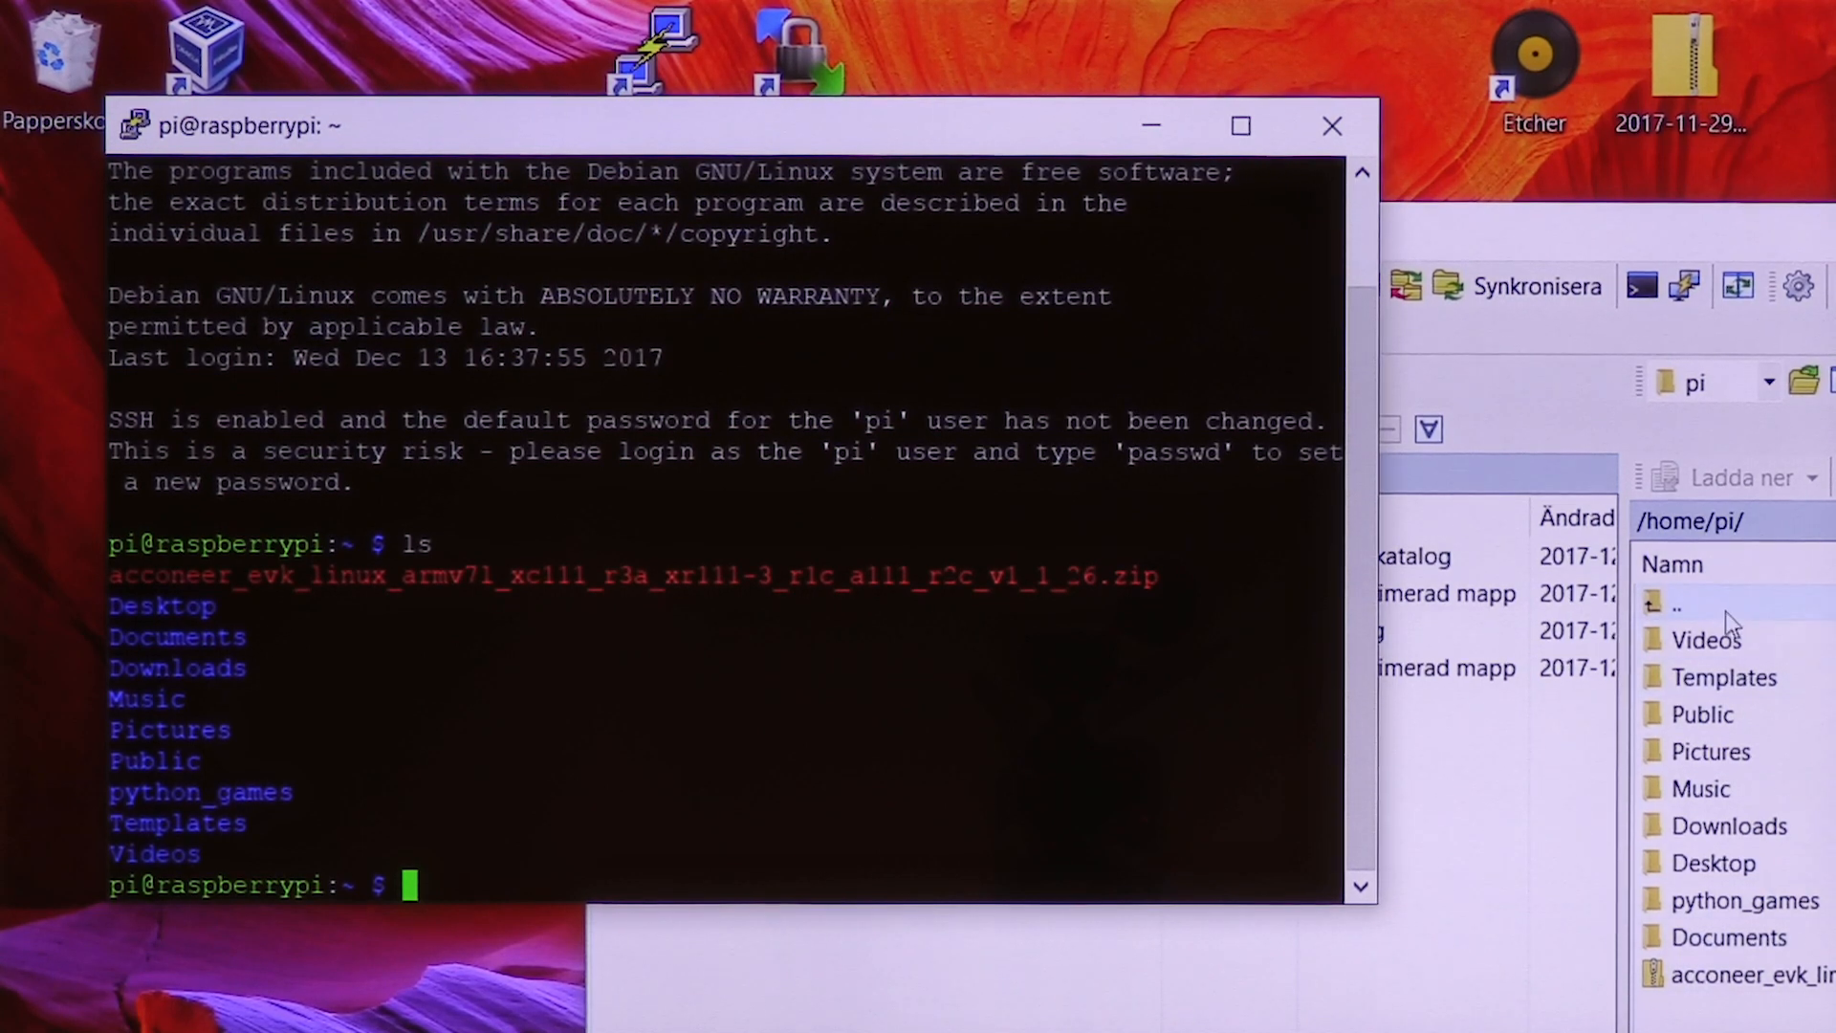
mouse_move(1125, 838)
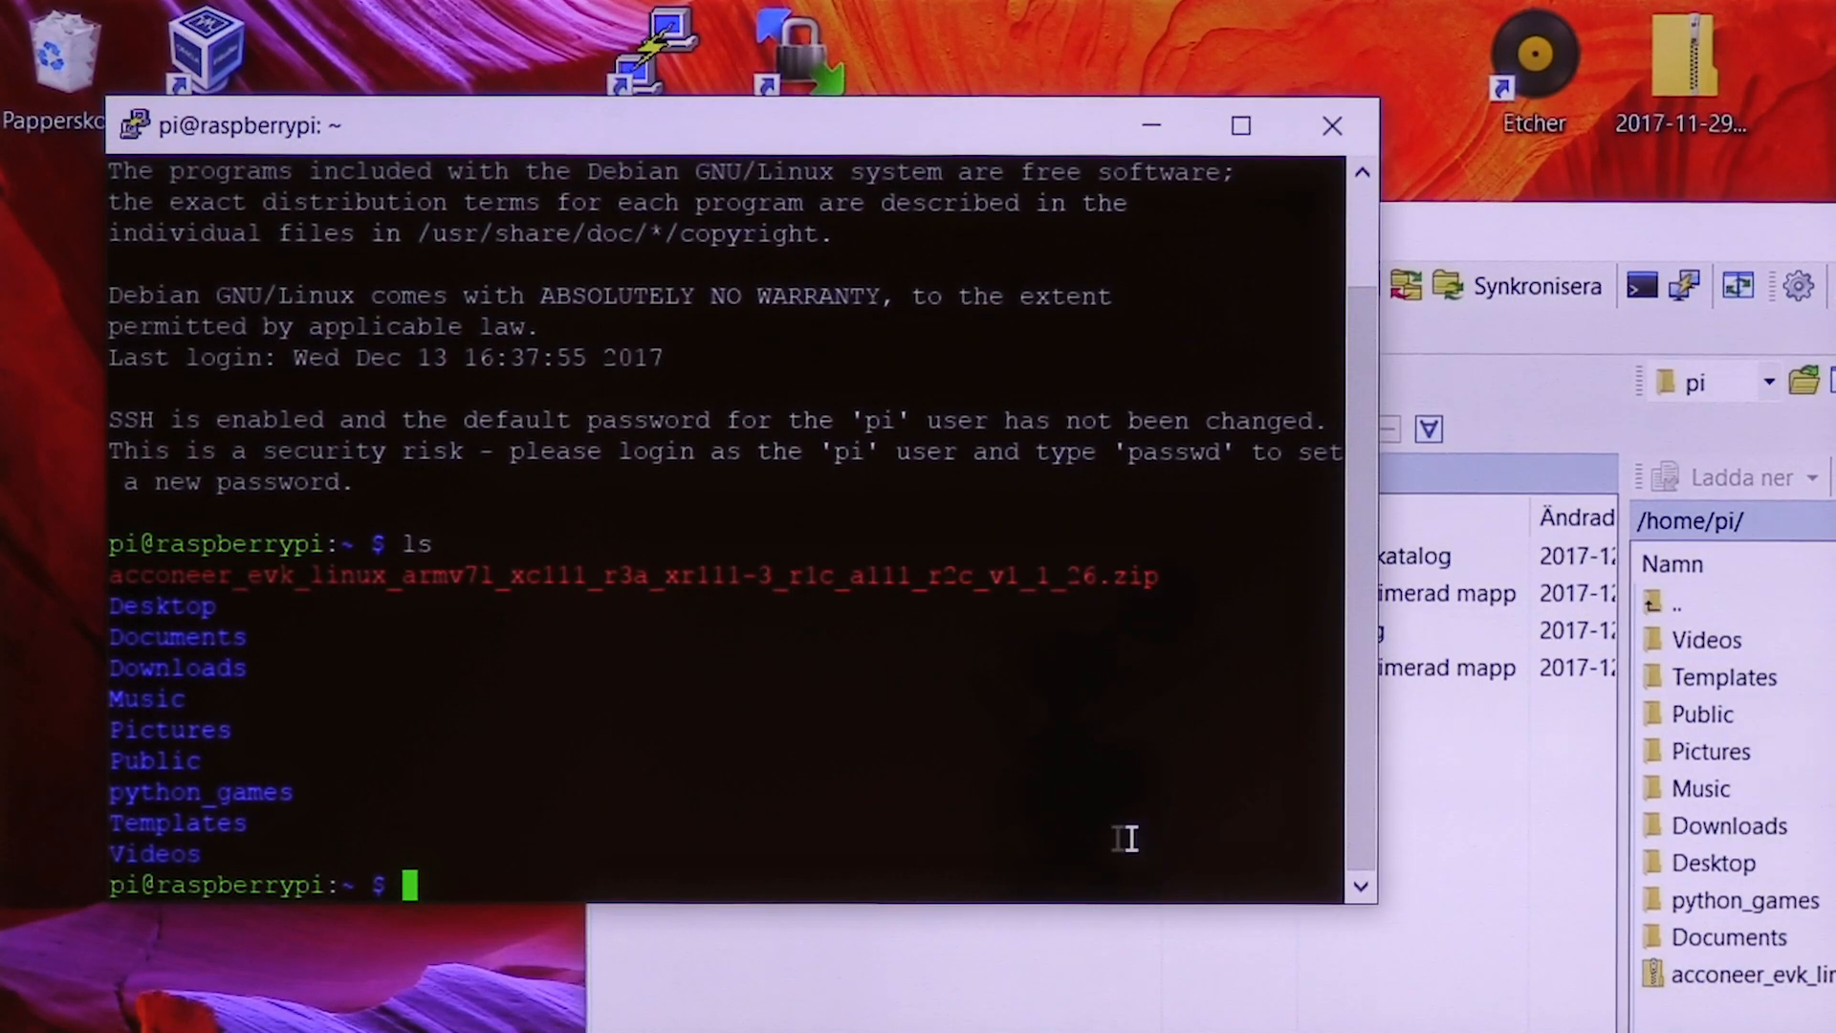
mouse_move(796, 849)
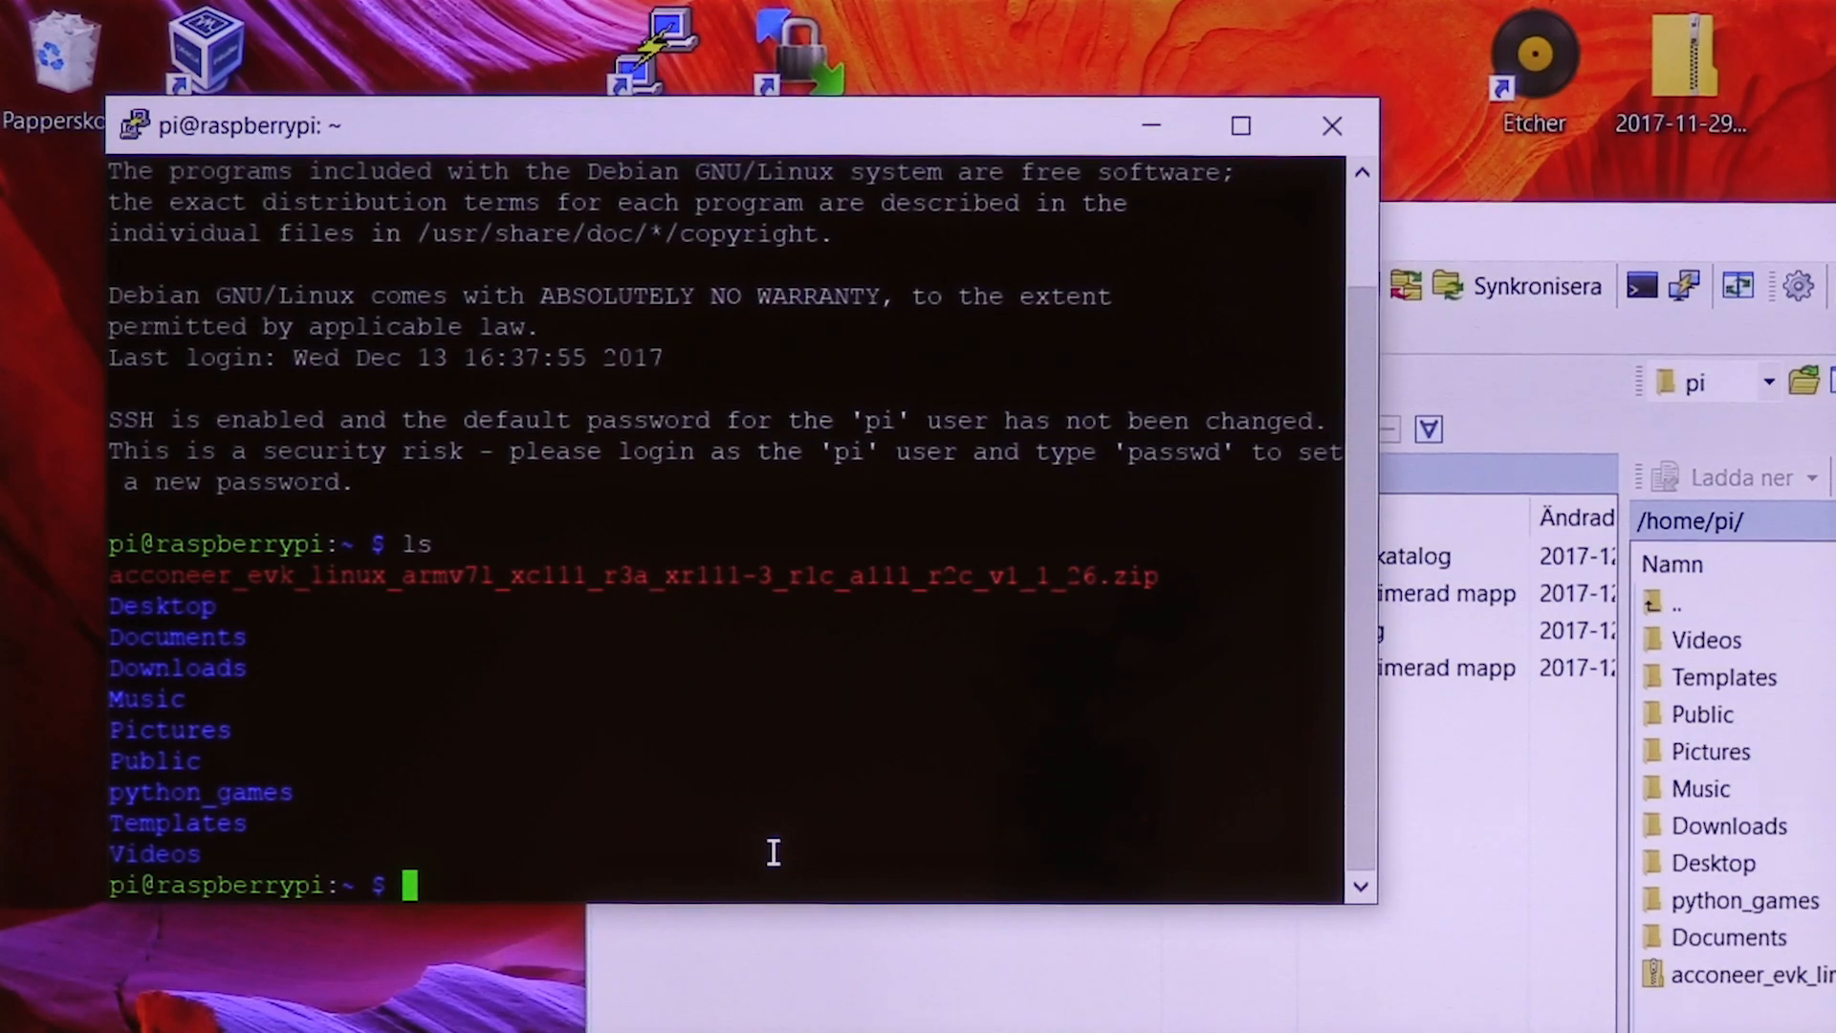
Unzip the Acconeer EVK archive and cd into the extracted evk_linux folder
type("un")
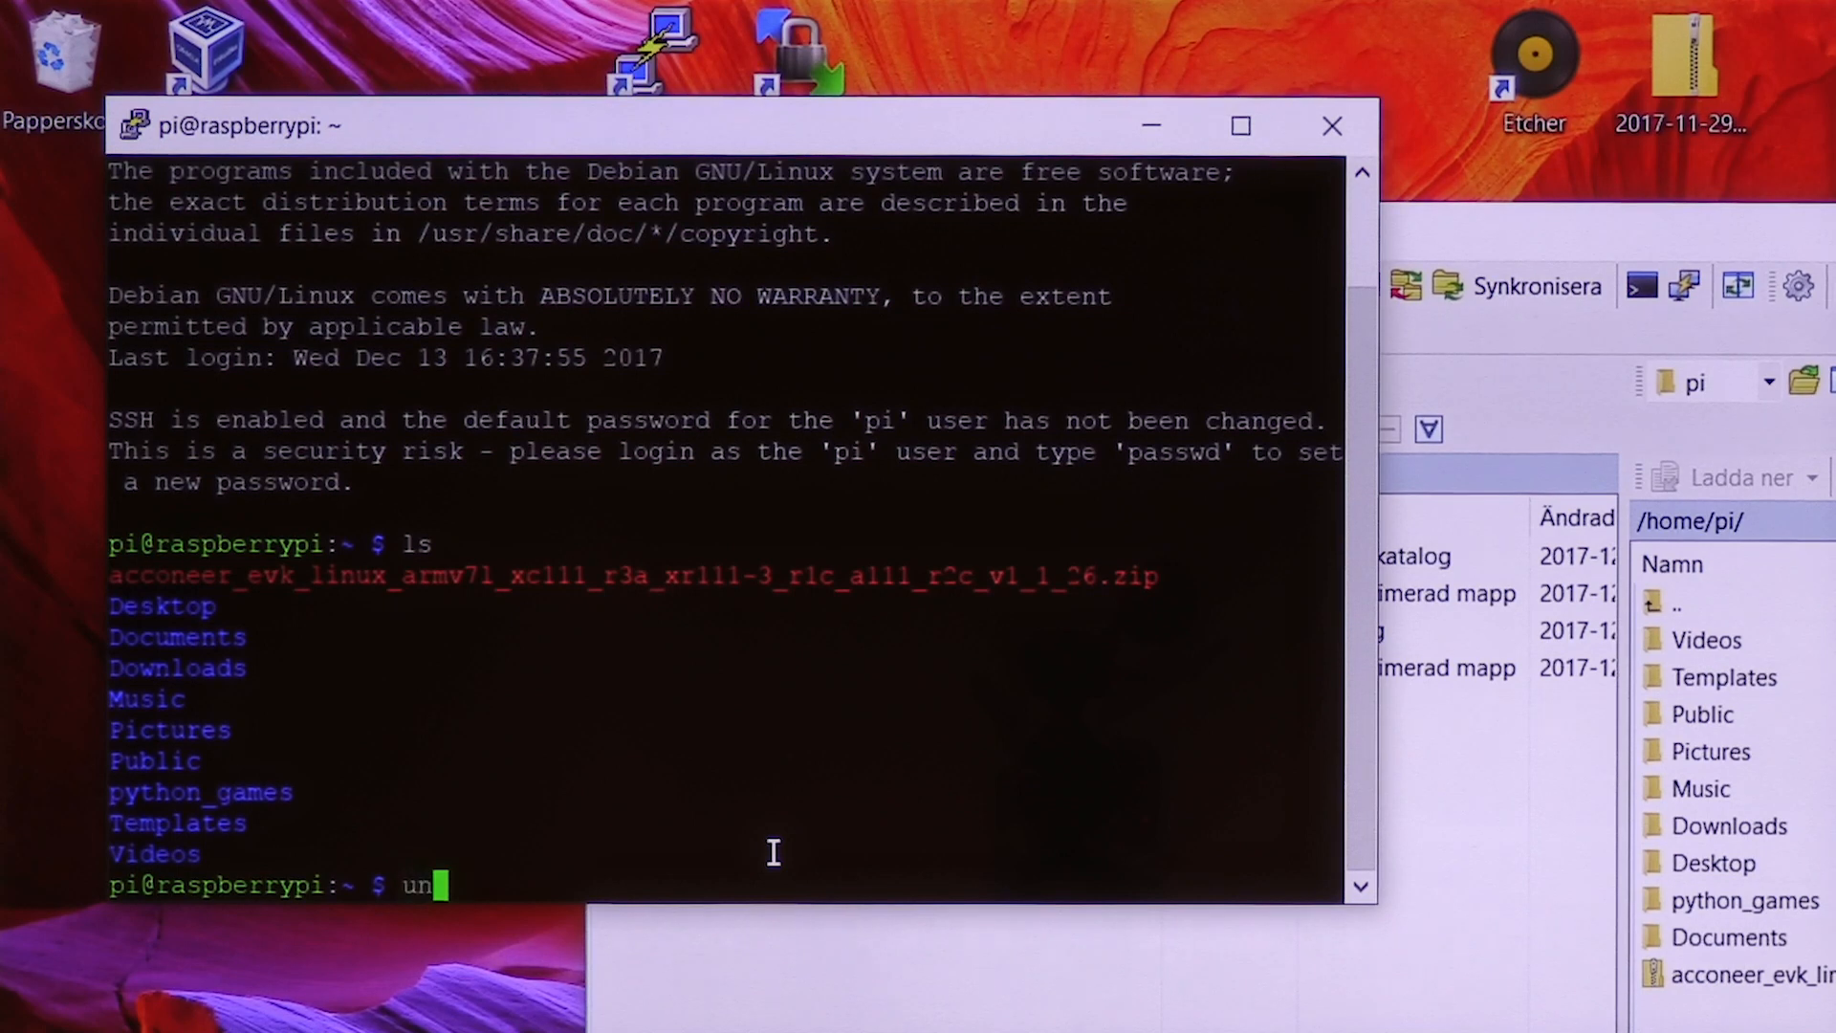
type("zip ac")
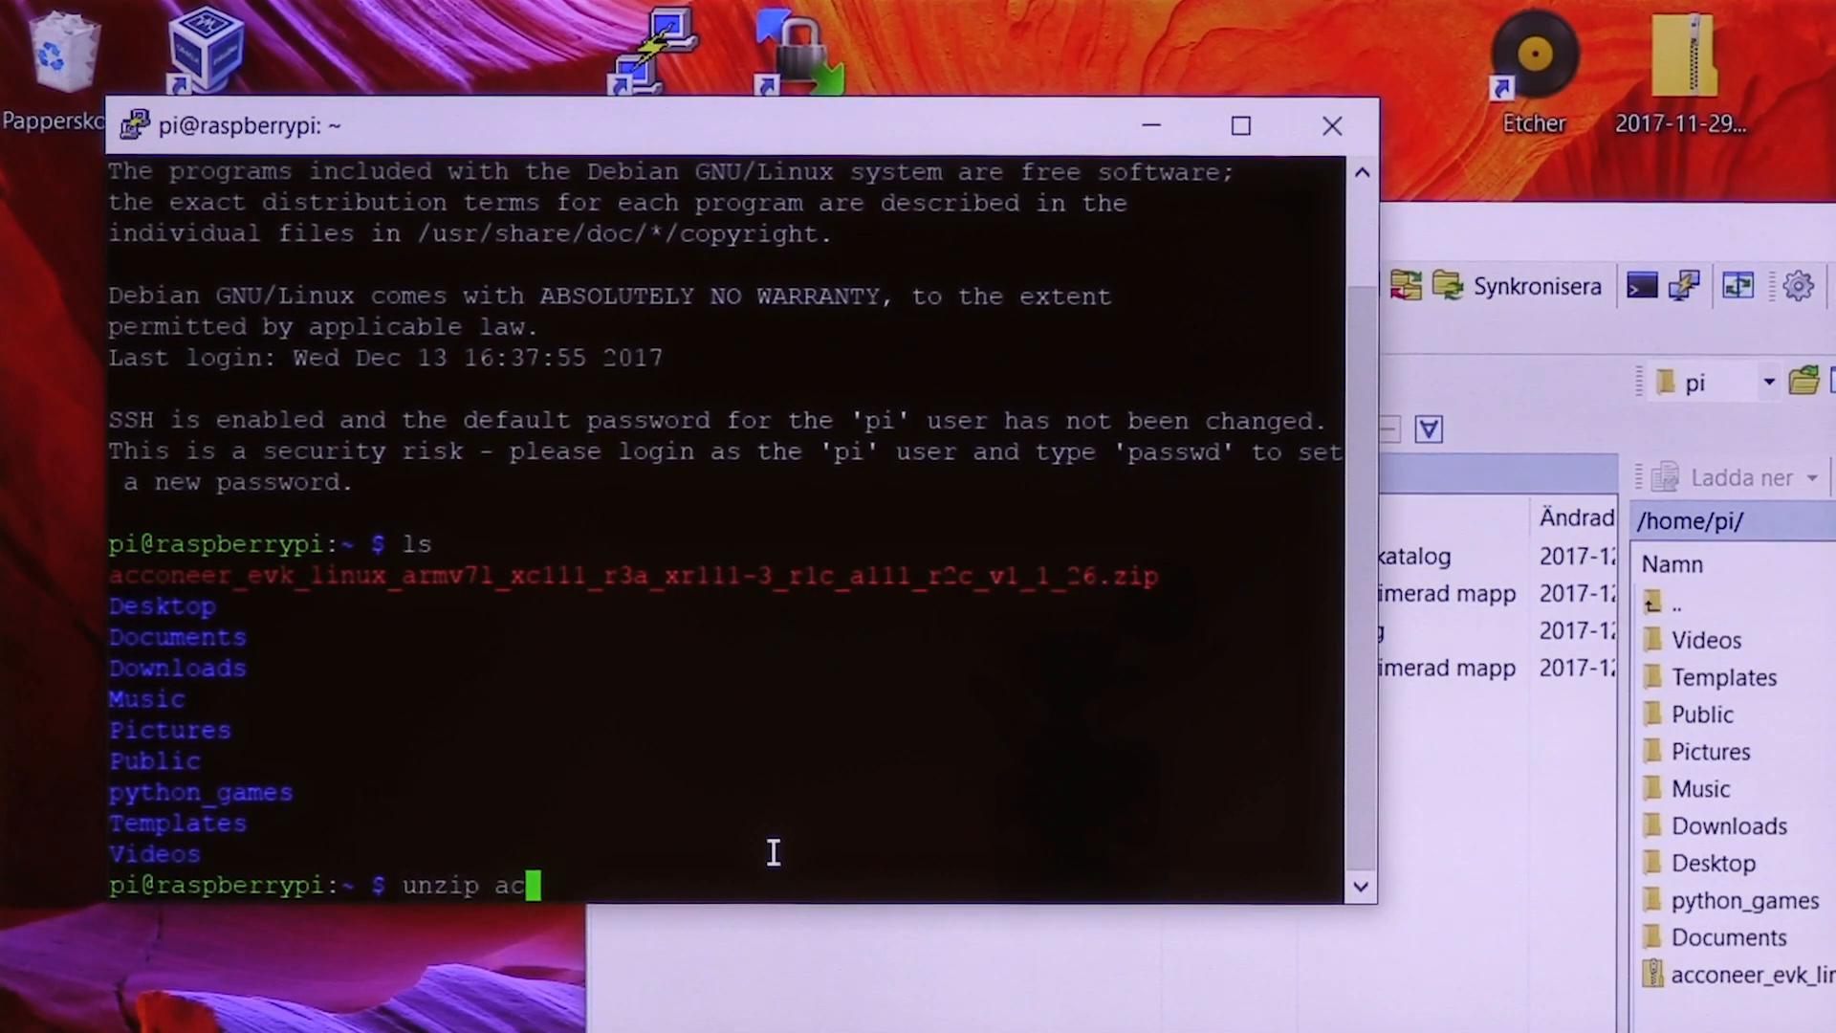
key("Return")
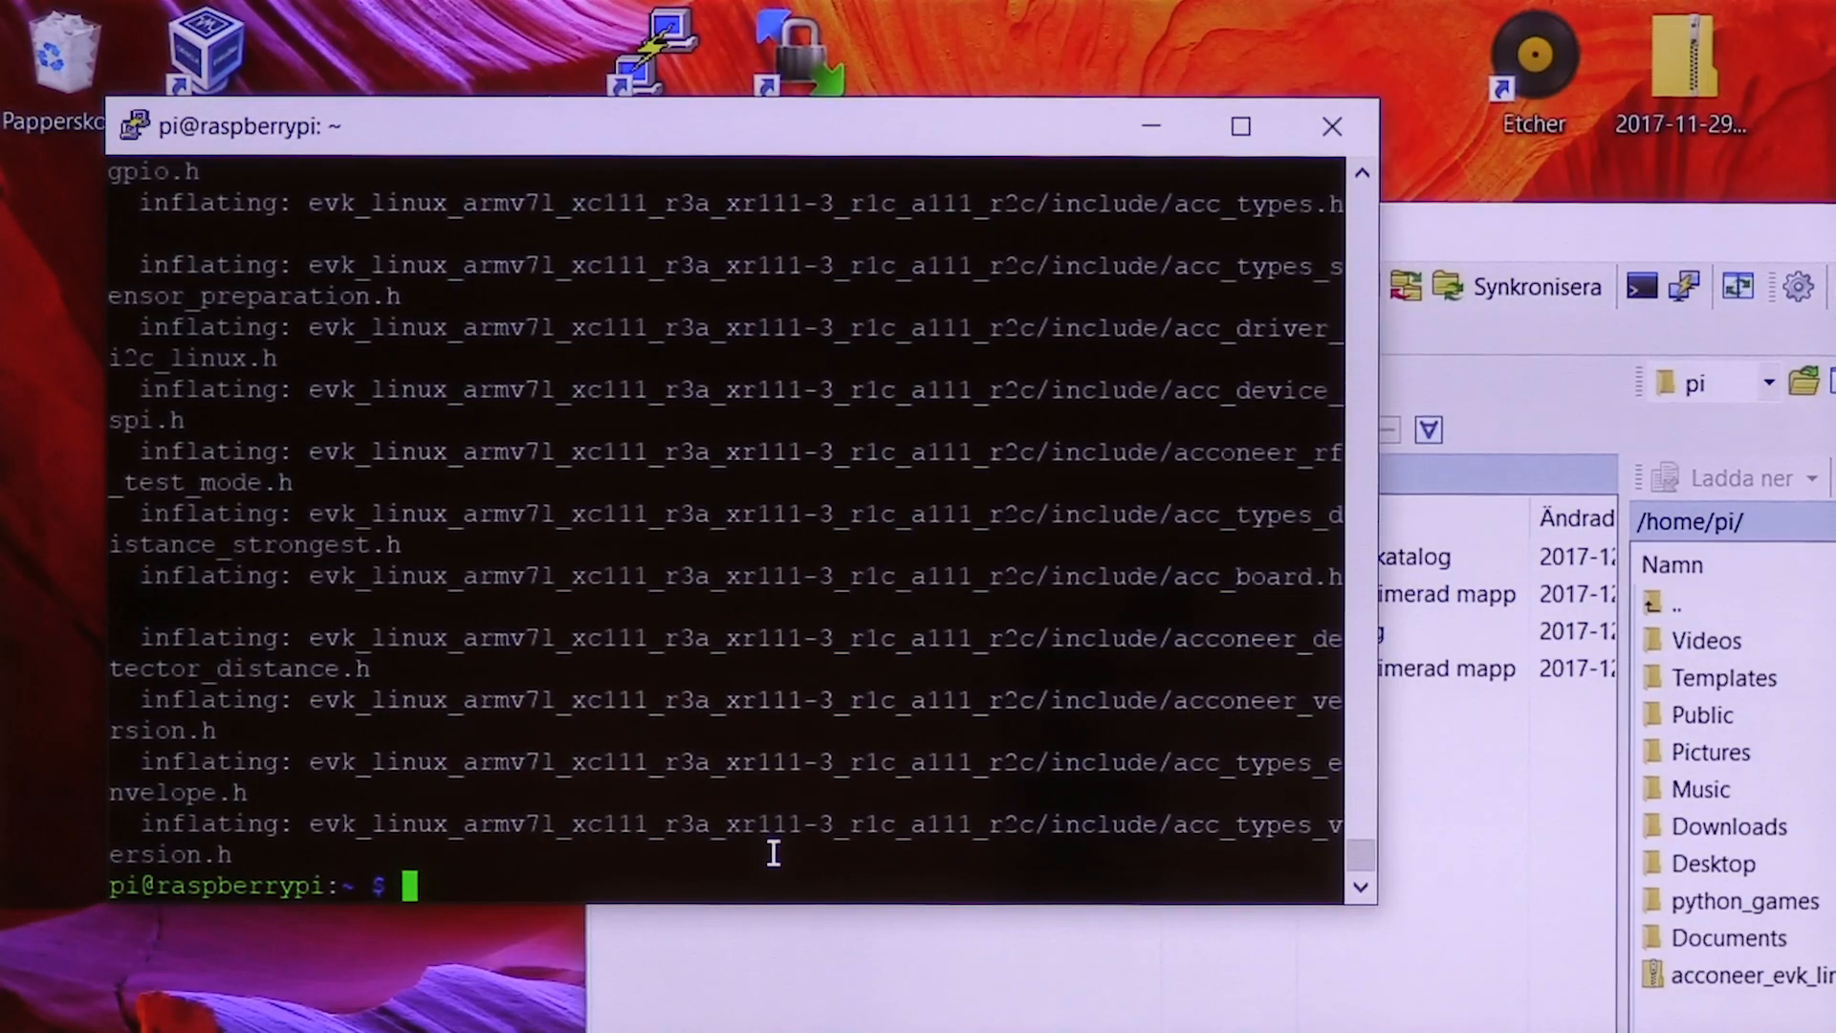
type("cd")
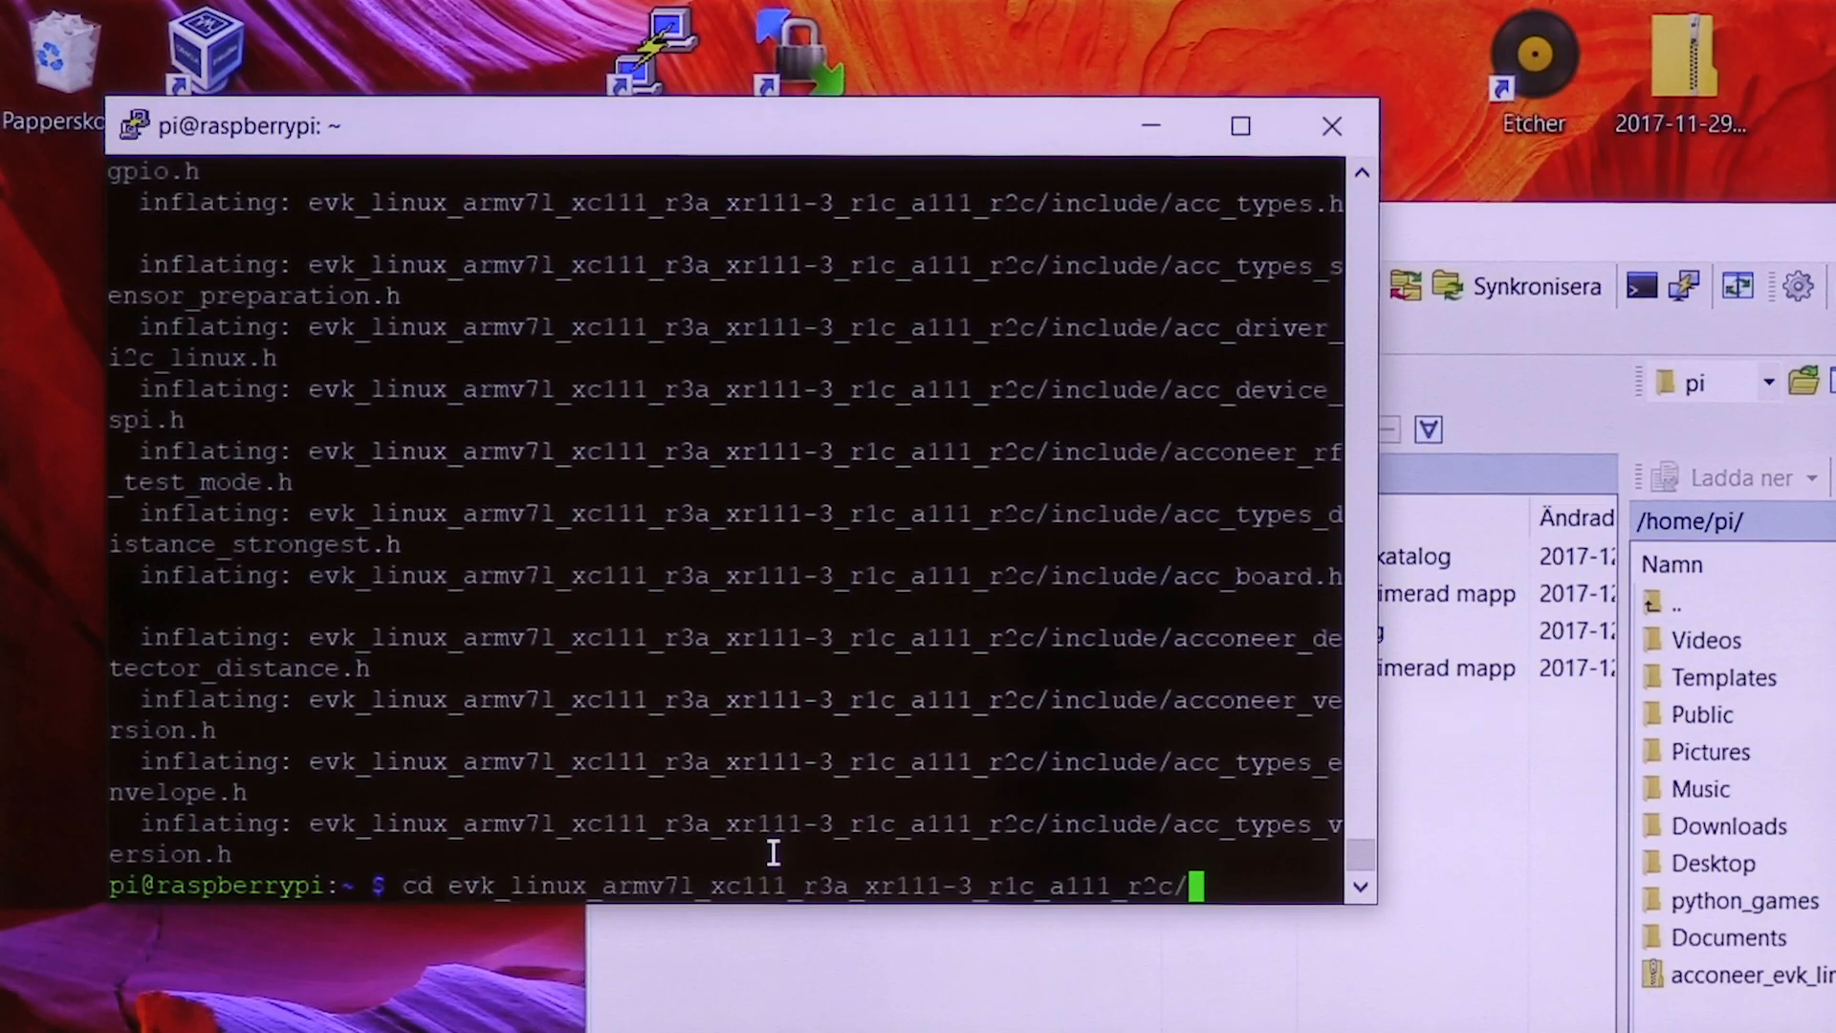
key("Return")
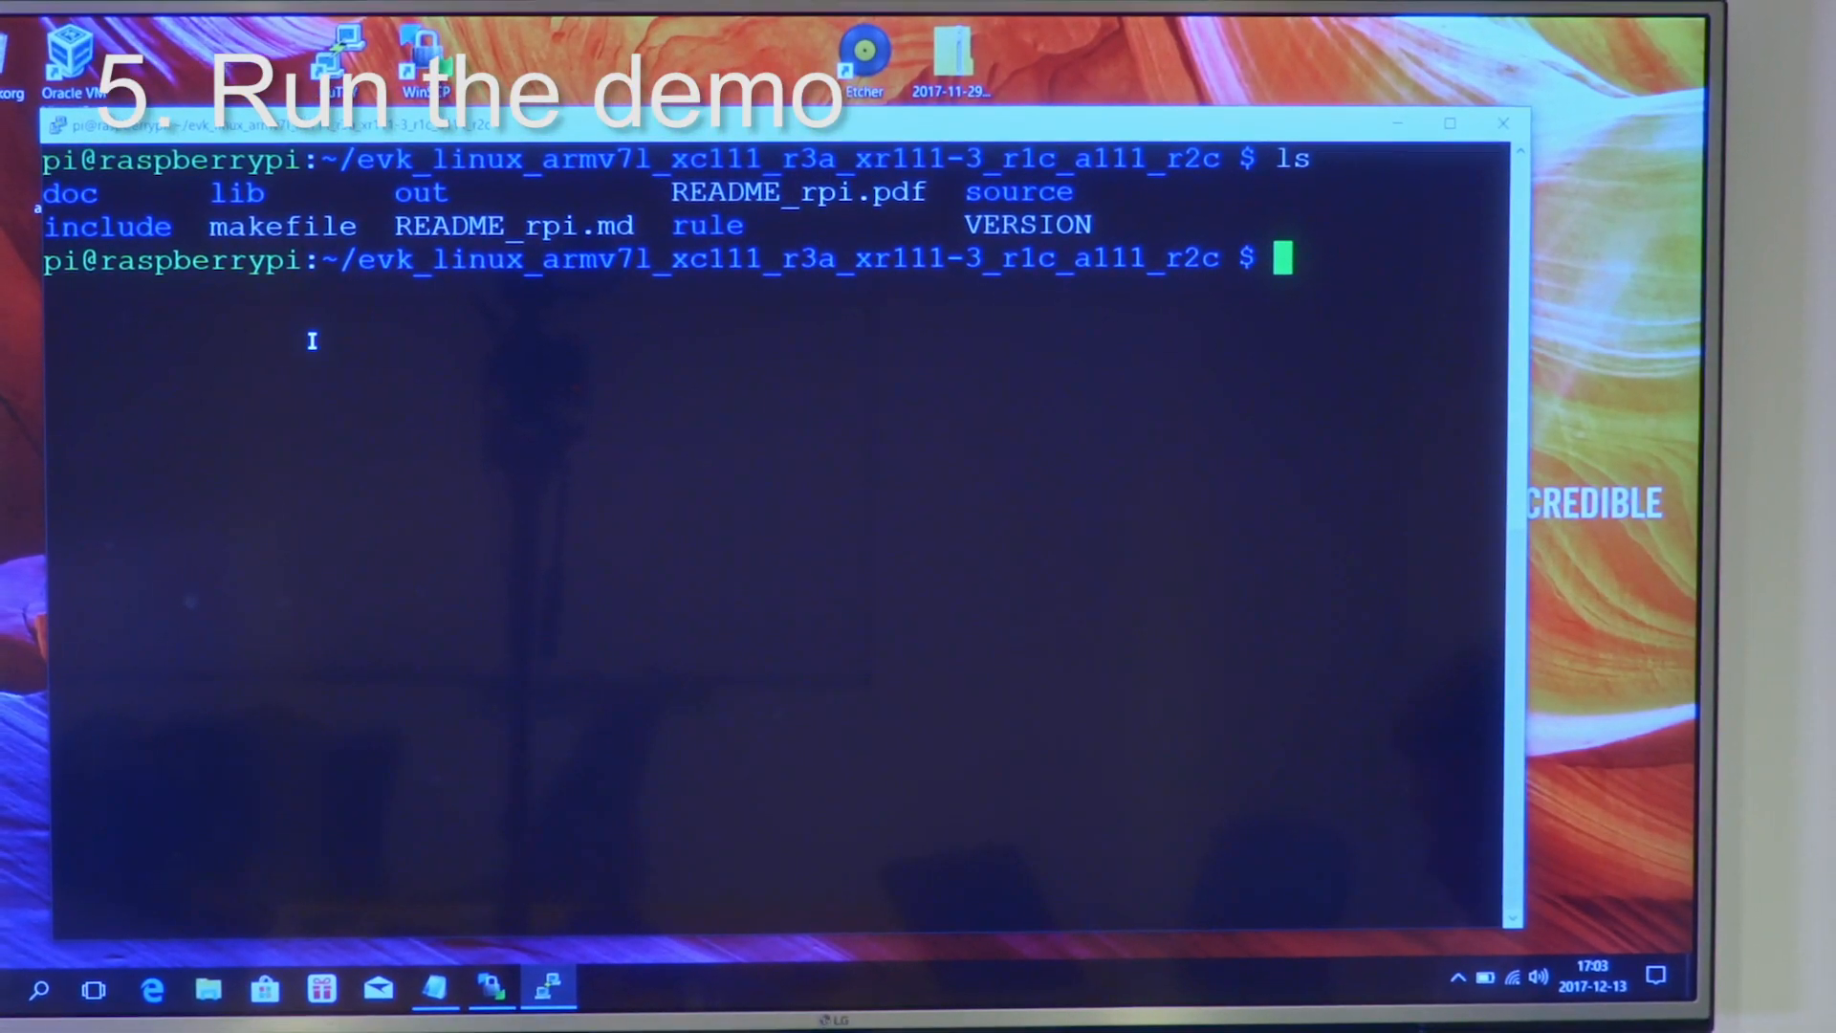
Run ./out/example_detector_distance_rpi_xc111_r3a_xr111-3_r1c_a111_r2c, reporting software version v1.1.26
type("./")
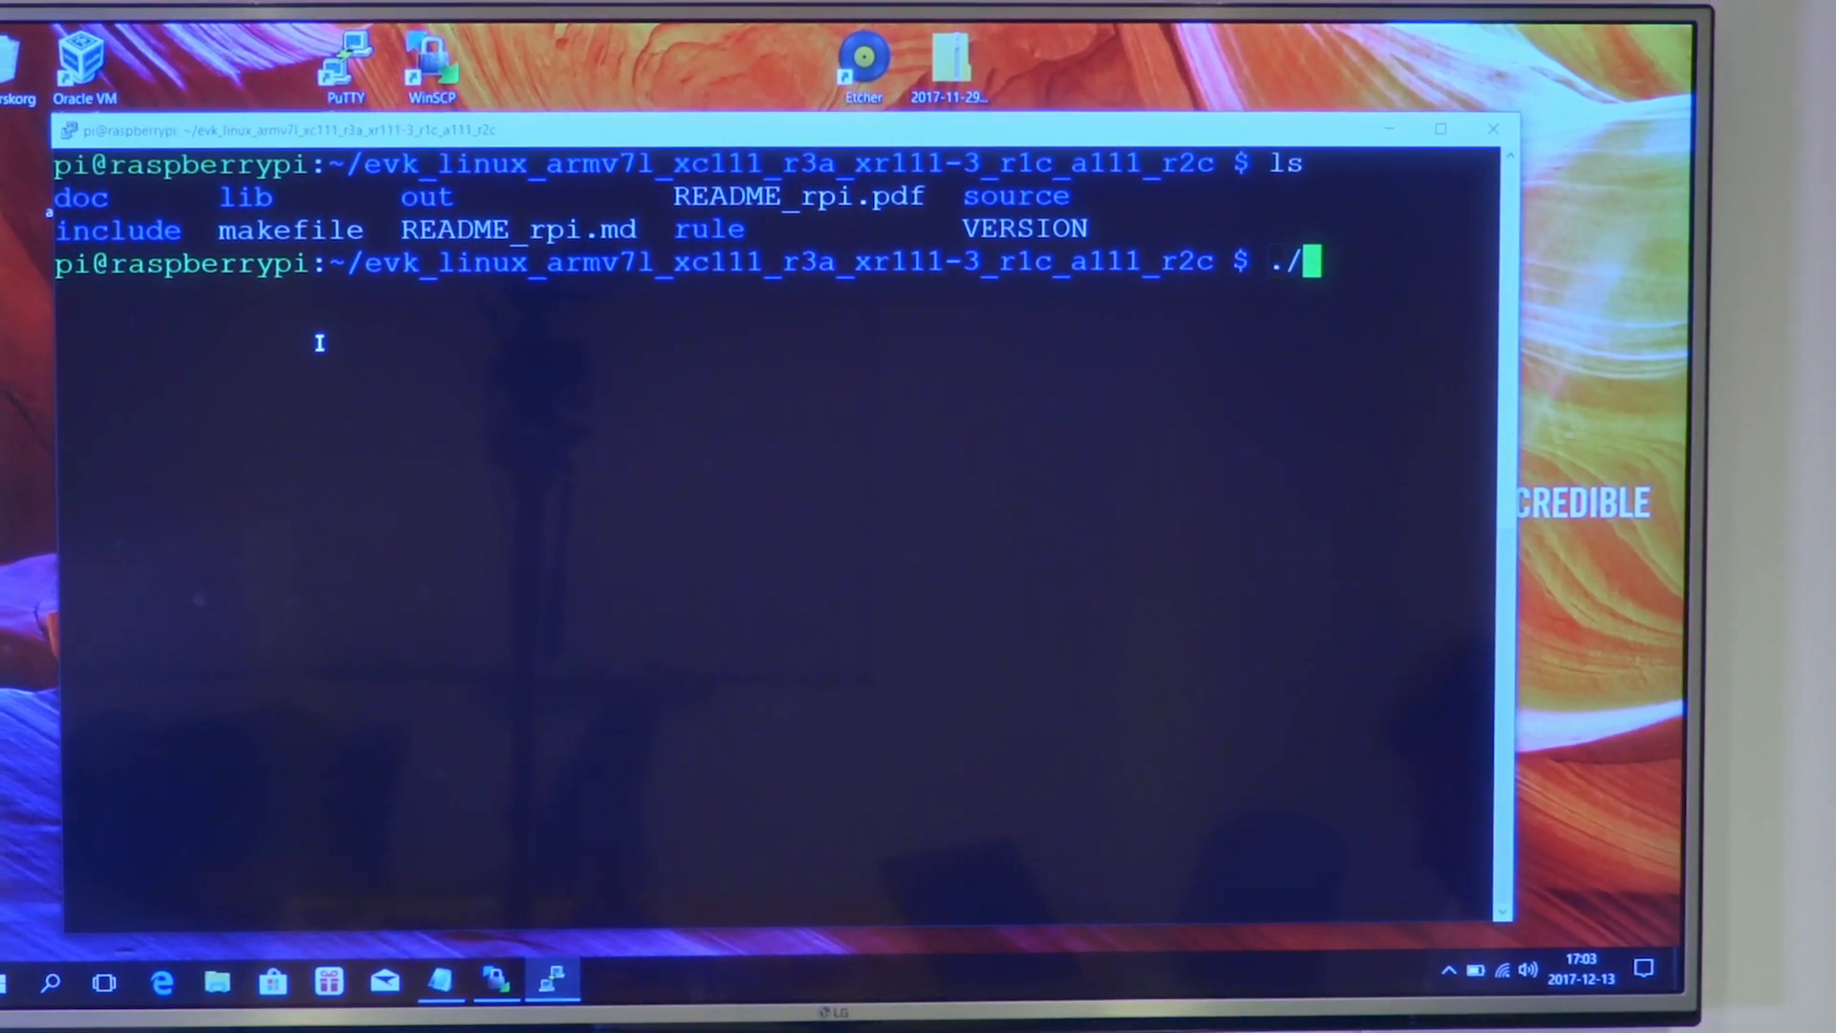
type("out/")
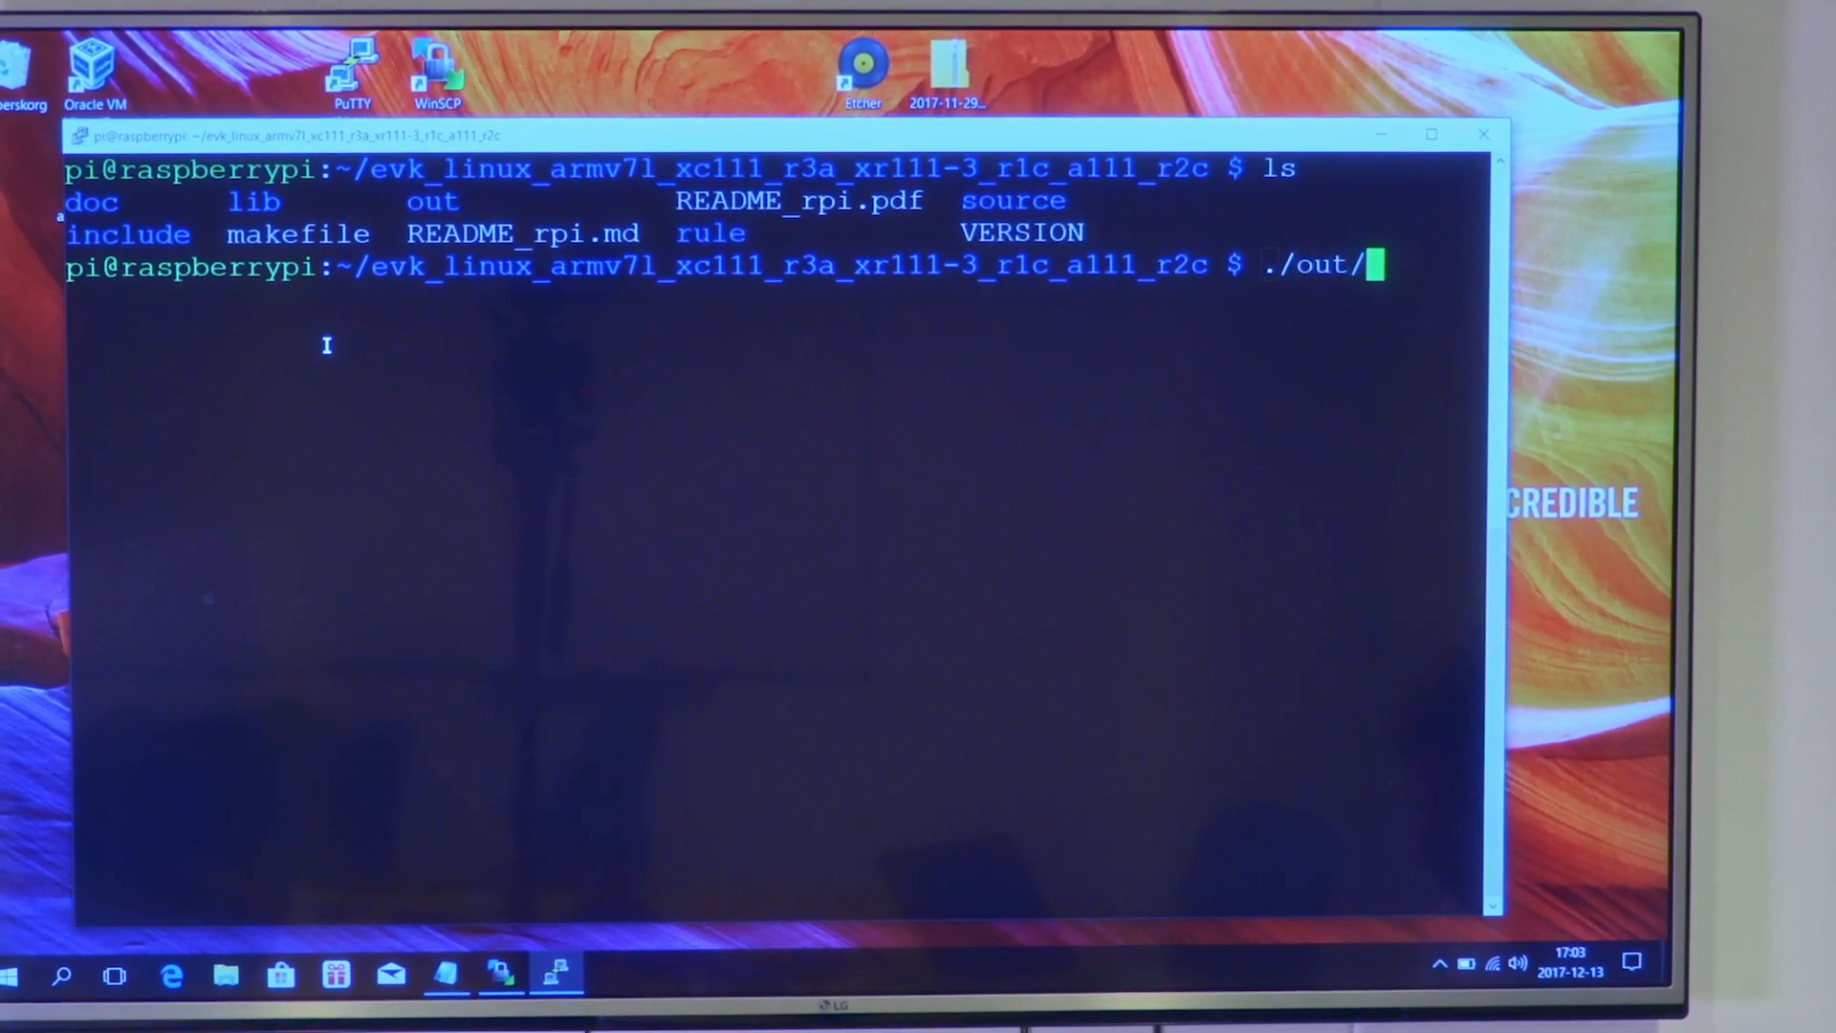
type("example_d")
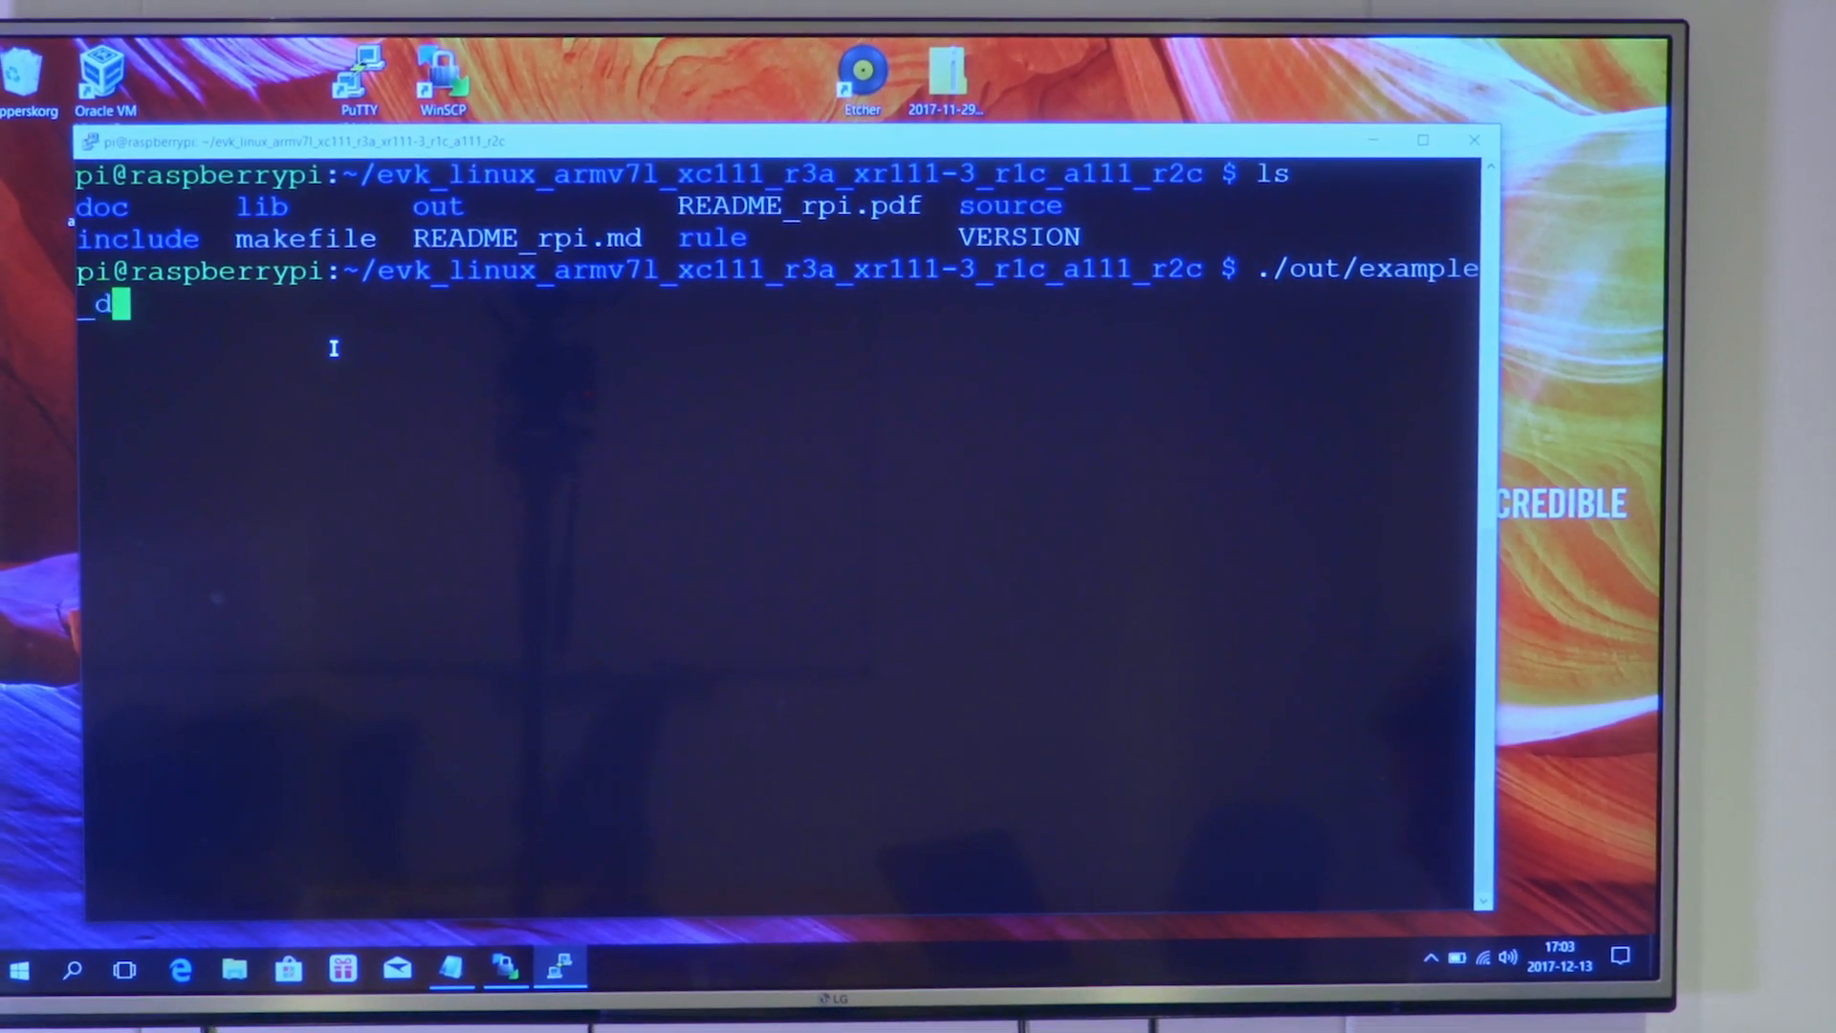
type("detector_distance_rpi_xc111_r3a_xr111-3_r1c_a111_r2c")
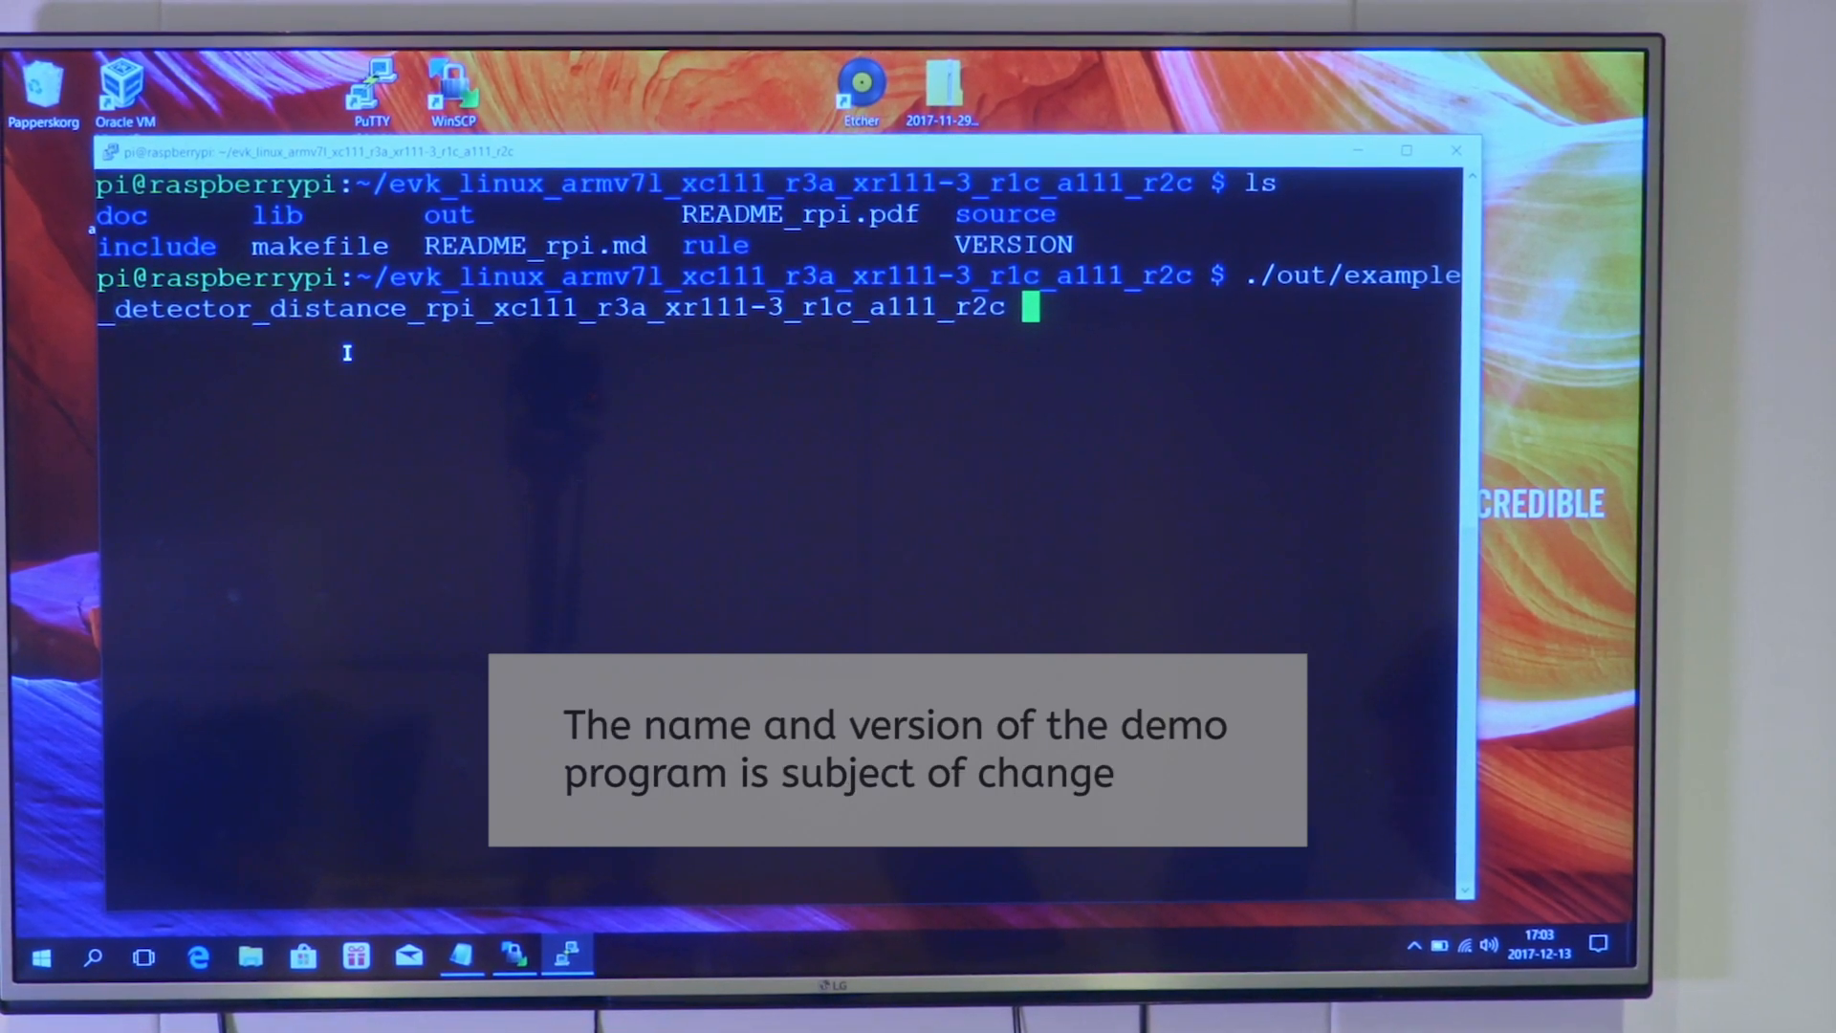
key("Return")
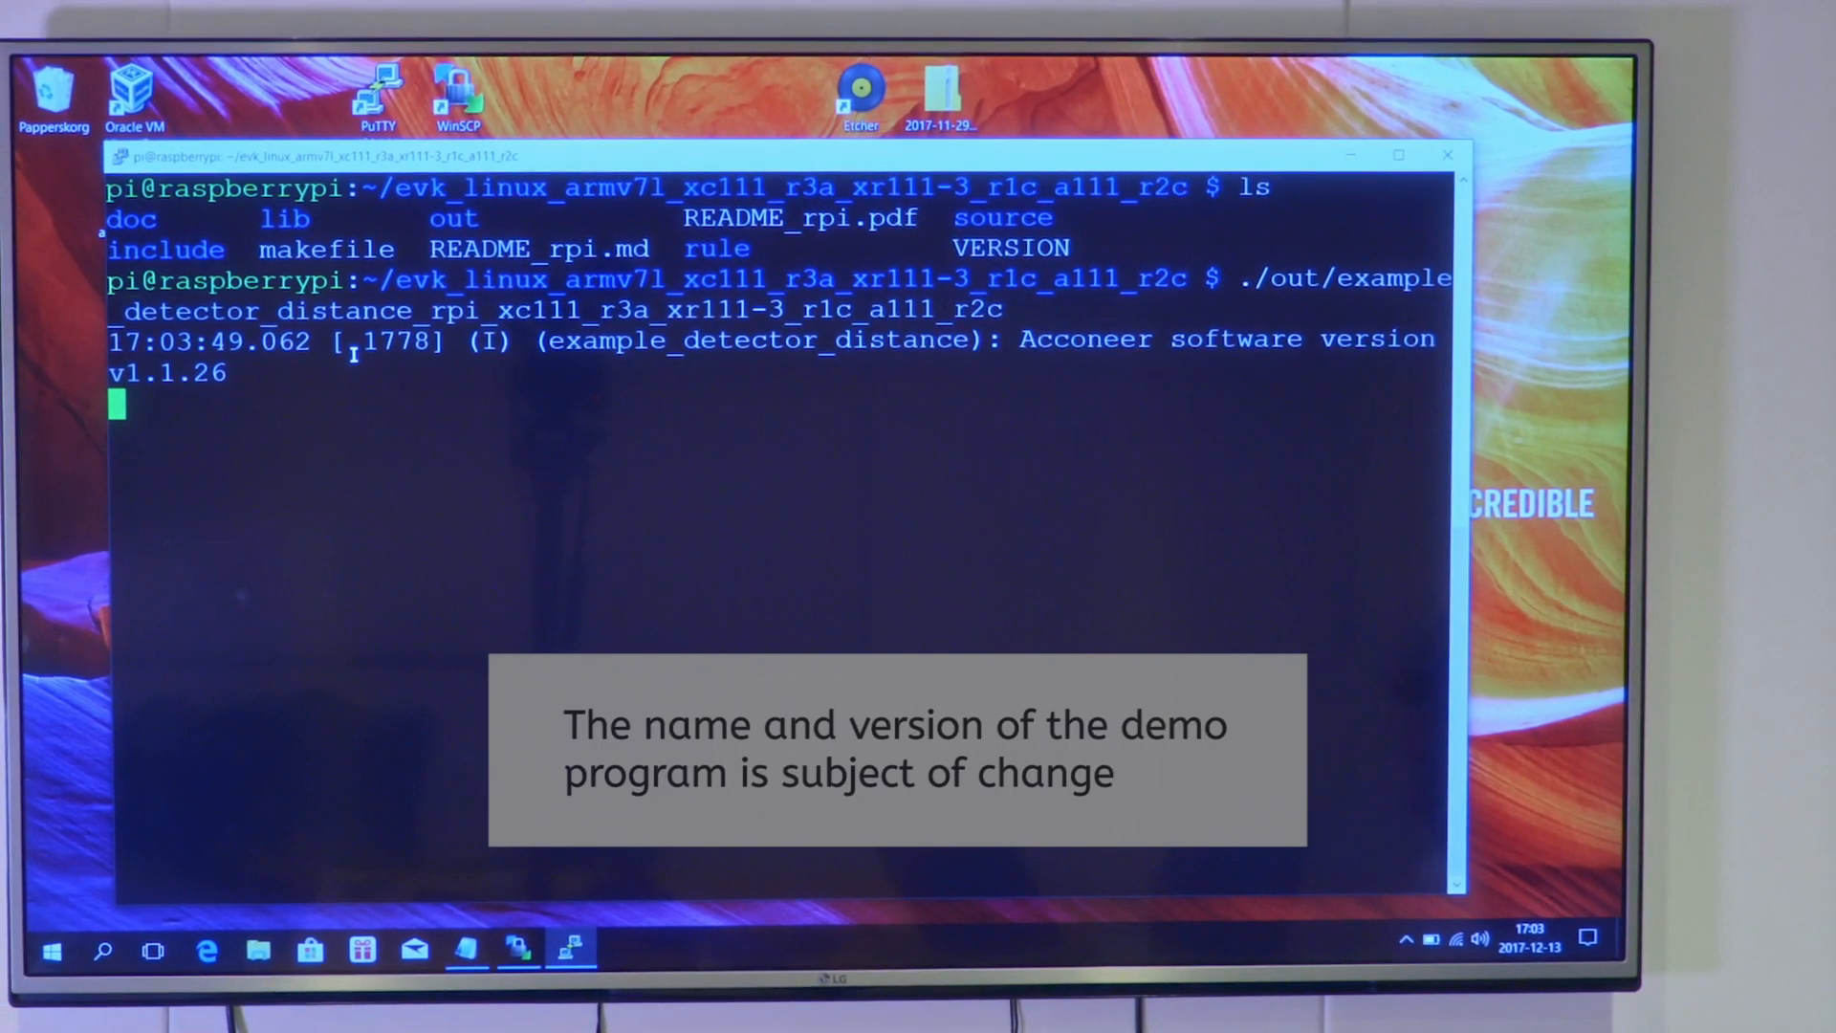